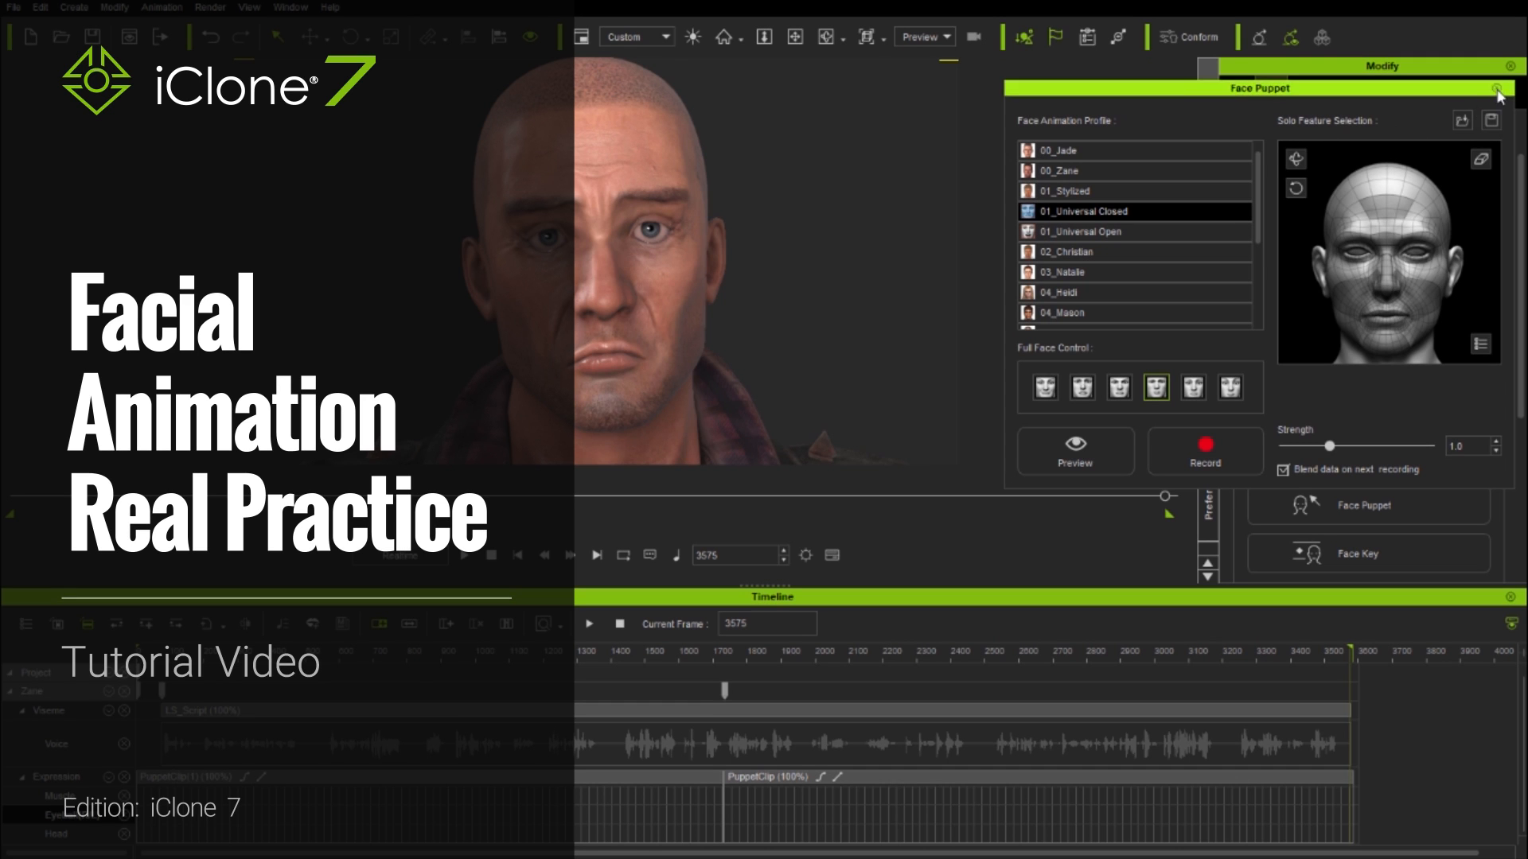
Close the Face Puppet panel to show the Zane head scene with an empty timeline
left_click(1498, 92)
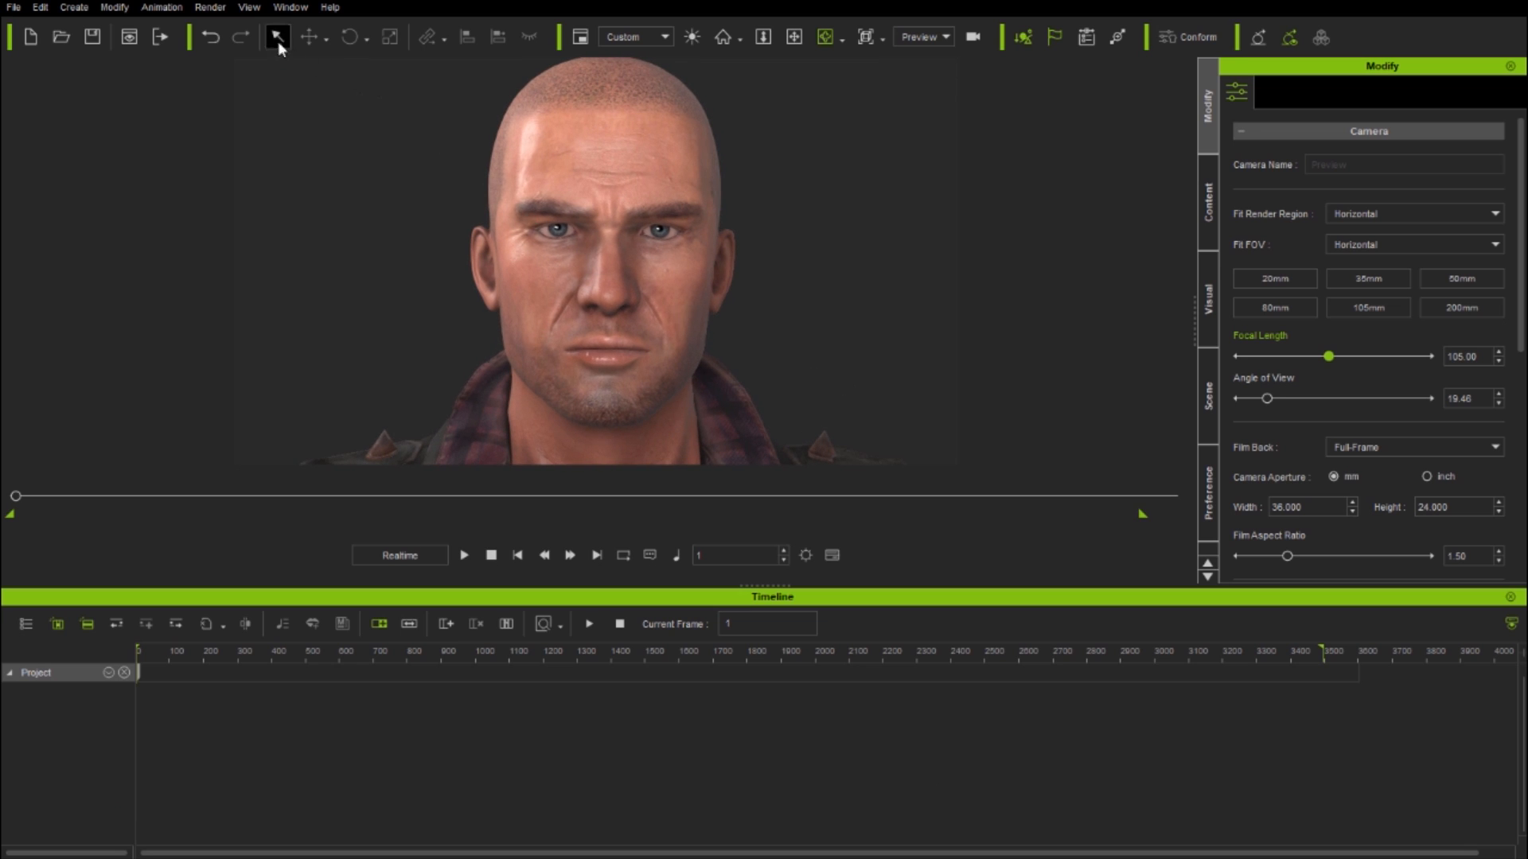
Apply the LS_Script lip-sync clip to Zane from Animation Custom > Face
left_click(595, 258)
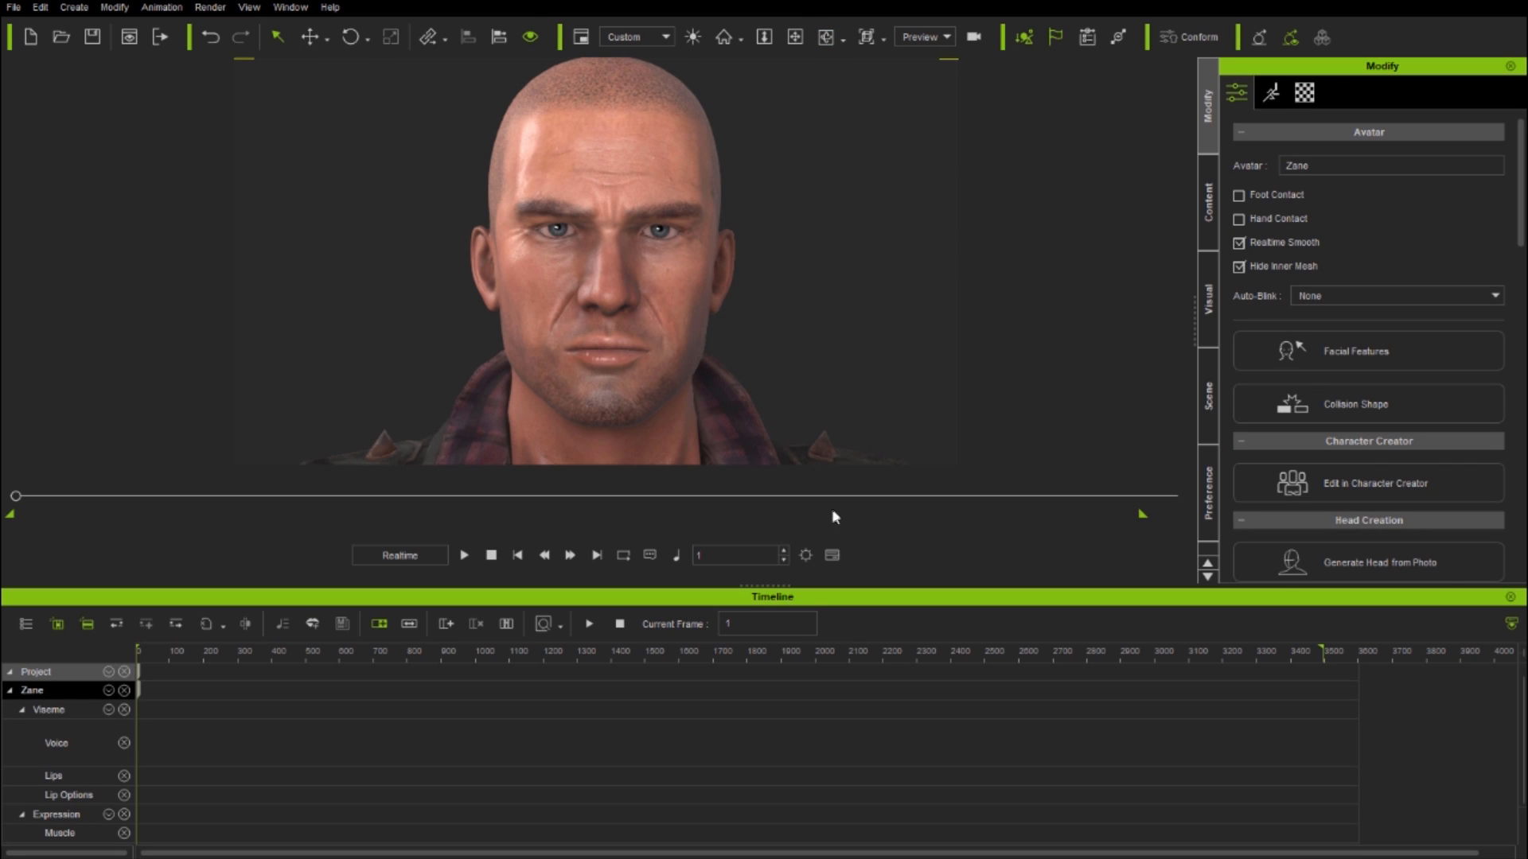
left_click(1208, 204)
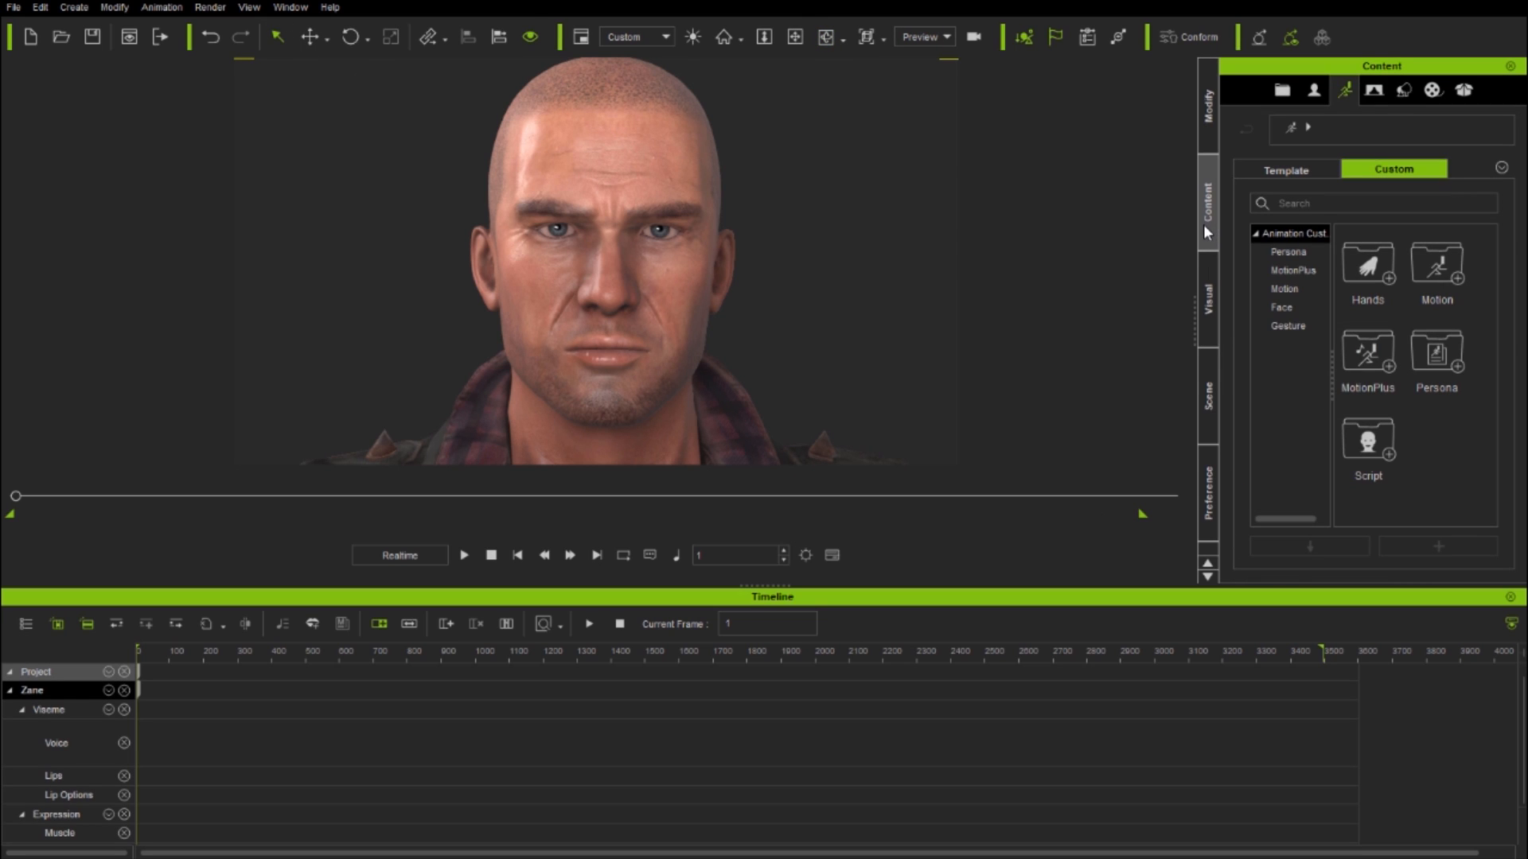
left_click(1282, 307)
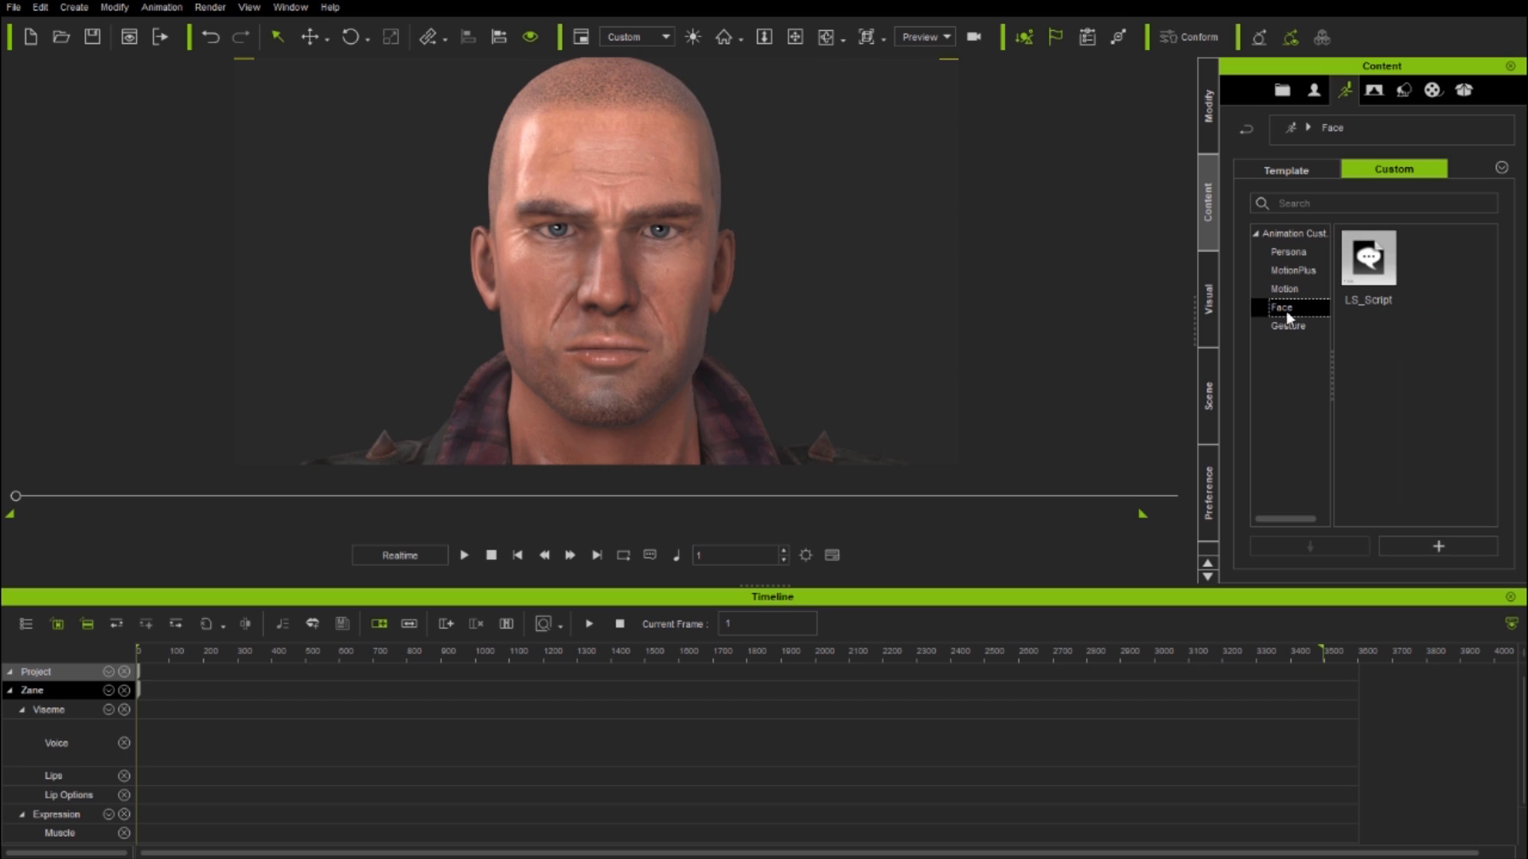
double_click(1368, 260)
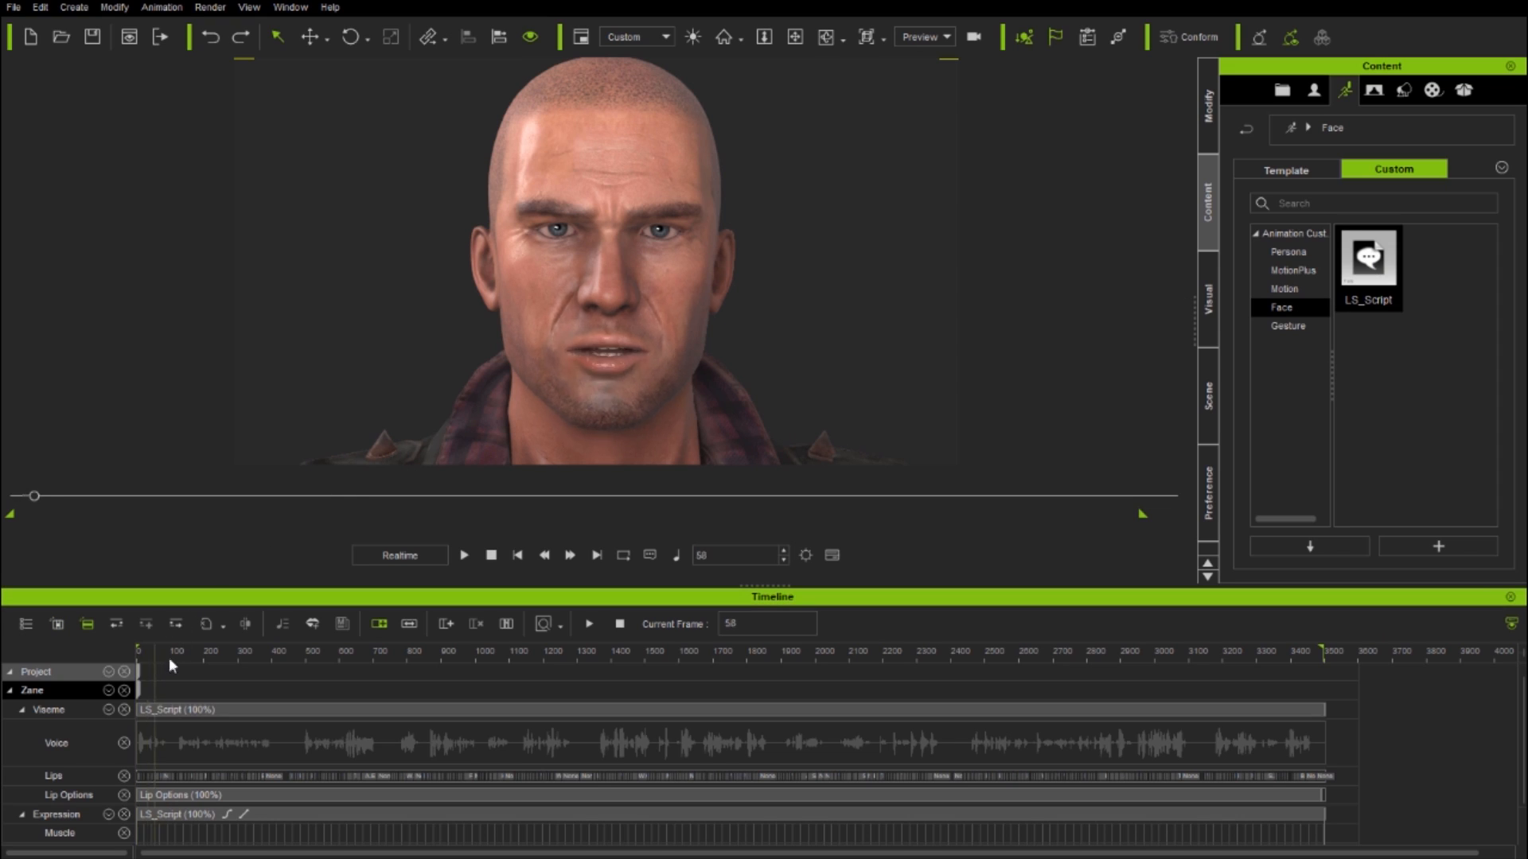
Scrub to preview the lip-sync and select the script's Expression clip for removal
left_click(416, 650)
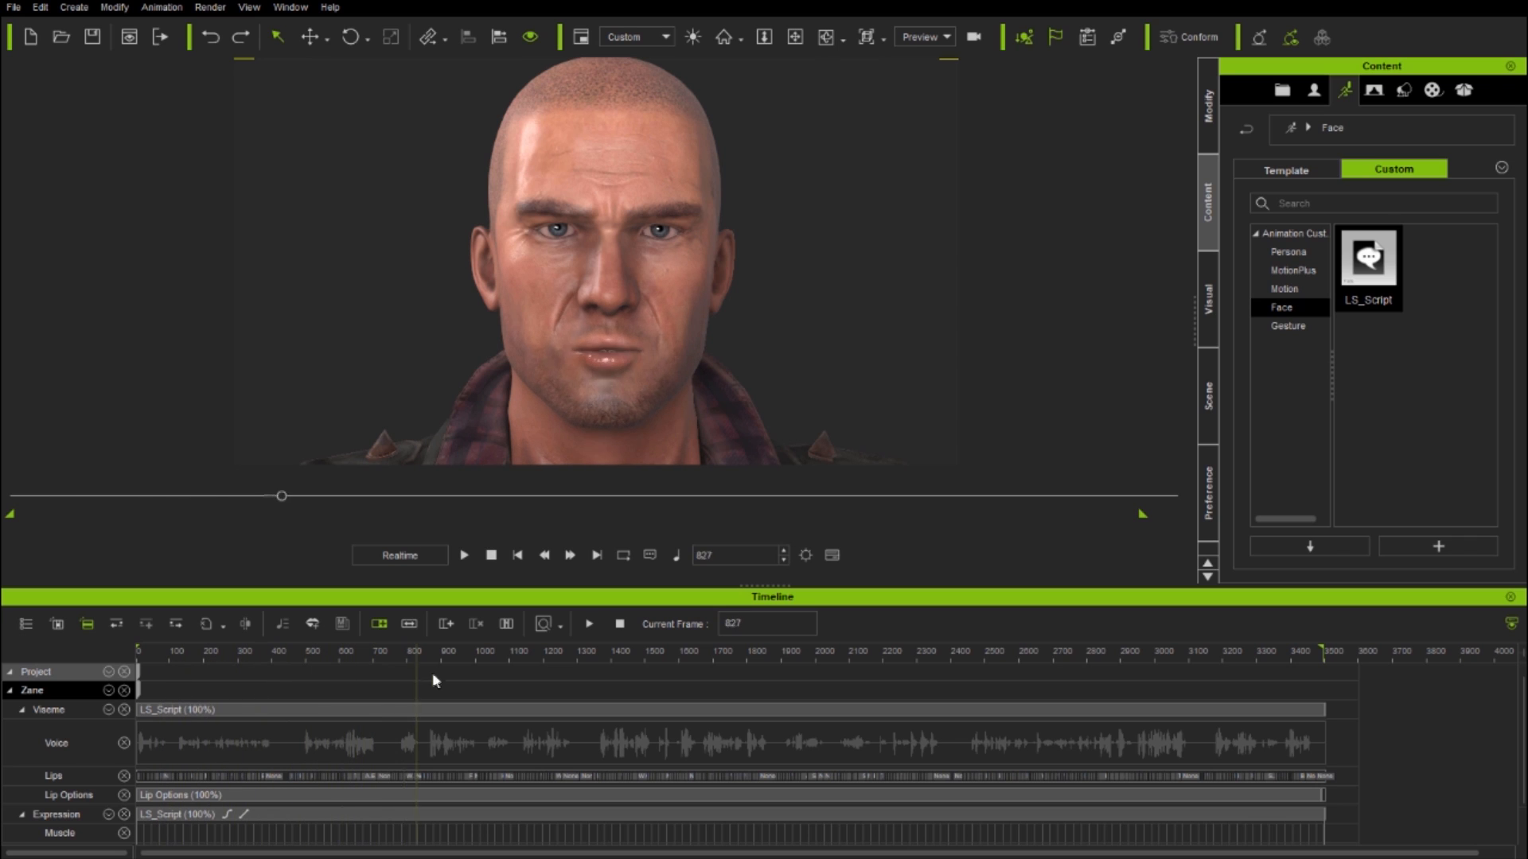
left_click(725, 650)
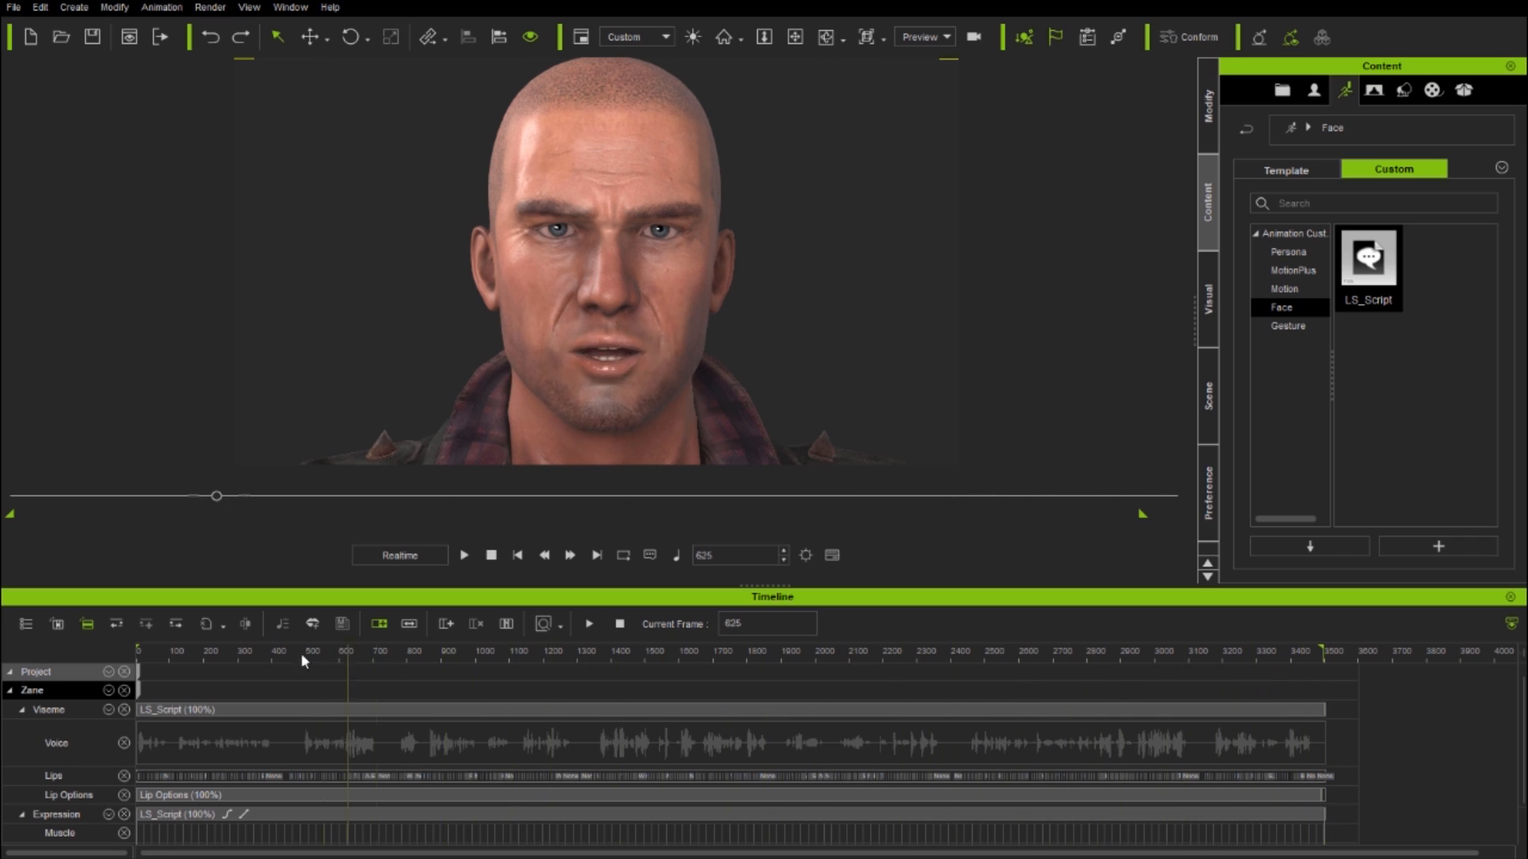
left_click(517, 554)
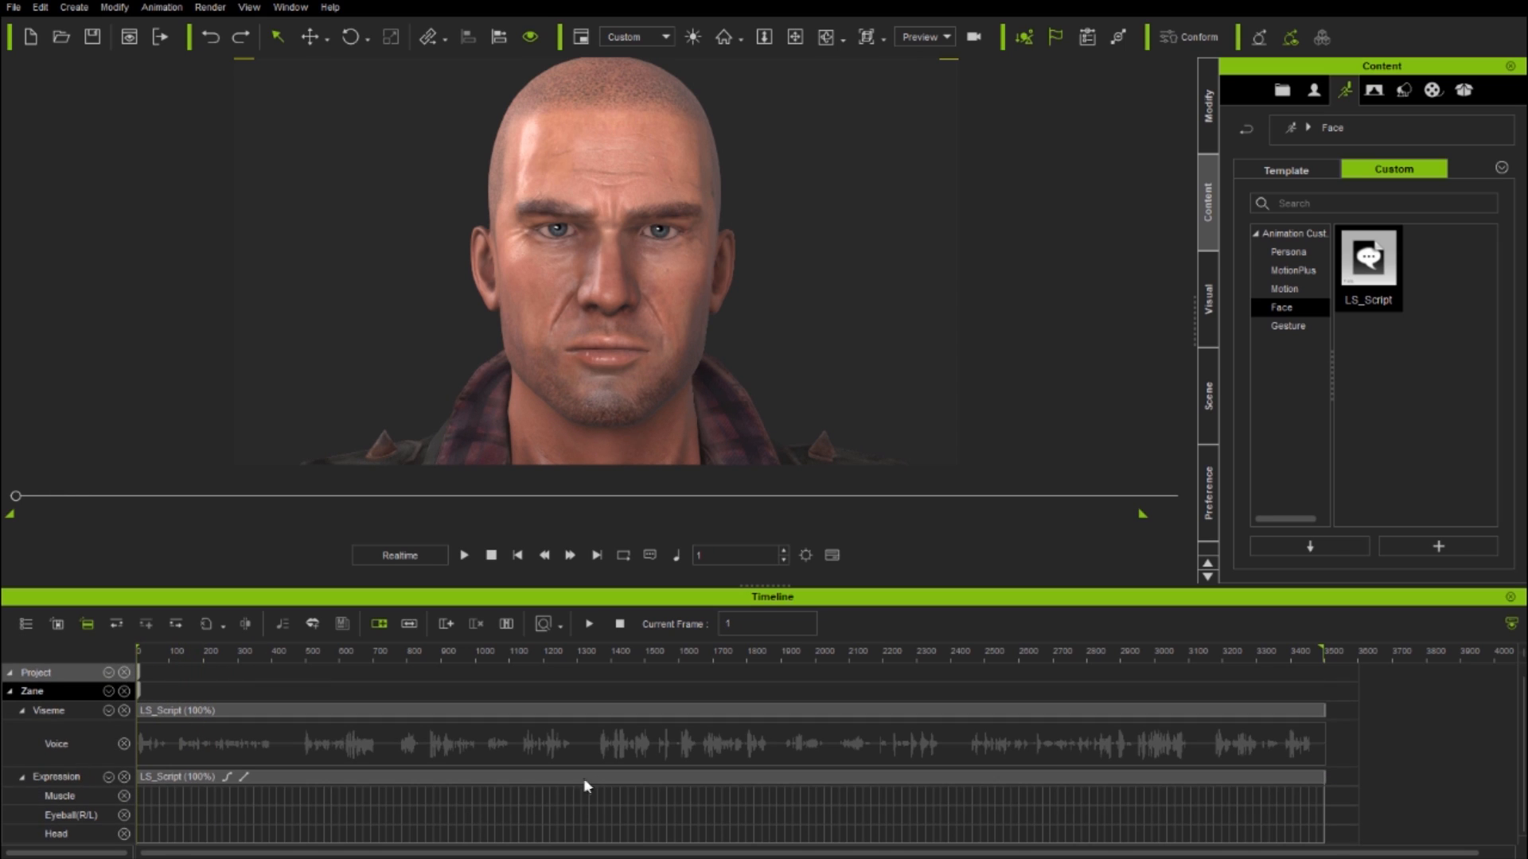
mouse_move(503, 782)
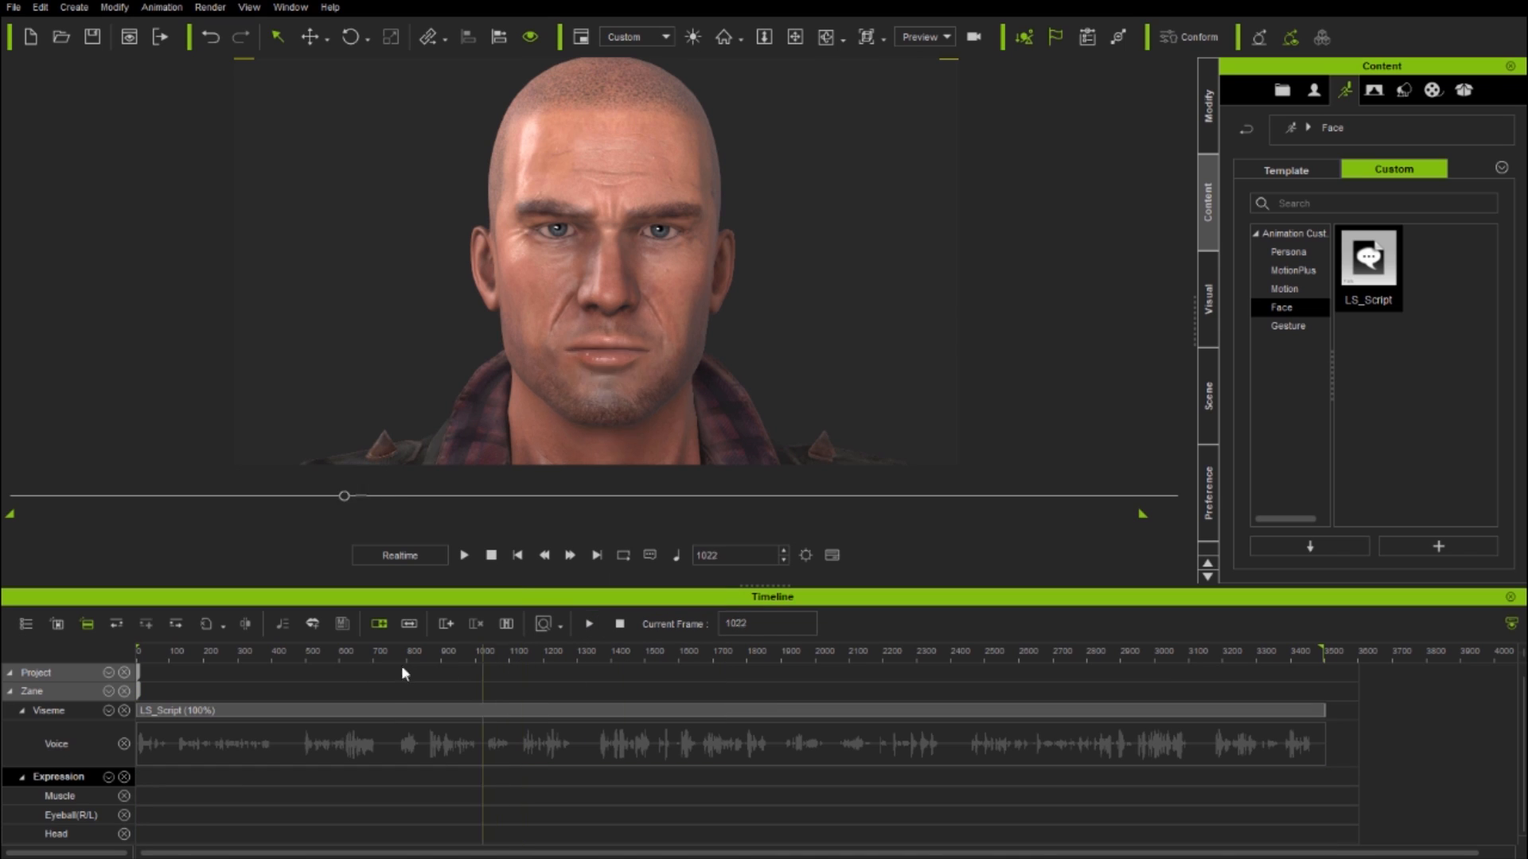
Record a test Face Puppet clip, then delete it from the timeline
left_click(517, 555)
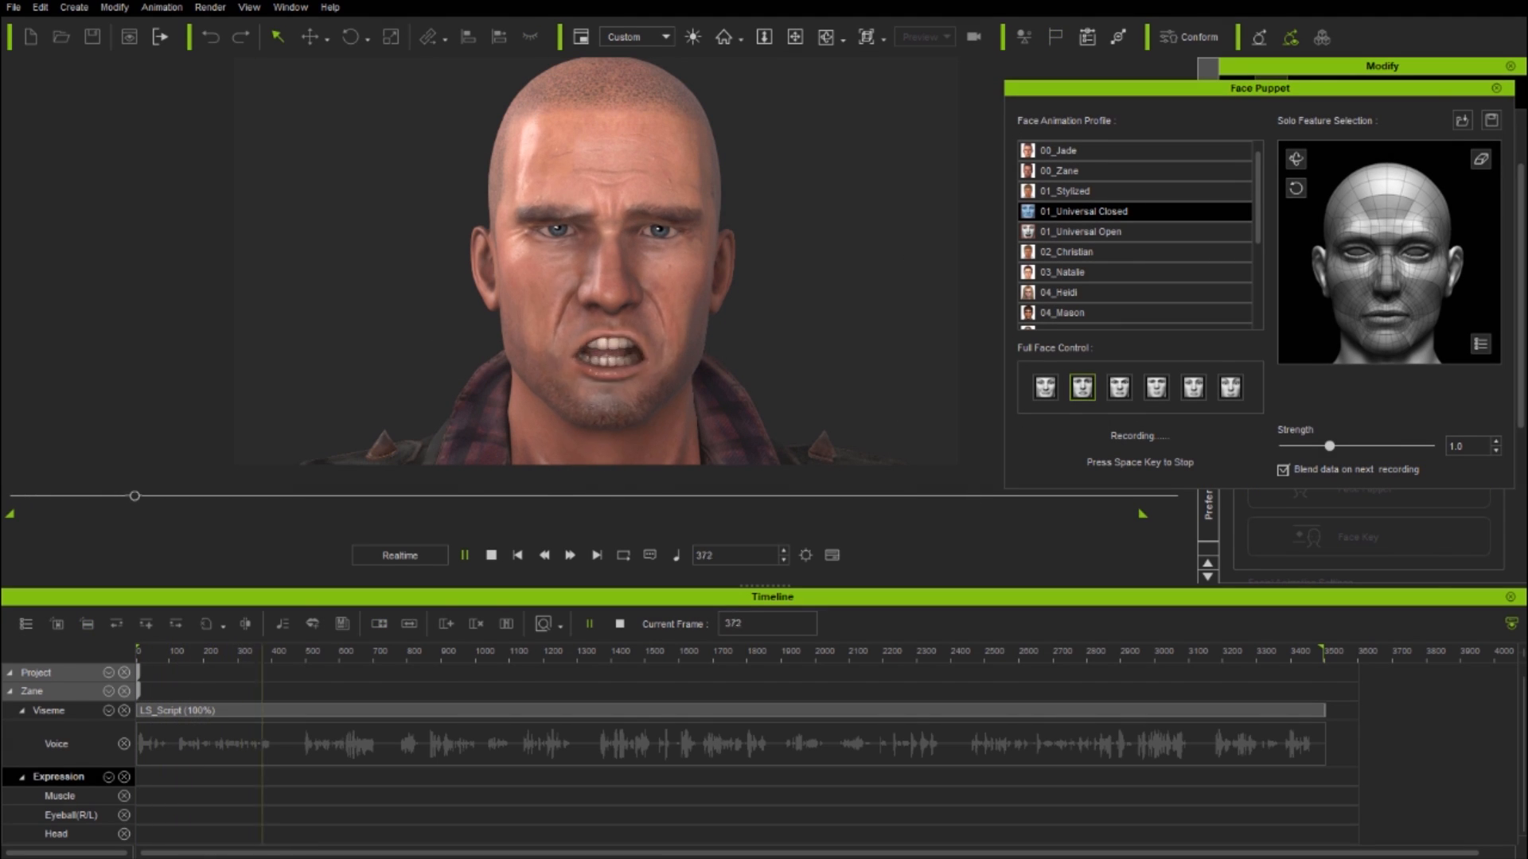
right_click(195, 776)
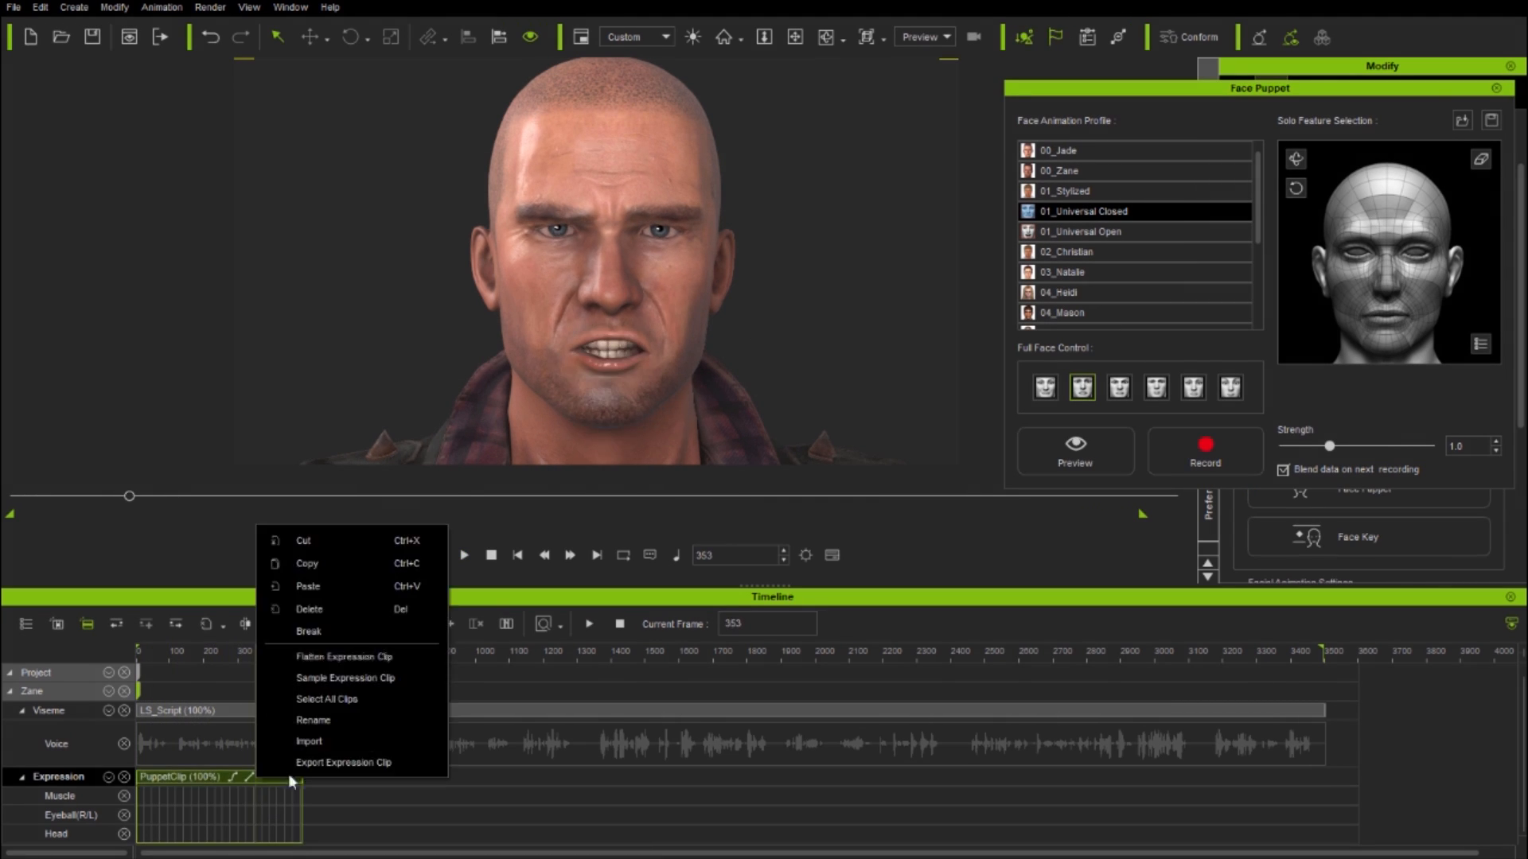
left_click(309, 608)
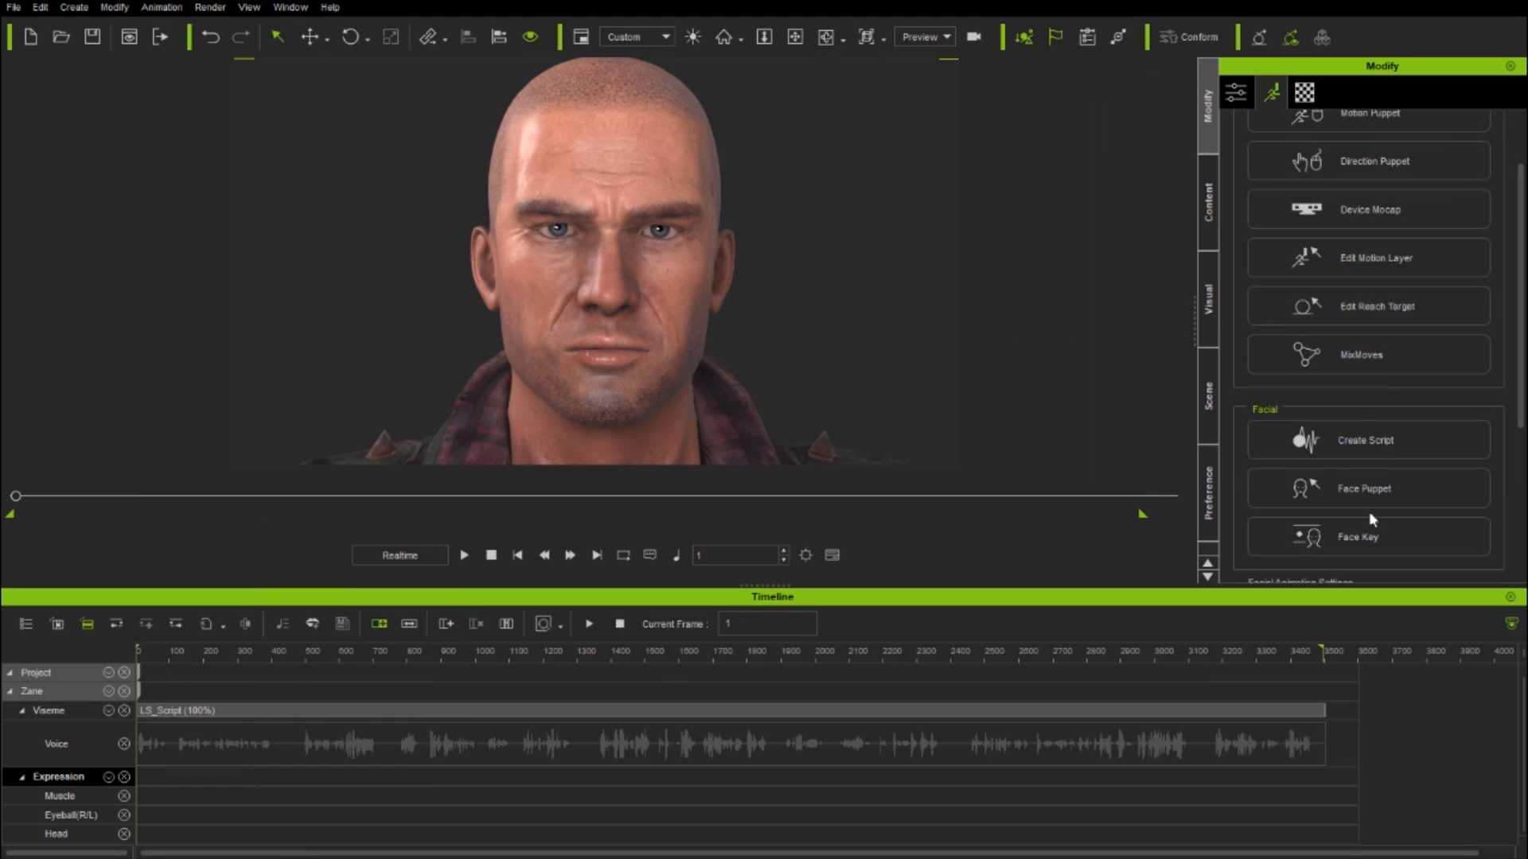
Delete the test Face Key clip and close the Face Key panel
left_click(1355, 535)
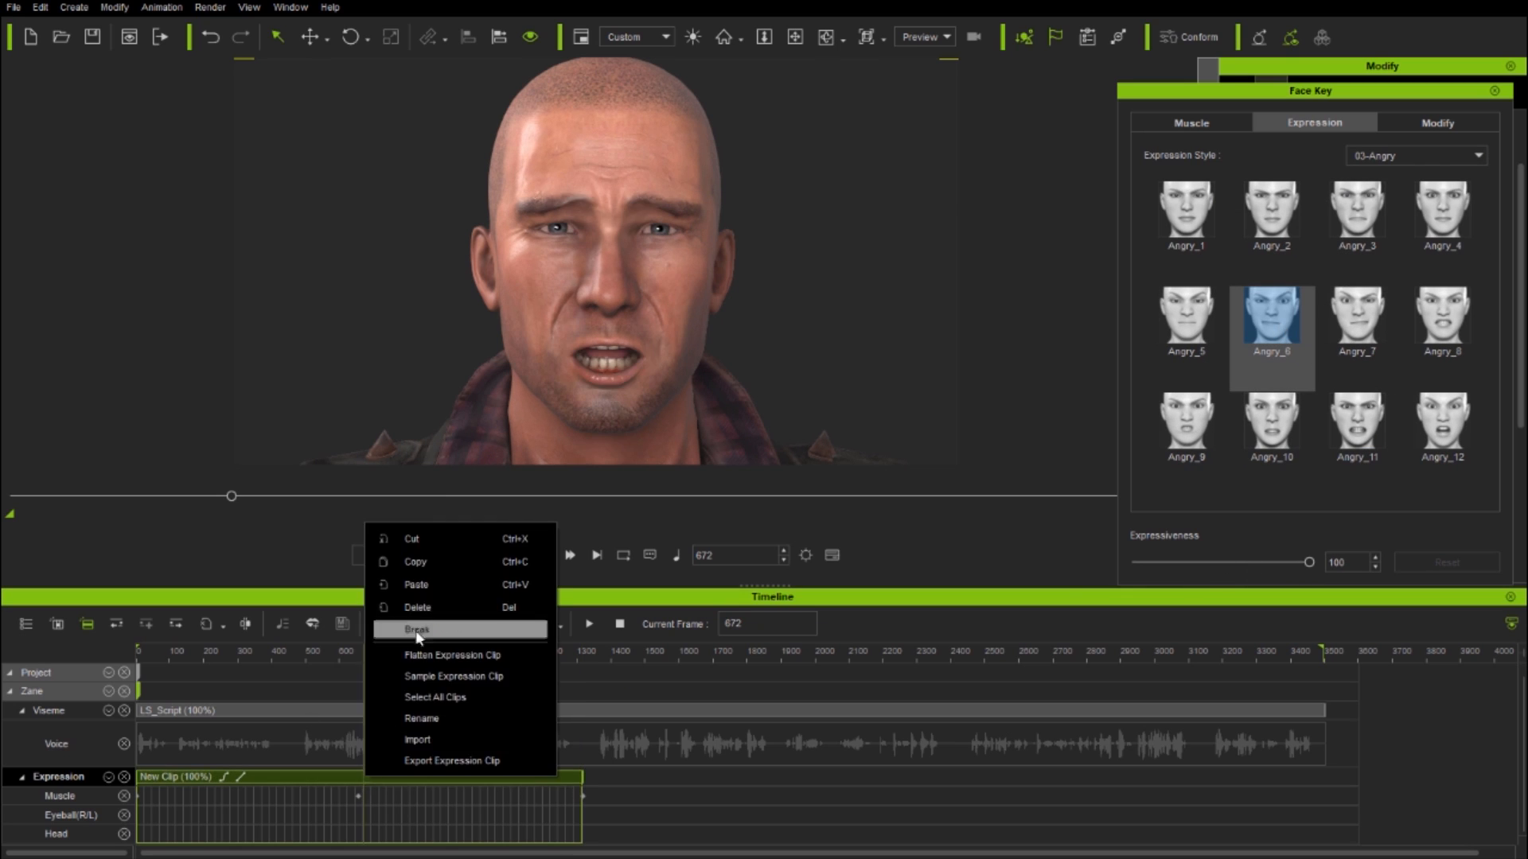
left_click(416, 628)
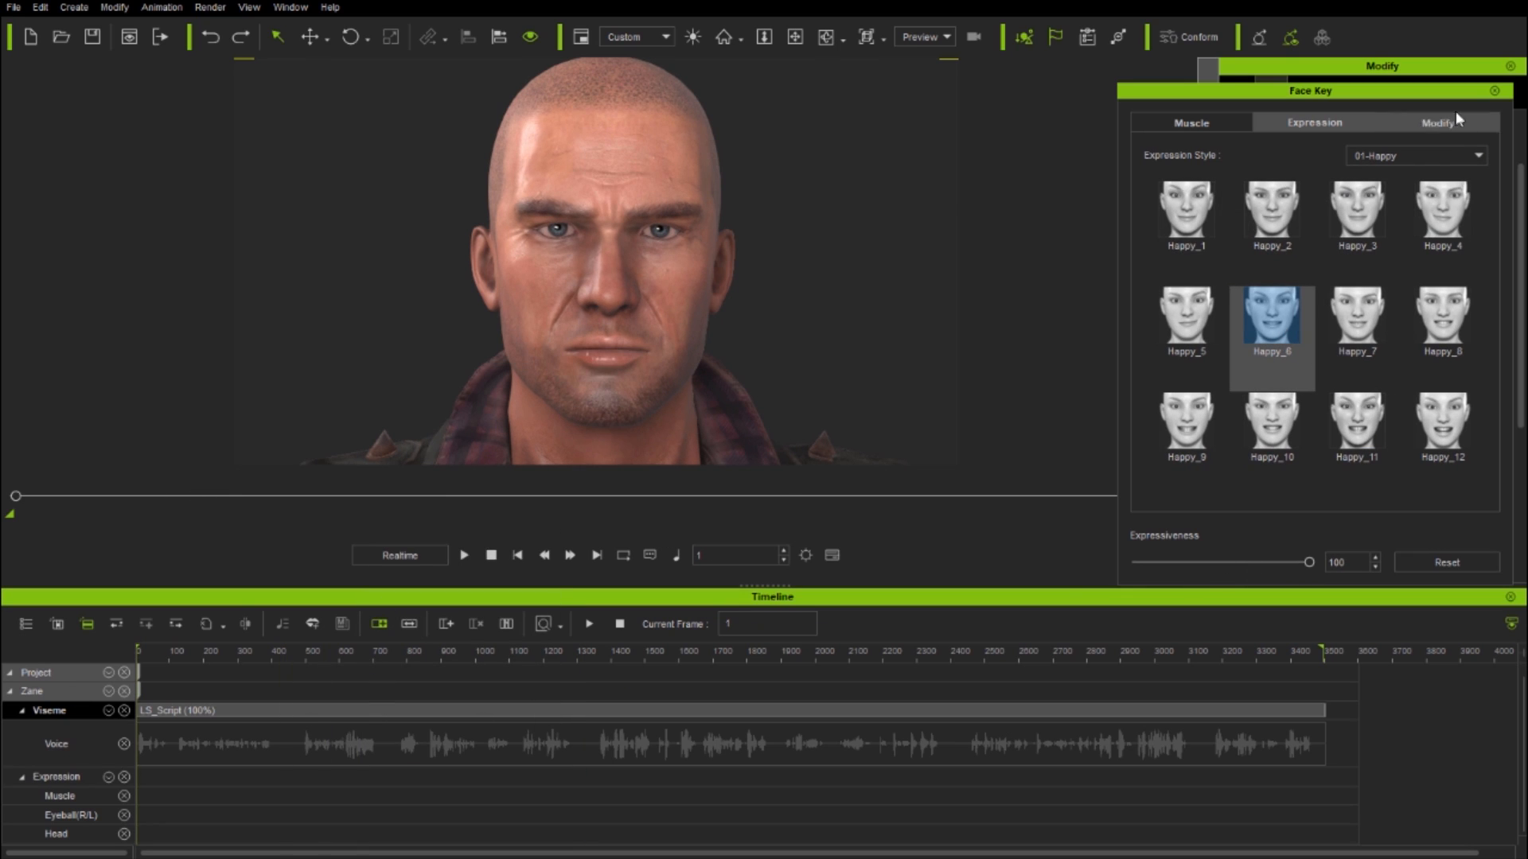
left_click(1437, 122)
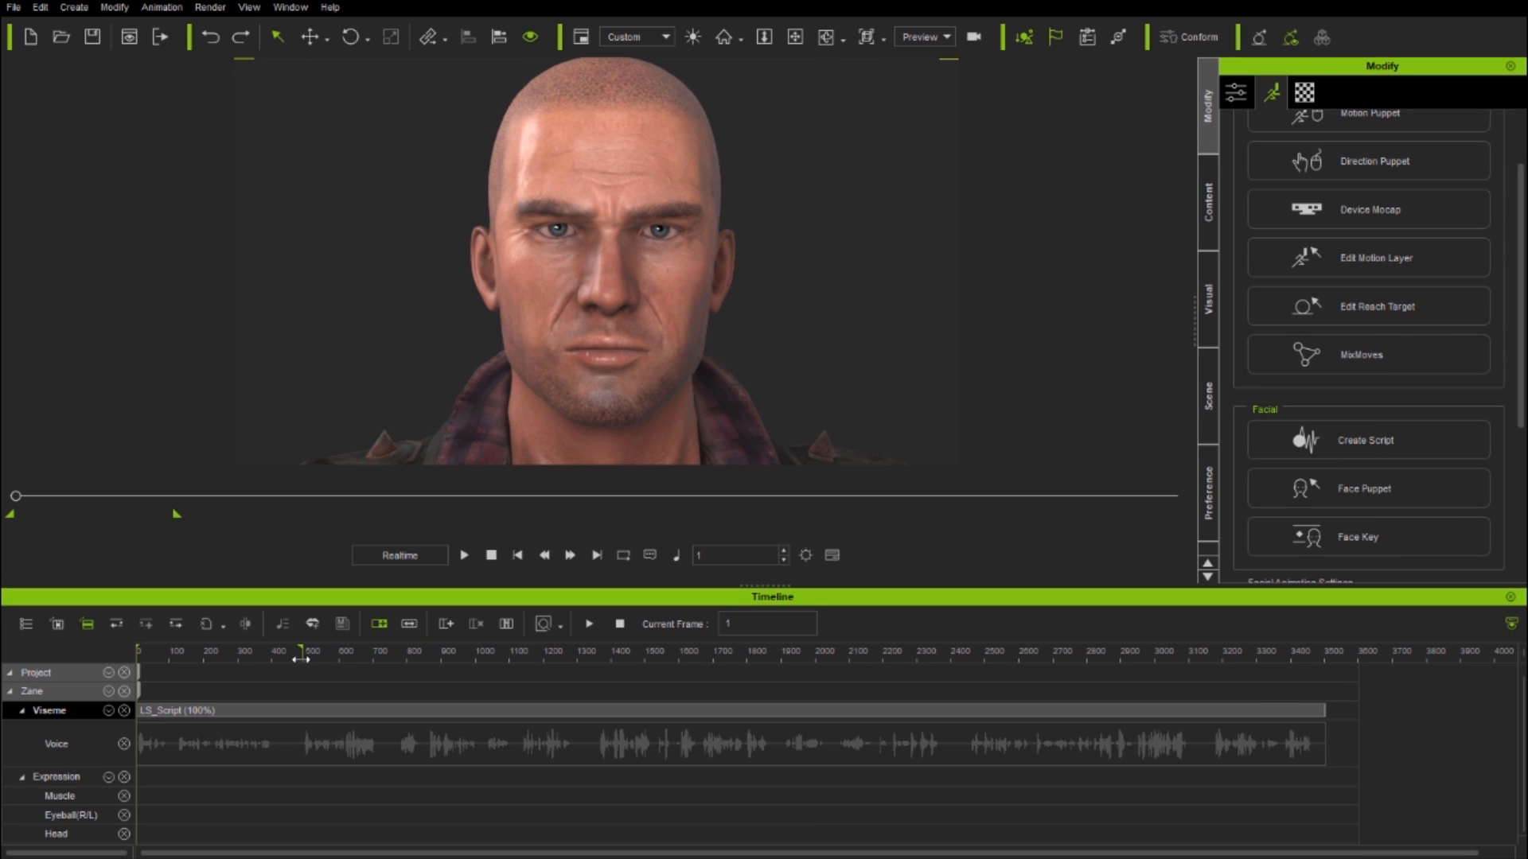
mouse_move(311, 803)
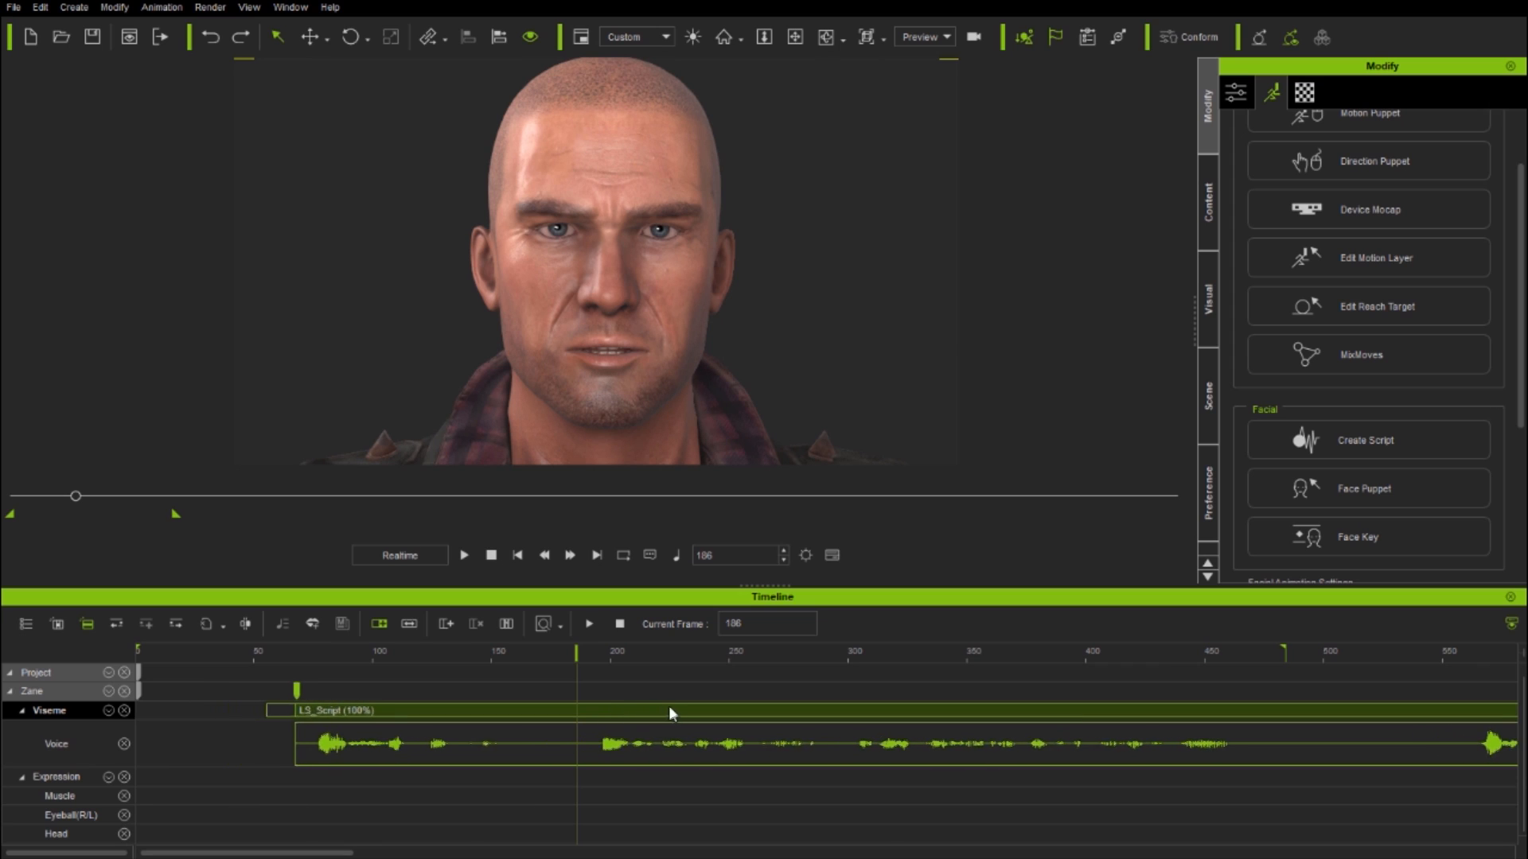
Move the LS_Script viseme clip to start near frame 75 and play it through
left_click(690, 651)
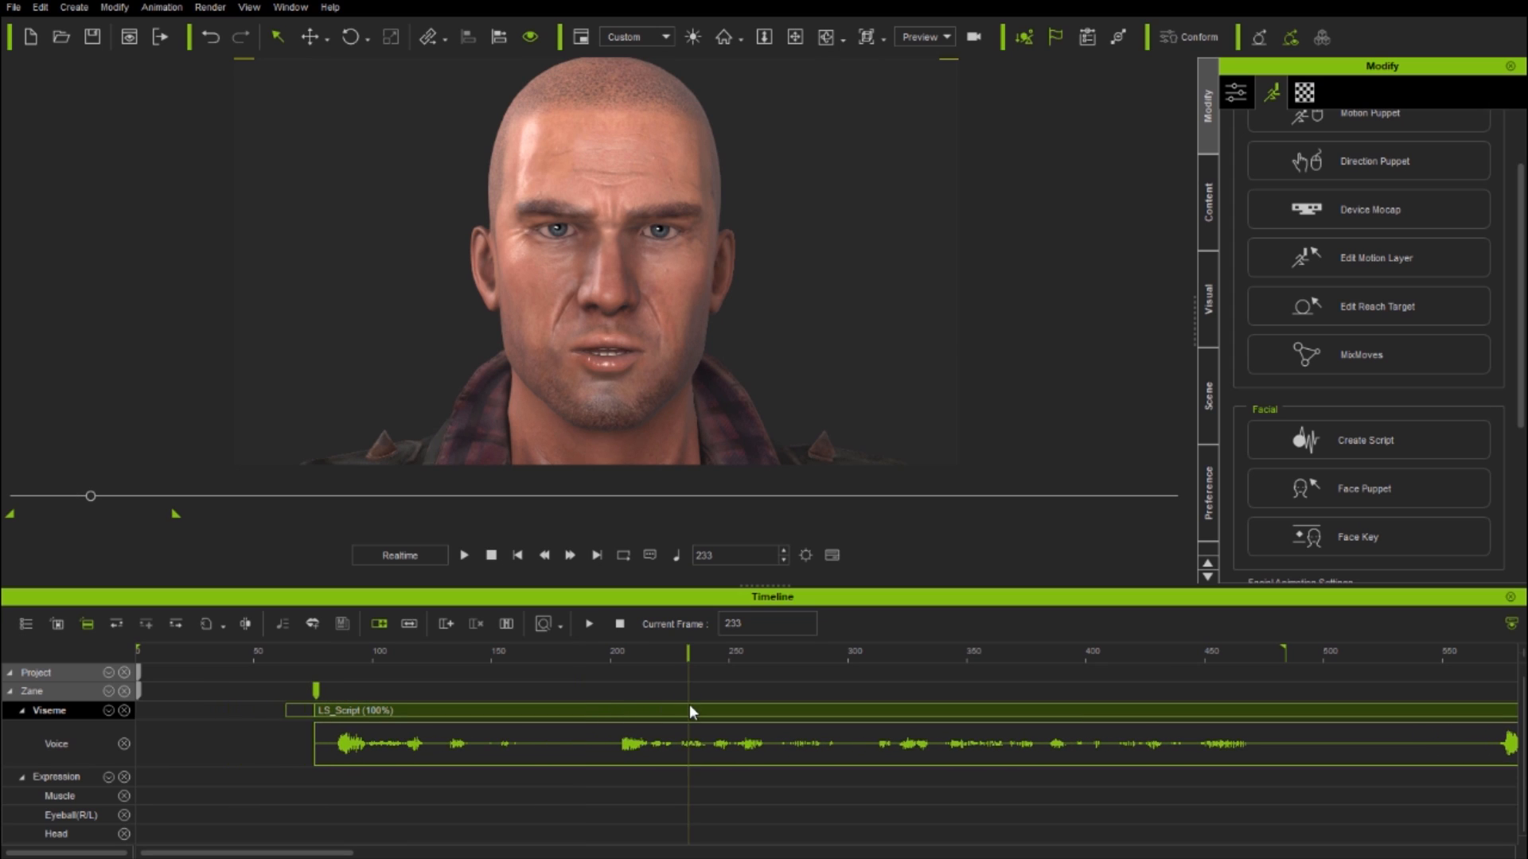
mouse_move(208, 668)
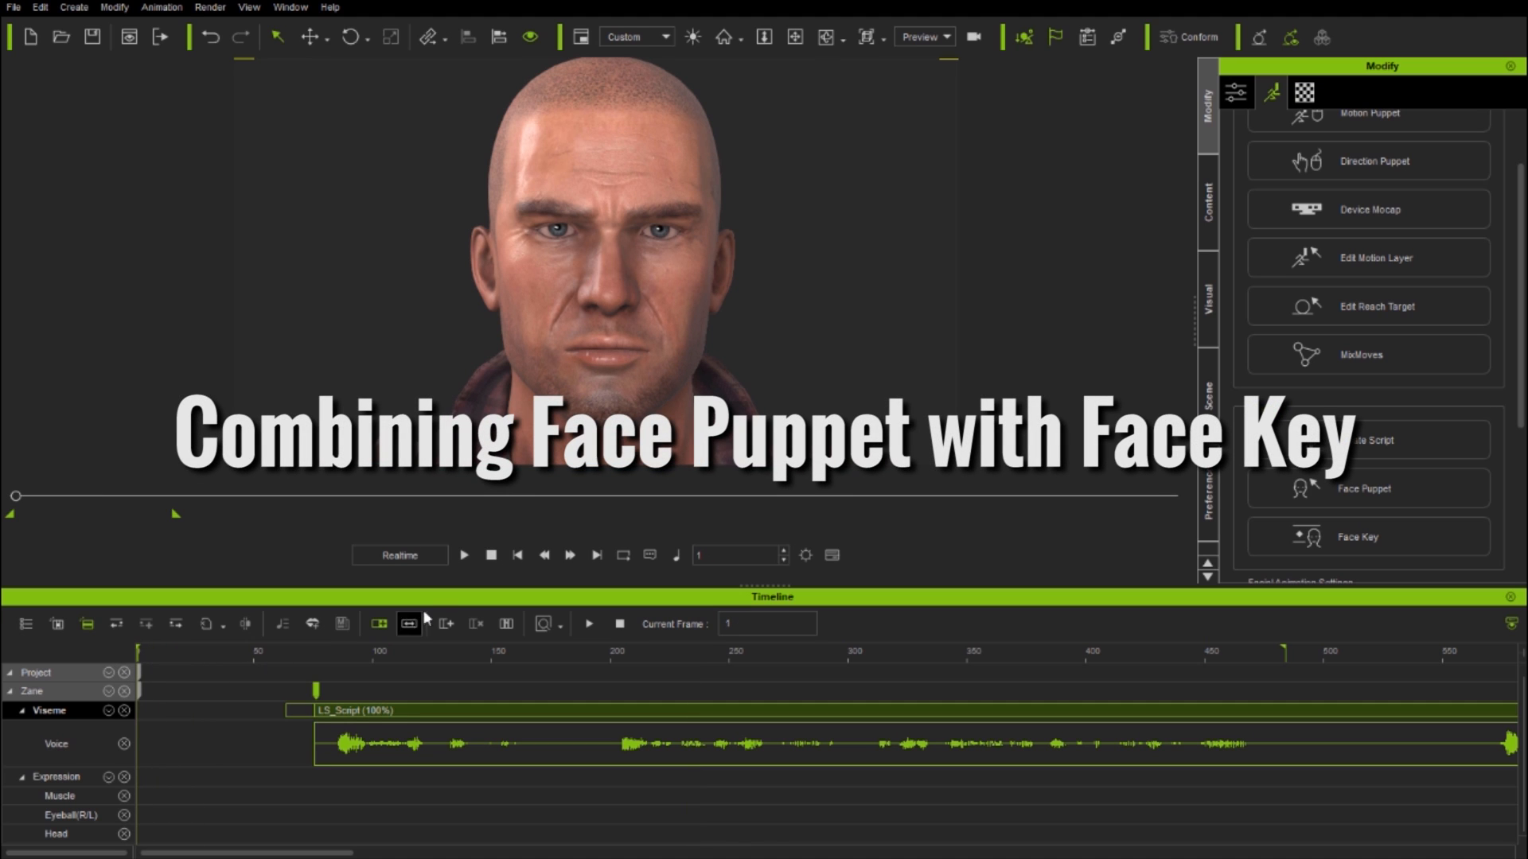
left_click(464, 555)
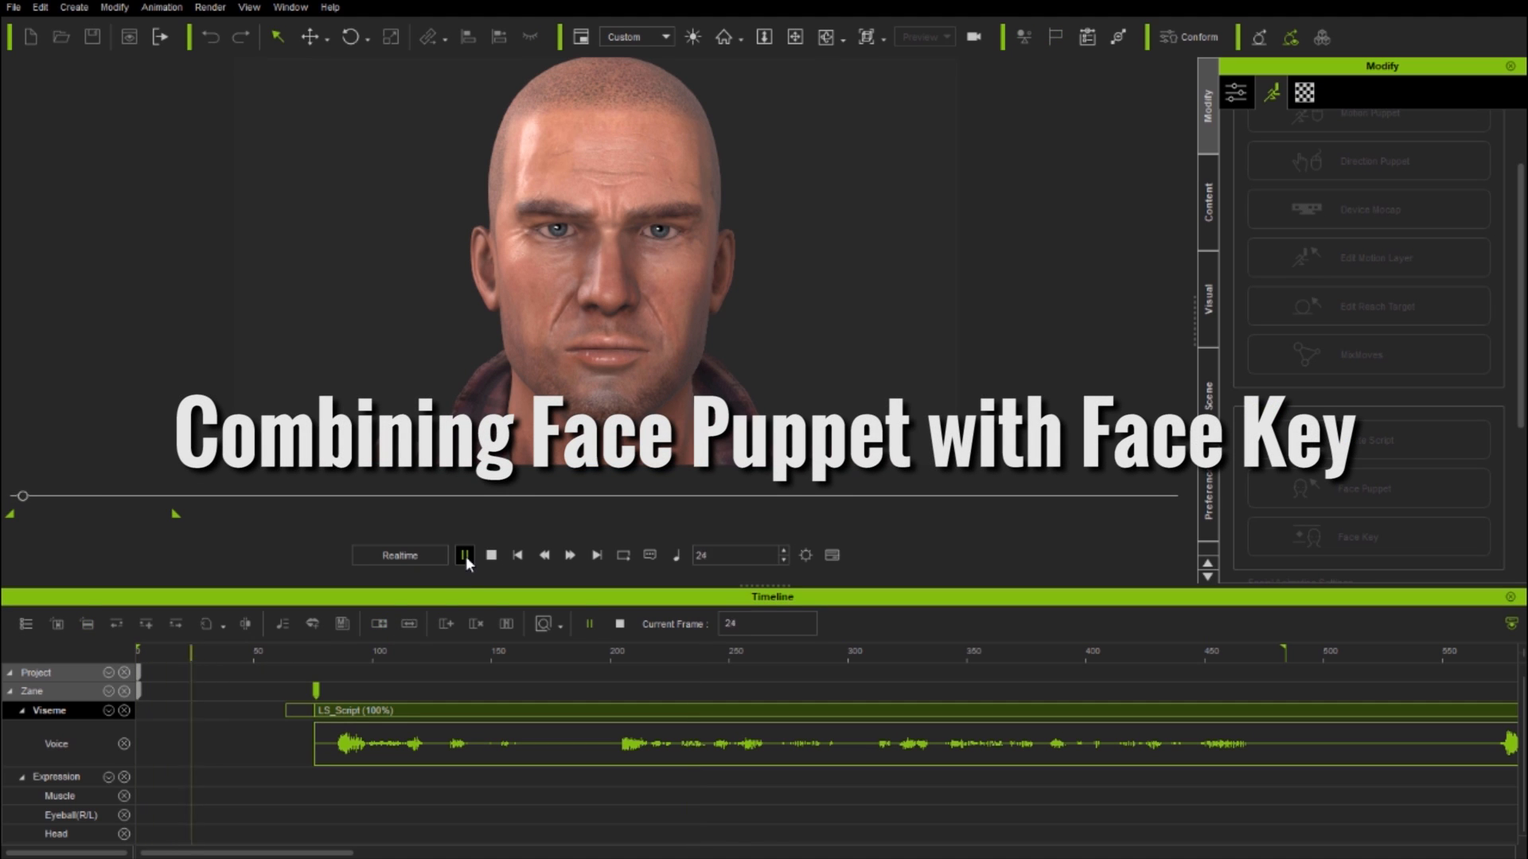
left_click(464, 555)
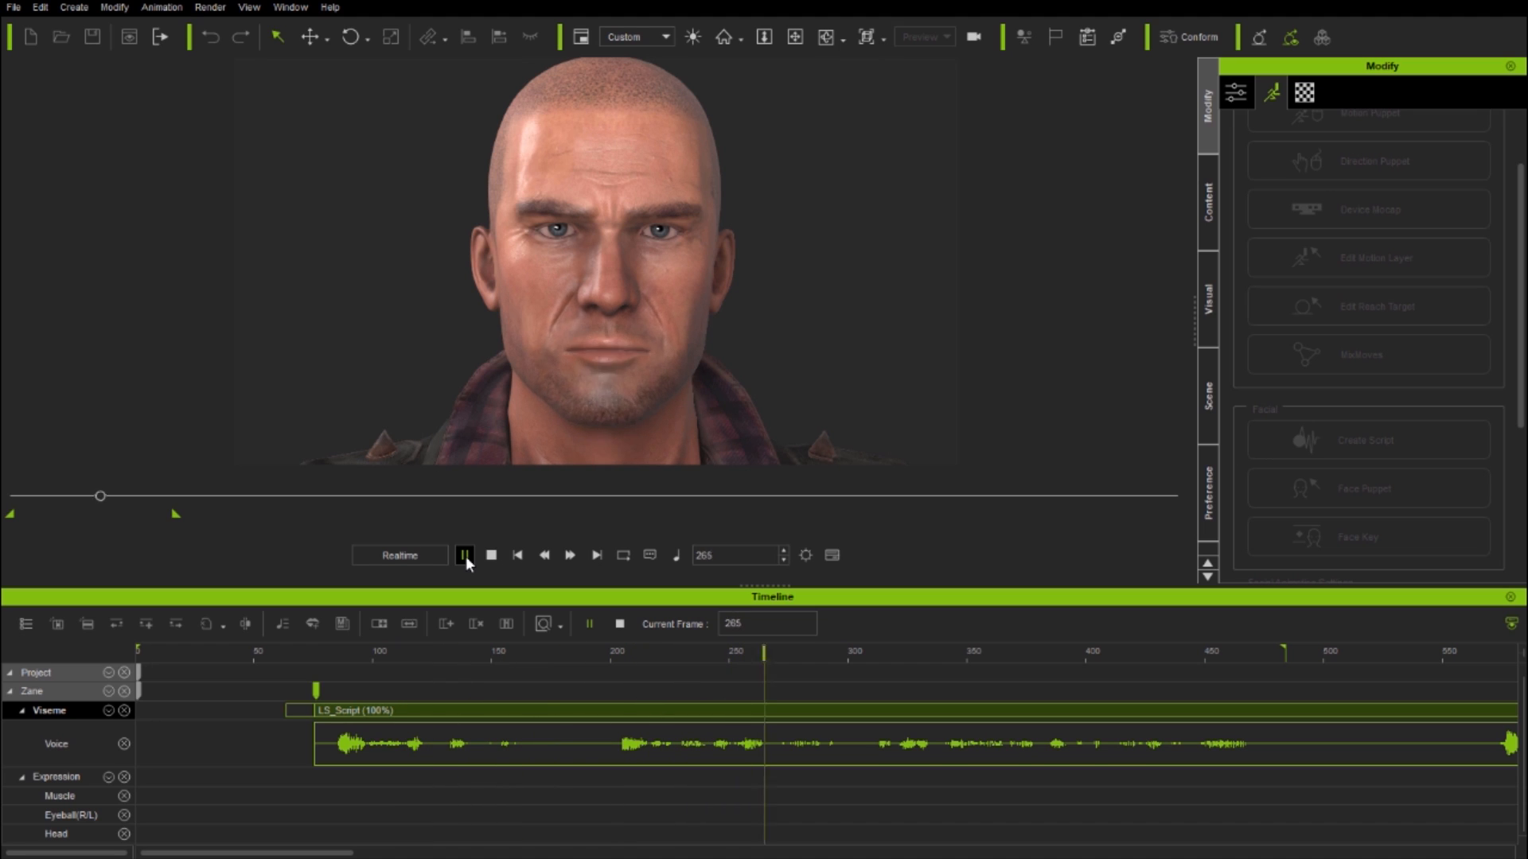
left_click(465, 554)
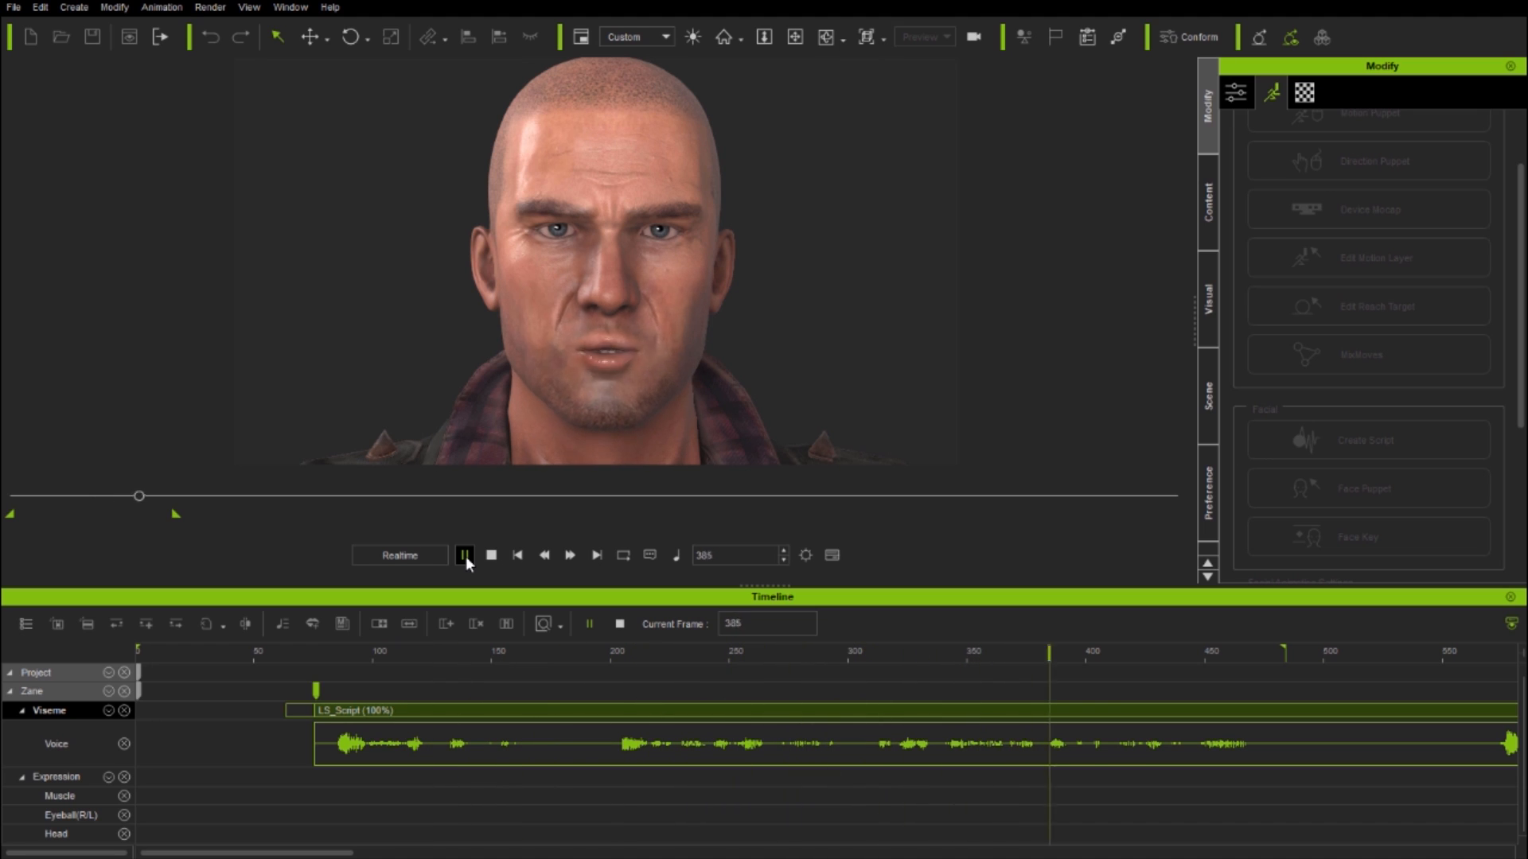
left_click(465, 555)
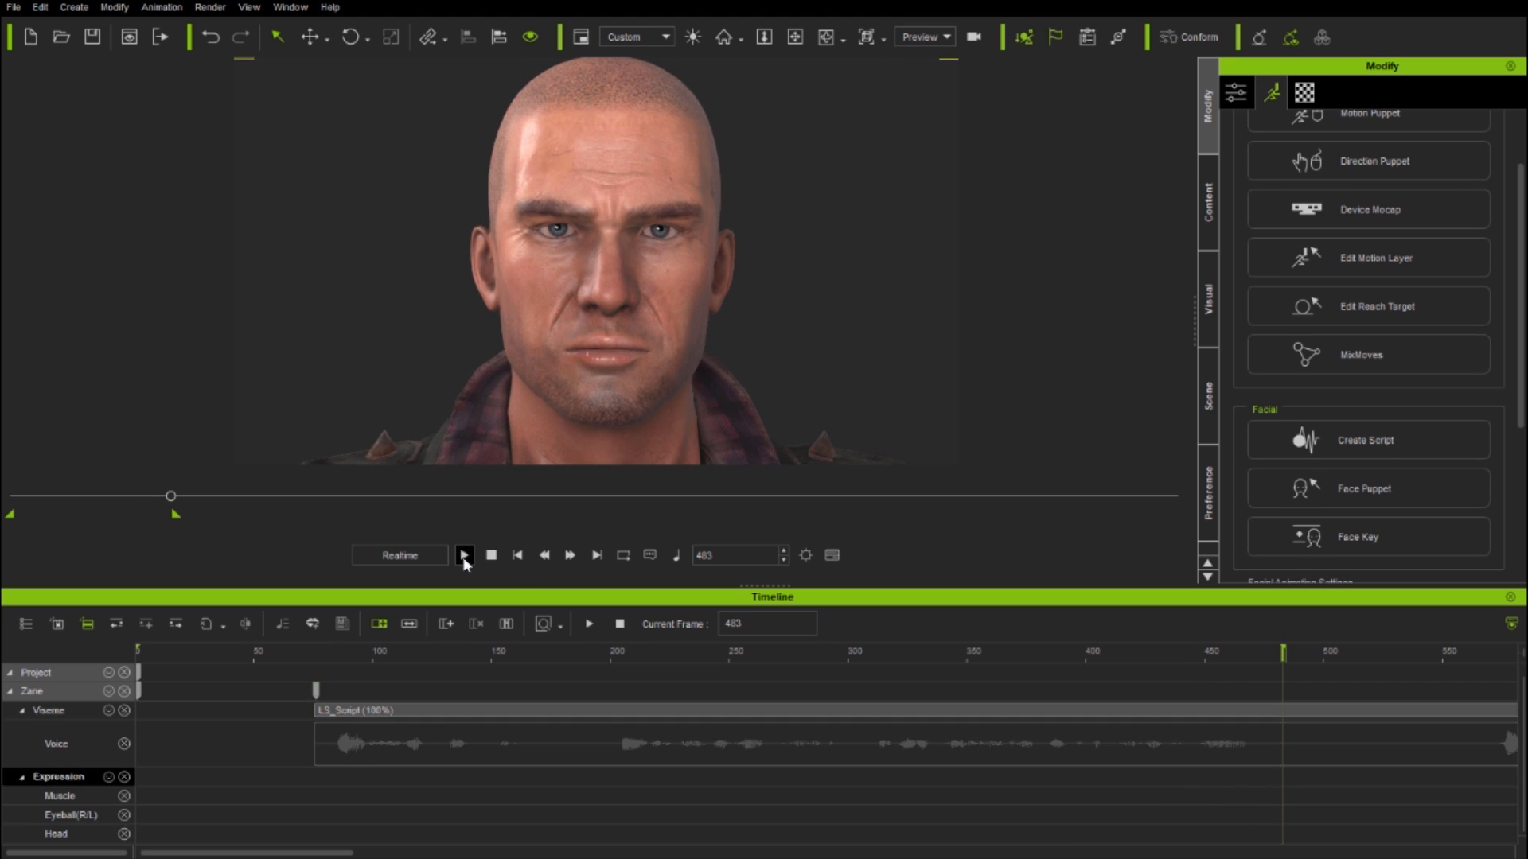
left_click(517, 554)
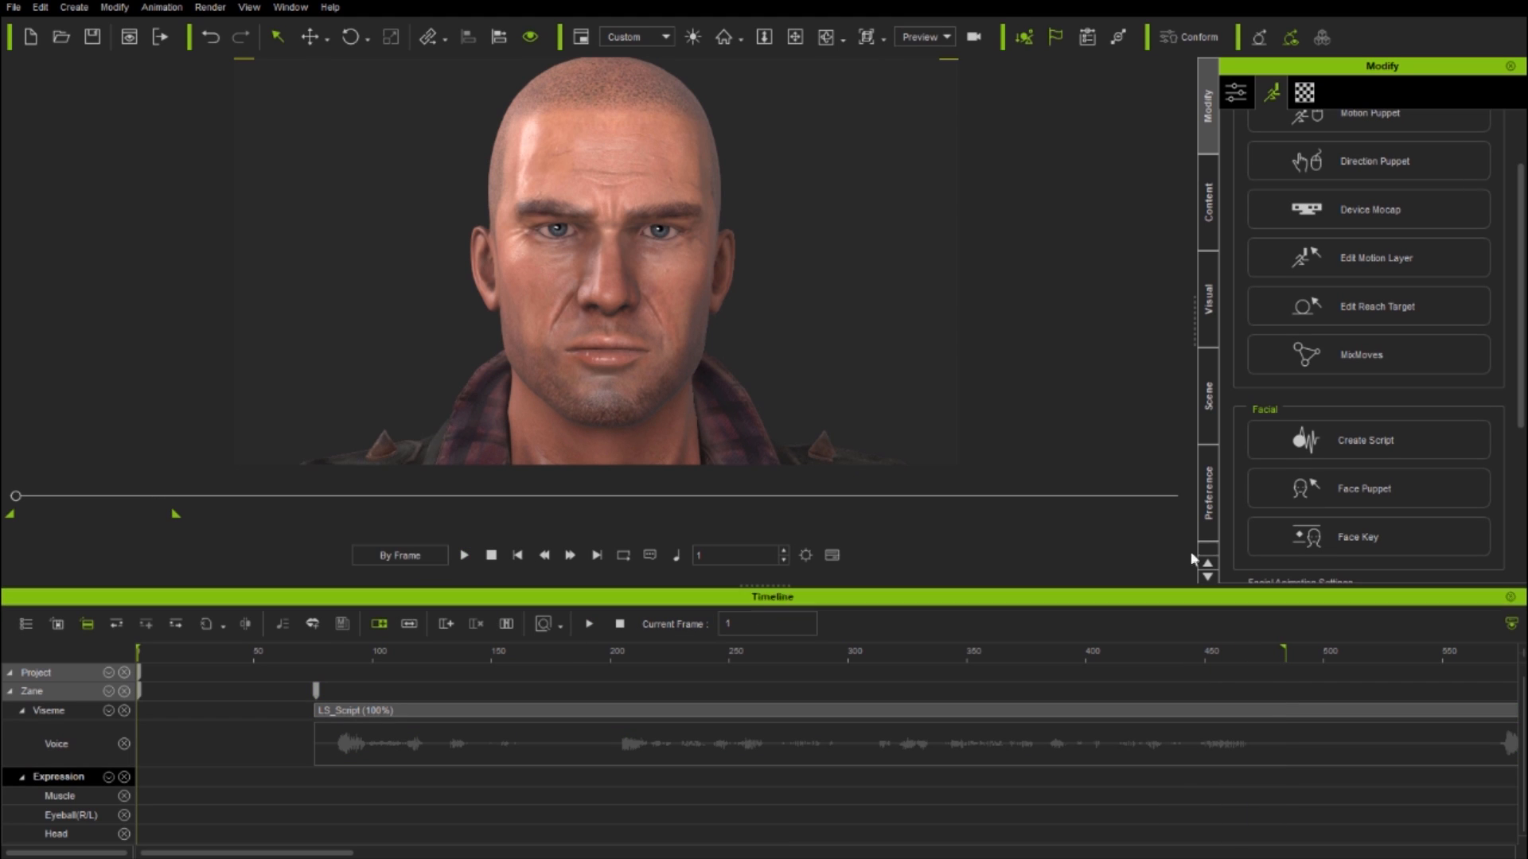
Record two Face Puppet passes with different Full Face Controls and Break the newer clip
left_click(1365, 487)
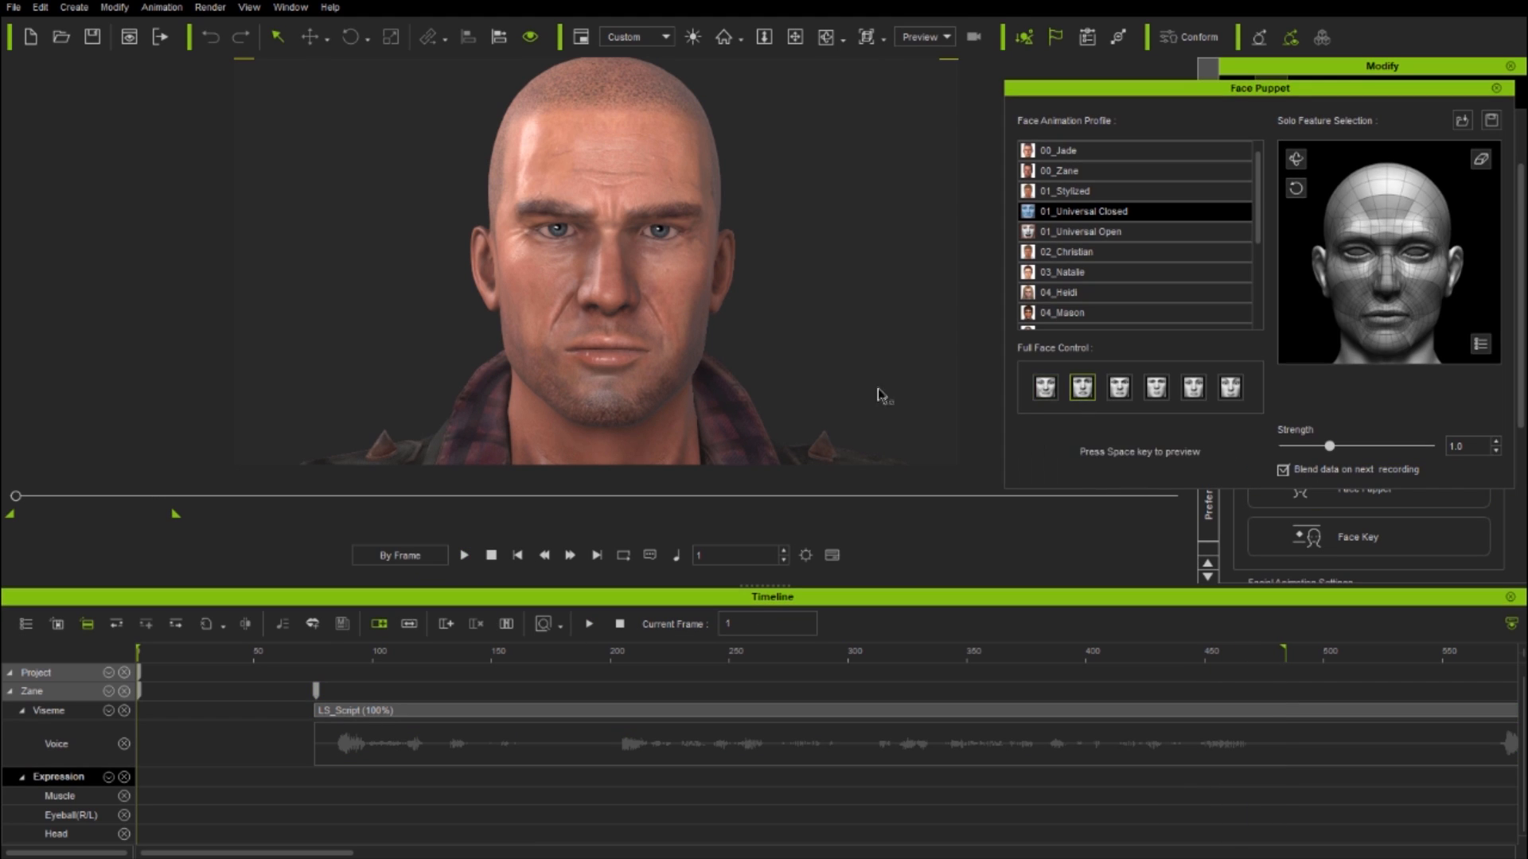
key("space")
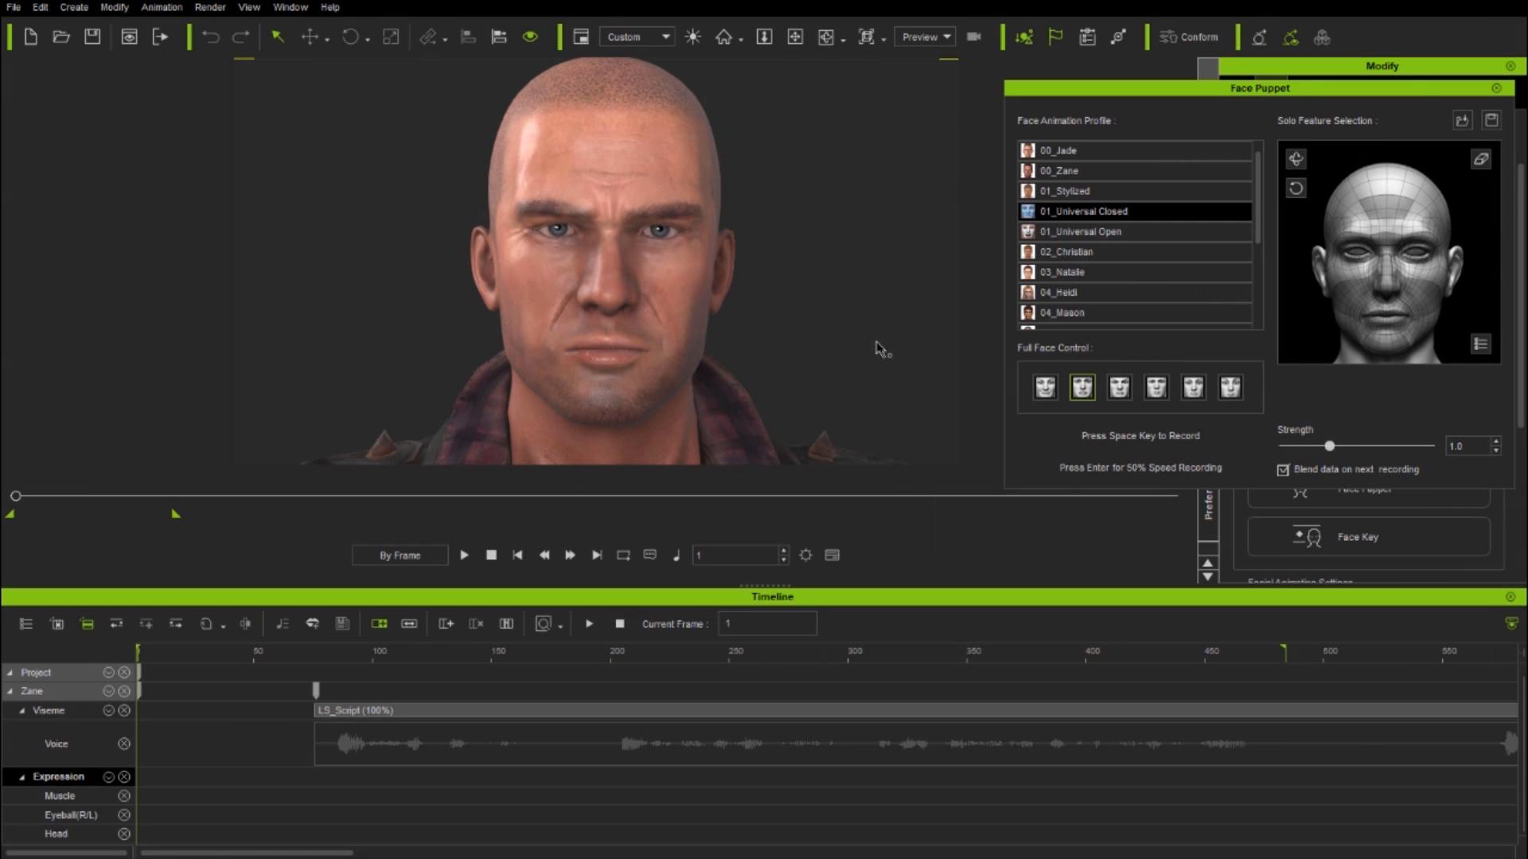
key("space")
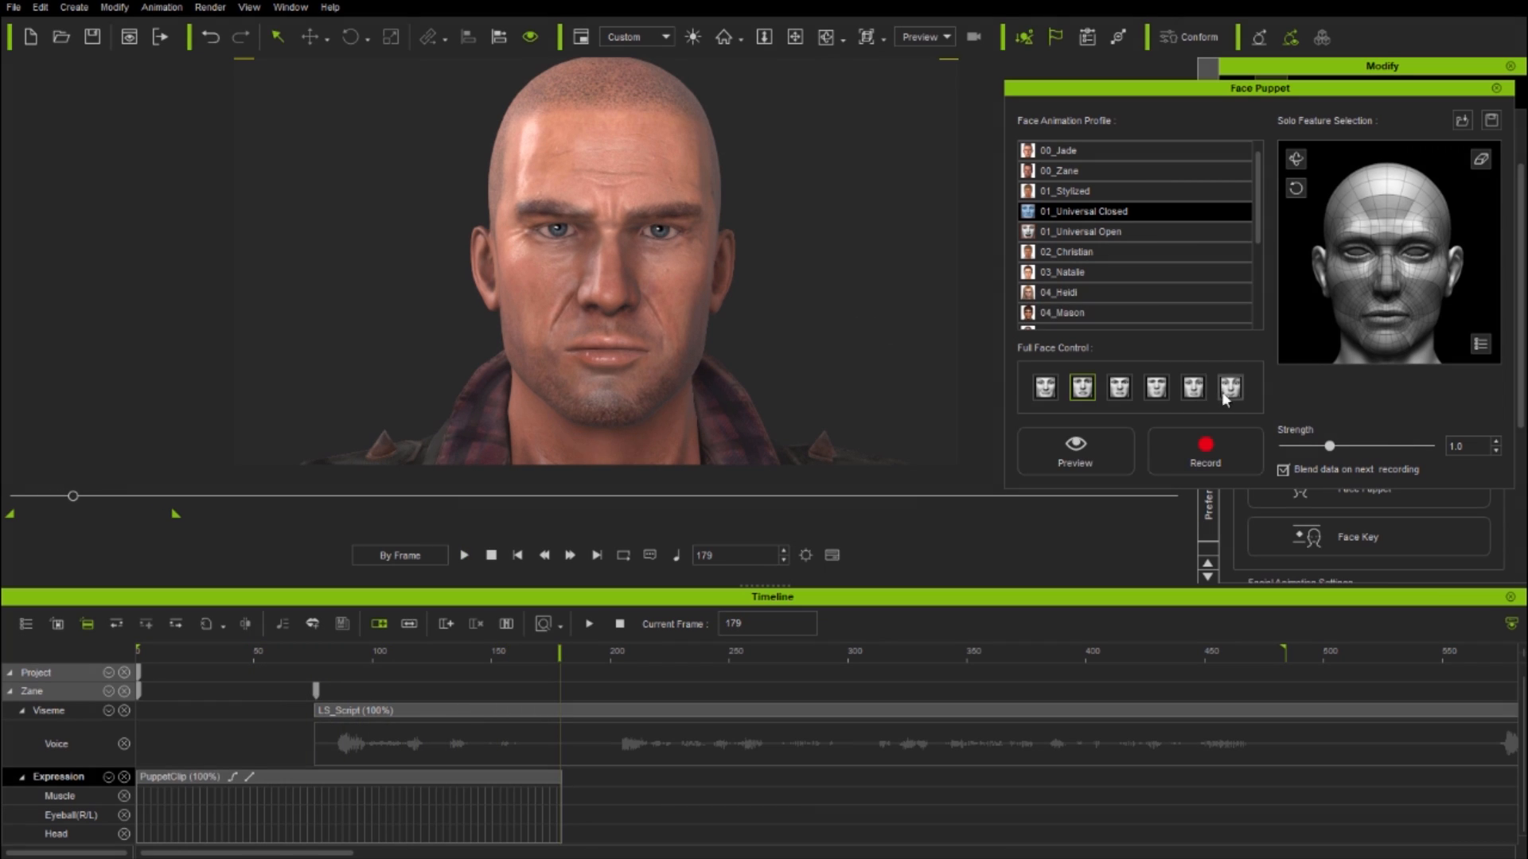
left_click(1074, 451)
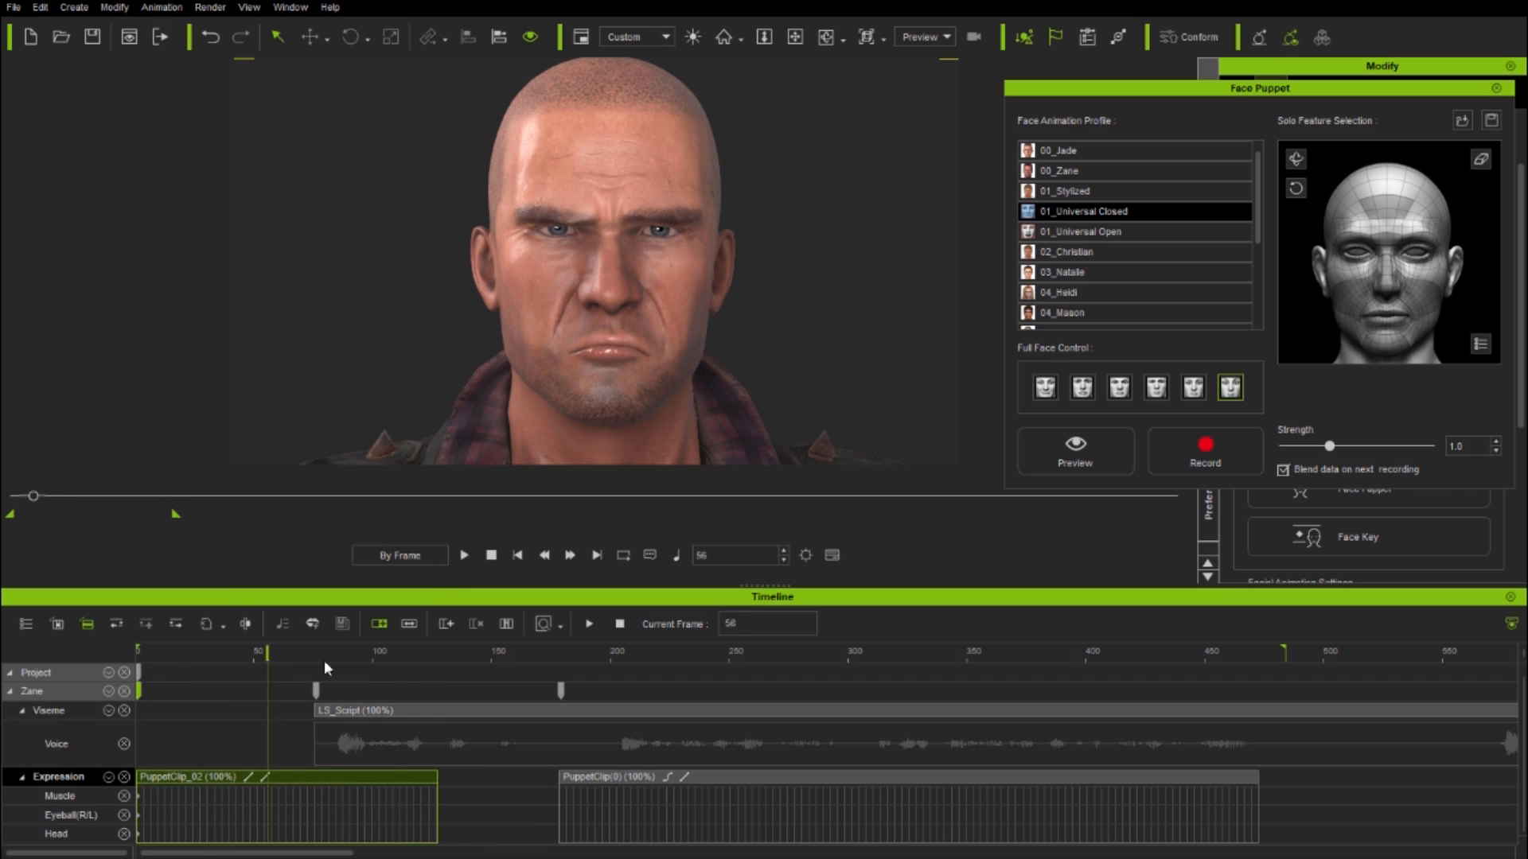
right_click(385, 777)
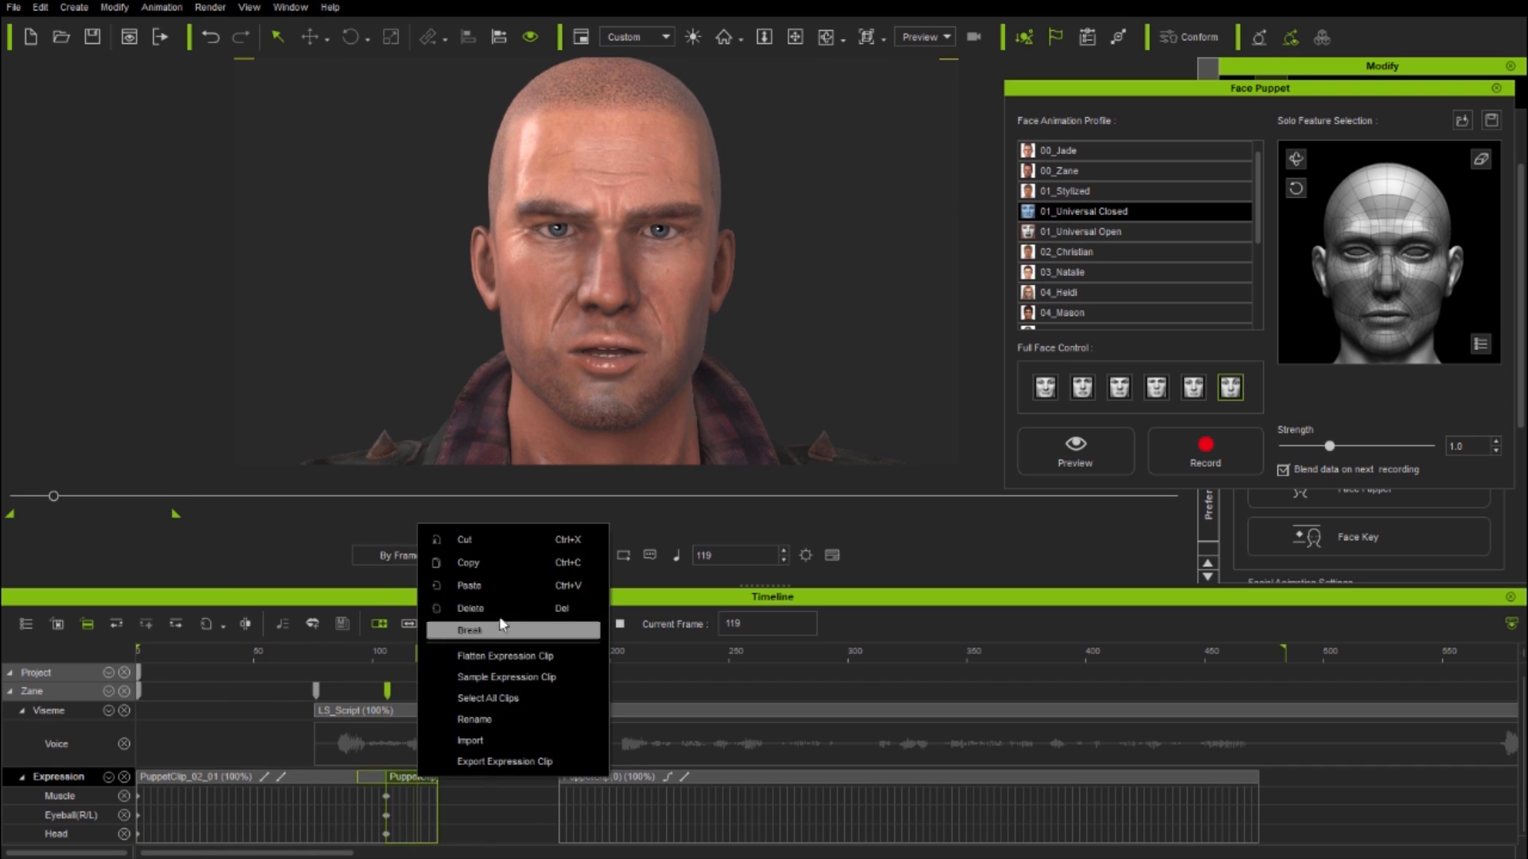
left_click(468, 630)
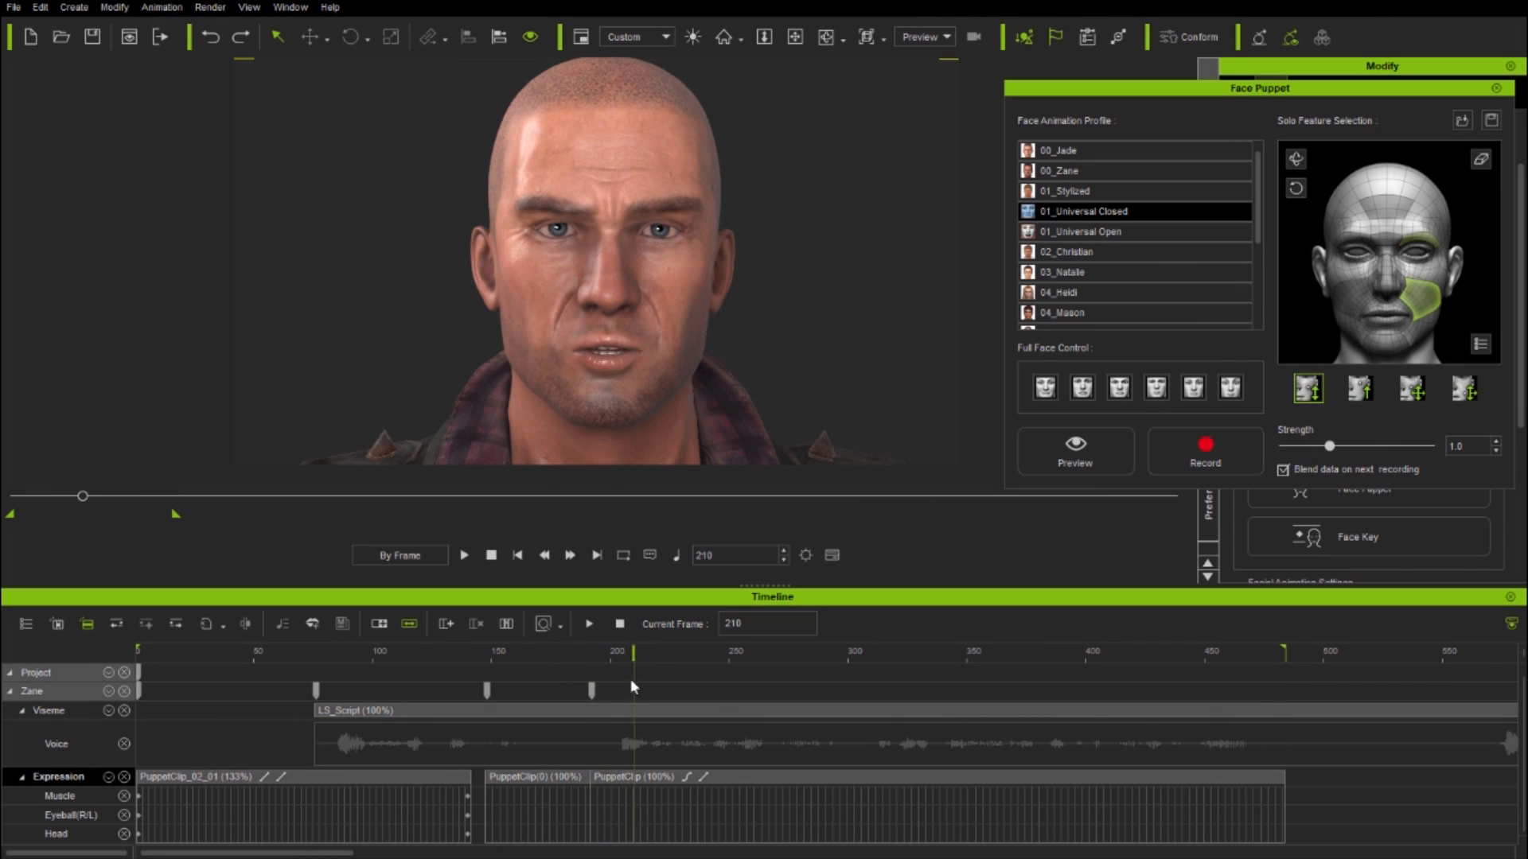
Play back the recorded puppet expression passes in real time
left_click(619, 650)
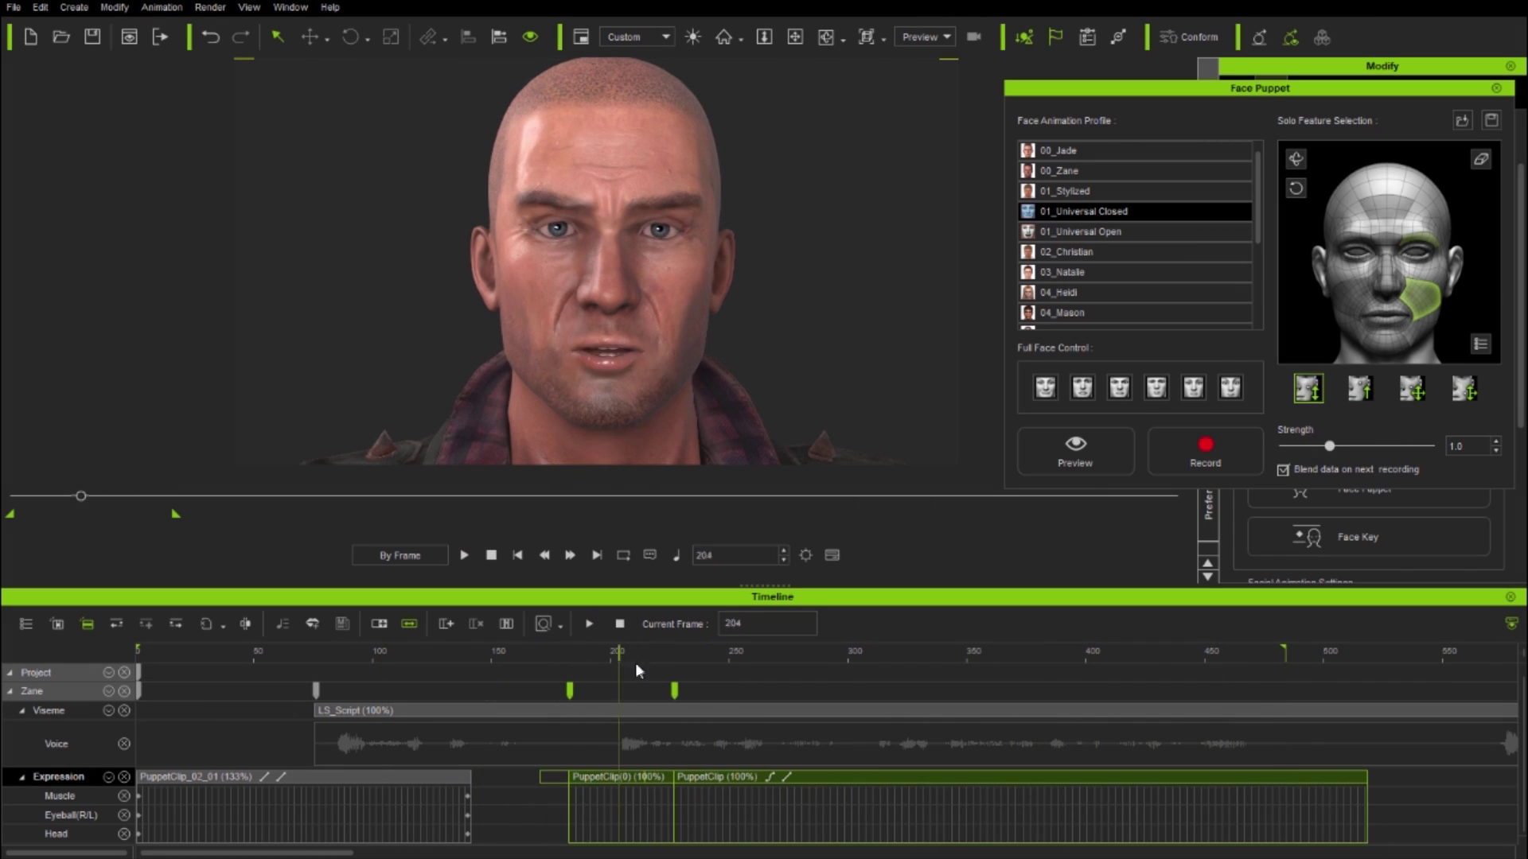
left_click(464, 554)
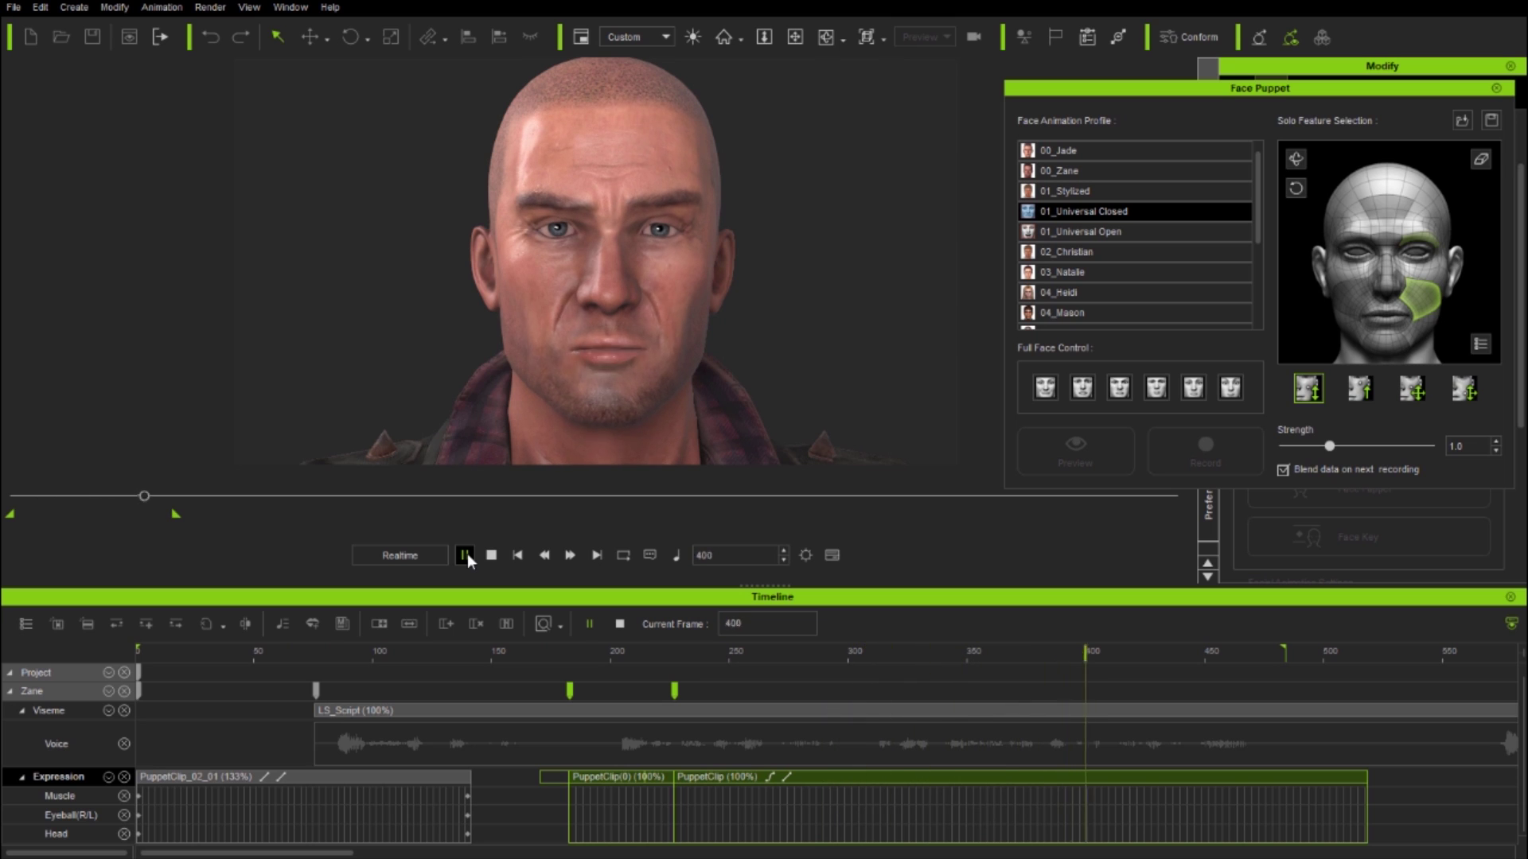
left_click(490, 555)
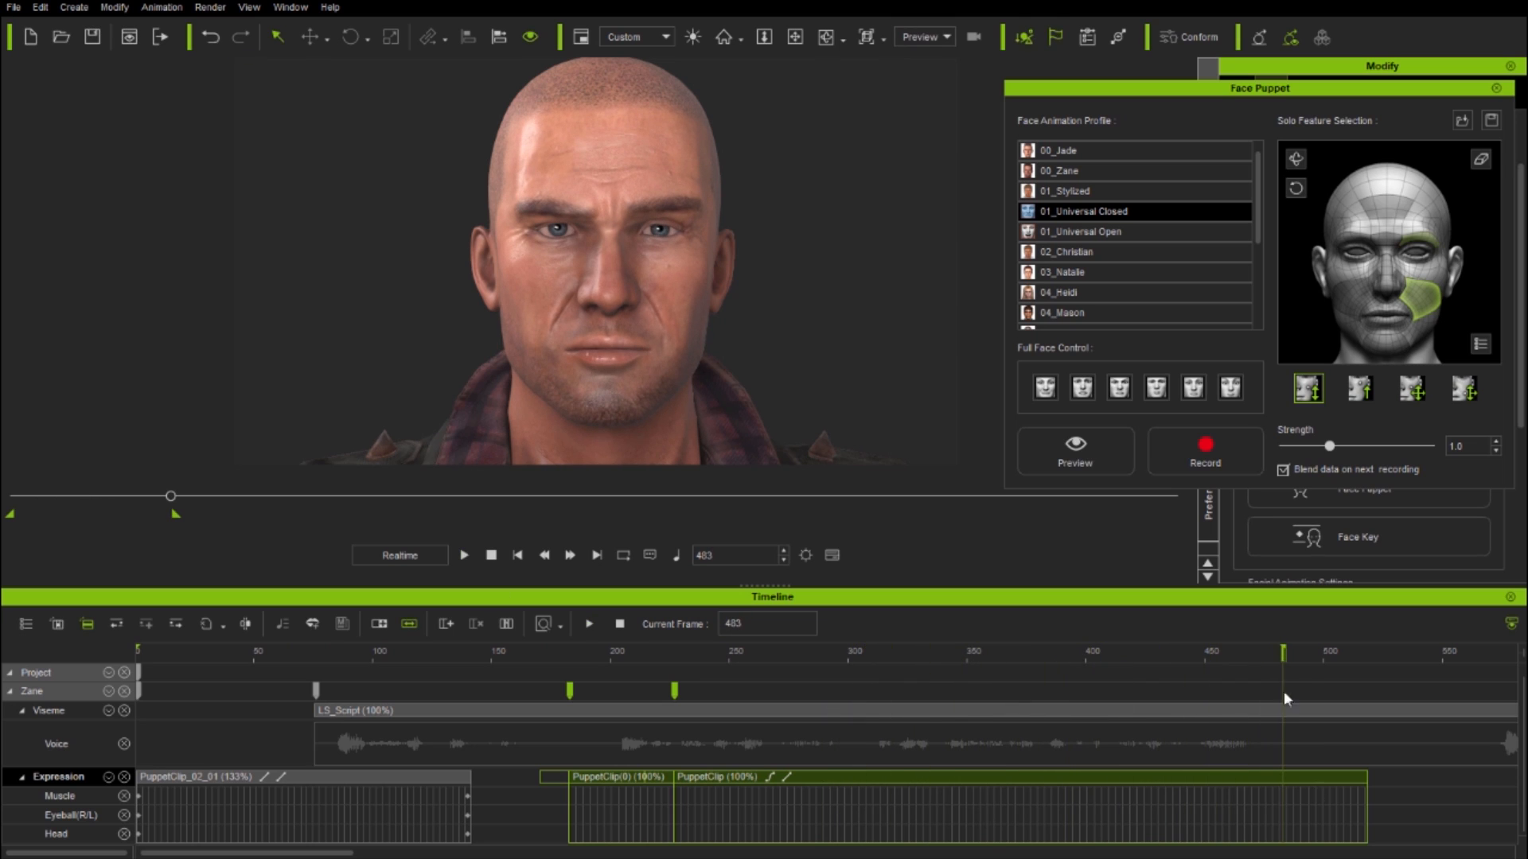
Split the PuppetClip at frames 276 and ~355, delete the middle piece, and close Face Puppet
left_click(750, 651)
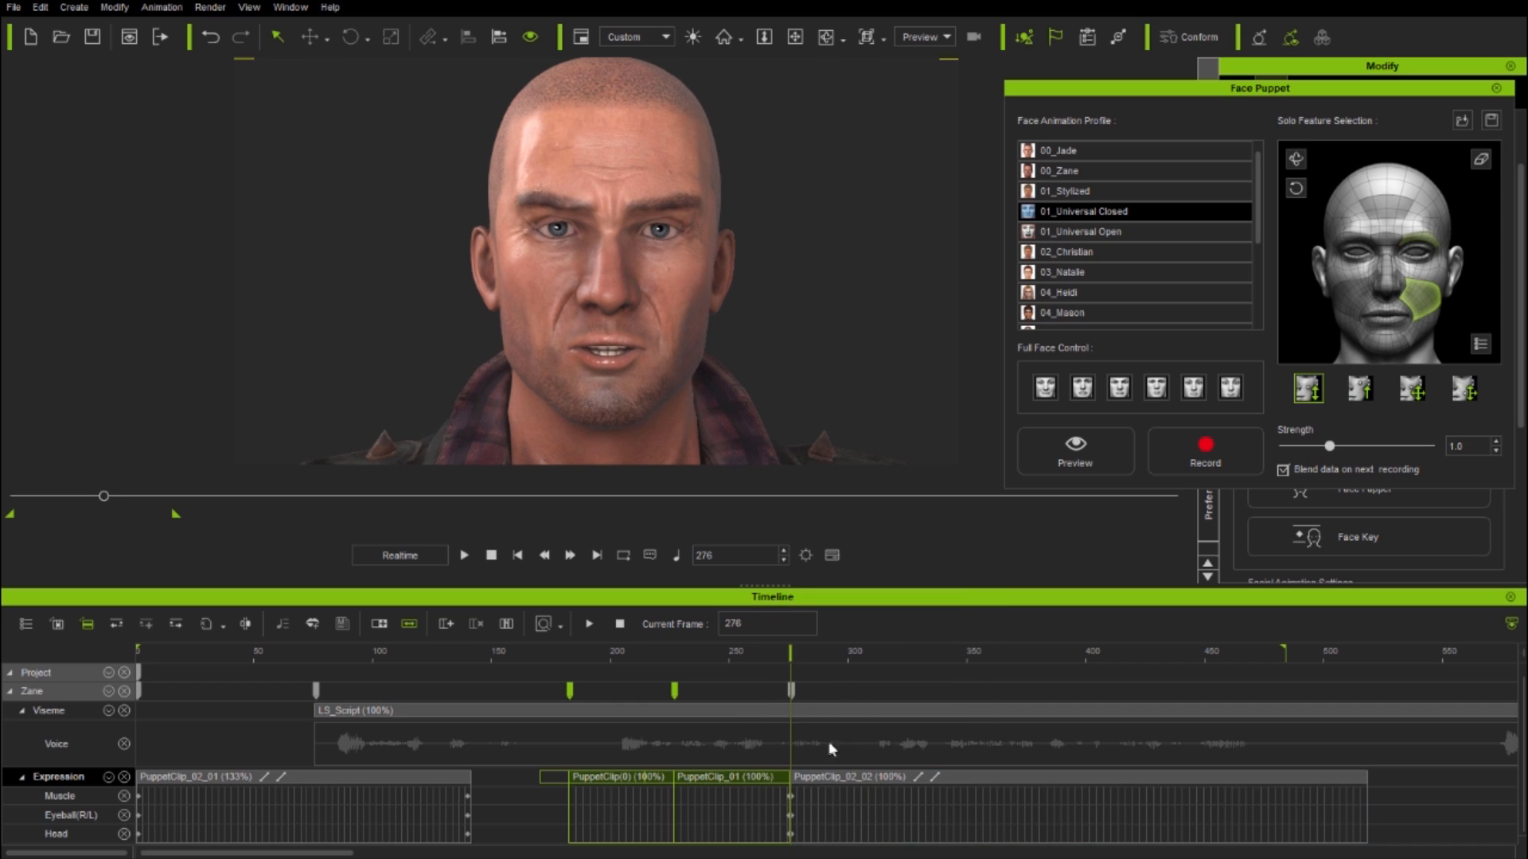
left_click(1021, 651)
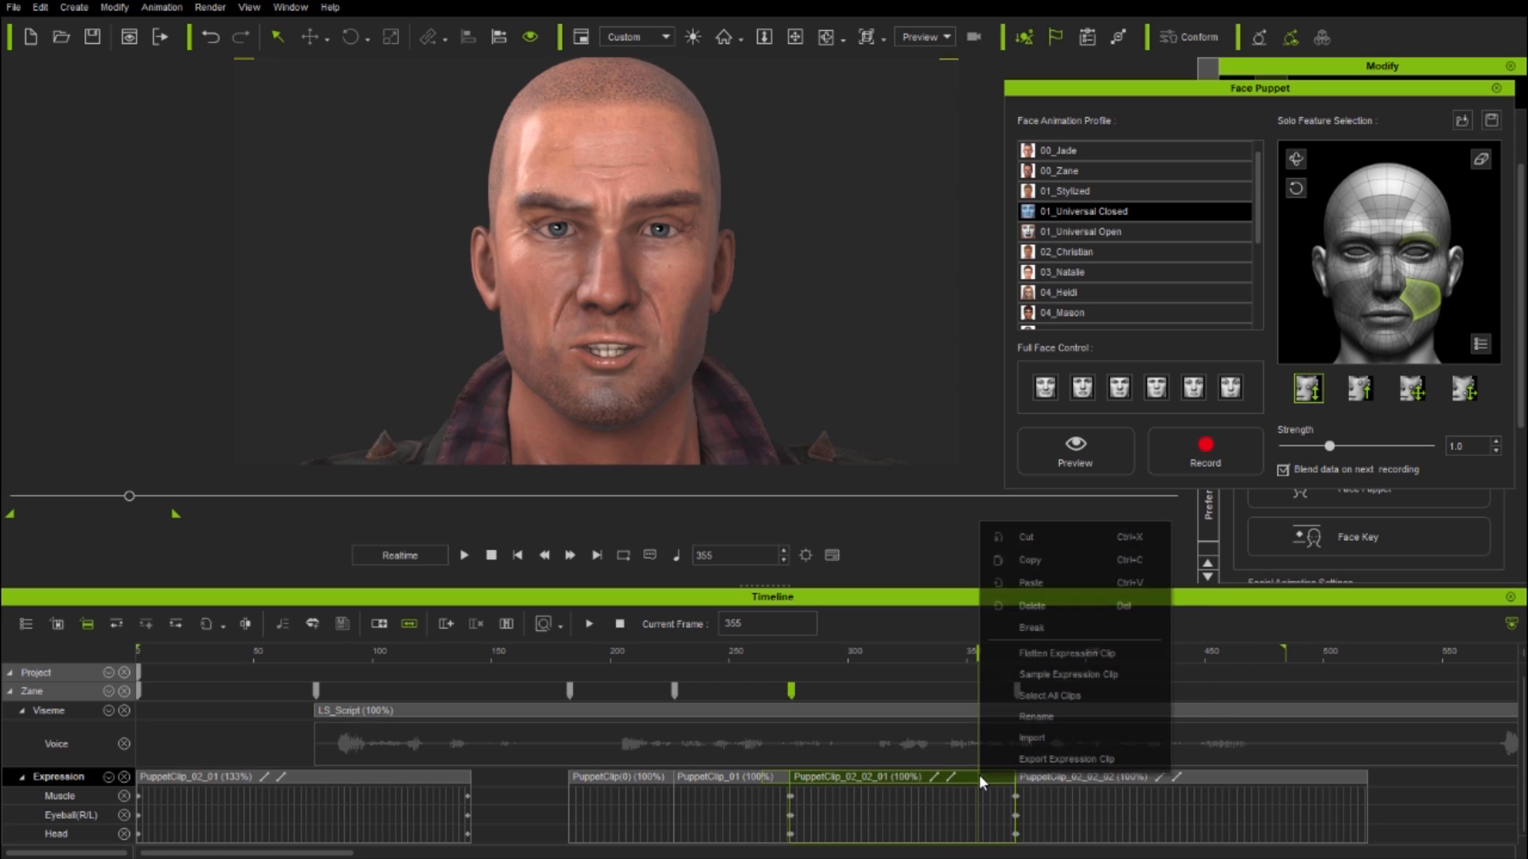
left_click(1031, 605)
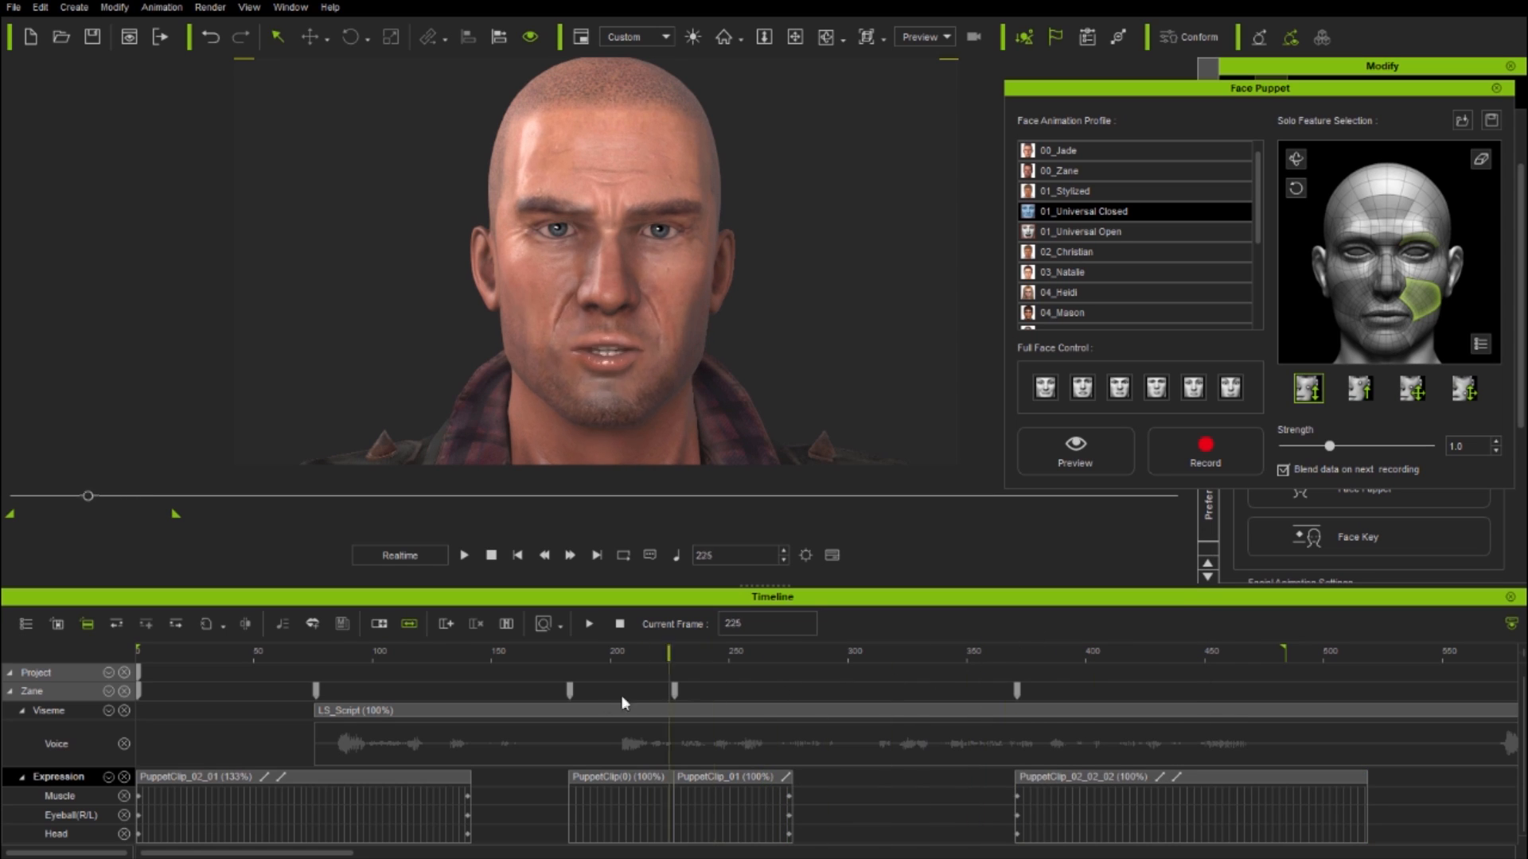
left_click(1070, 651)
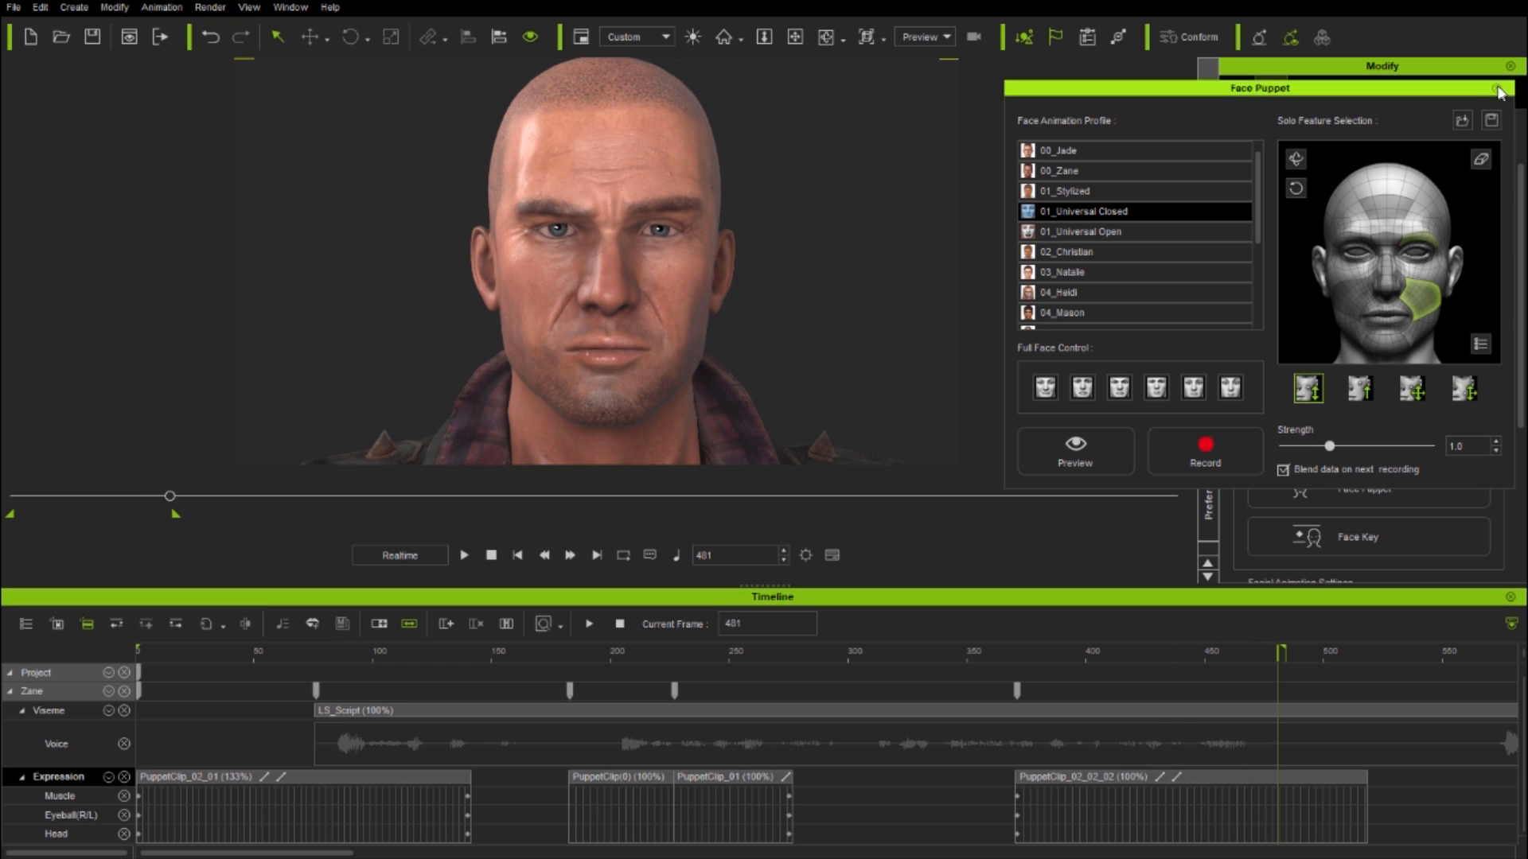
left_click(1356, 535)
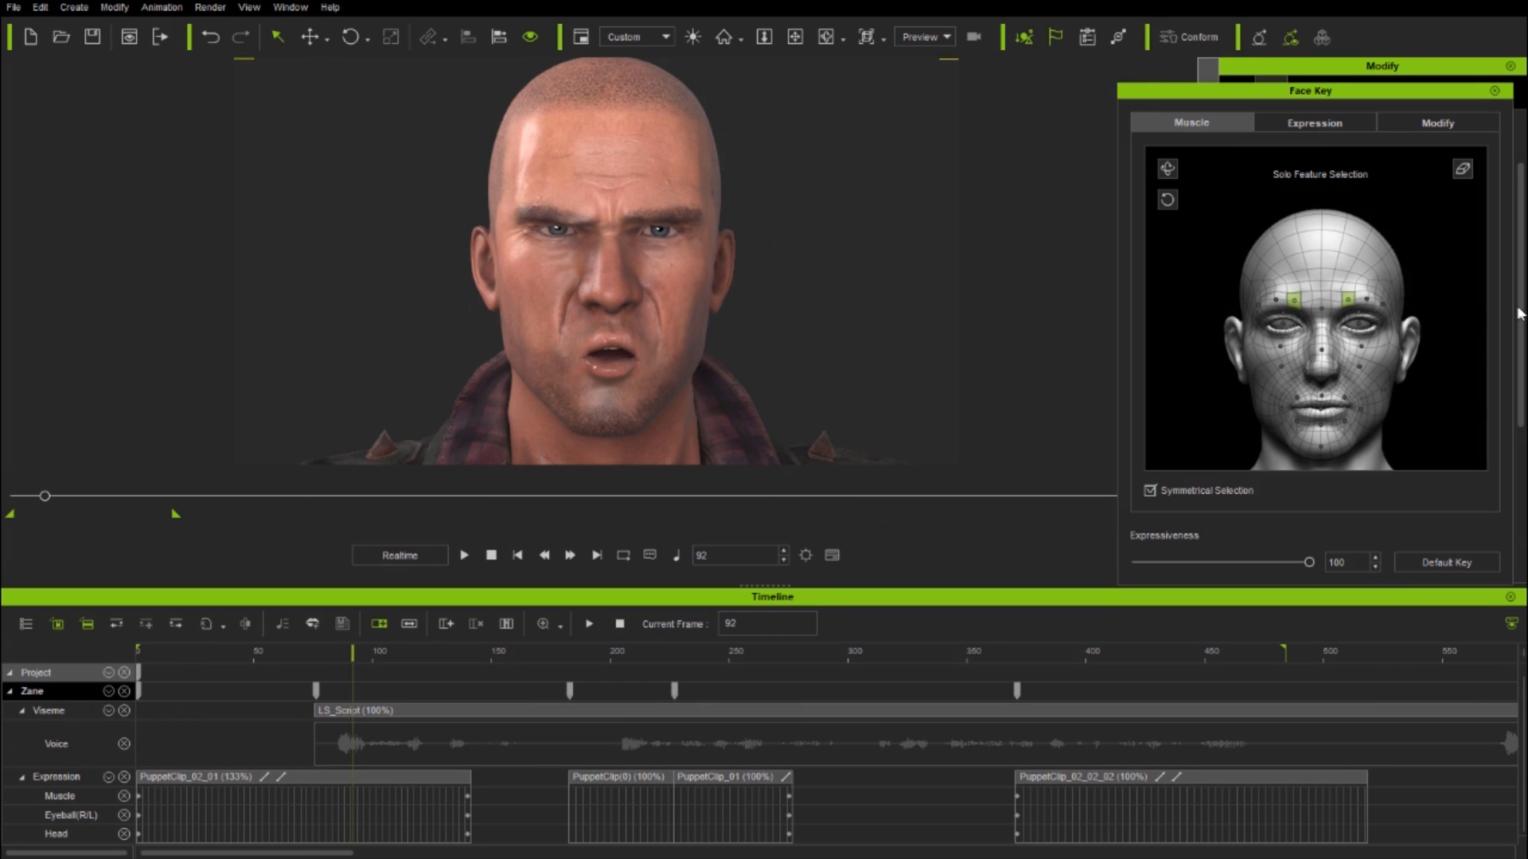
Set muscle keys for tightened cheeks, furrowed brows at frame 435, and squinting eyes
left_click(631, 651)
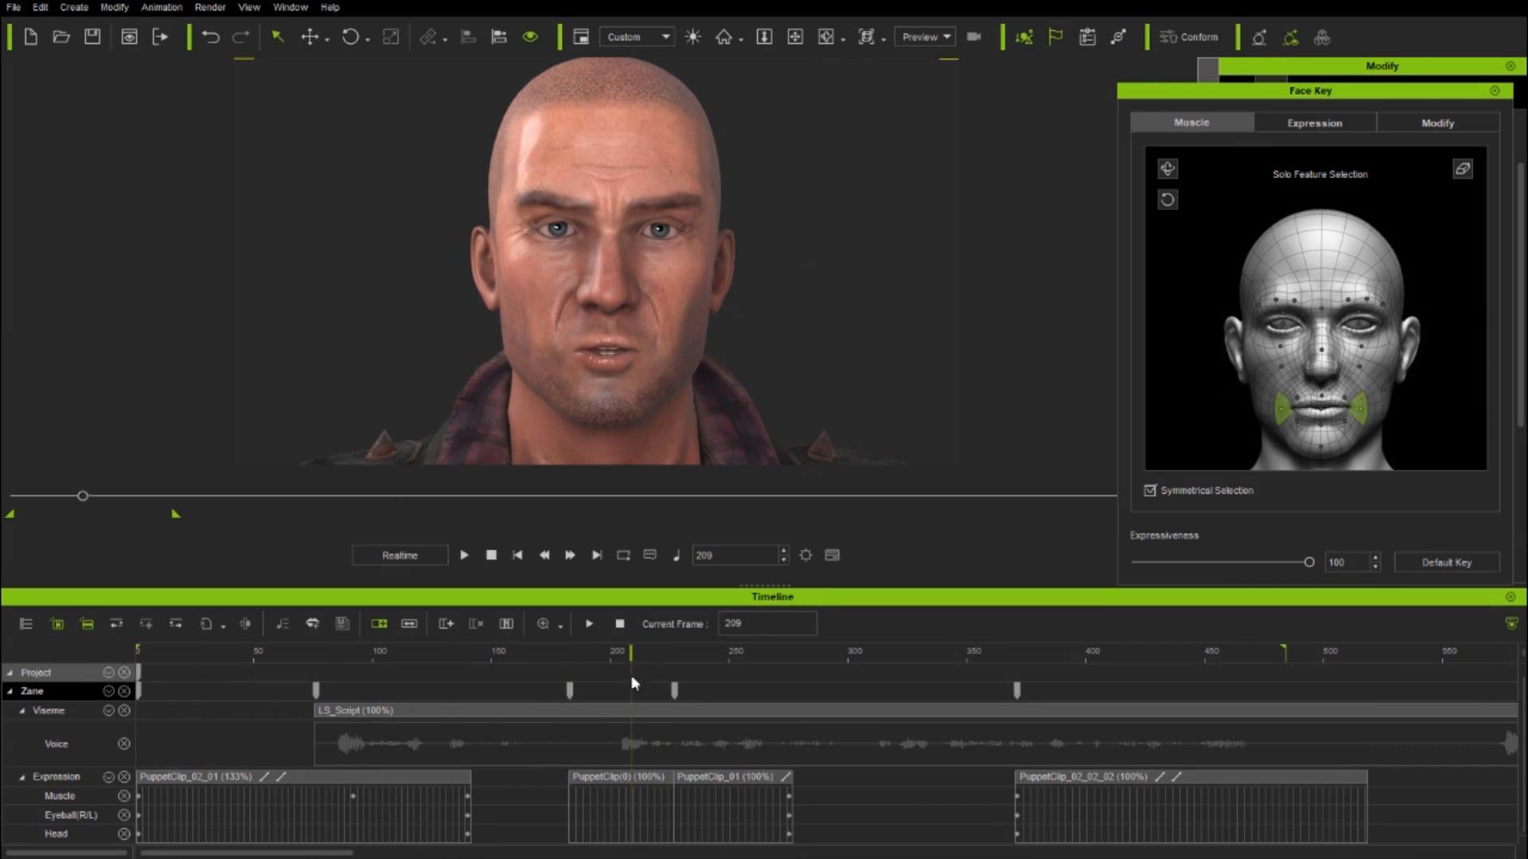
left_click(750, 651)
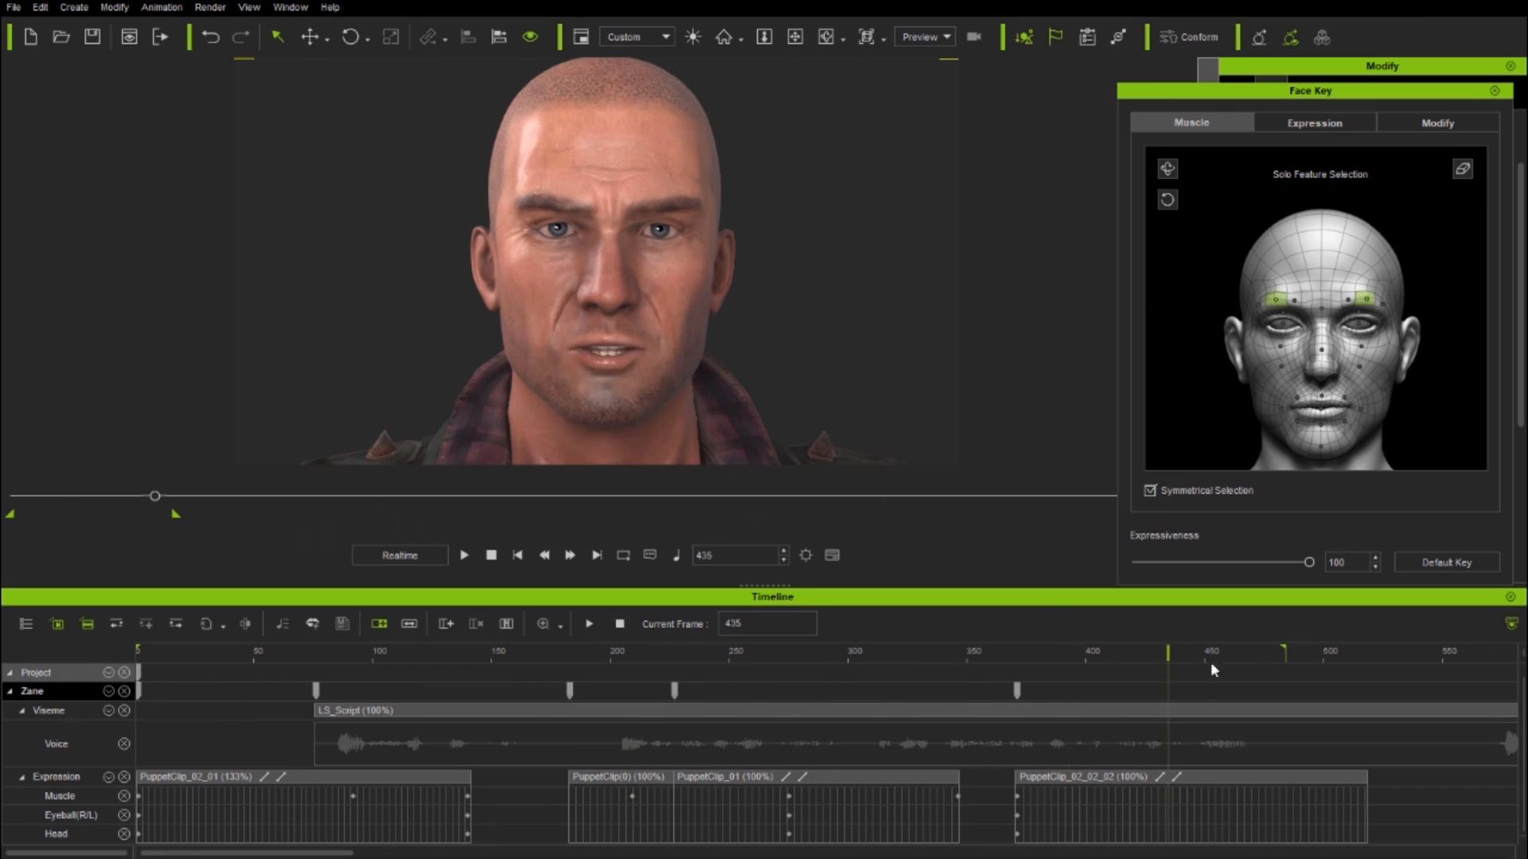
left_click(1208, 651)
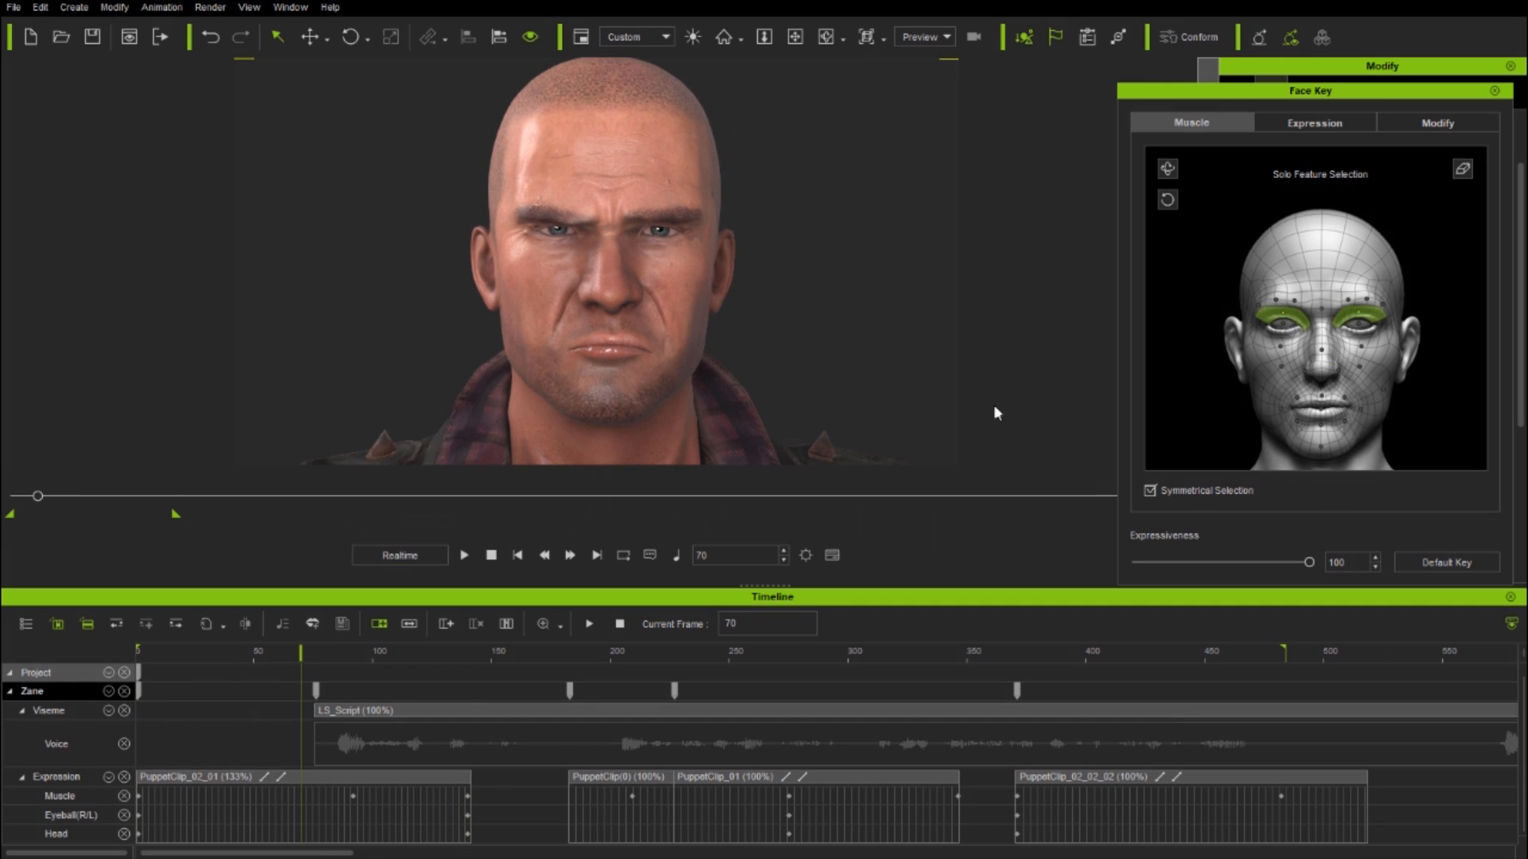
left_click(518, 555)
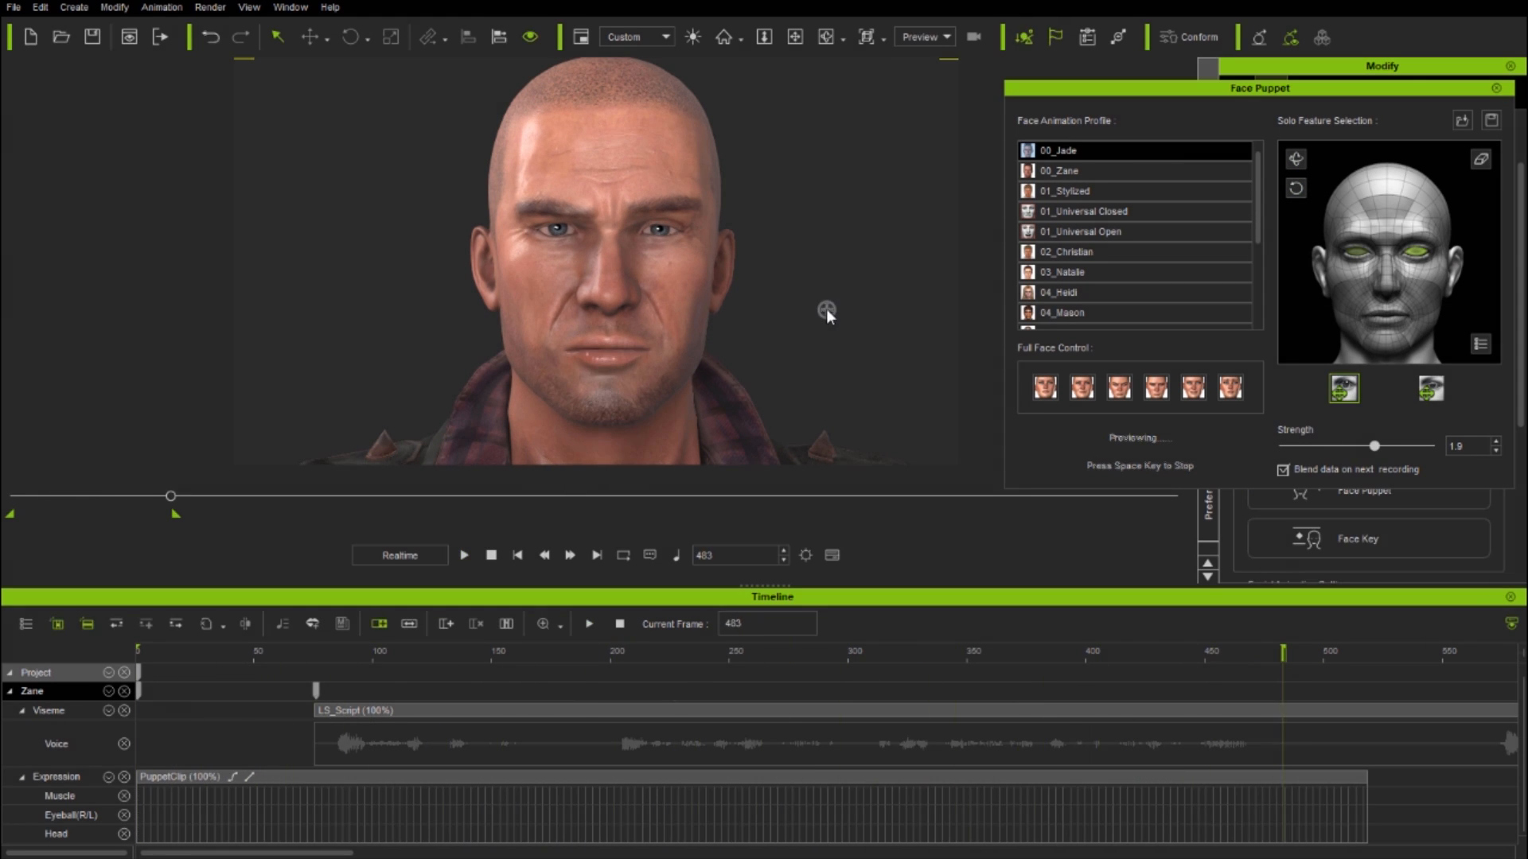
Record a fresh eye puppet pass for Zane in Face Puppet
left_click(464, 554)
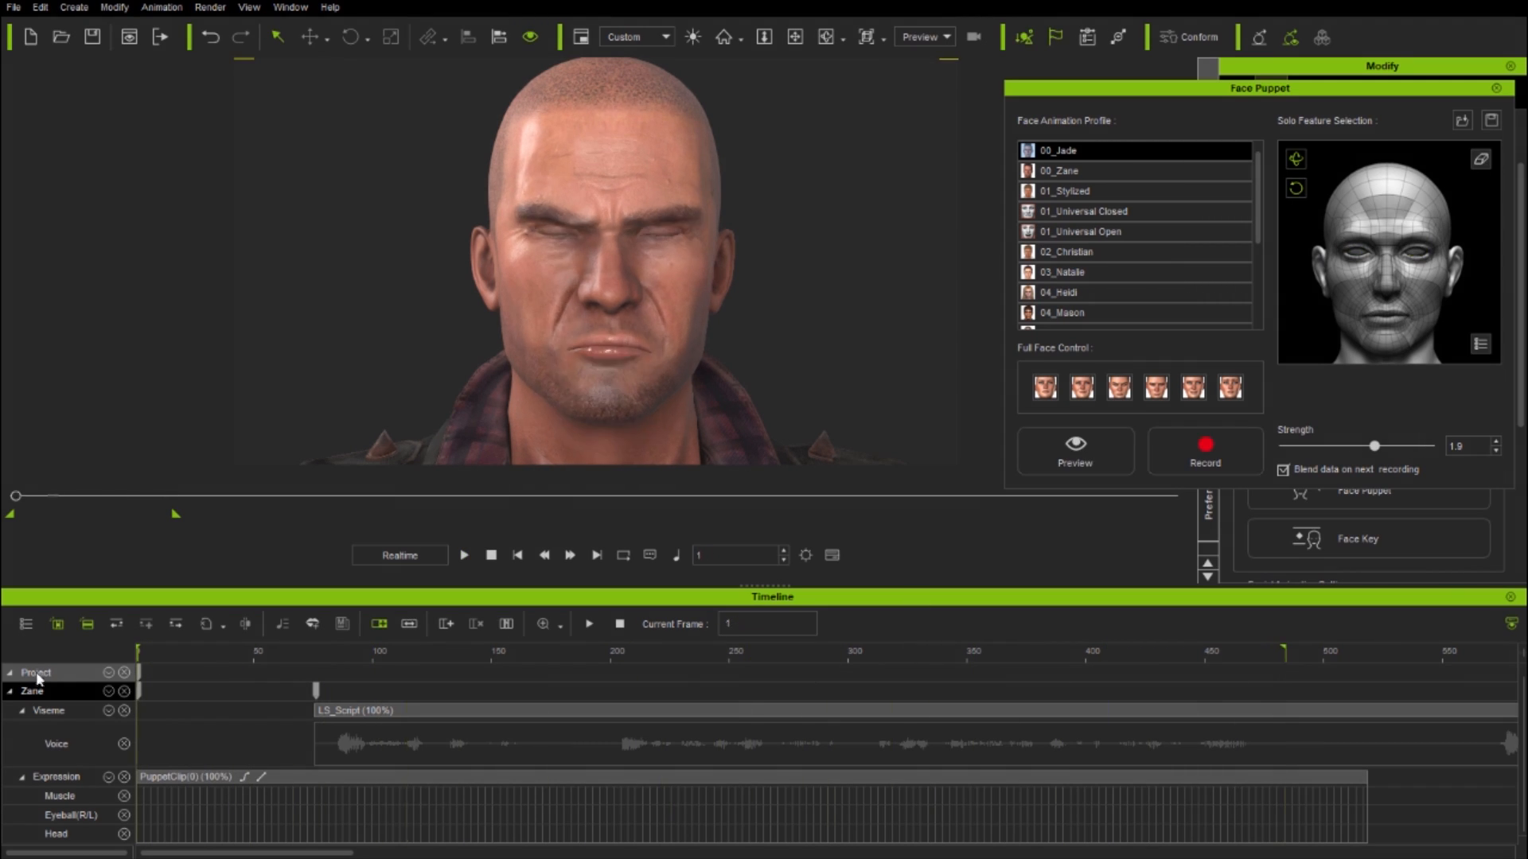
left_click(1204, 451)
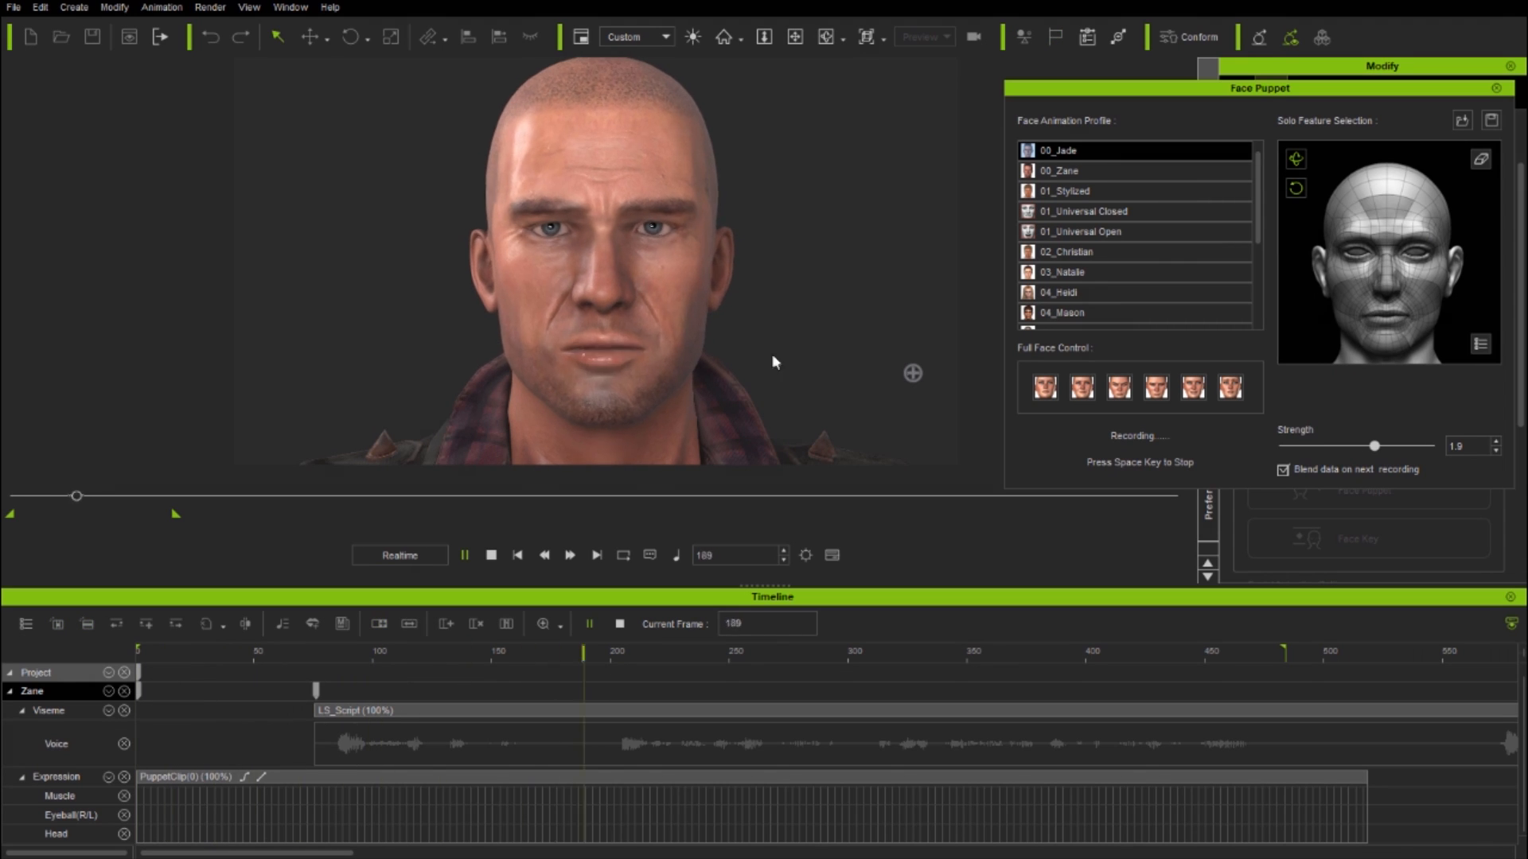
left_click(1367, 538)
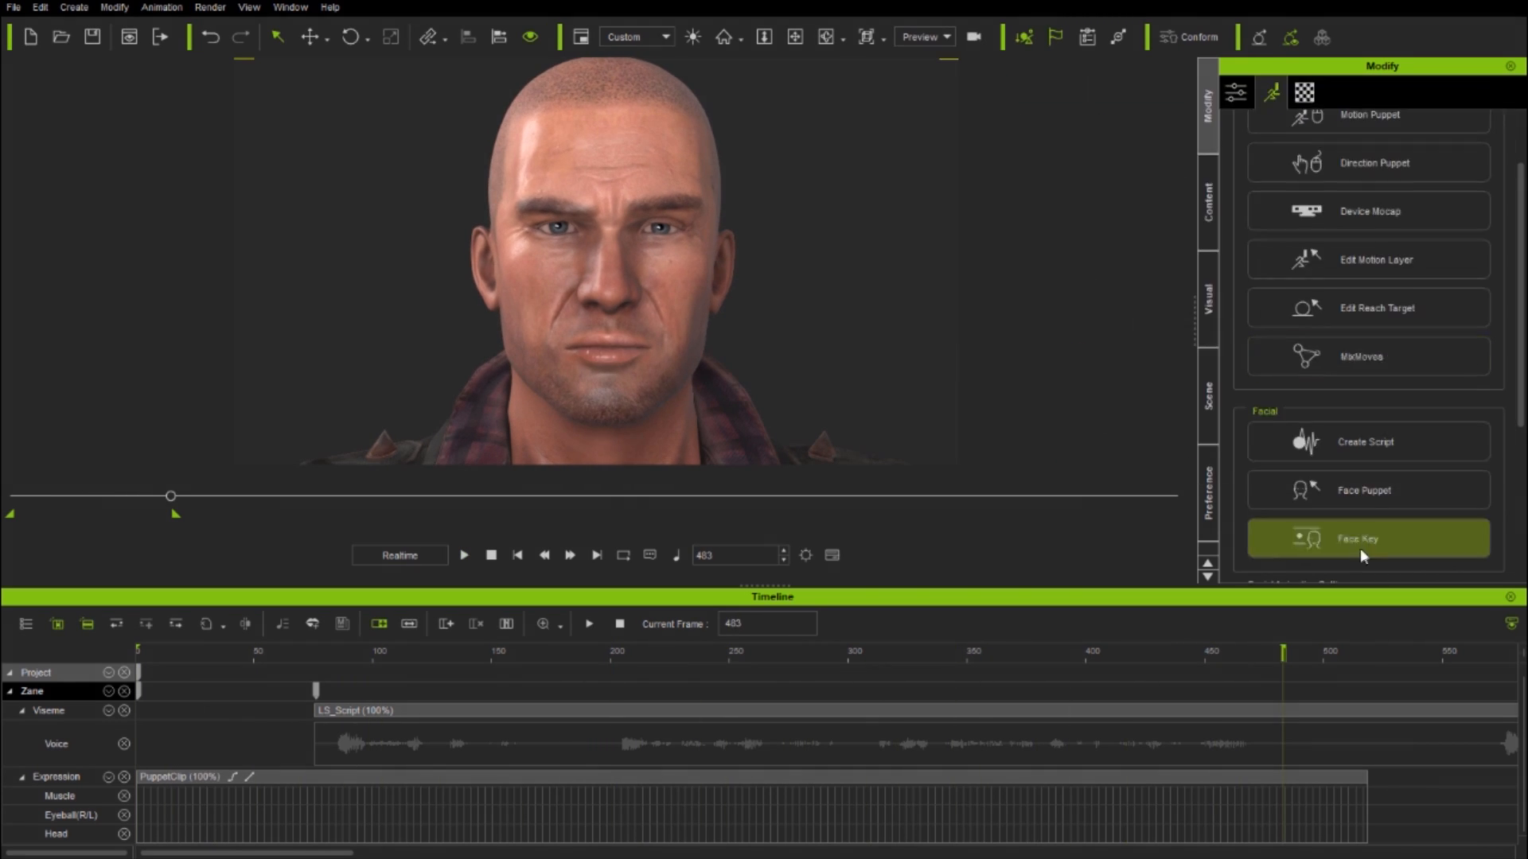
Set Face Key keys at frames 84, 300 and 395
left_click(1367, 538)
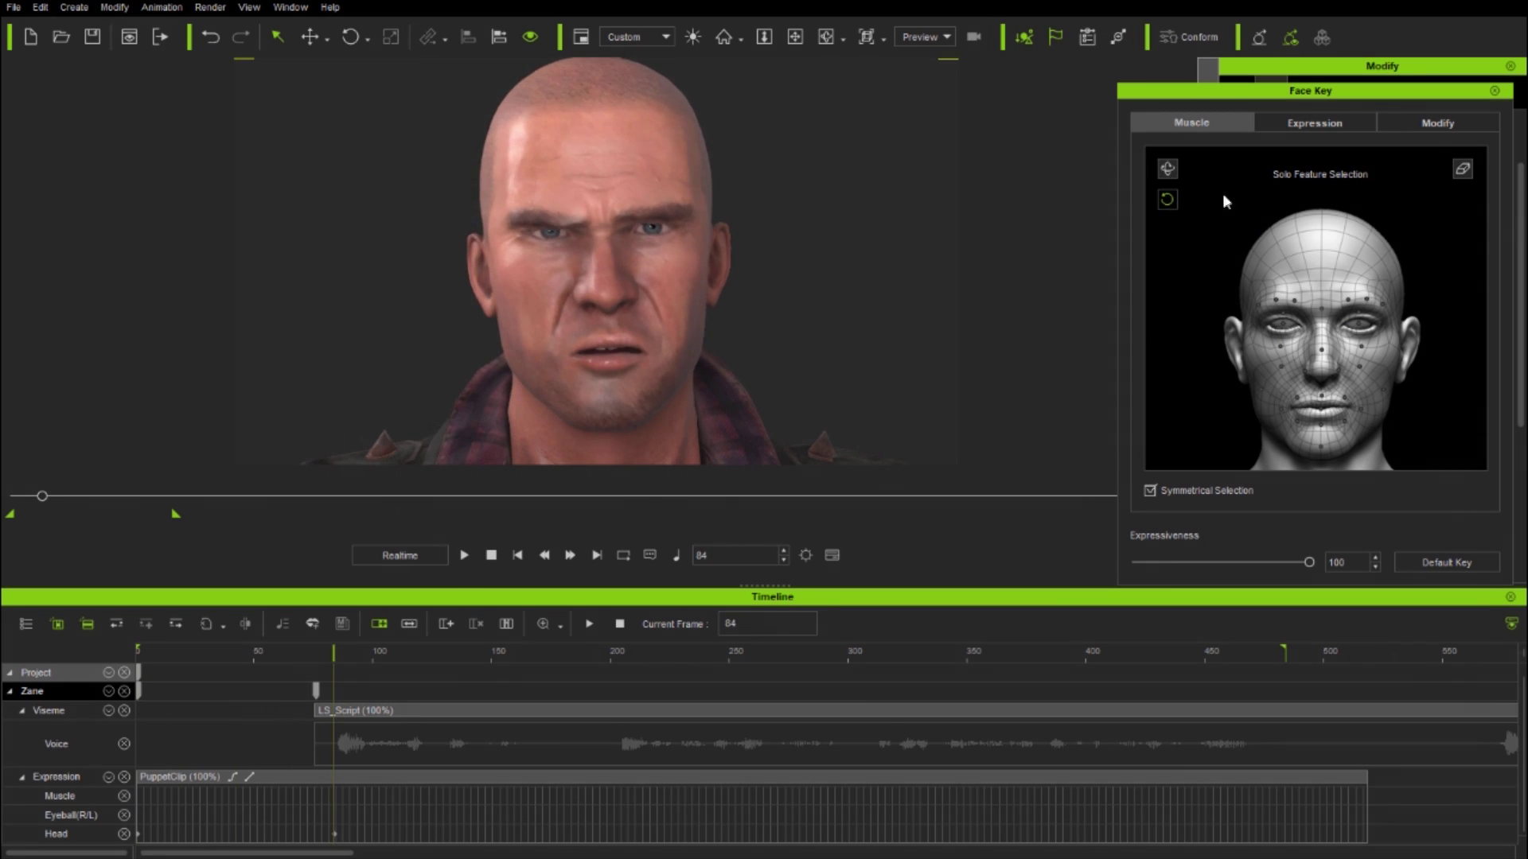
left_click(848, 651)
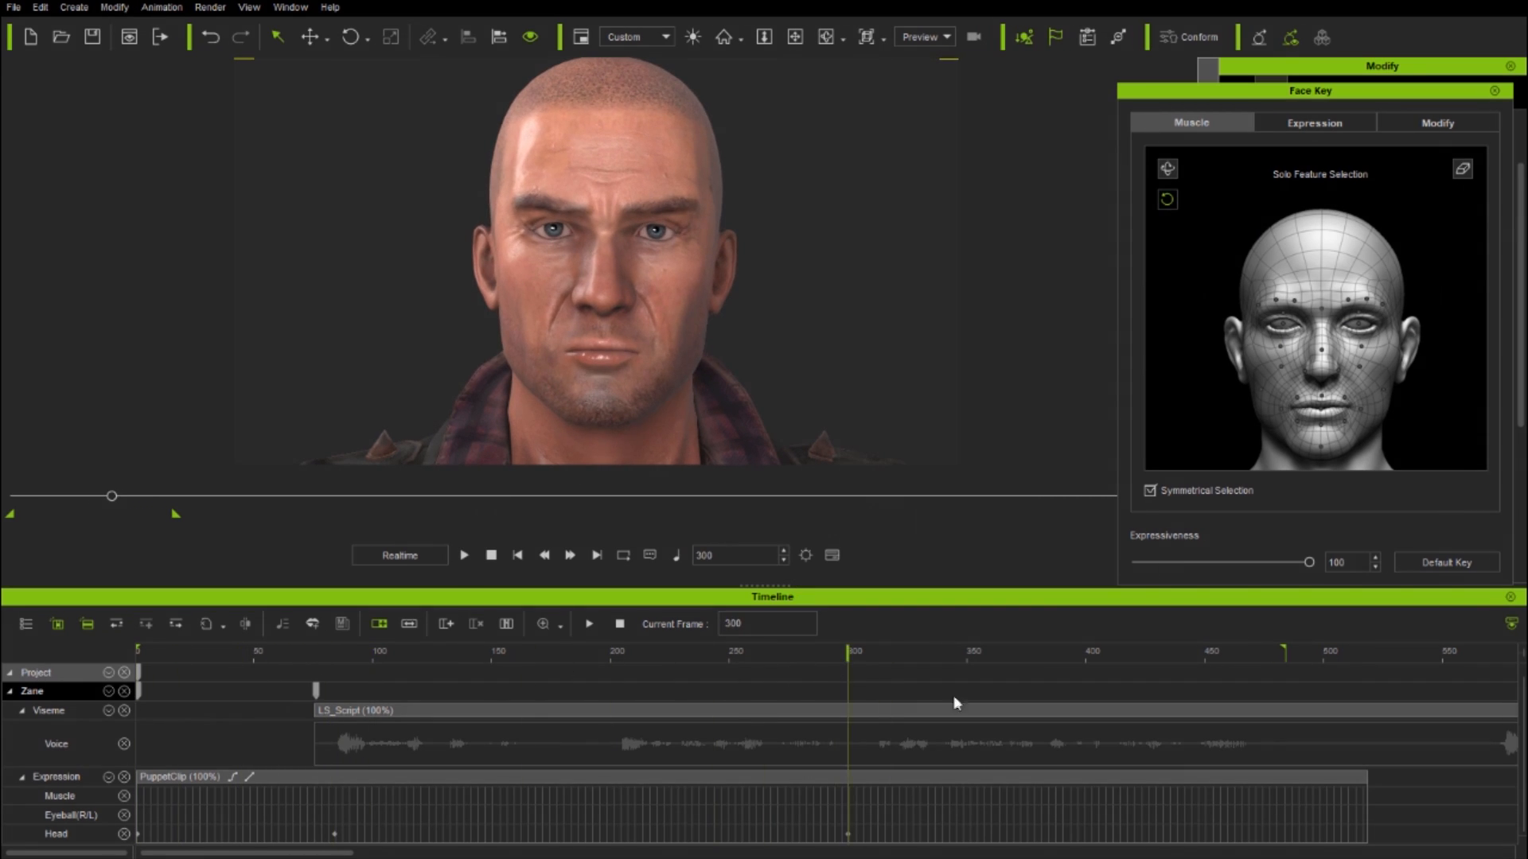
left_click(1225, 651)
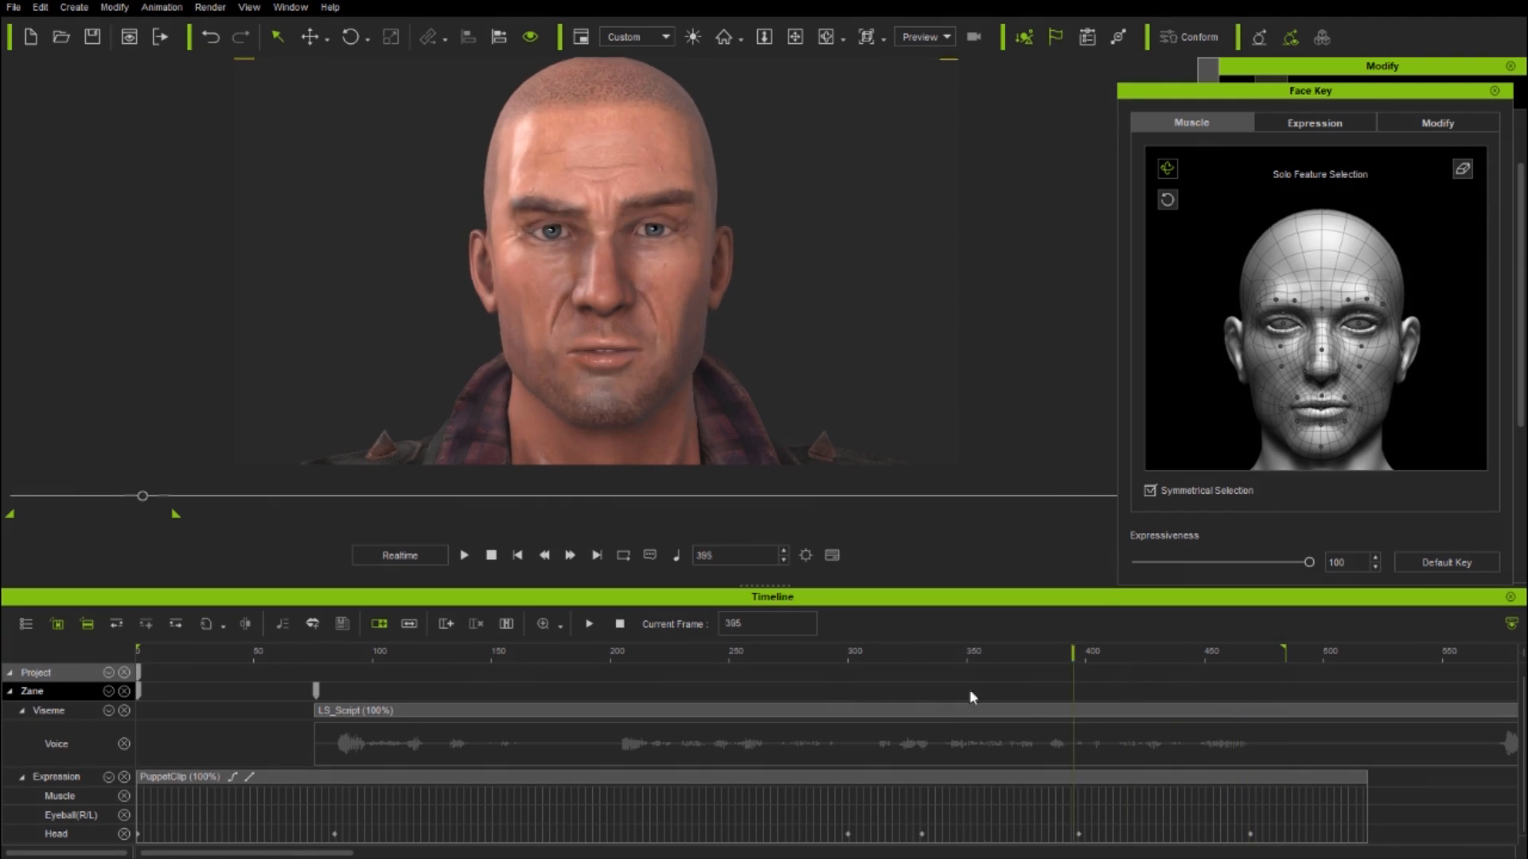
Play the animation from the start to review the new facial keys
left_click(464, 556)
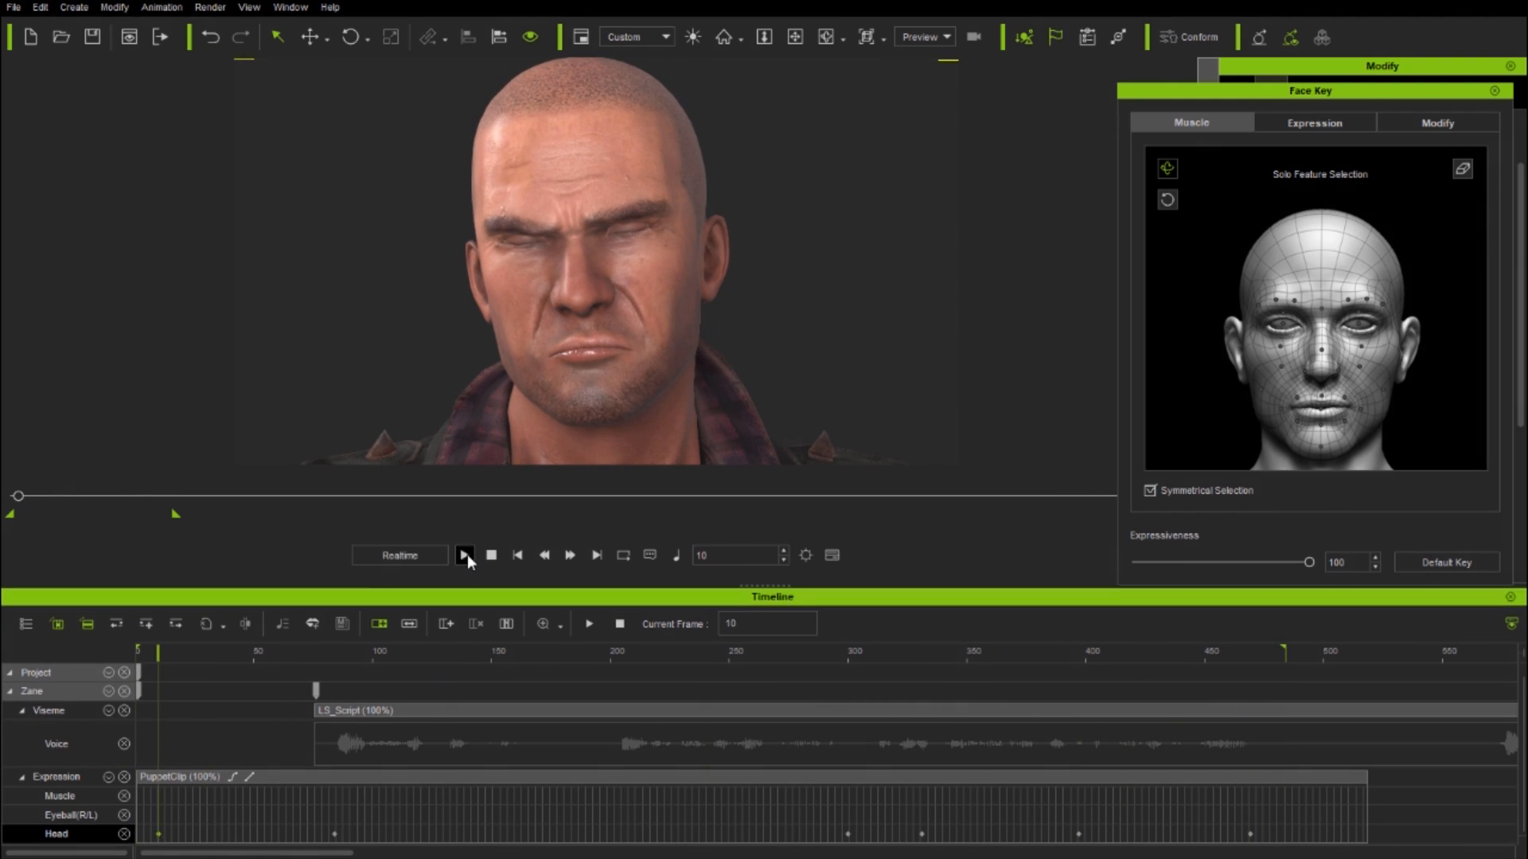
left_click(465, 555)
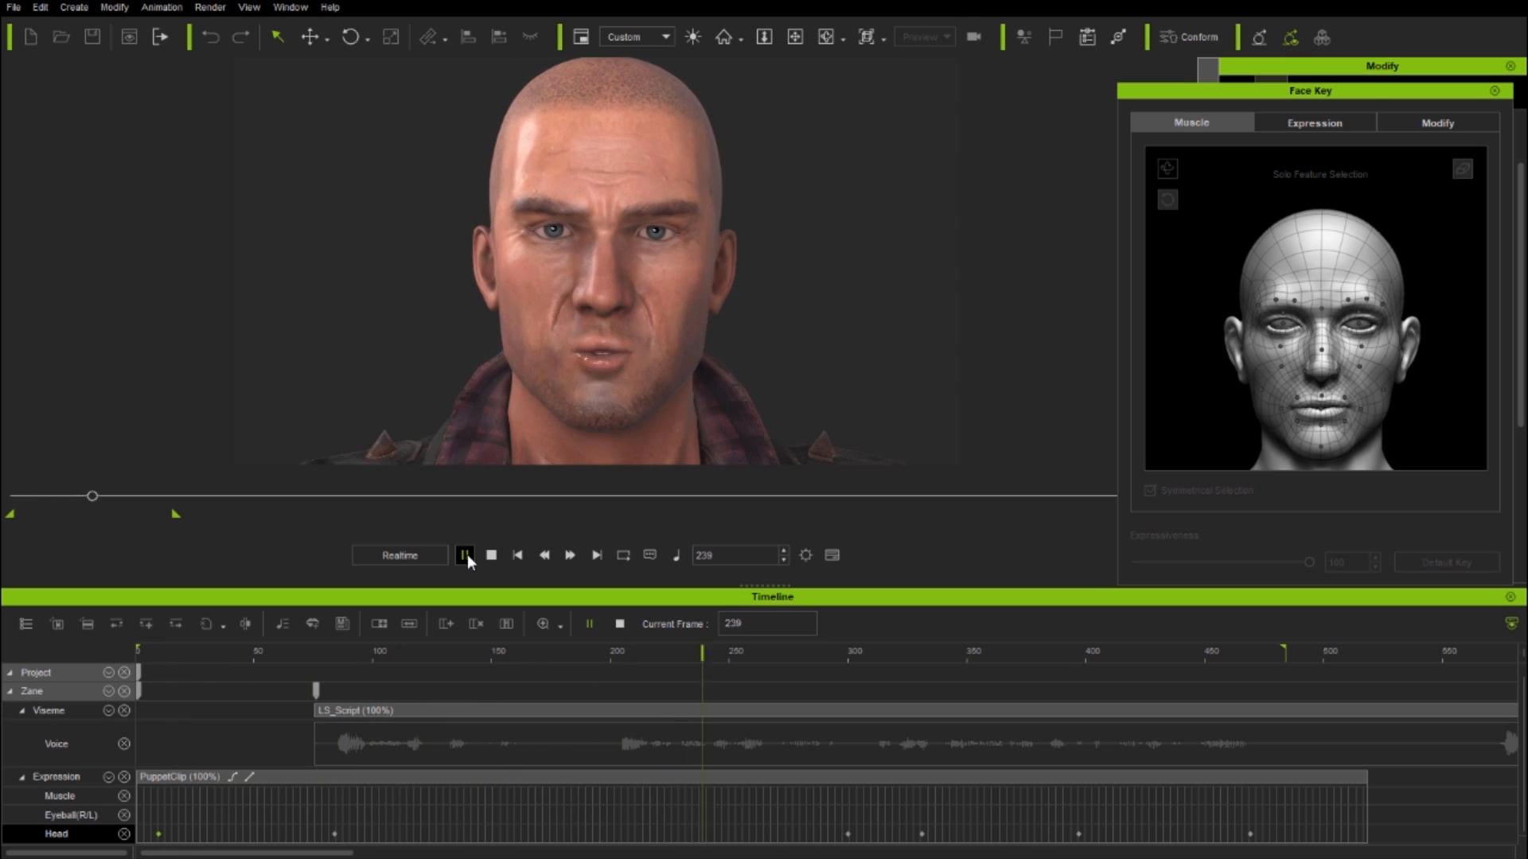
left_click(464, 554)
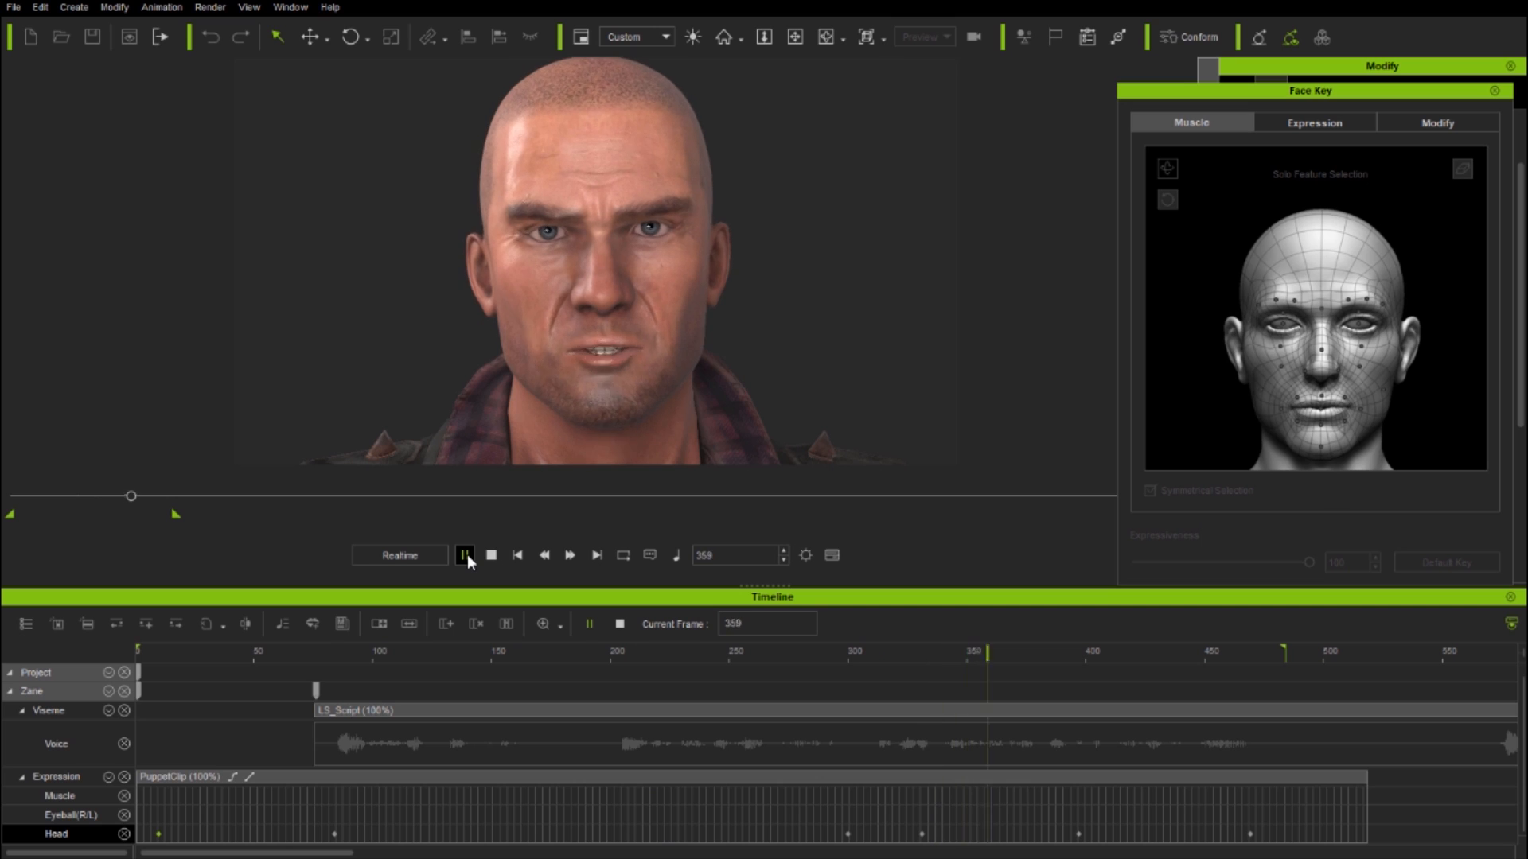
left_click(465, 555)
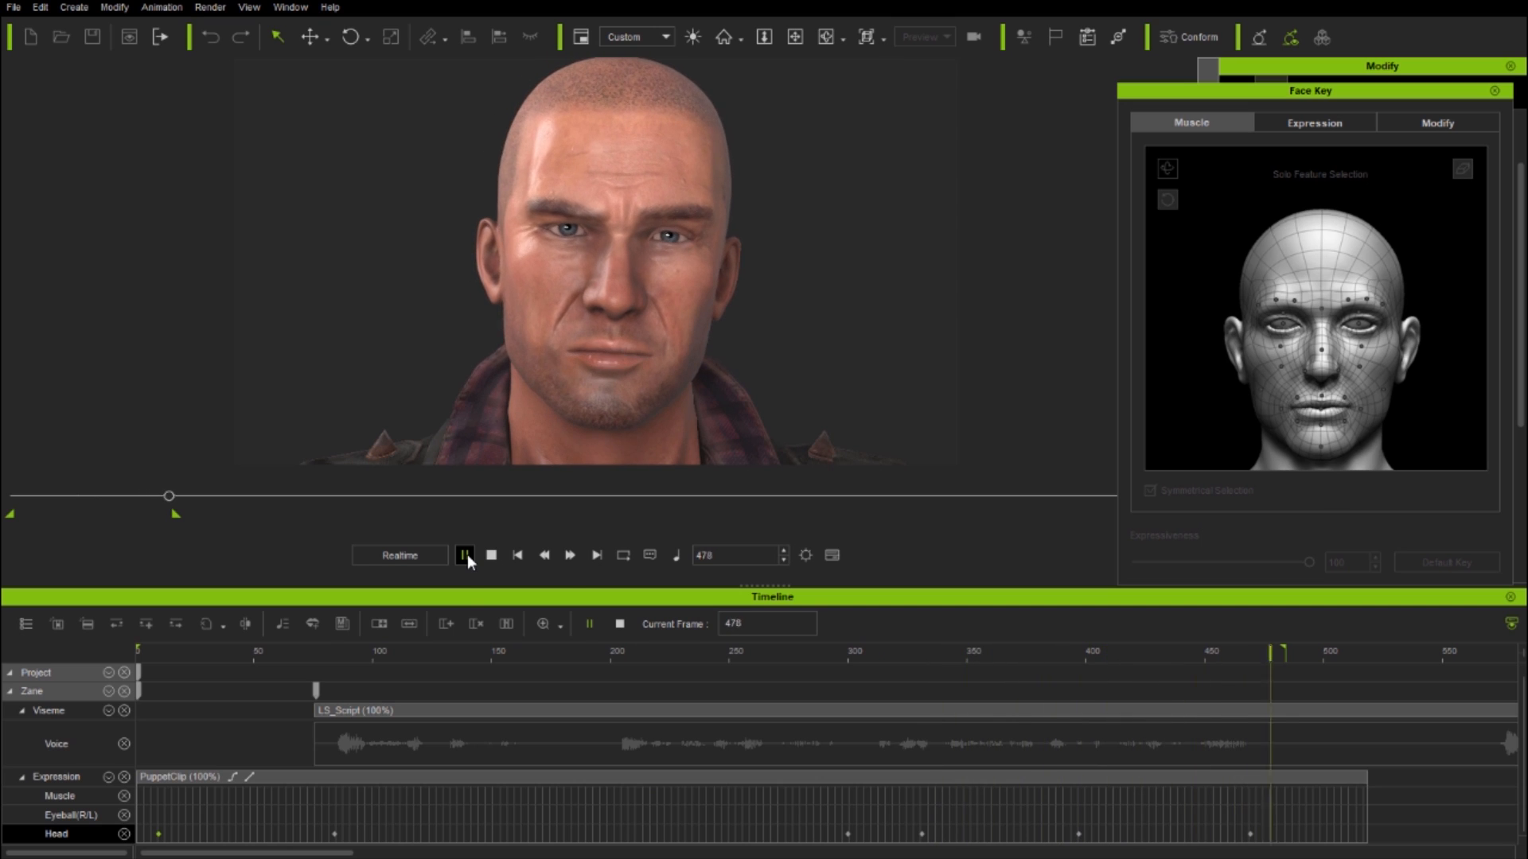
left_click(465, 555)
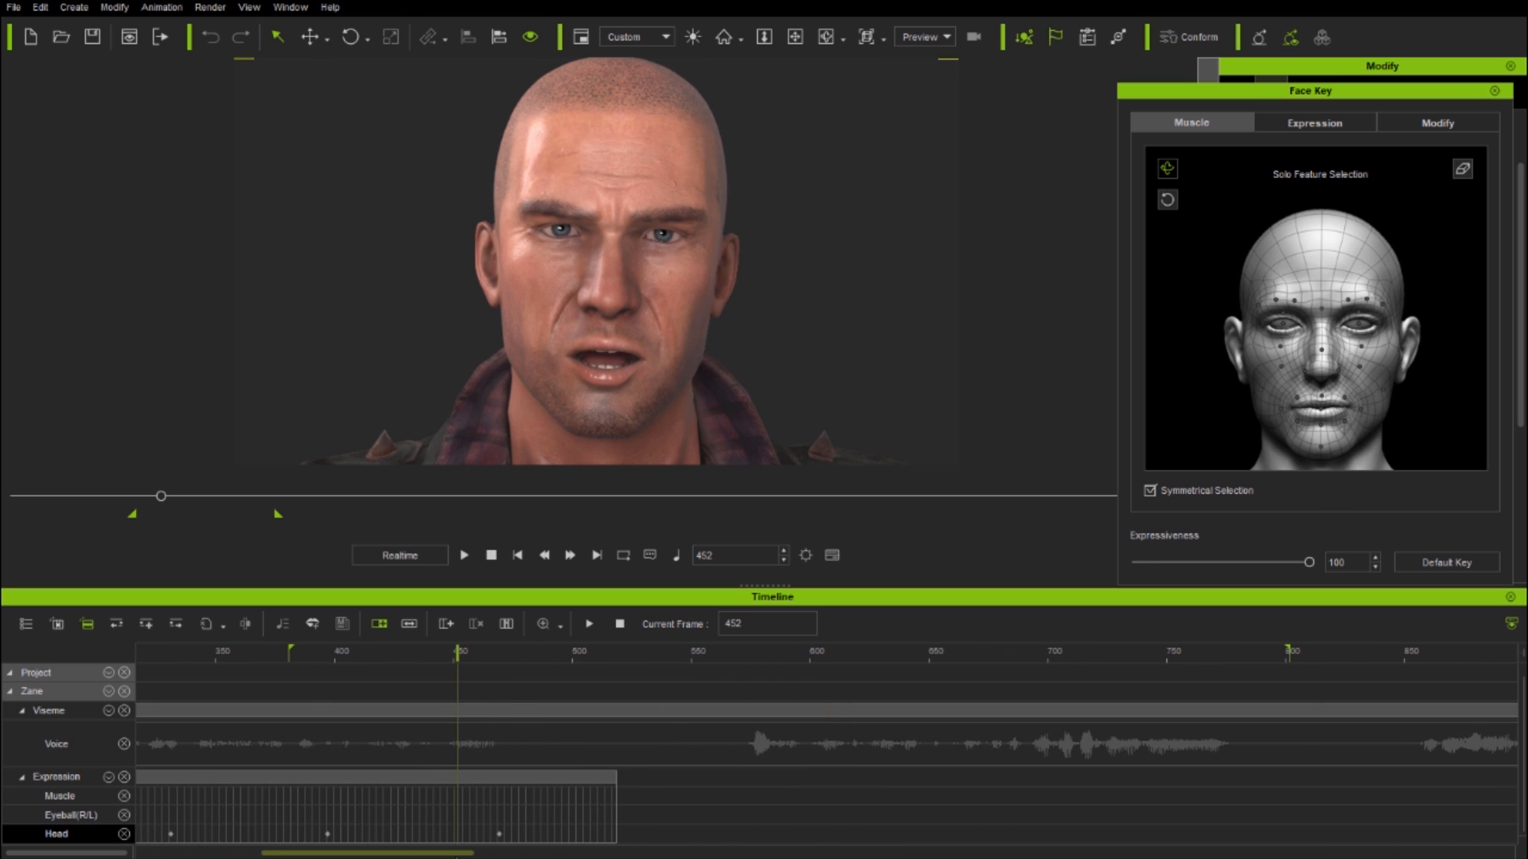
left_click(464, 555)
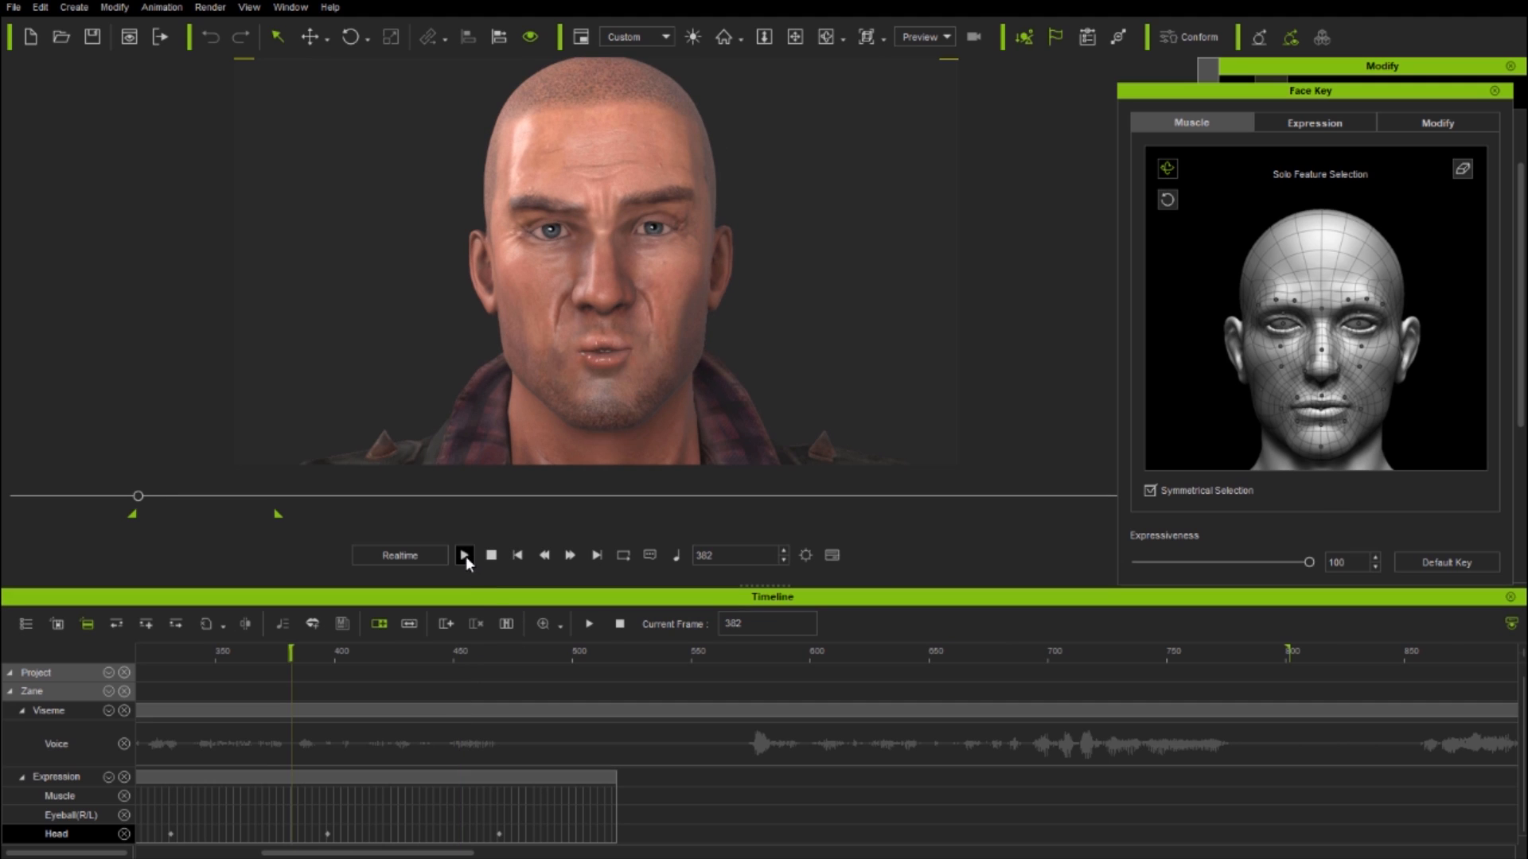
left_click(465, 556)
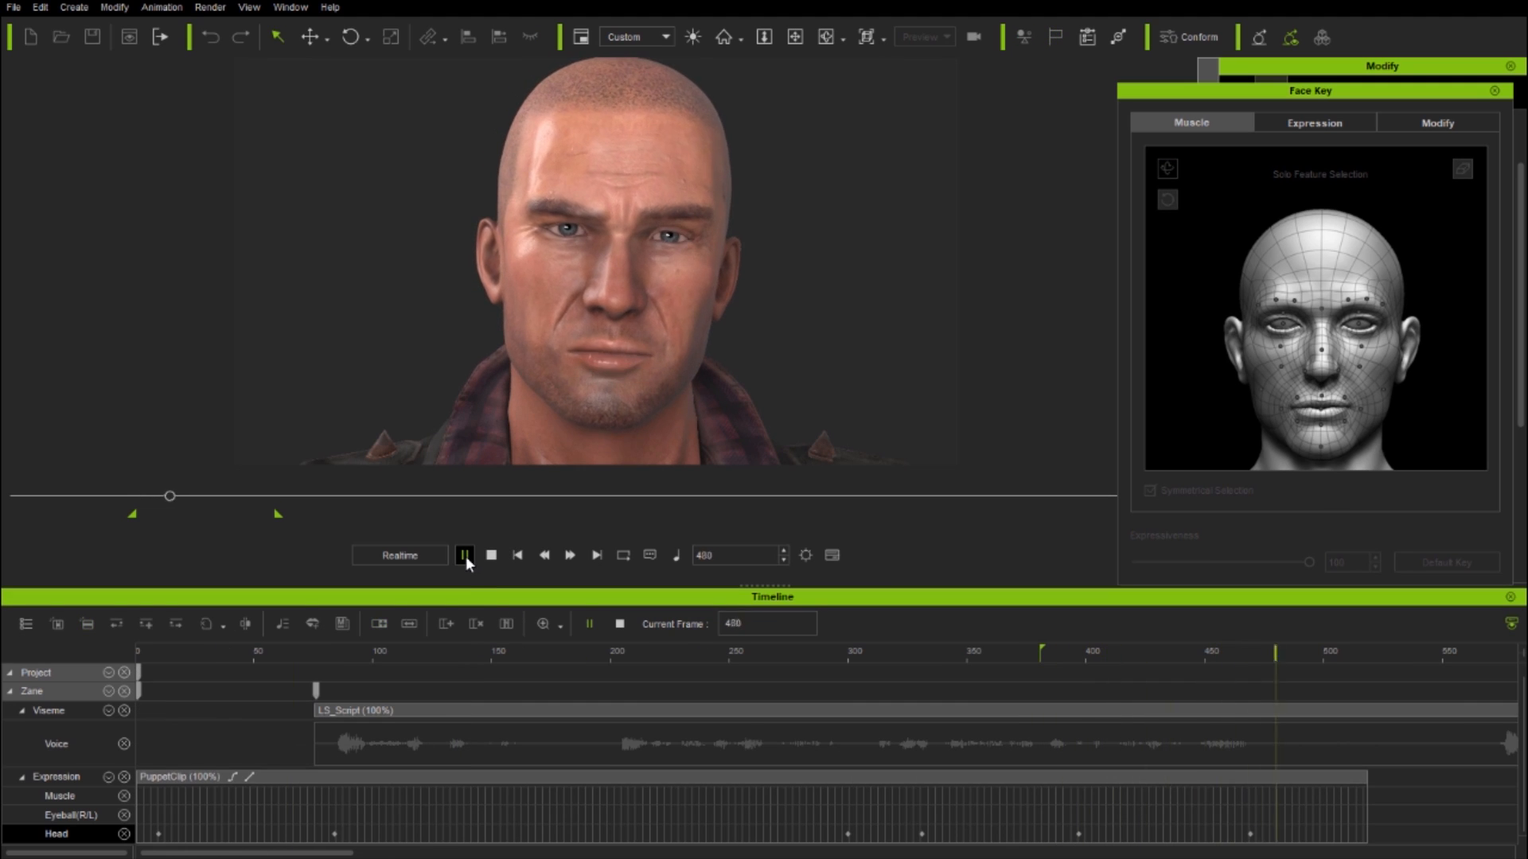
left_click(465, 555)
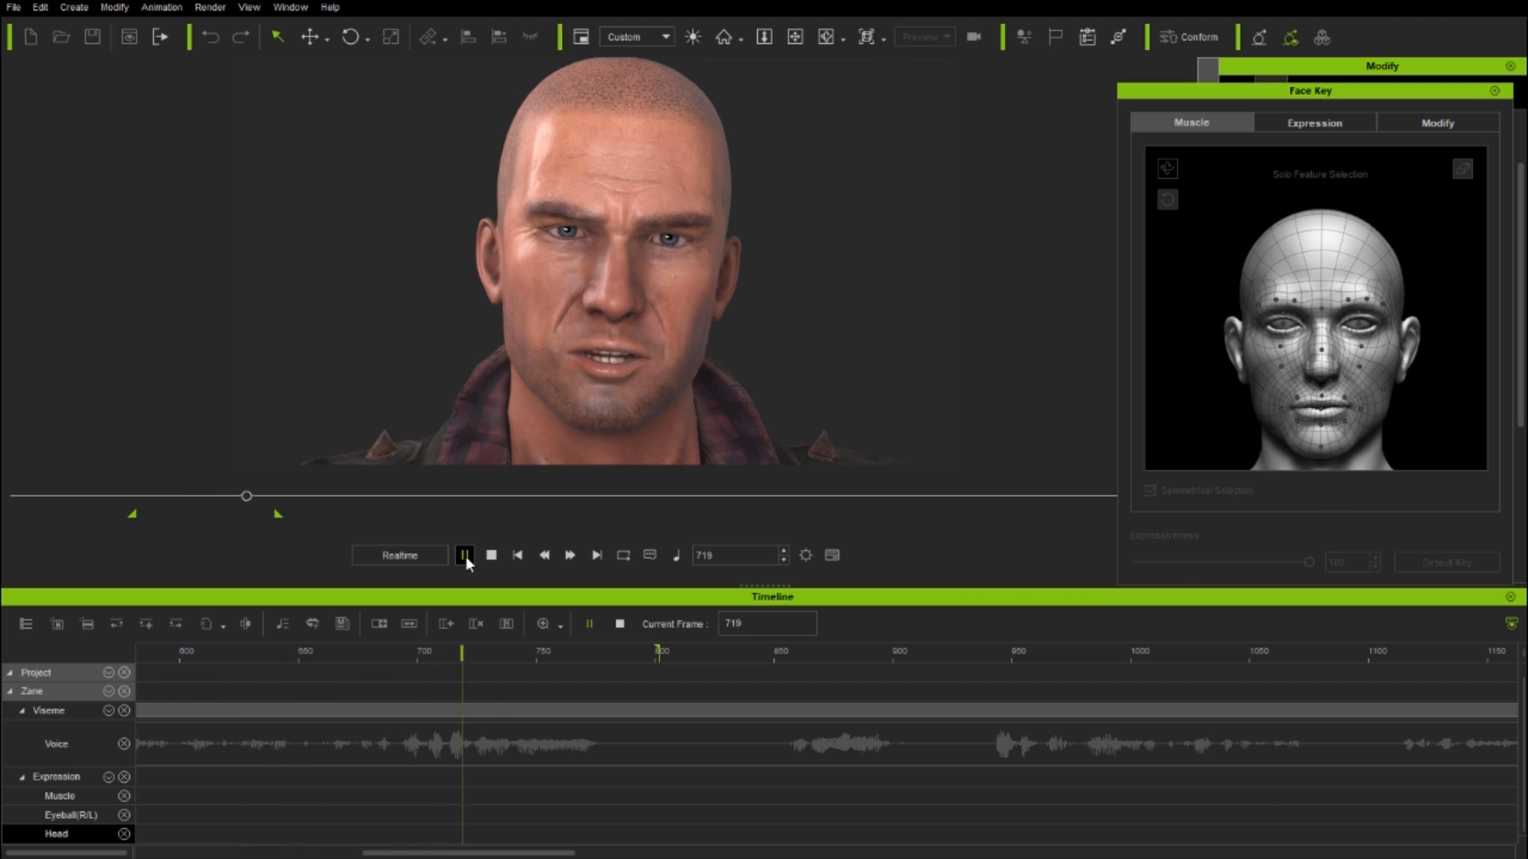
left_click(464, 555)
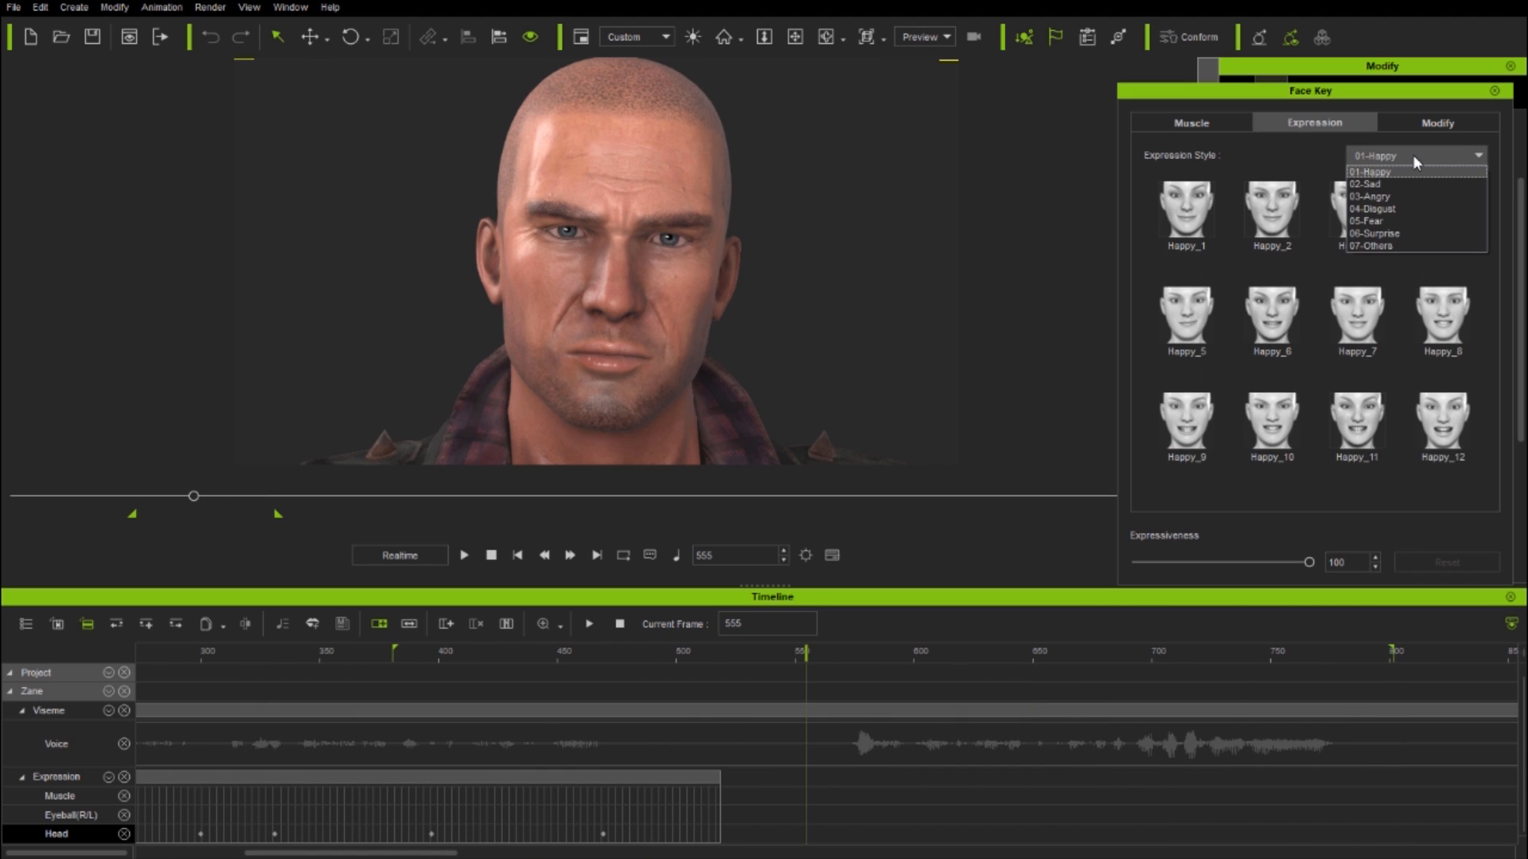
left_click(1366, 221)
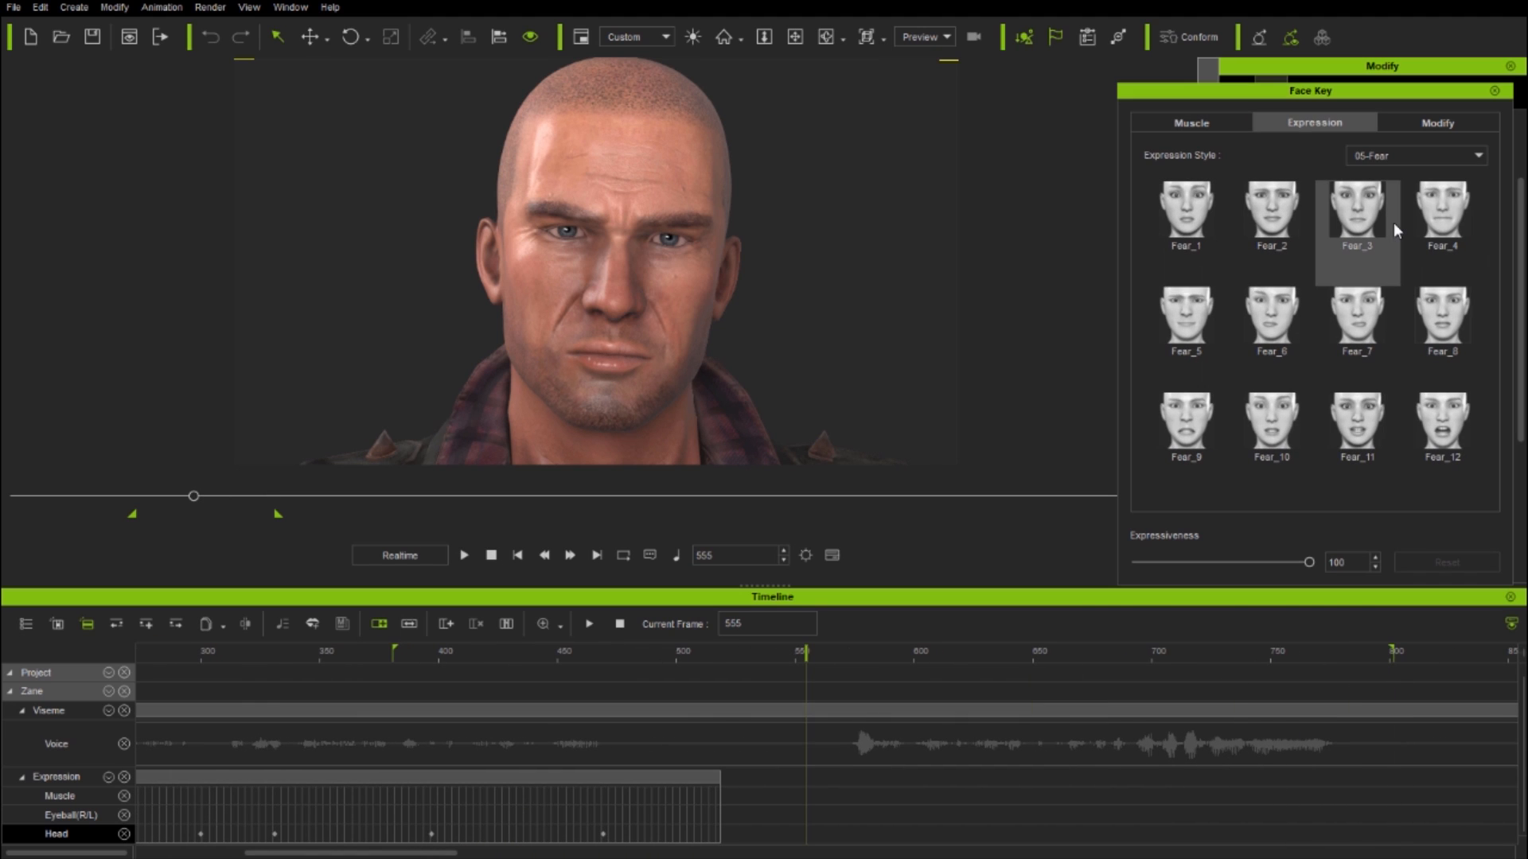
left_click(1355, 207)
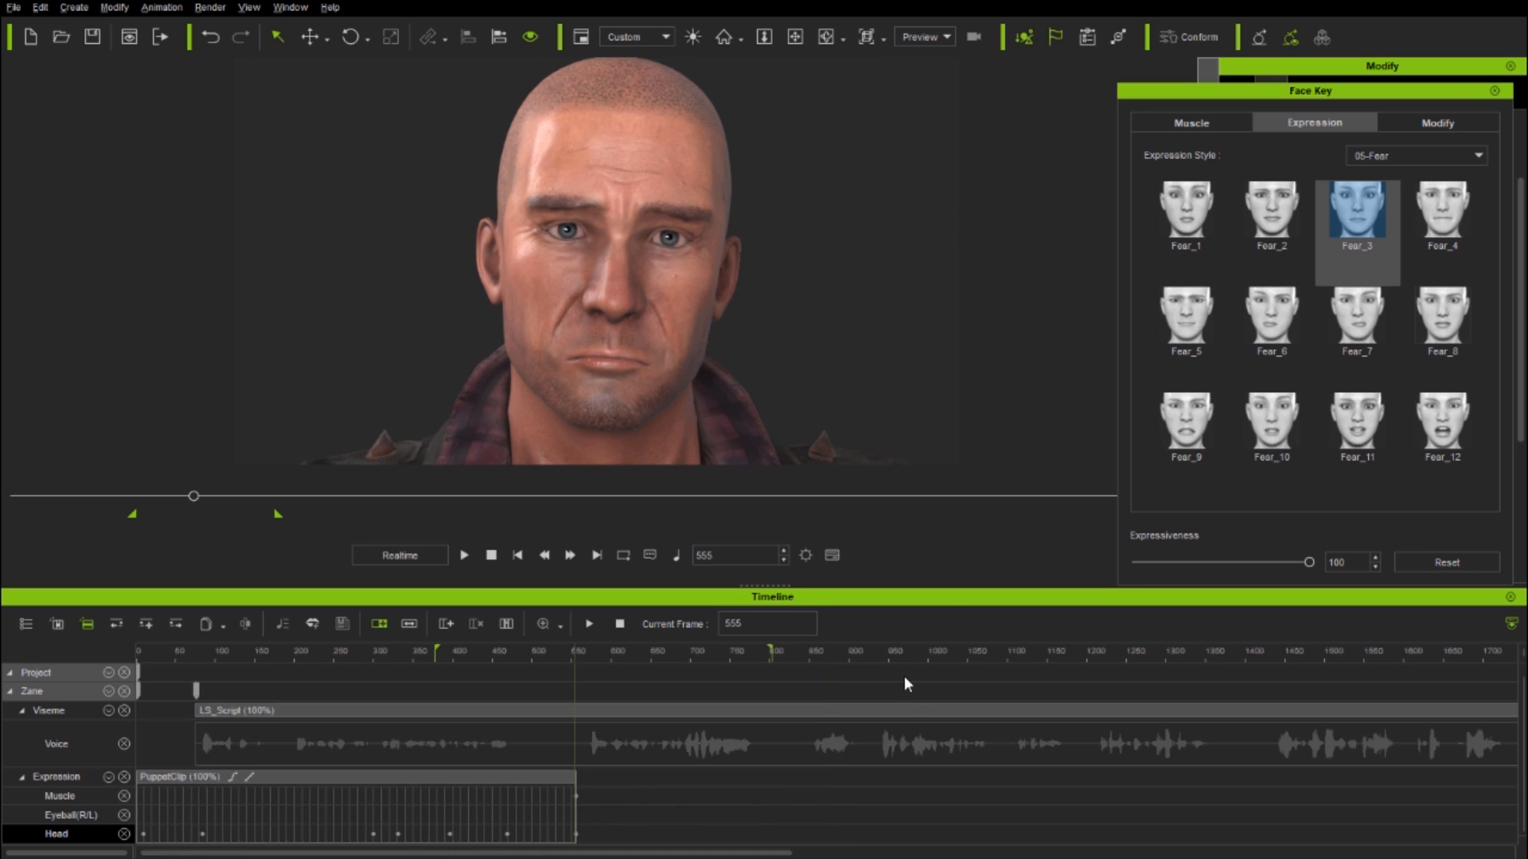
mouse_move(578, 665)
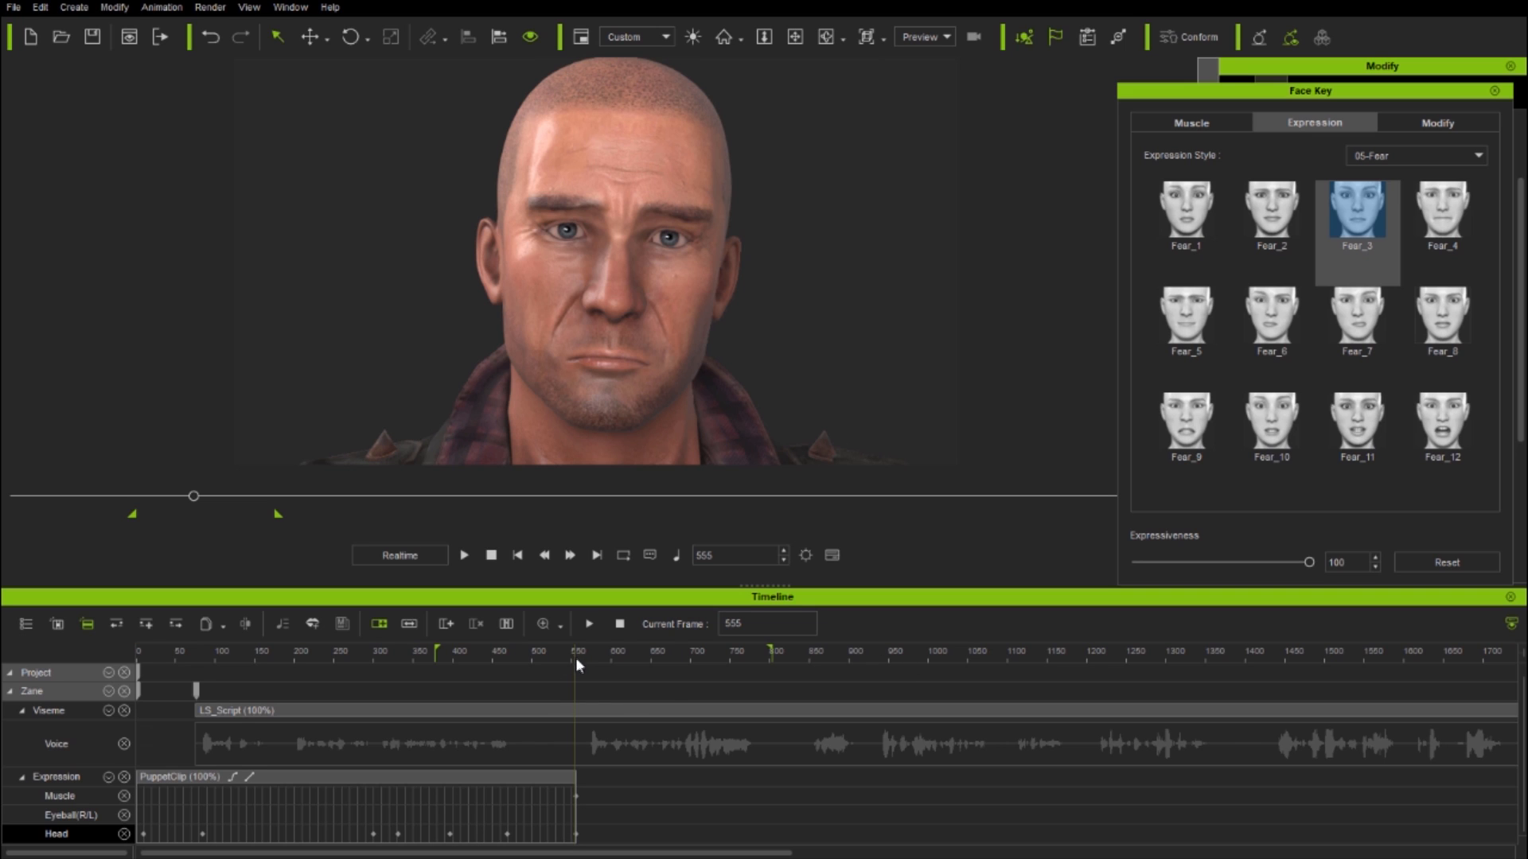
left_click(436, 651)
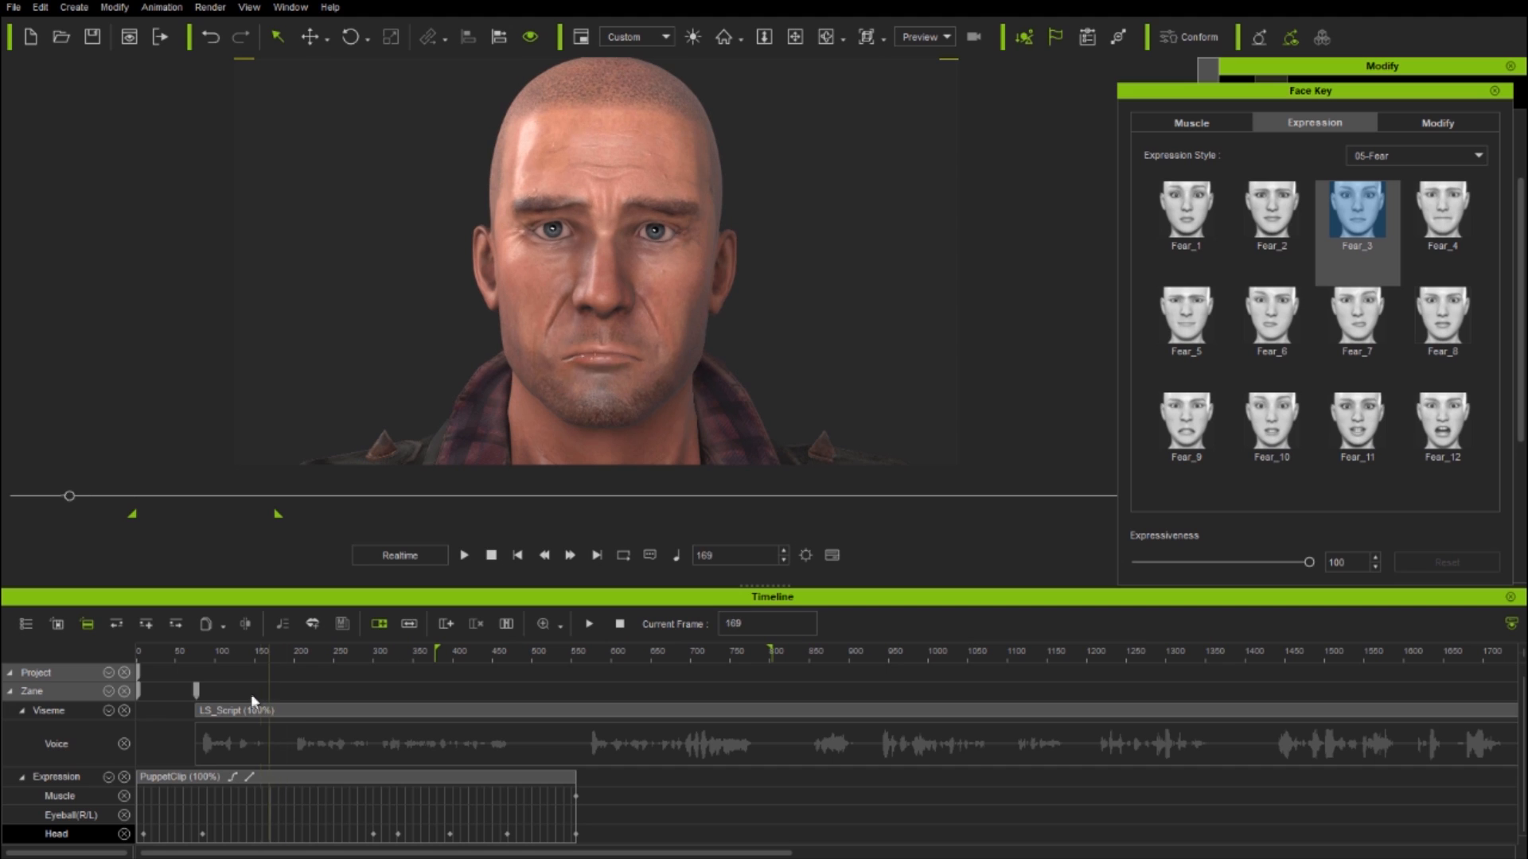
left_click(517, 556)
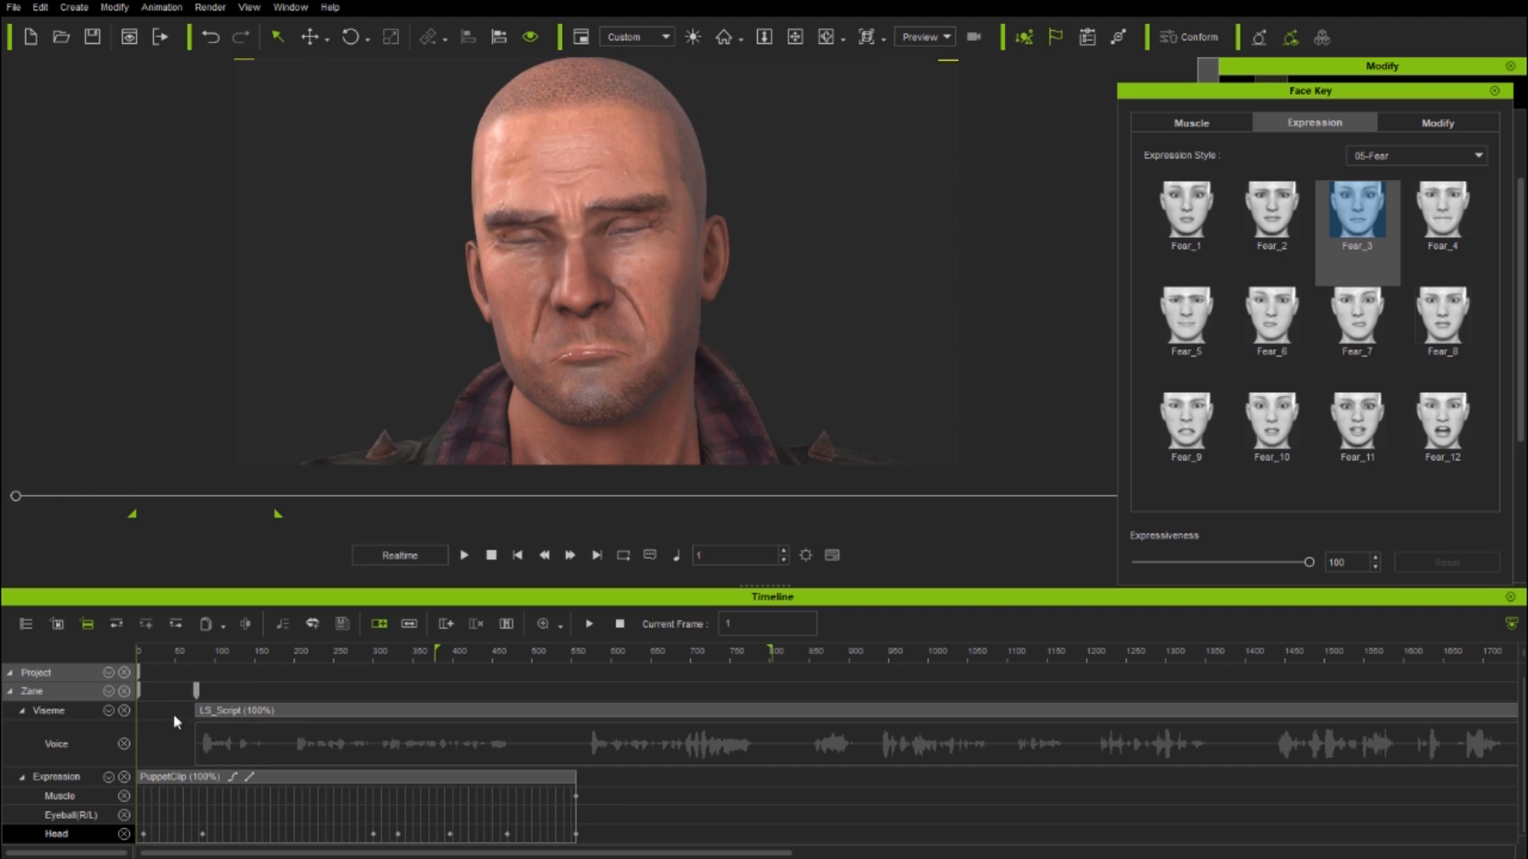
left_click(435, 651)
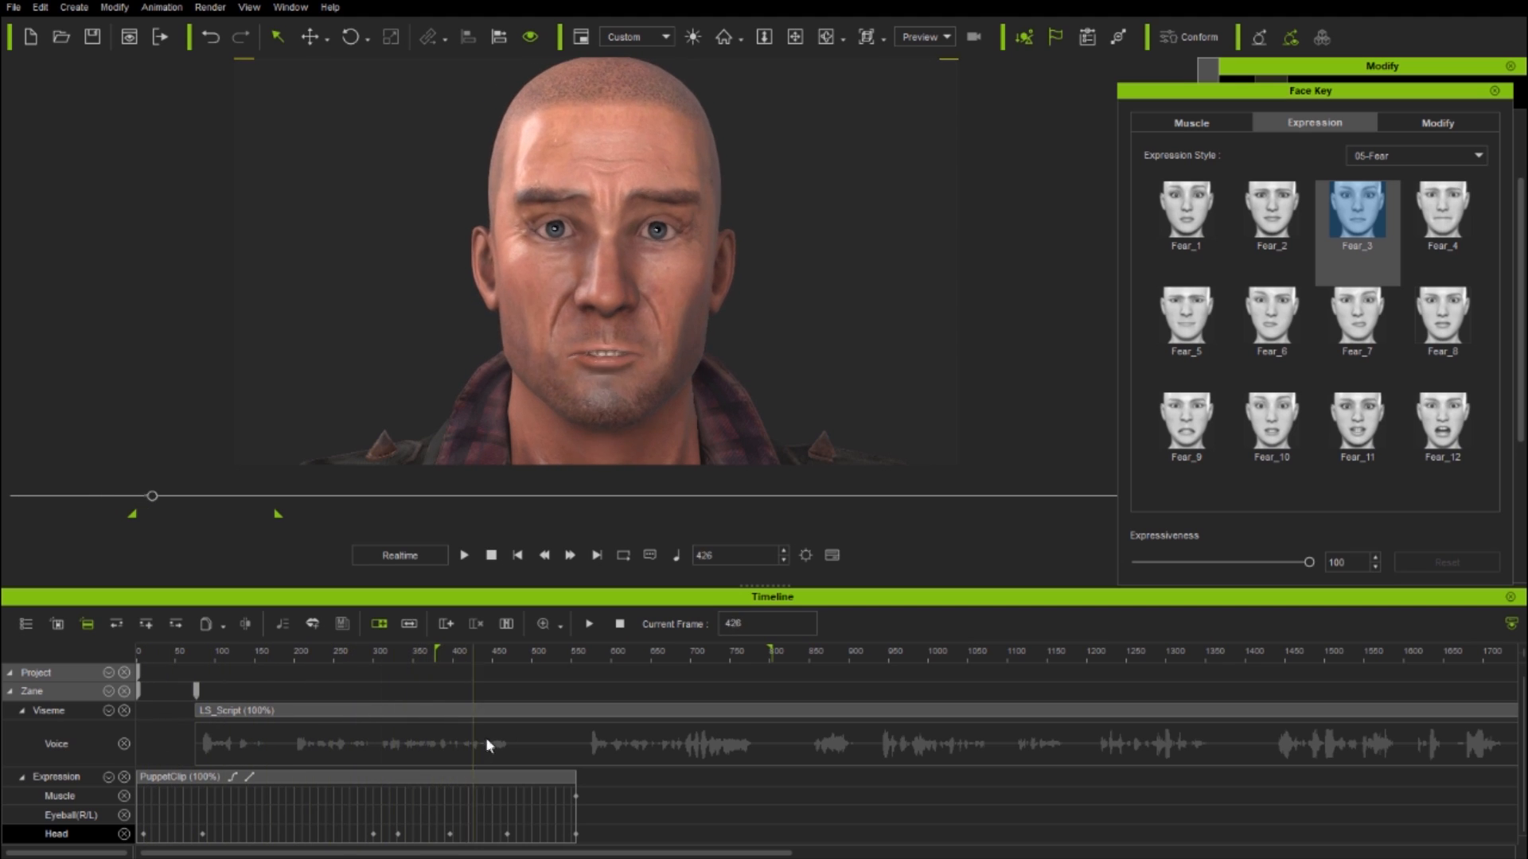
left_click(537, 651)
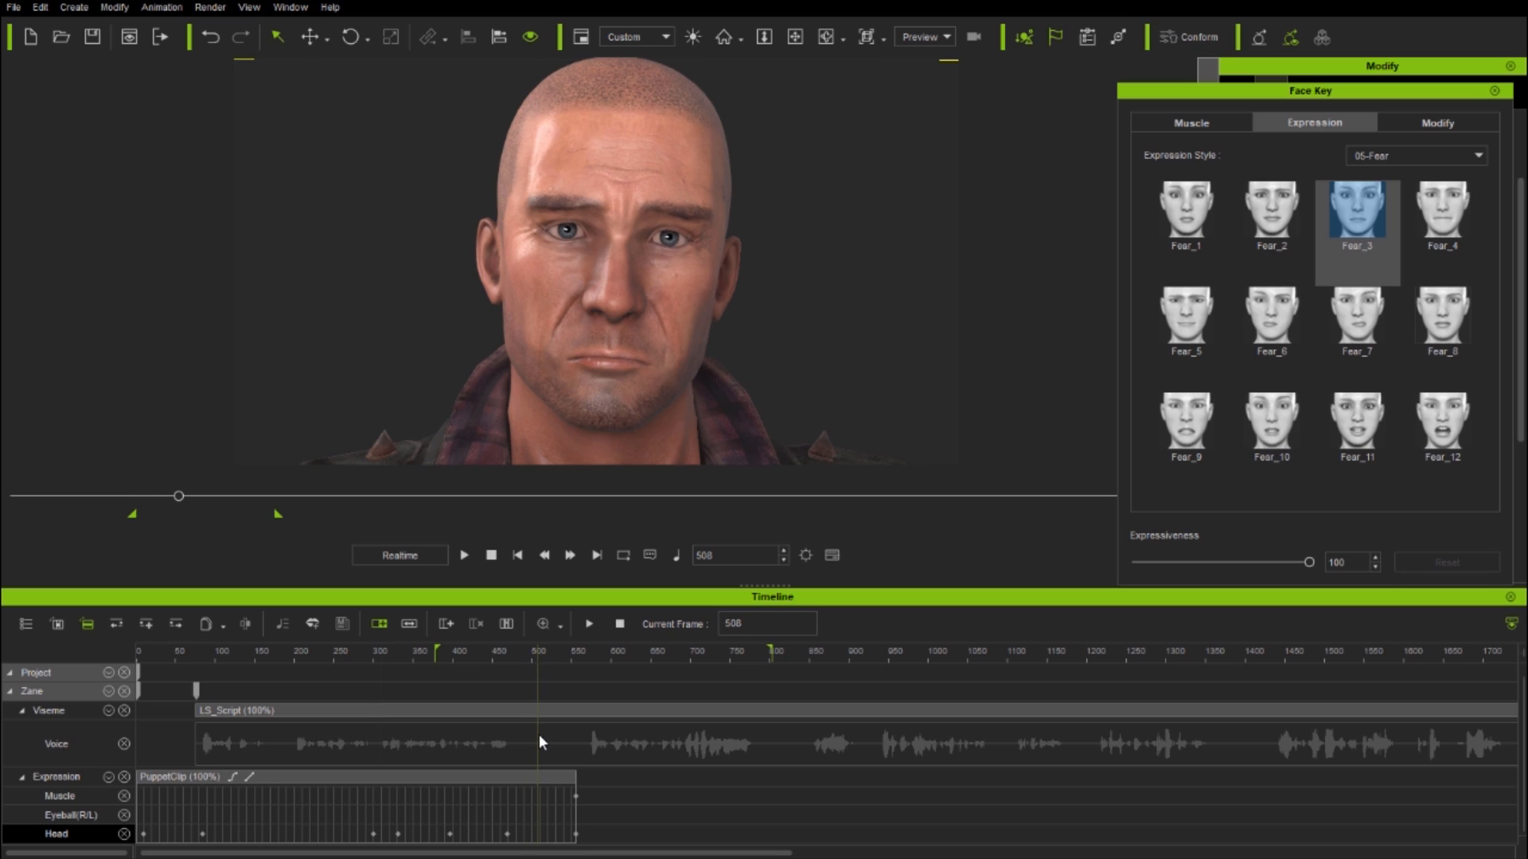
mouse_move(1188, 147)
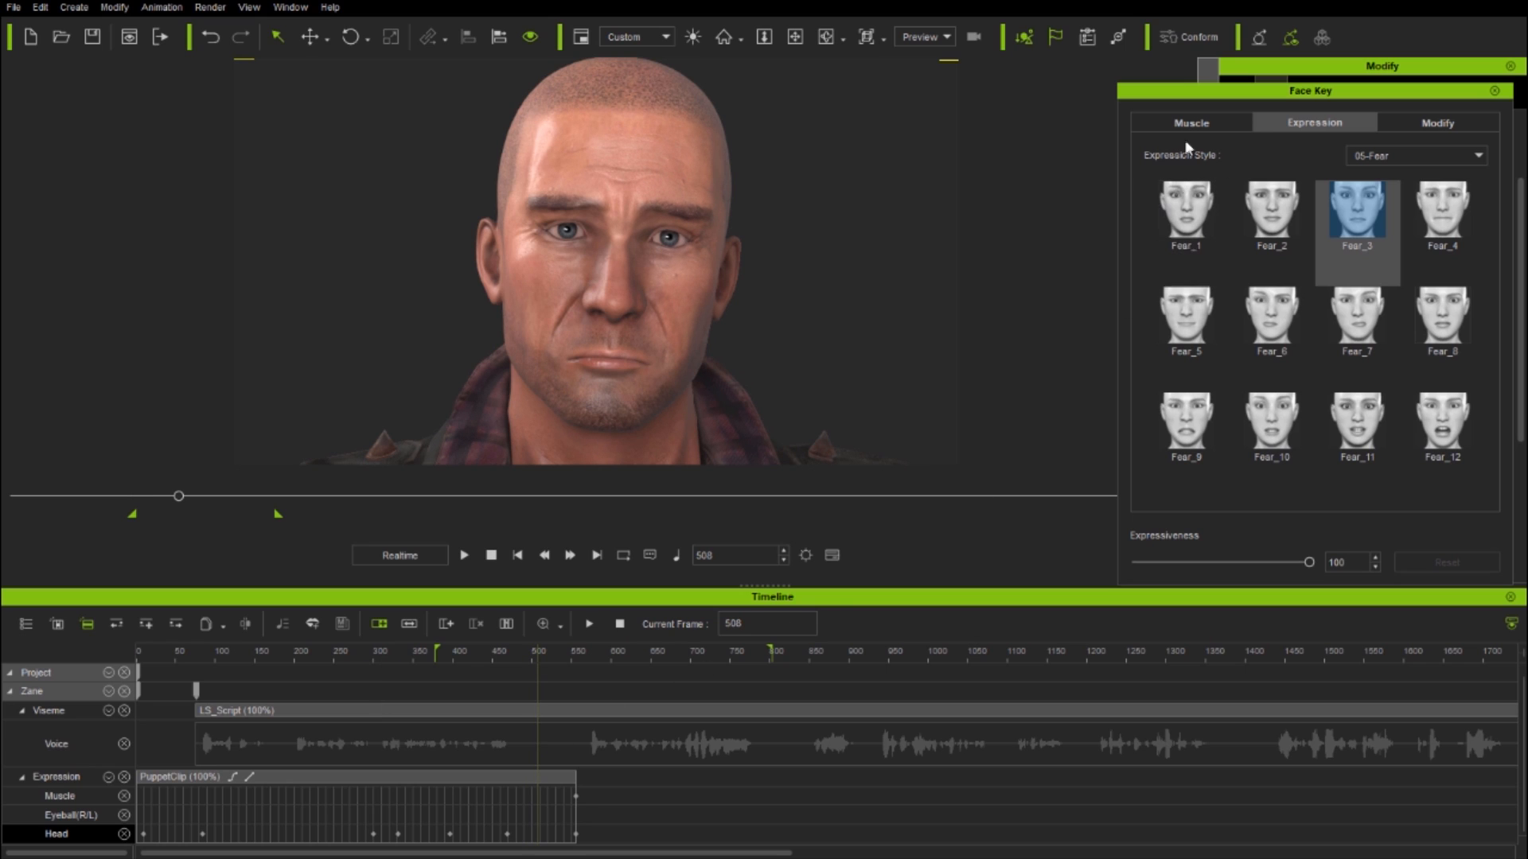
Delete the Eyeball(R/L) muscle key at frame 508 and play back the edited section
left_click(1189, 121)
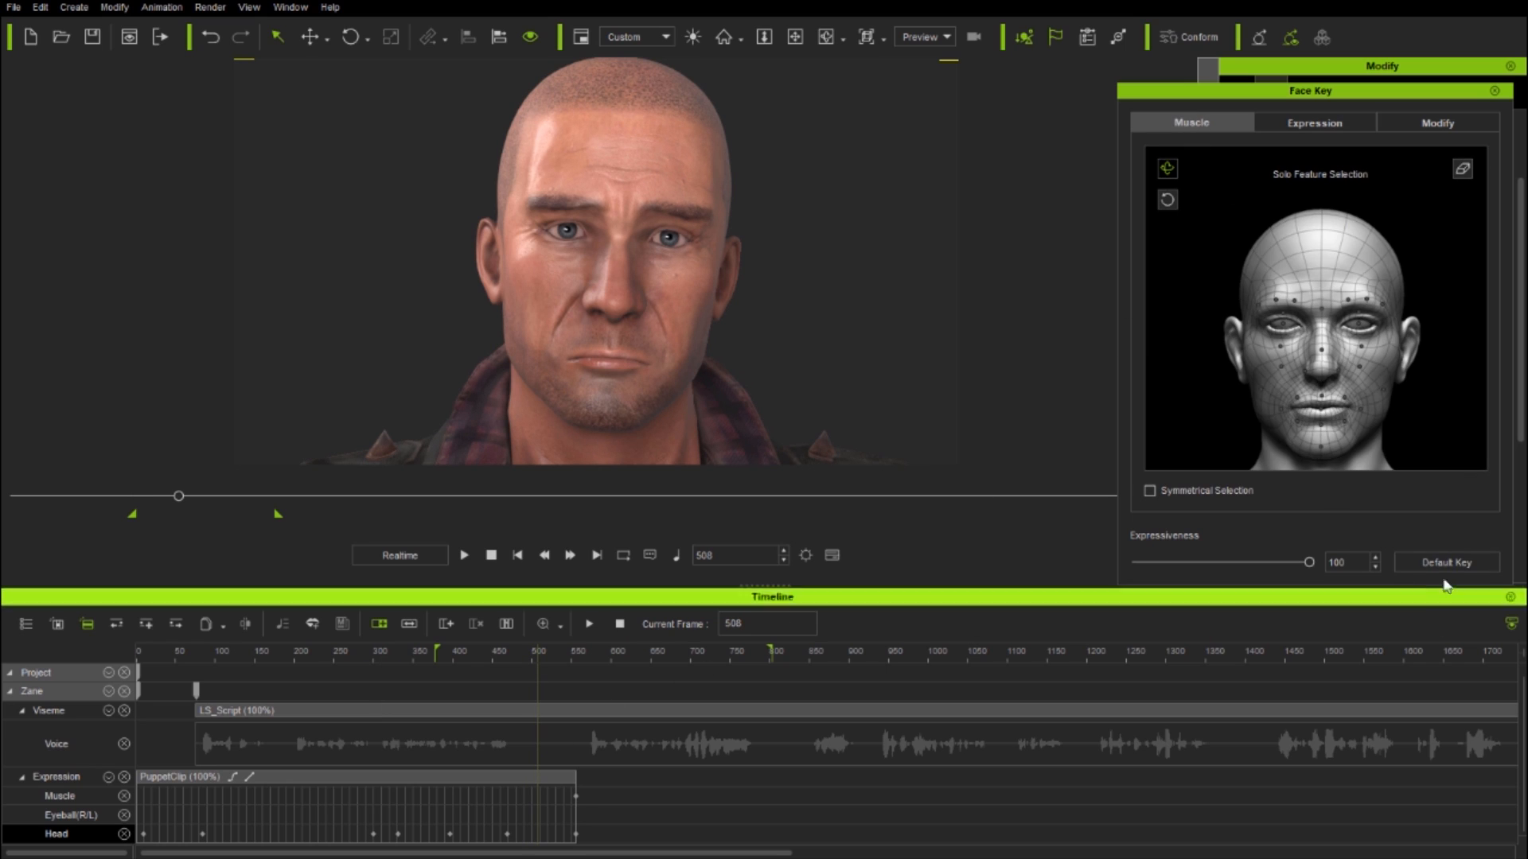
left_click(1446, 562)
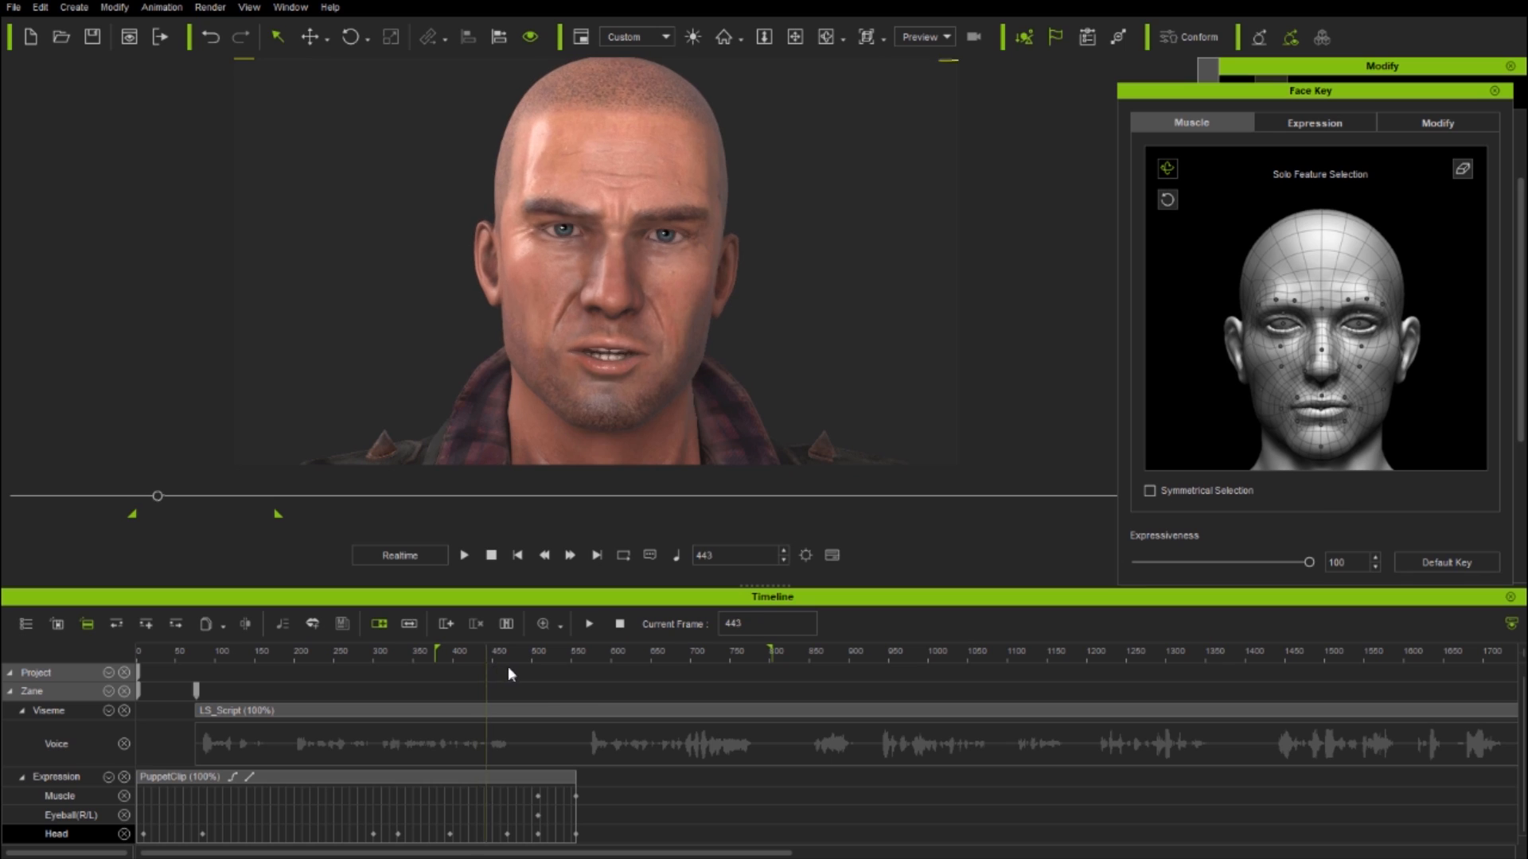
left_click(538, 651)
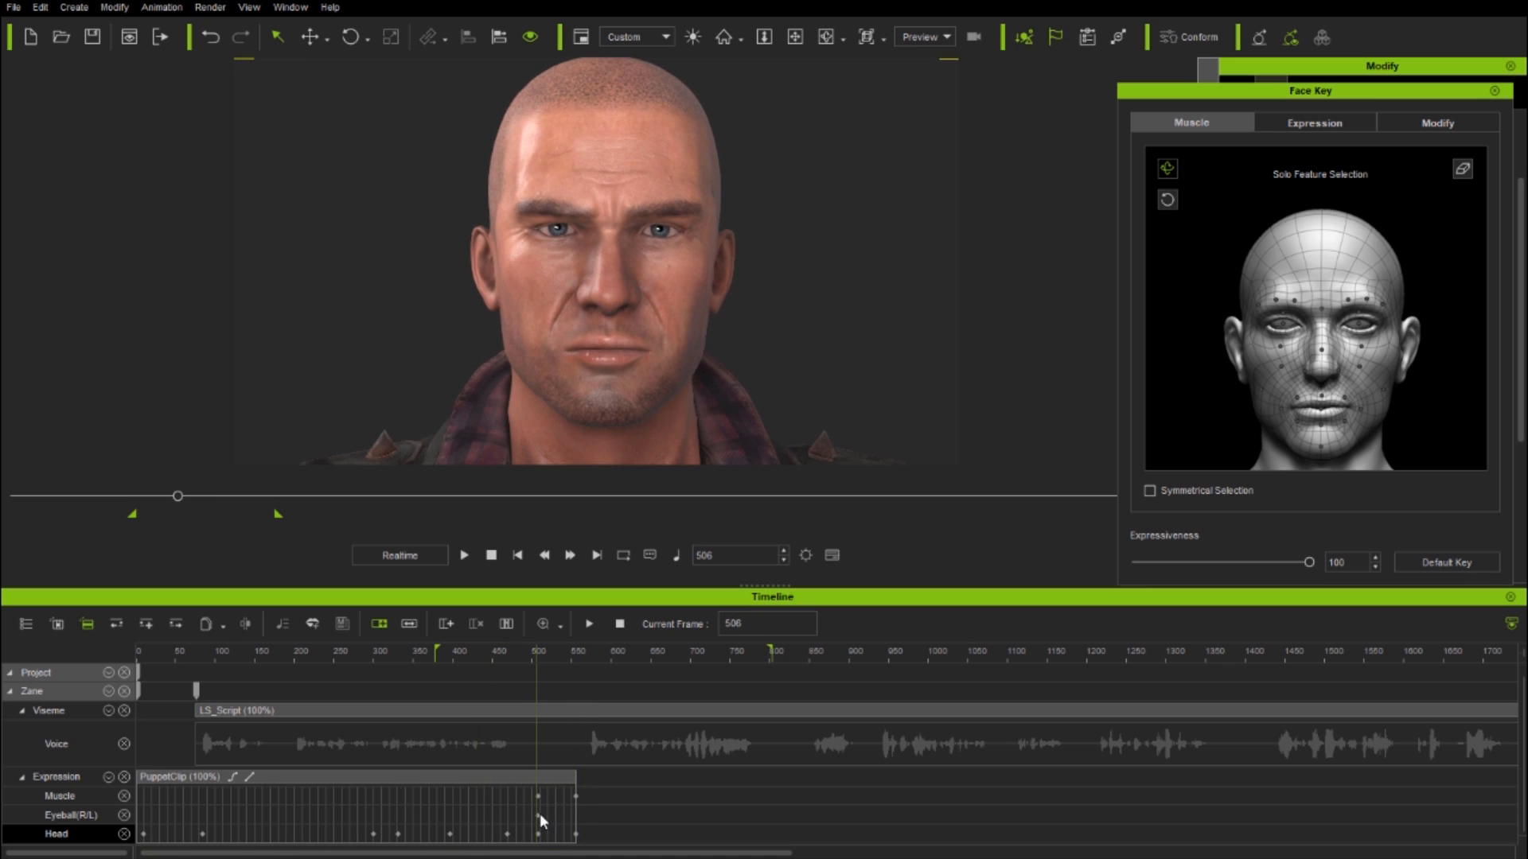
right_click(541, 821)
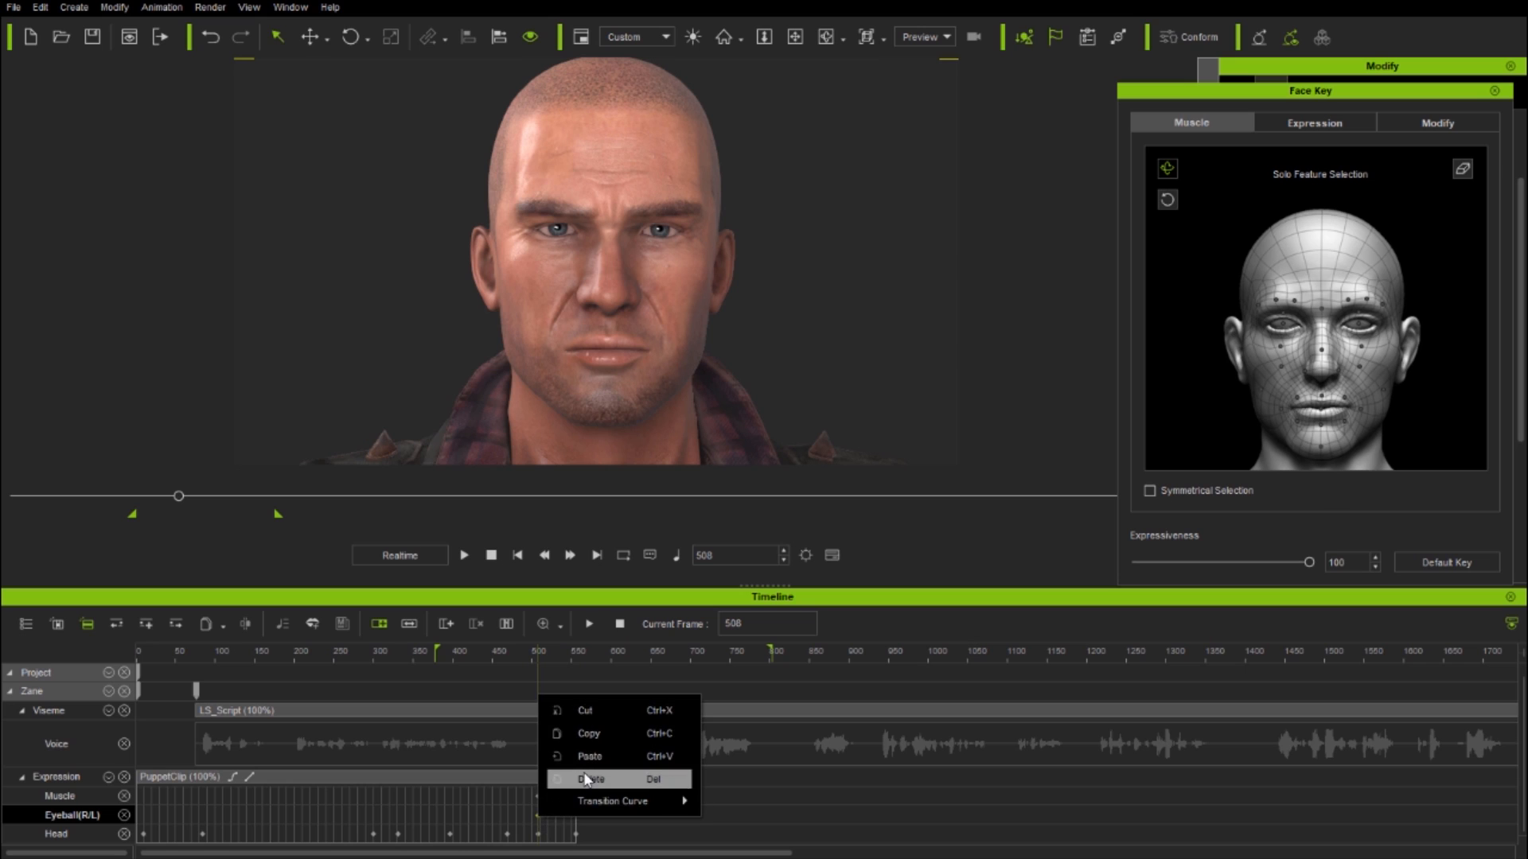
left_click(591, 778)
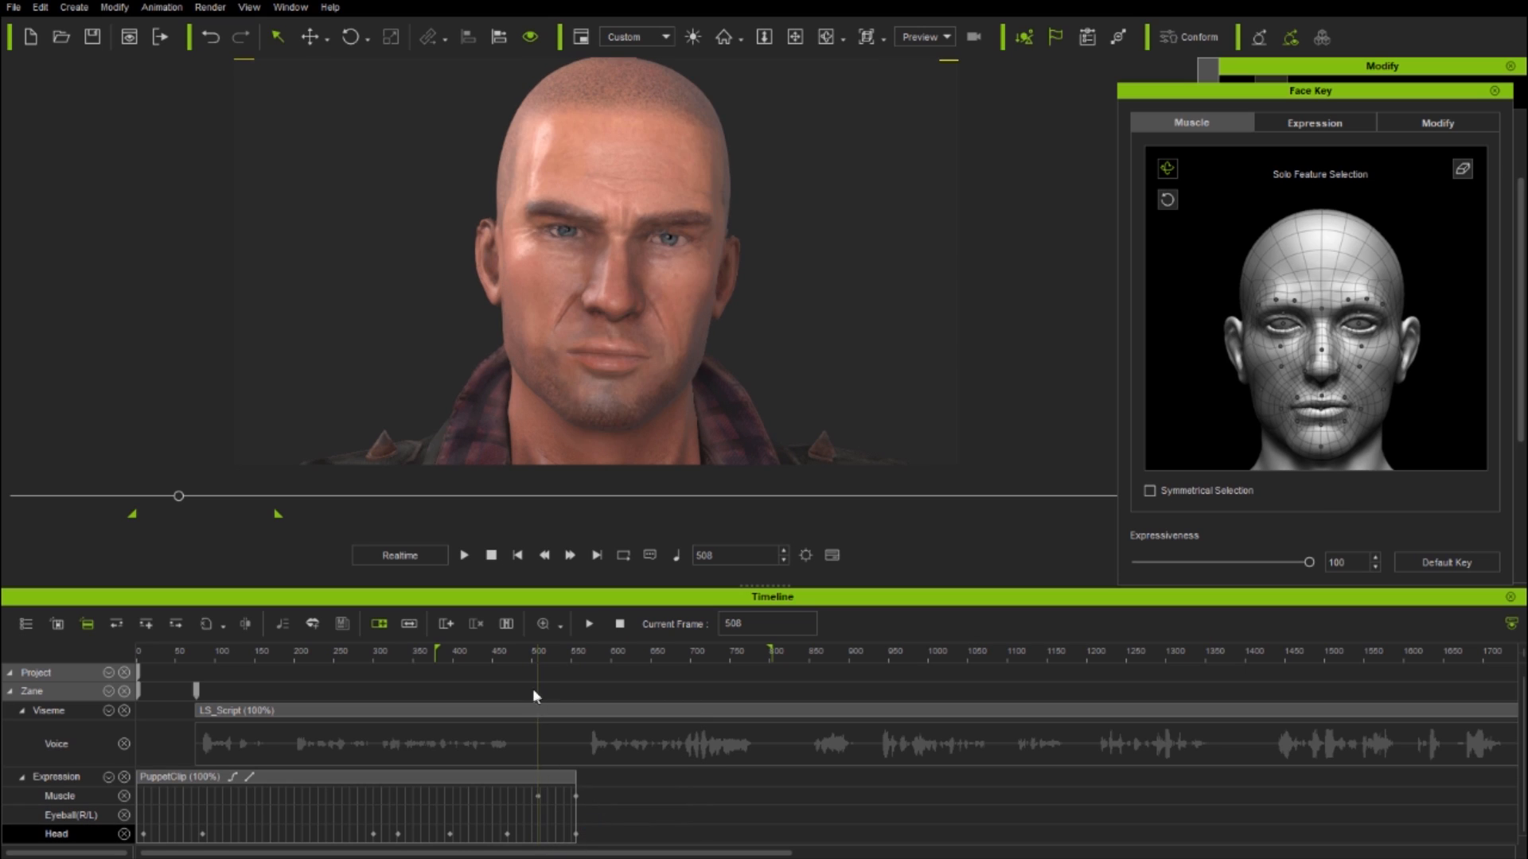
left_click(411, 650)
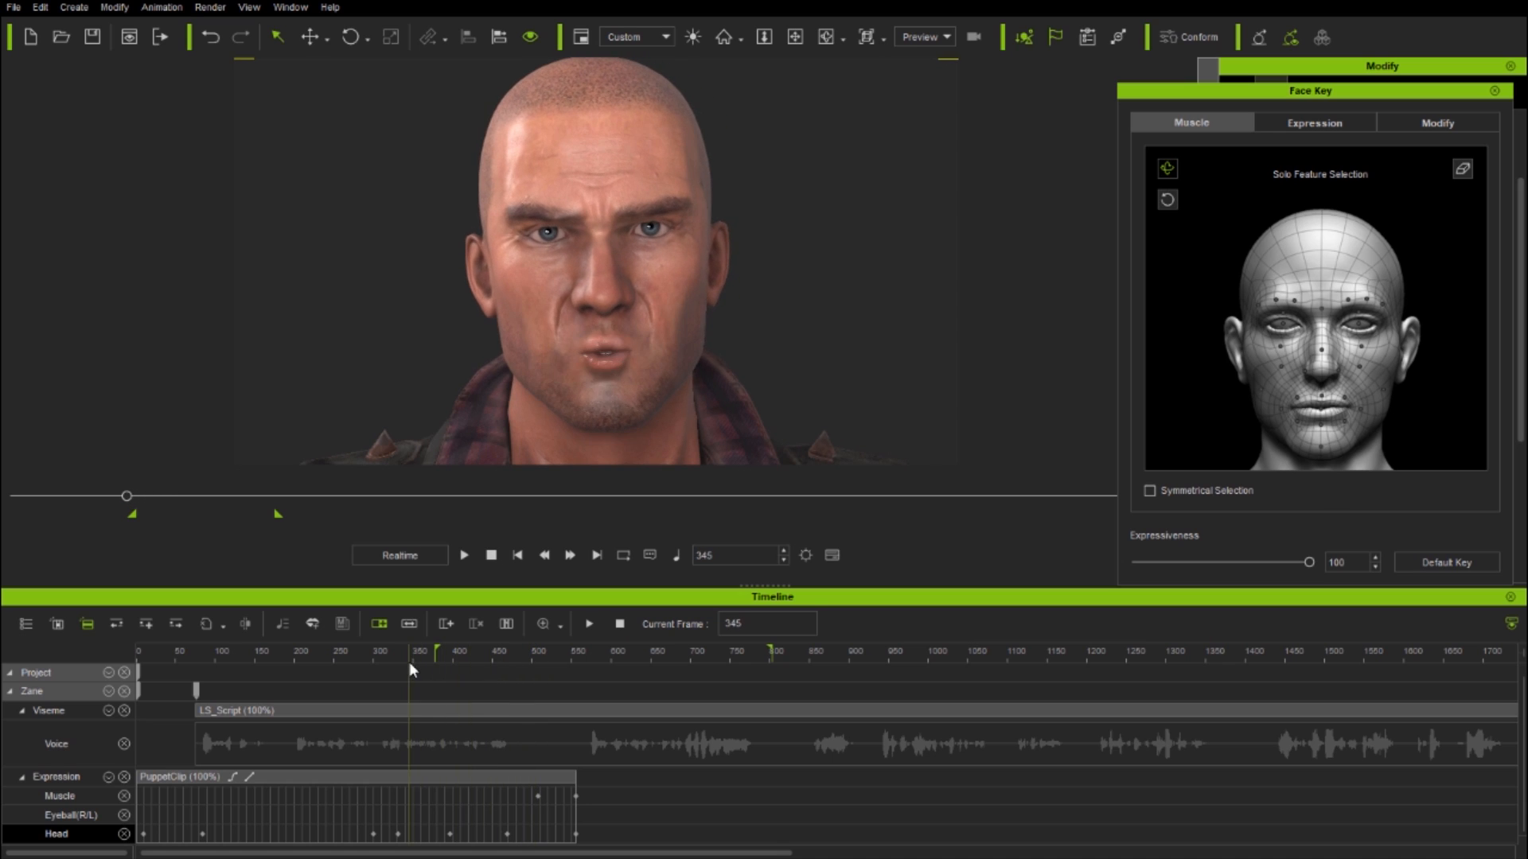
left_click(577, 651)
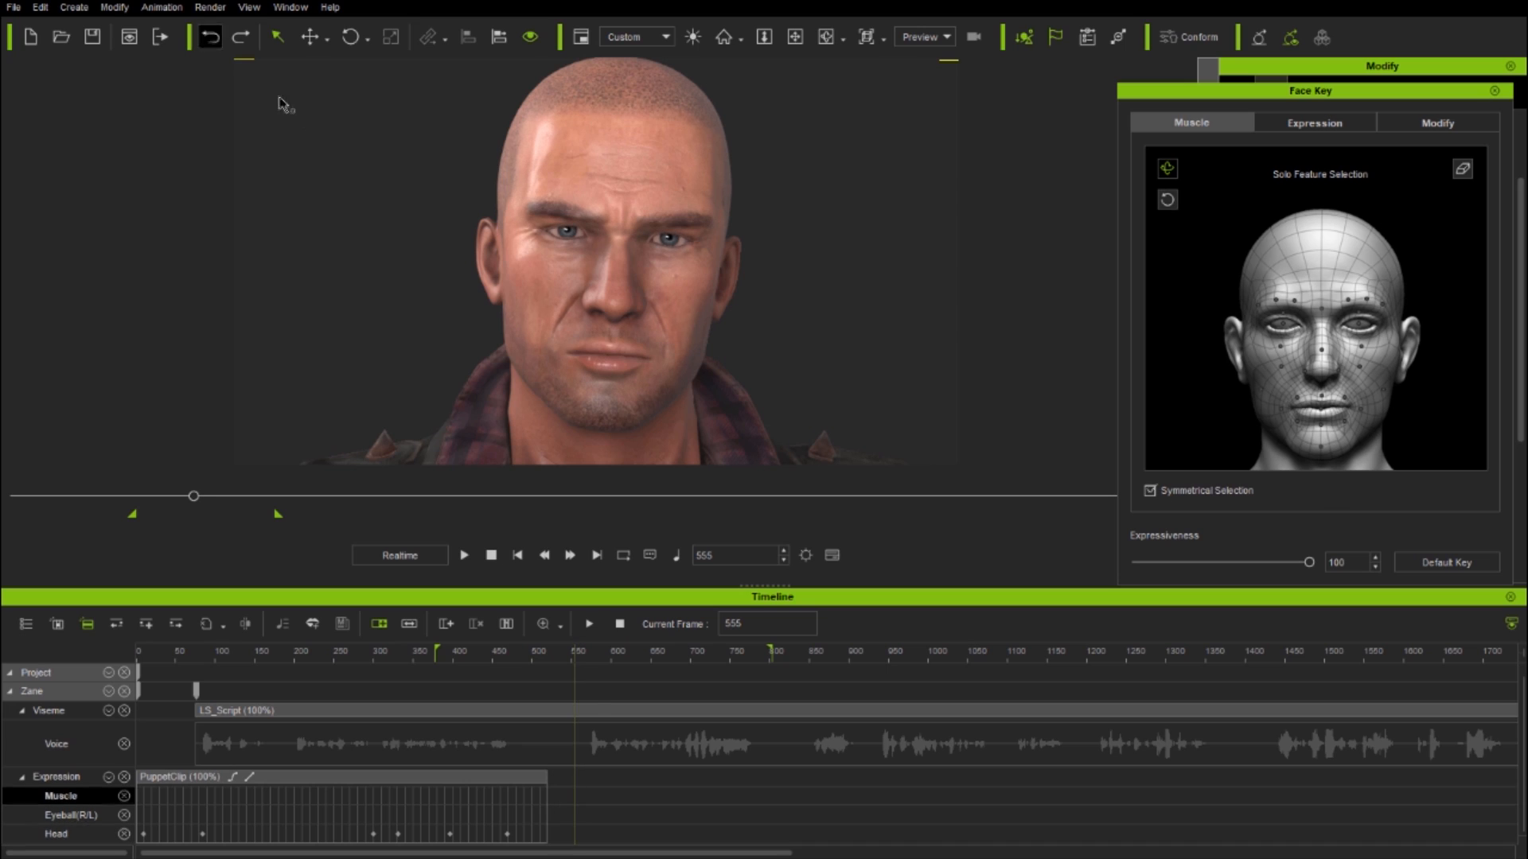
Key the Fear_3 preset expression on Zane at frame 556
left_click(541, 651)
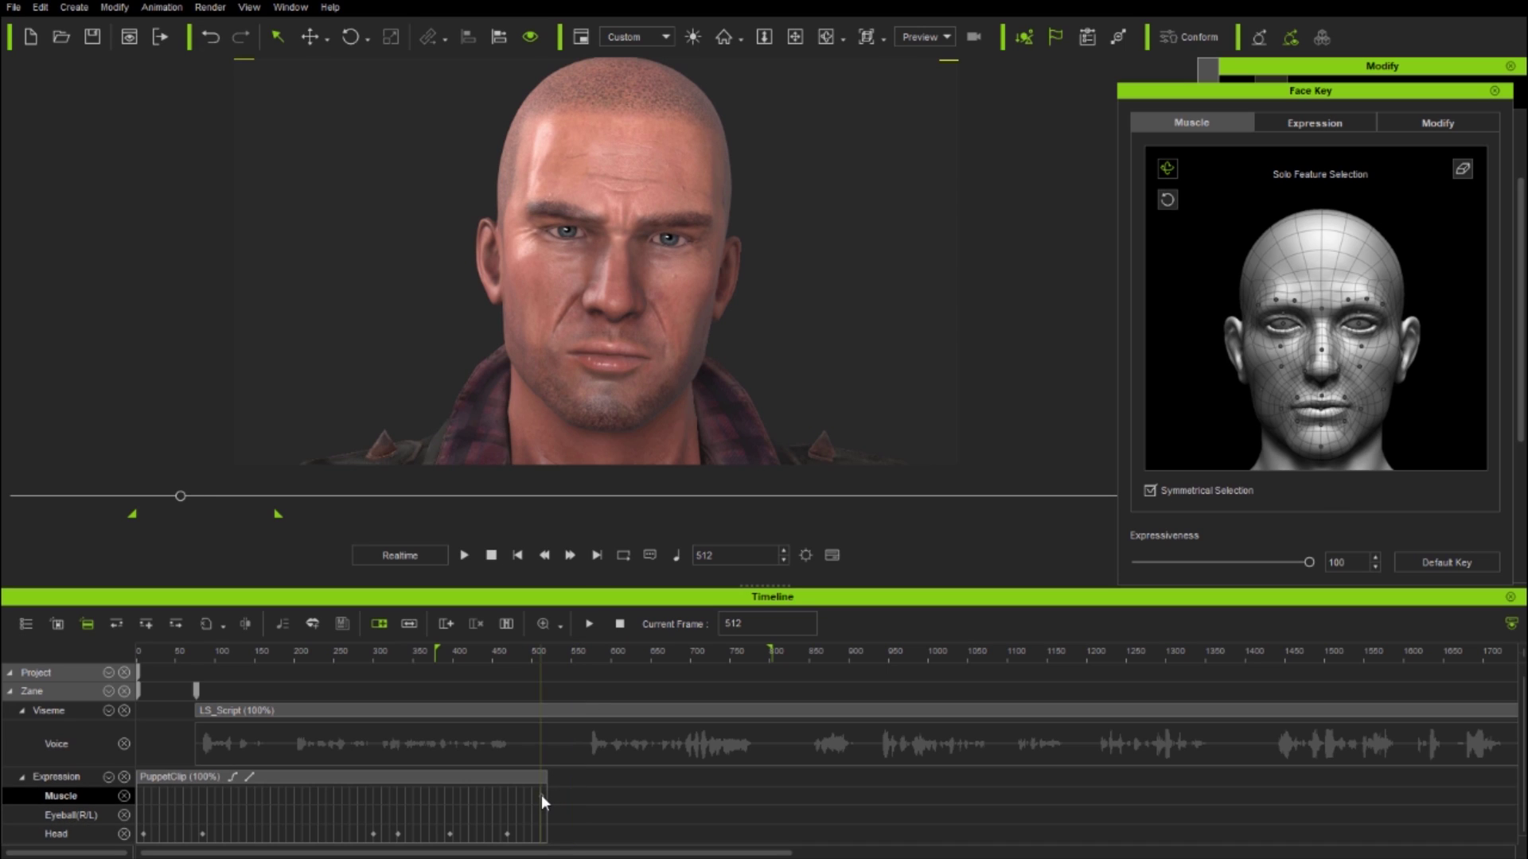
left_click(575, 651)
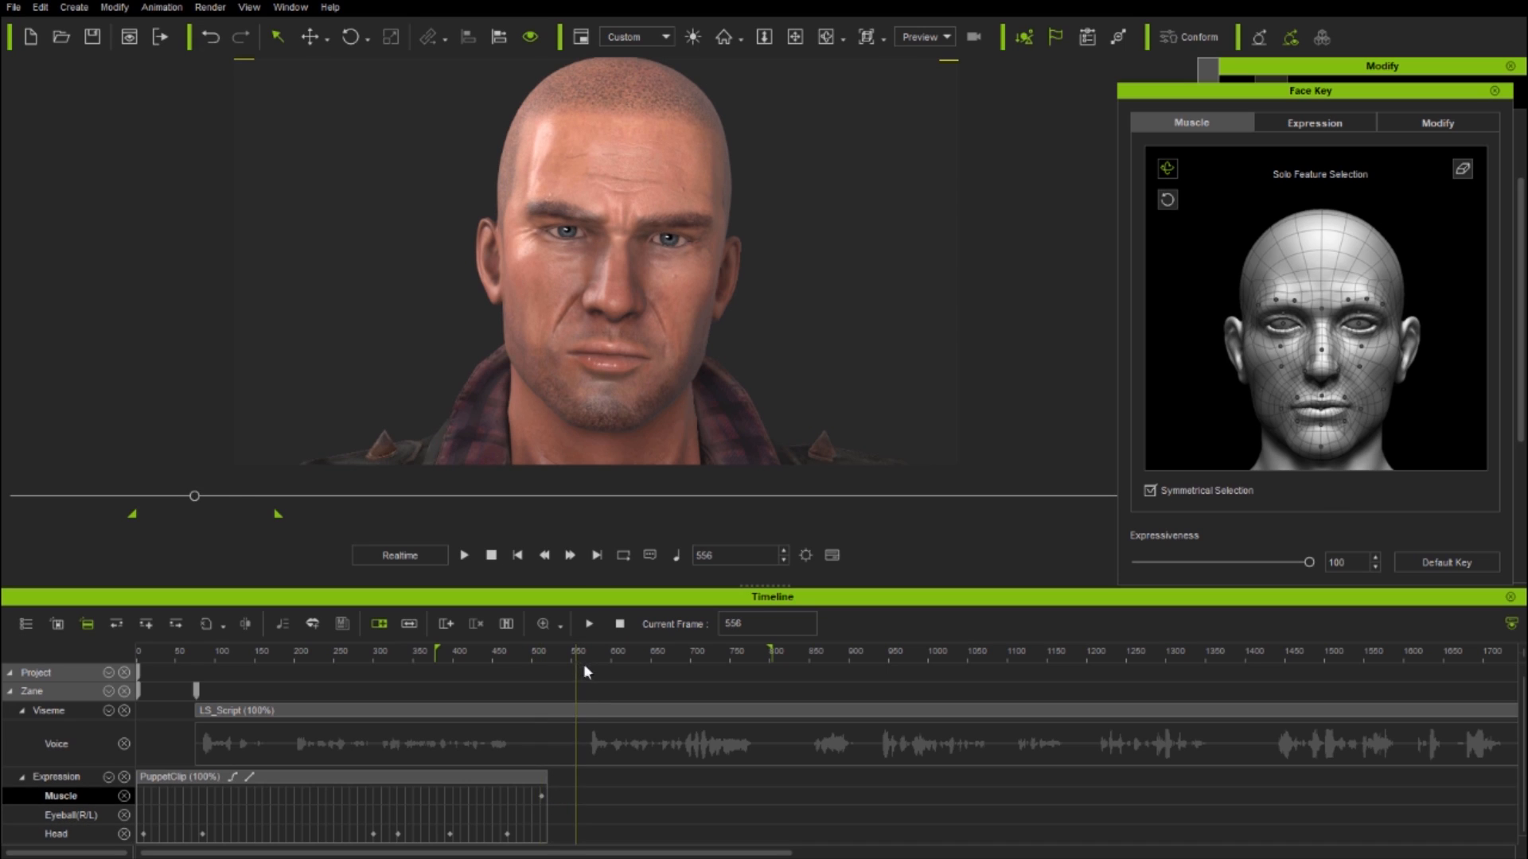
left_click(1313, 122)
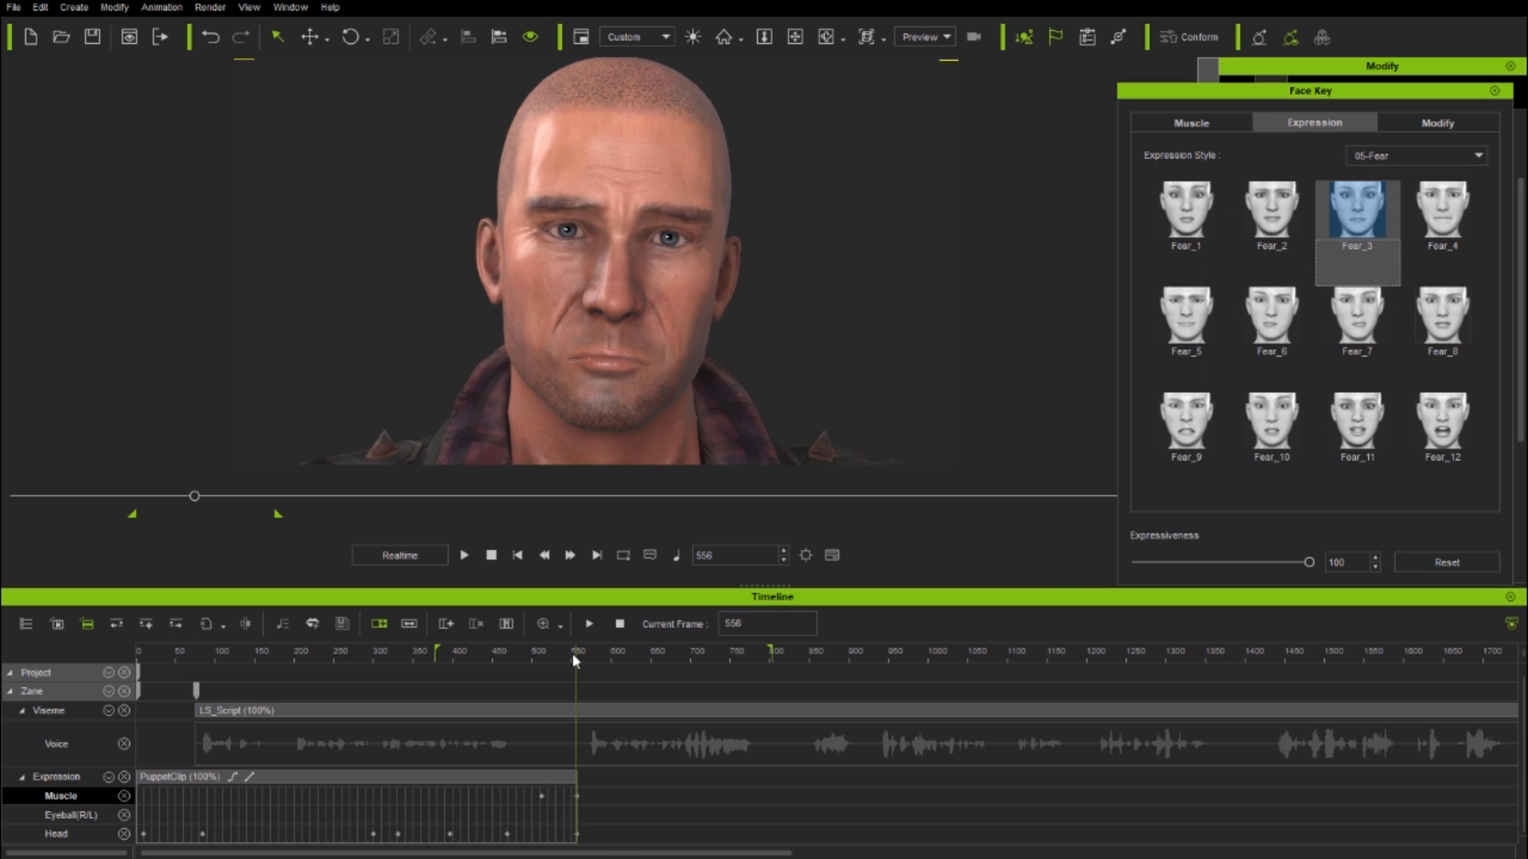
Play back over frame 556 to review the Fear_3 expression against the dialogue
left_click(438, 651)
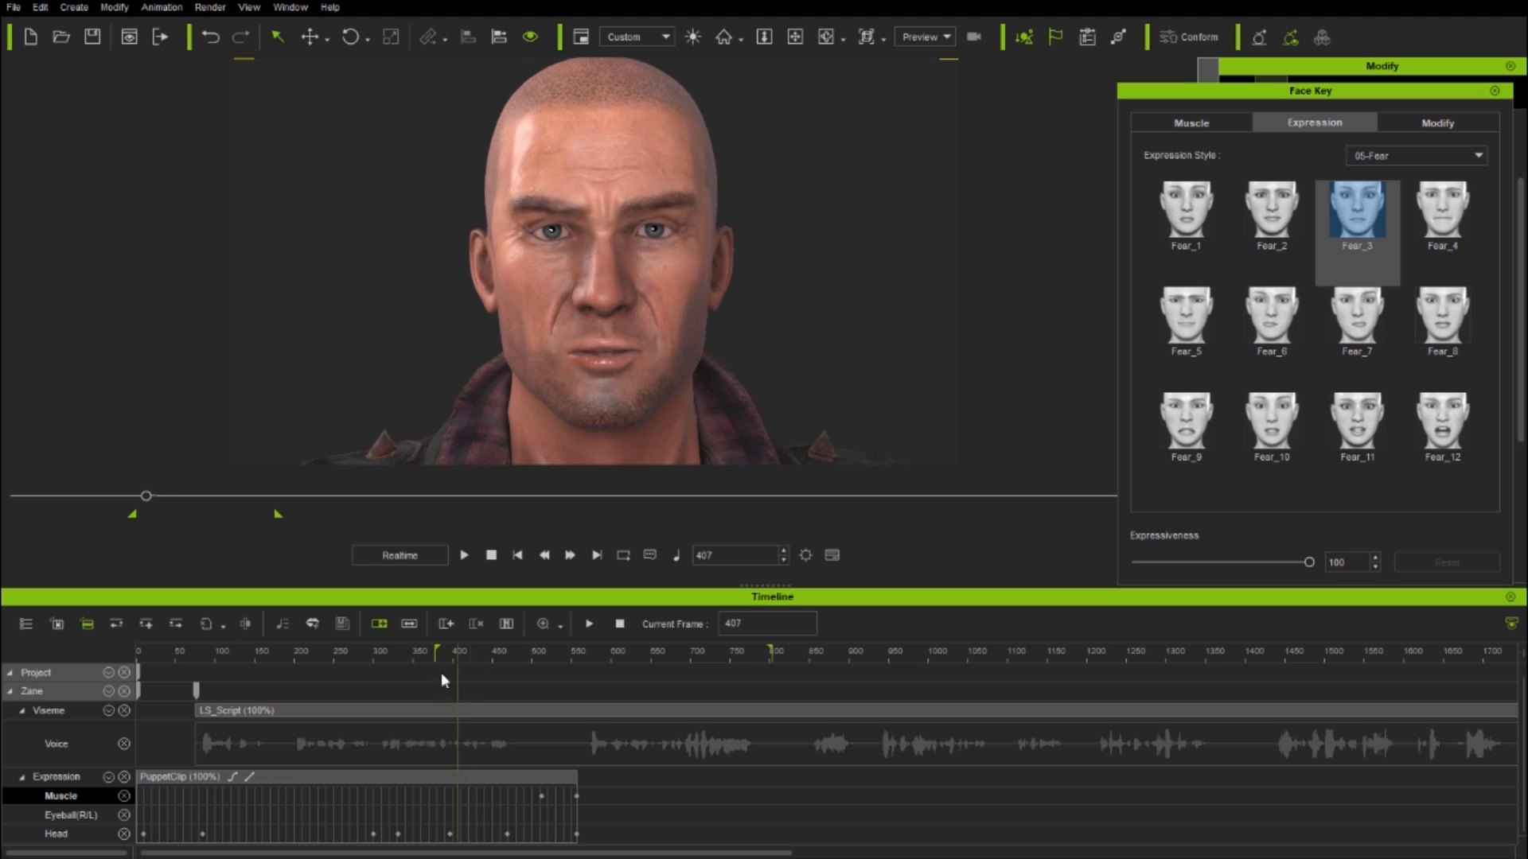
left_click(482, 651)
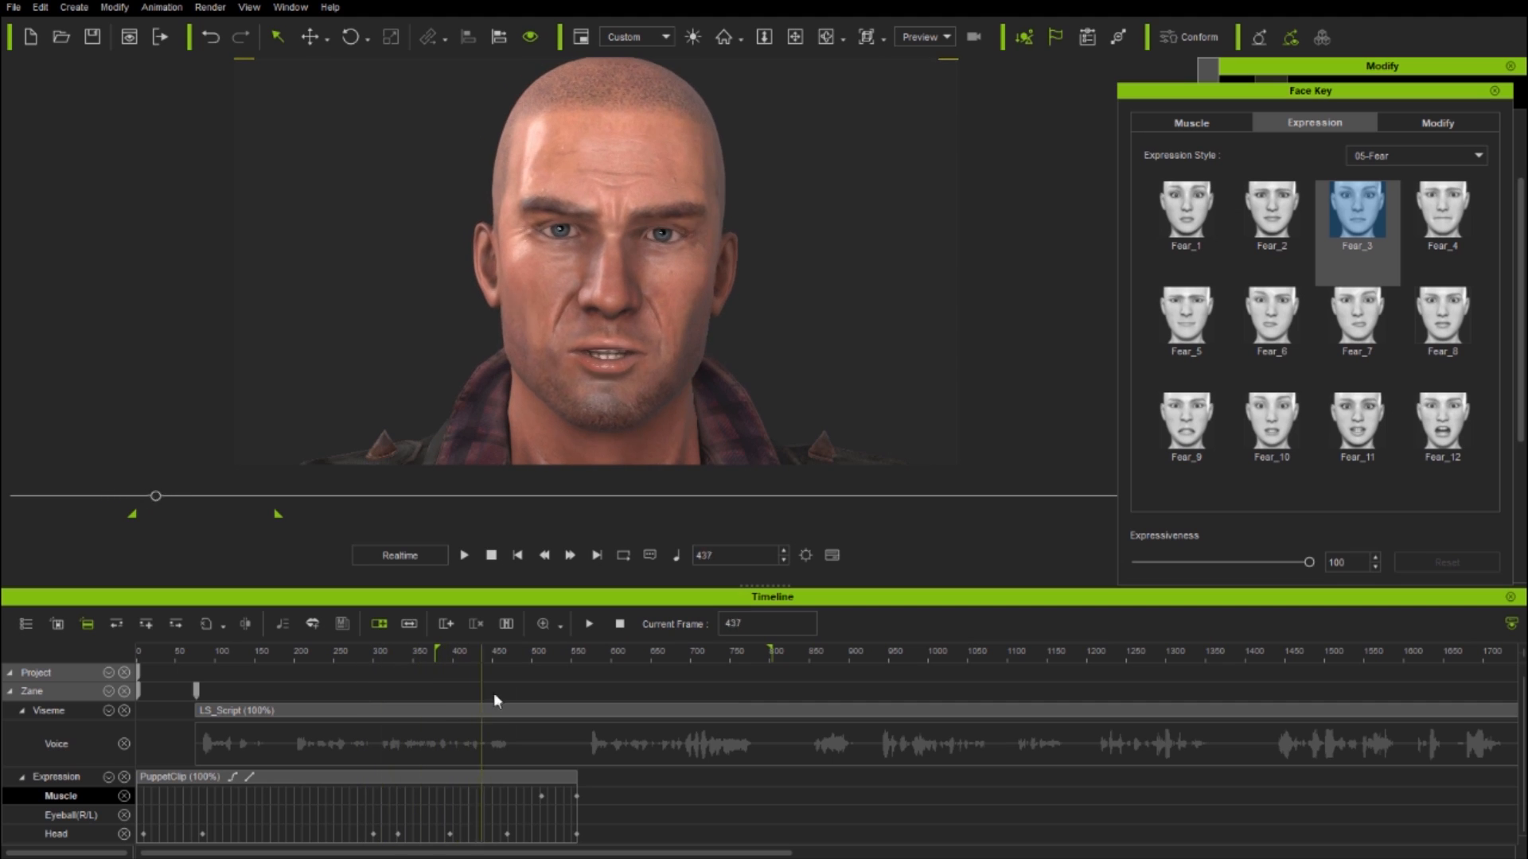
left_click(578, 650)
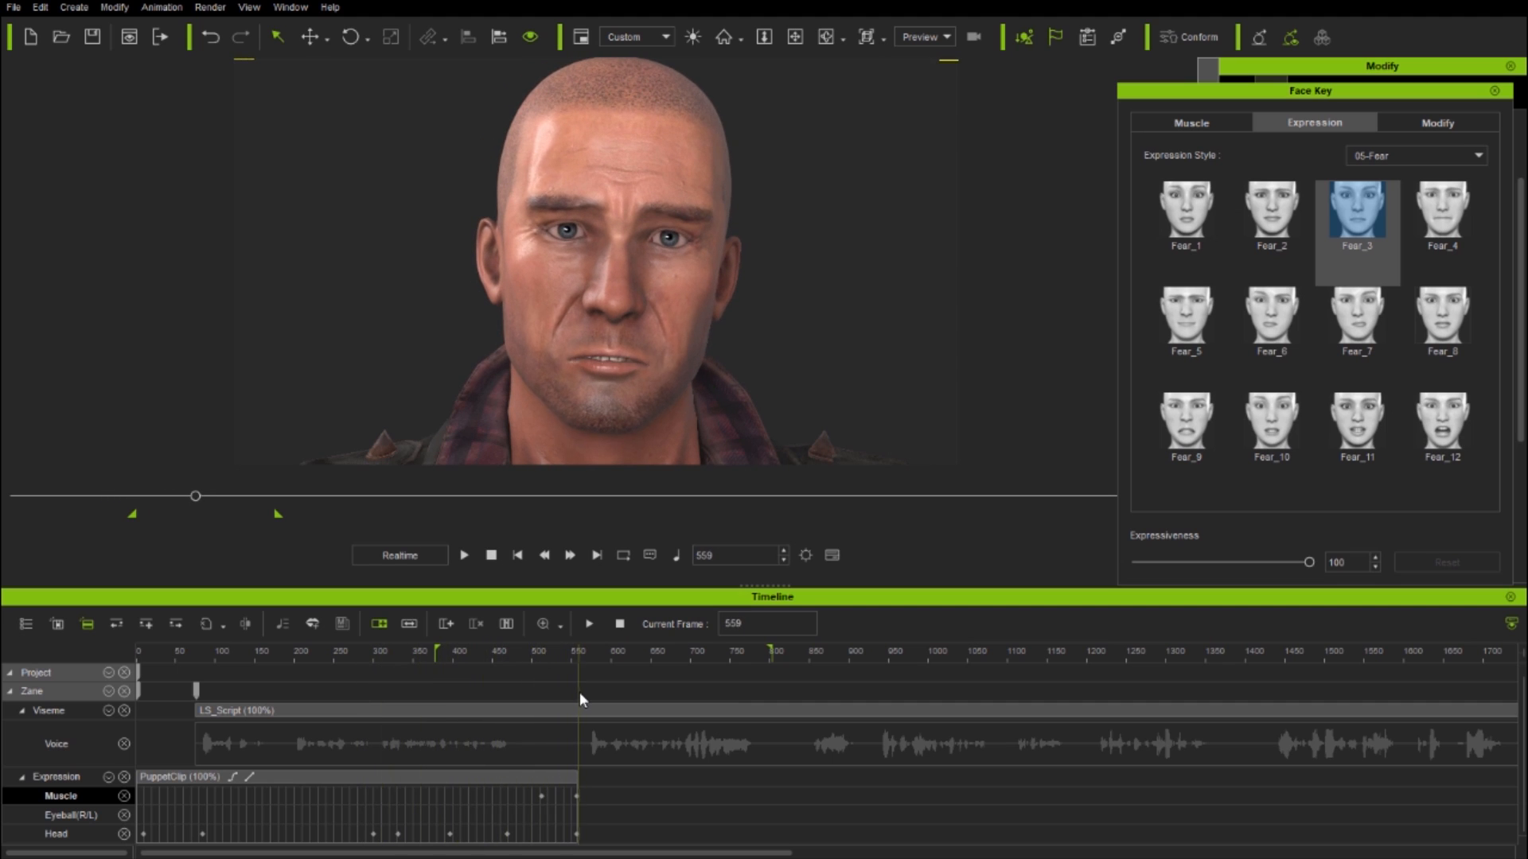
mouse_move(1190, 122)
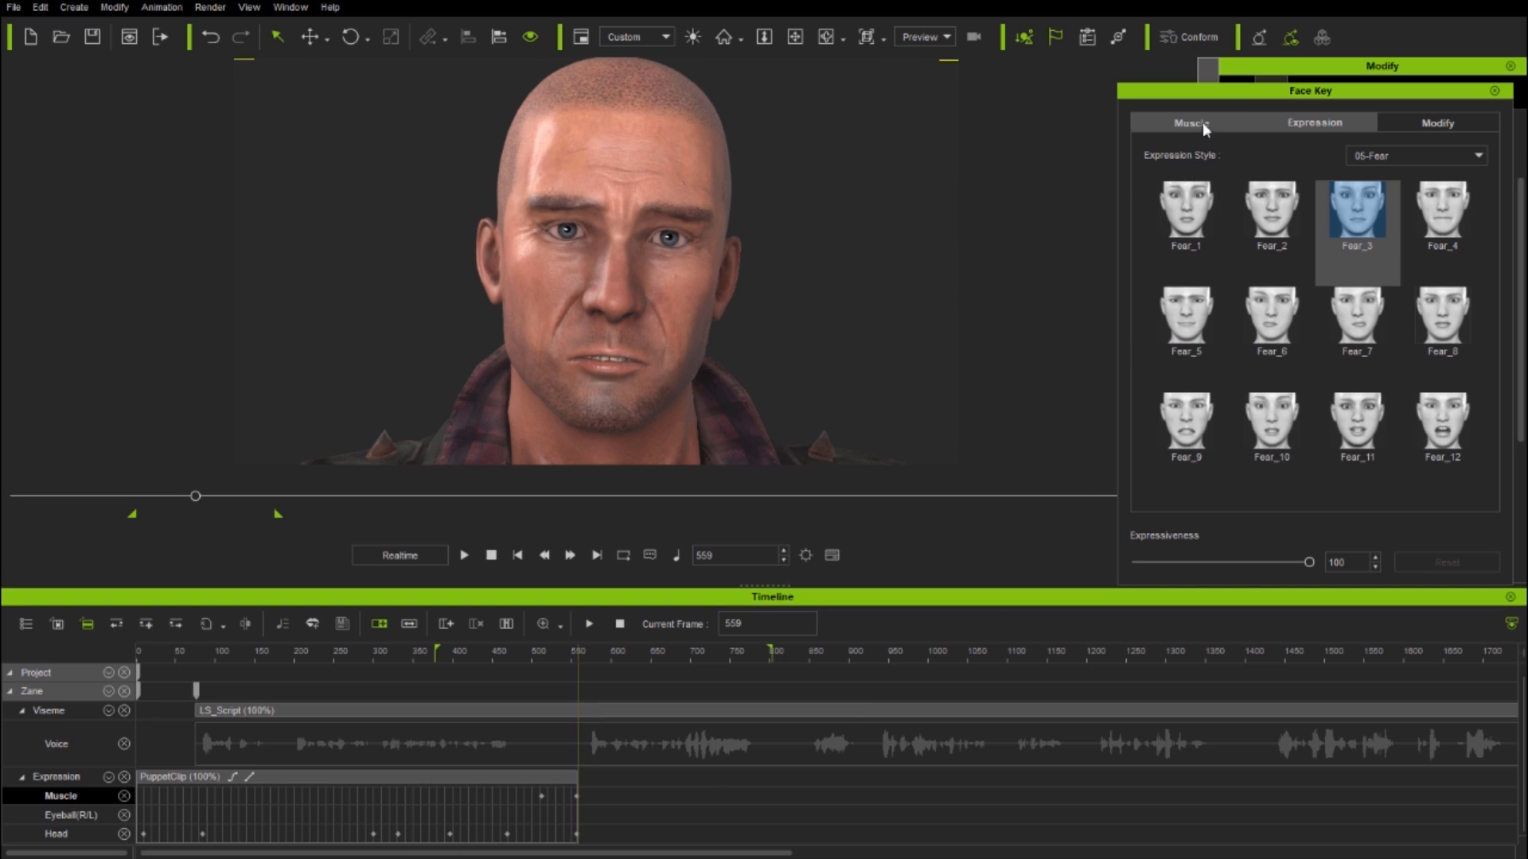
left_click(1190, 122)
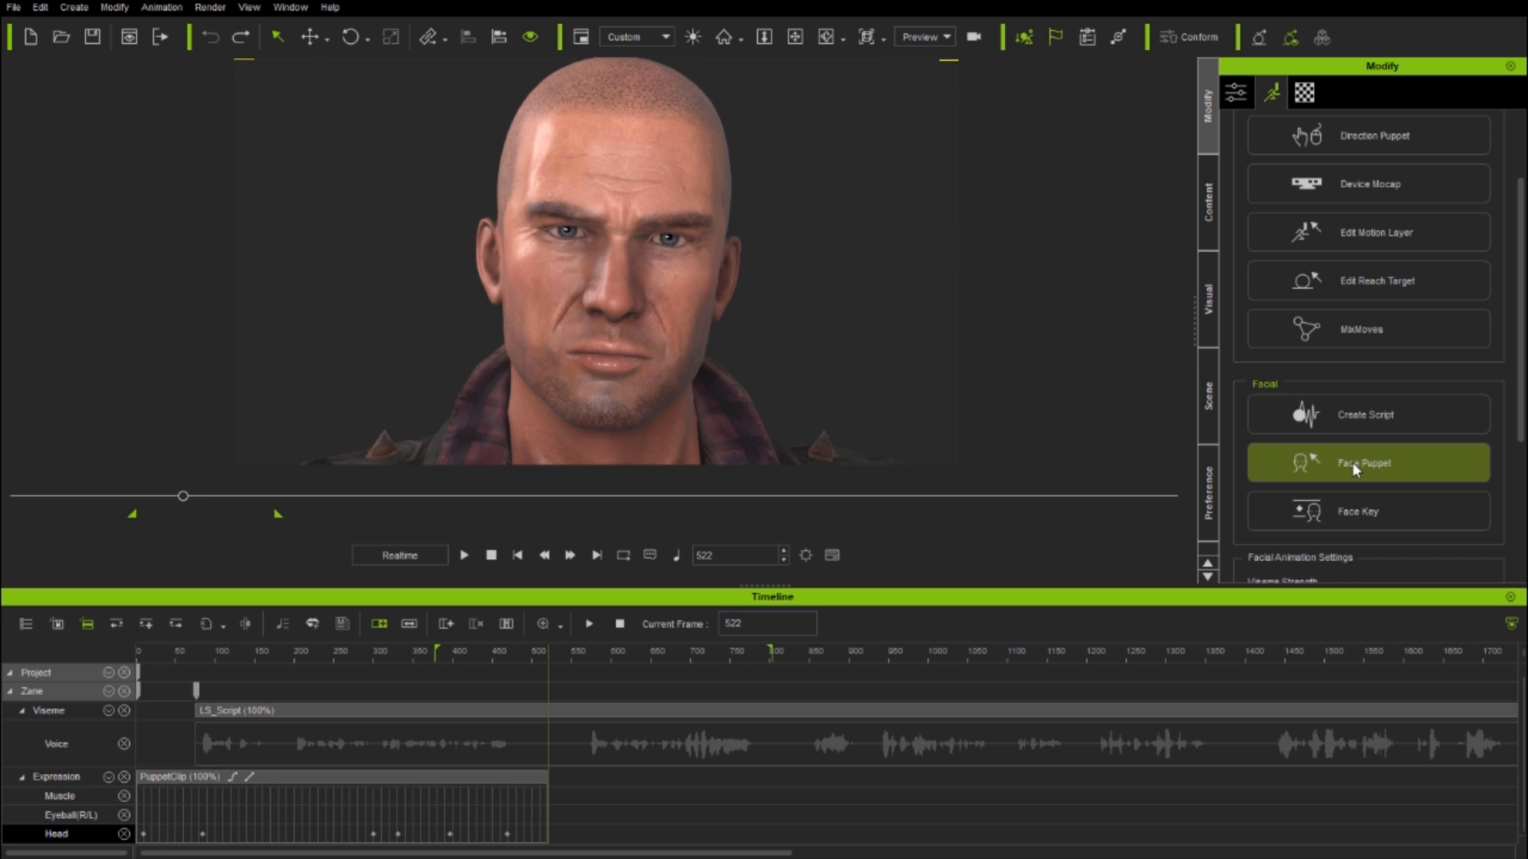
Record a Face Puppet pass on Zane running from frame 522 to about 801
left_click(1364, 463)
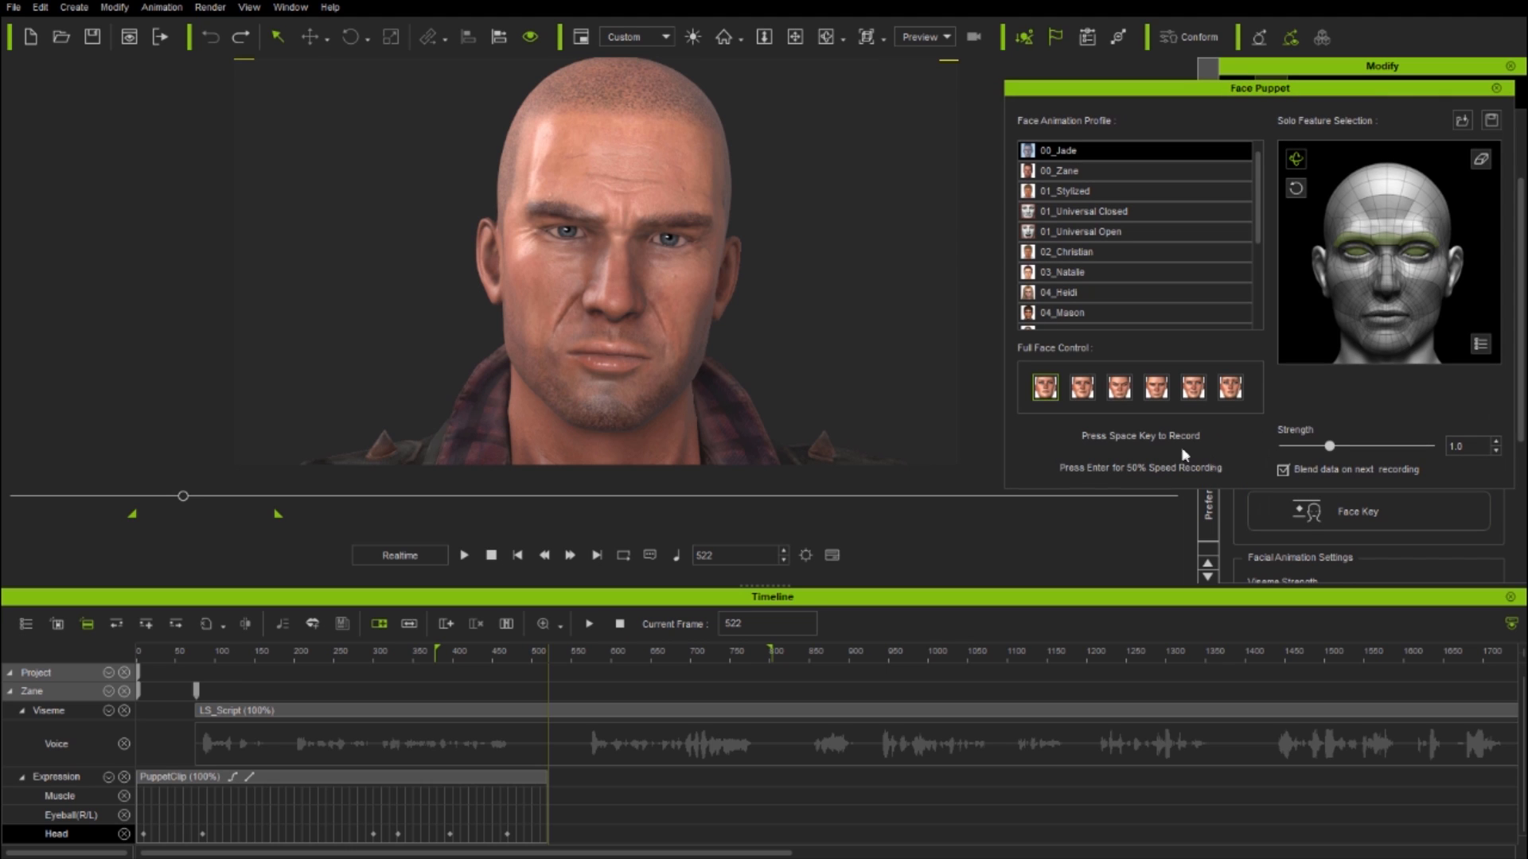
key("space")
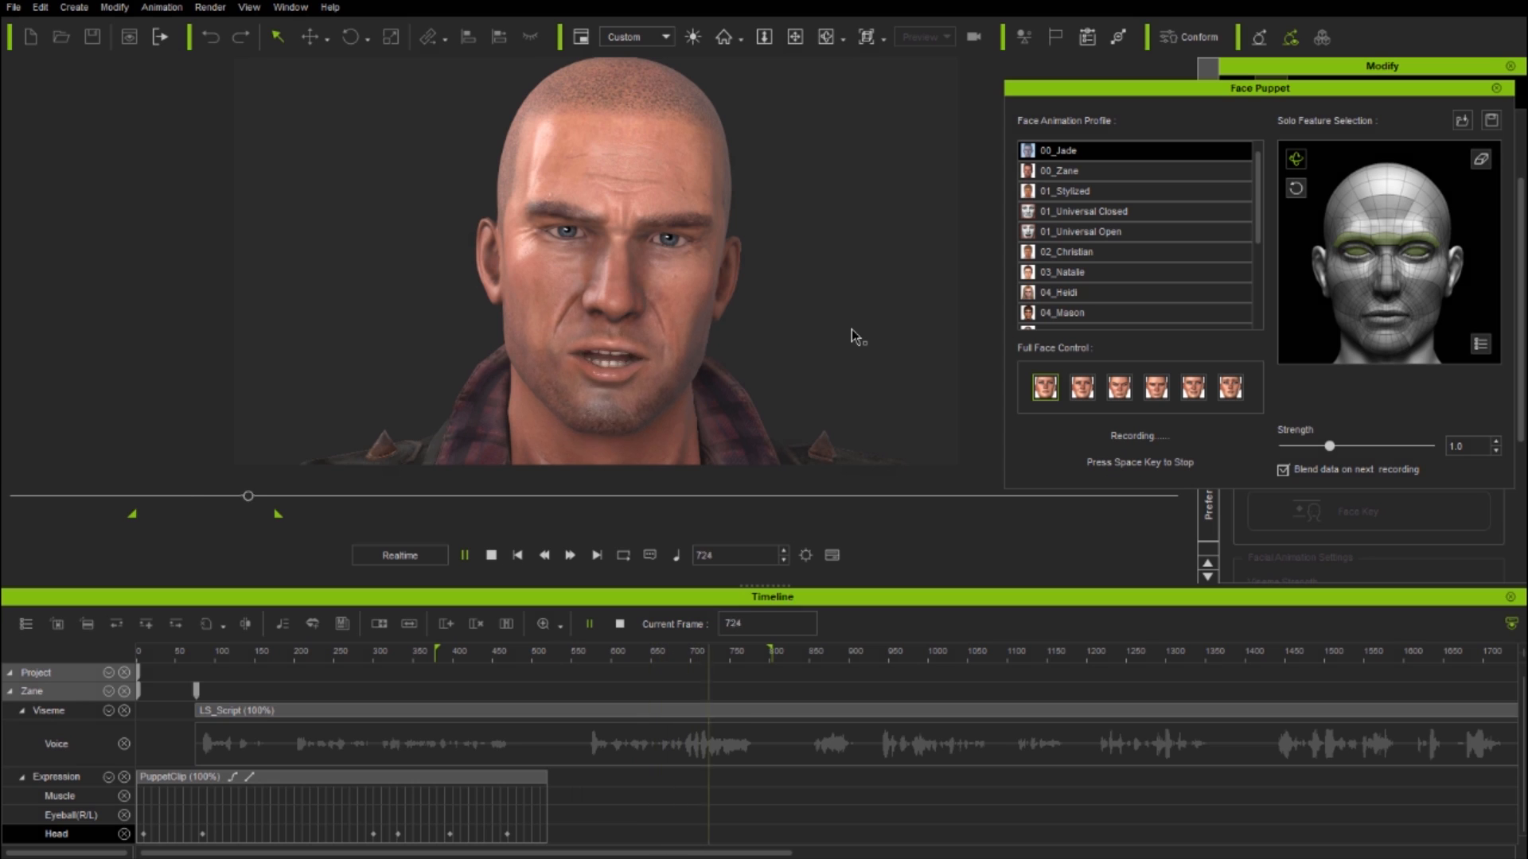
key("space")
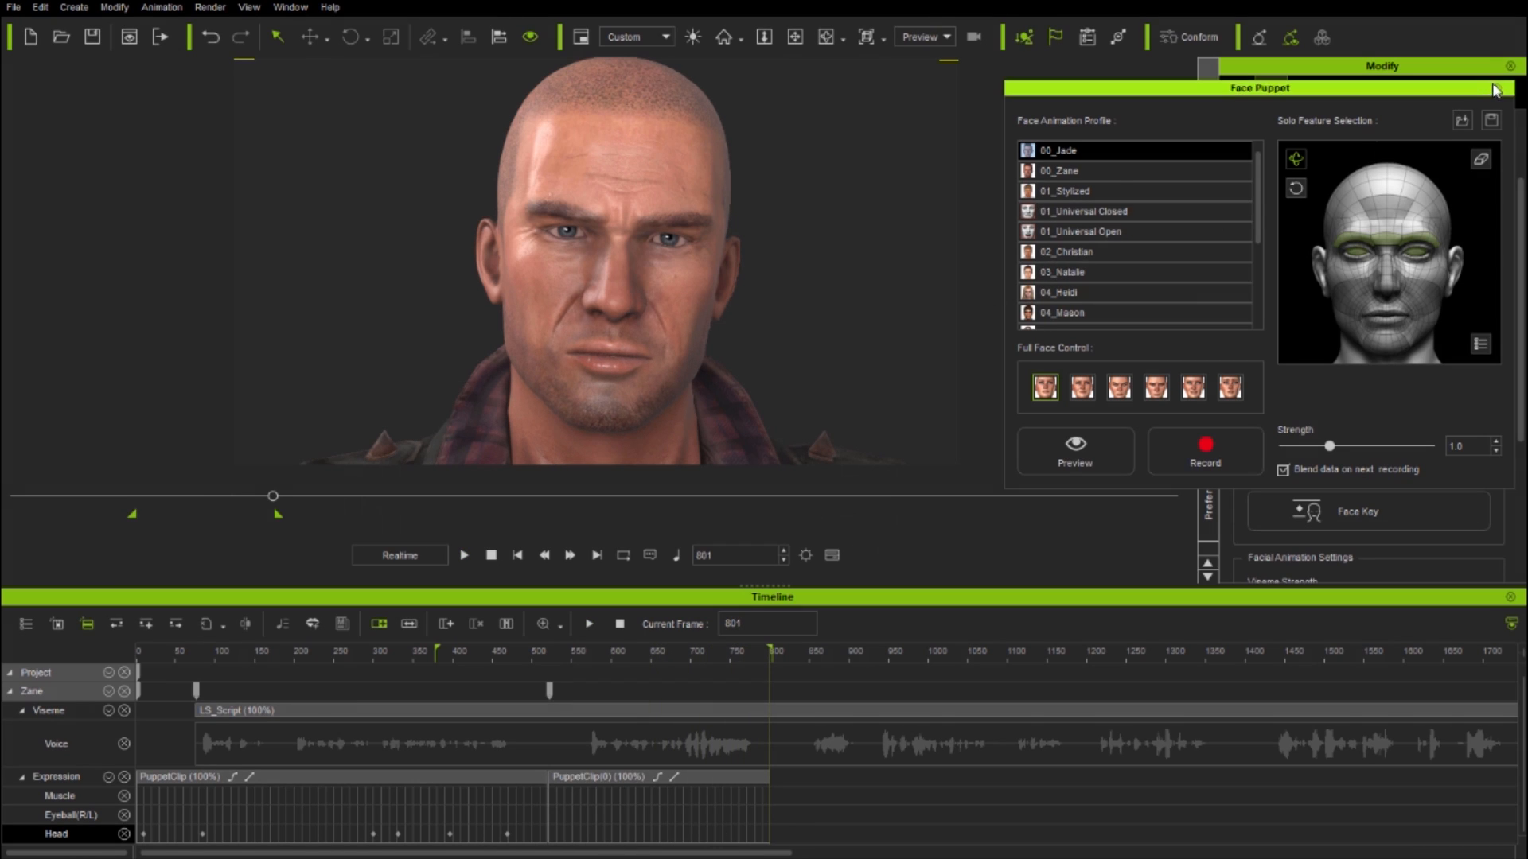
Apply a mild 03-Angry Angry_3 expression at expressiveness 38 and play it back
left_click(1357, 511)
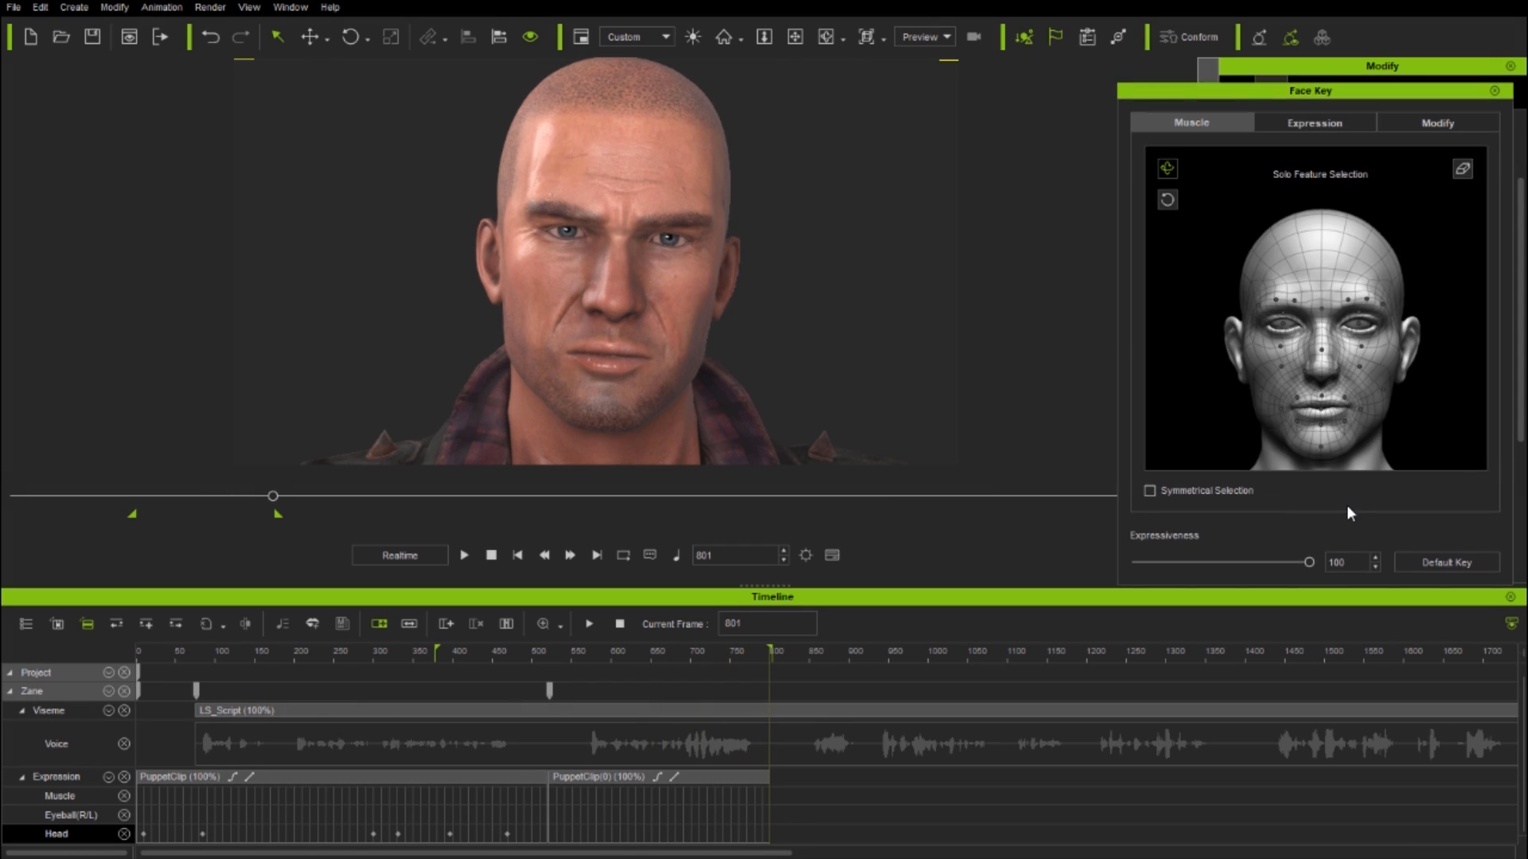
left_click(1313, 122)
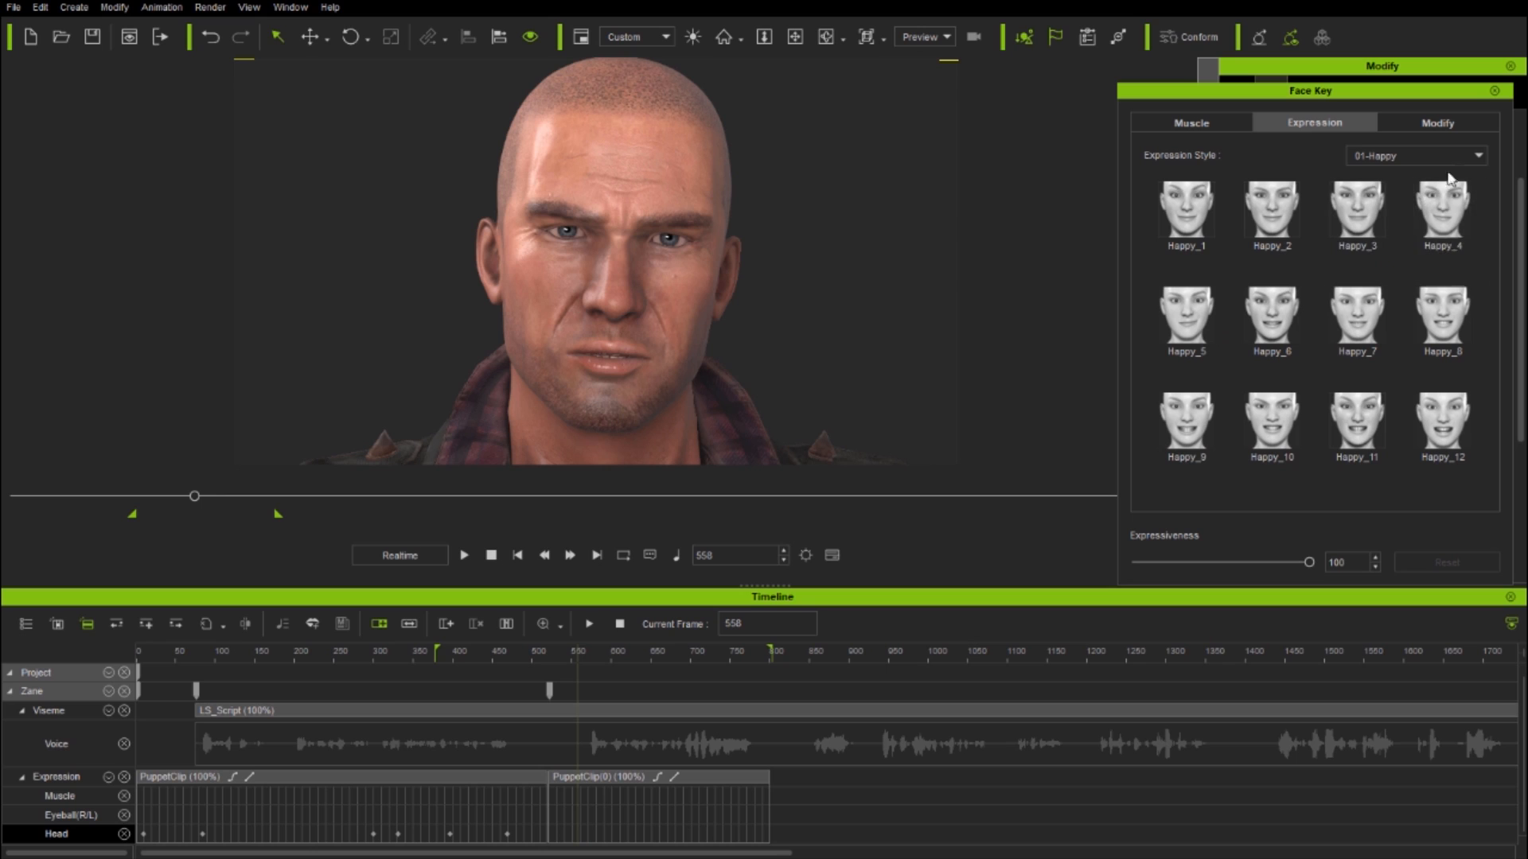
left_click(1414, 155)
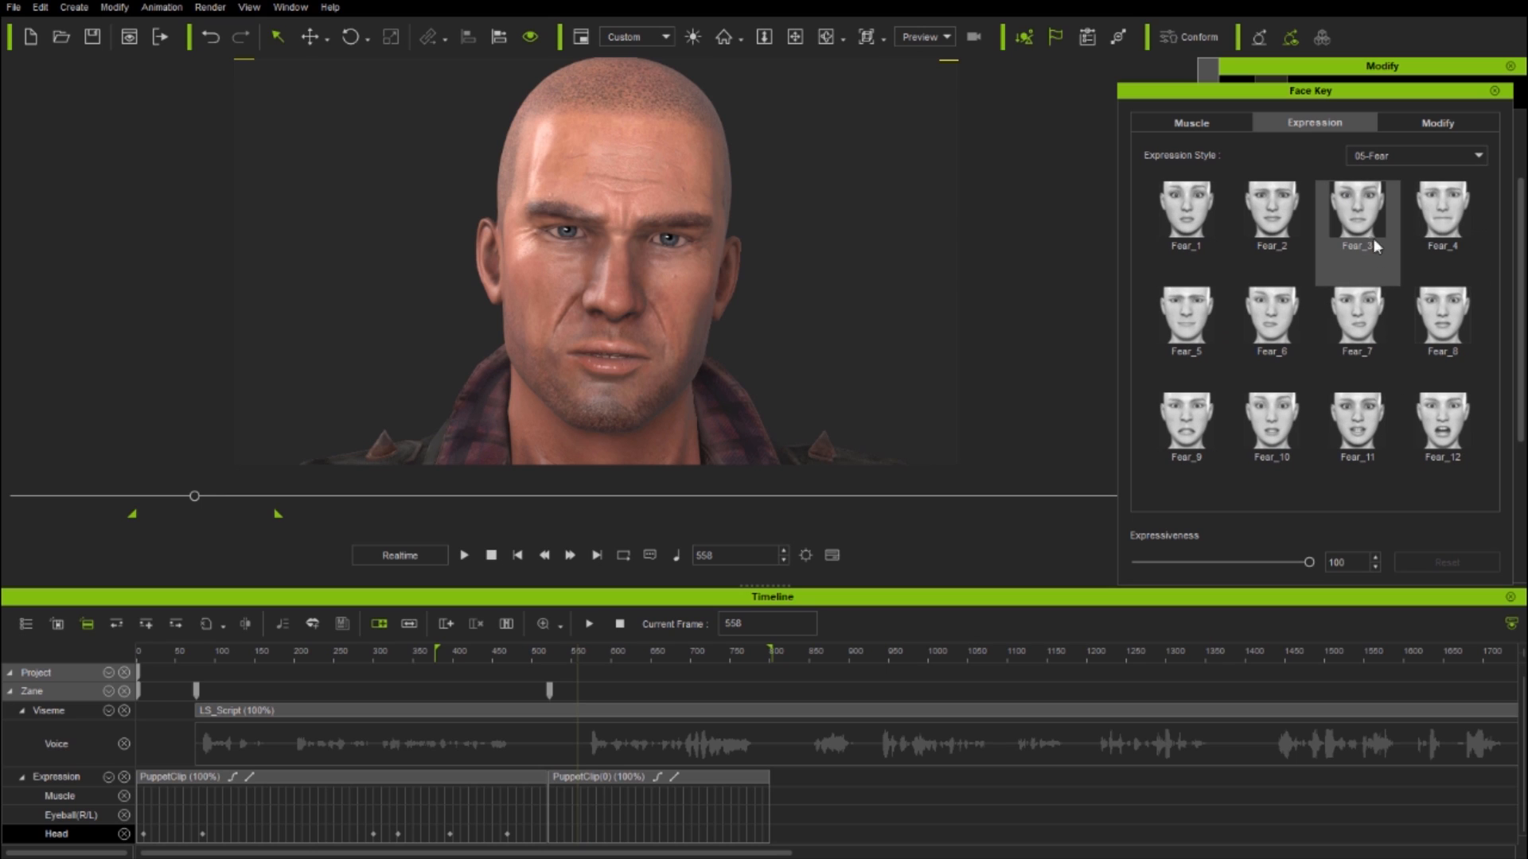
left_click(1356, 208)
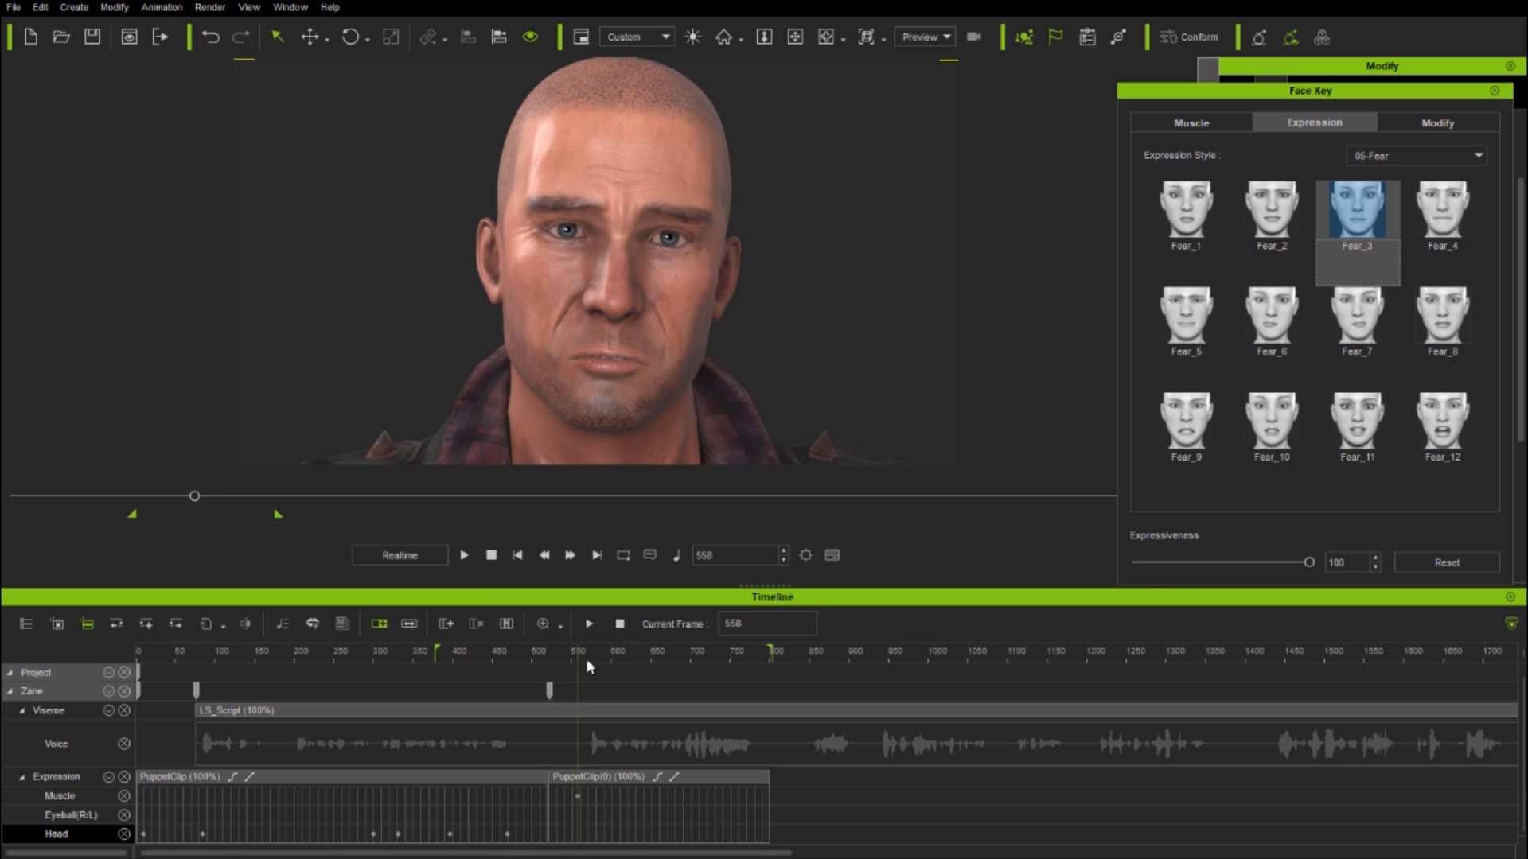
left_click(394, 650)
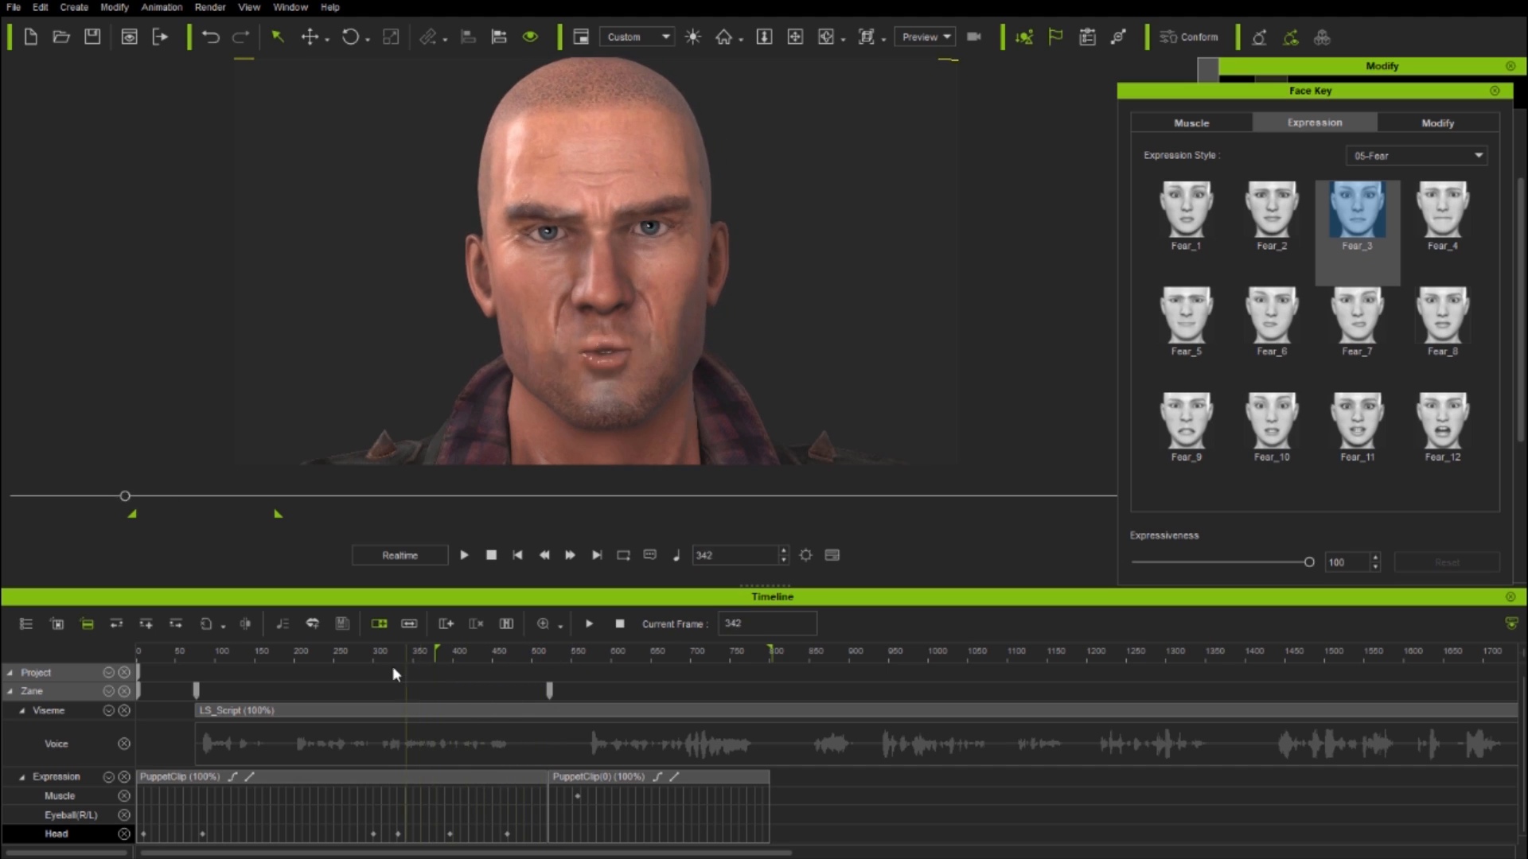
left_click(602, 651)
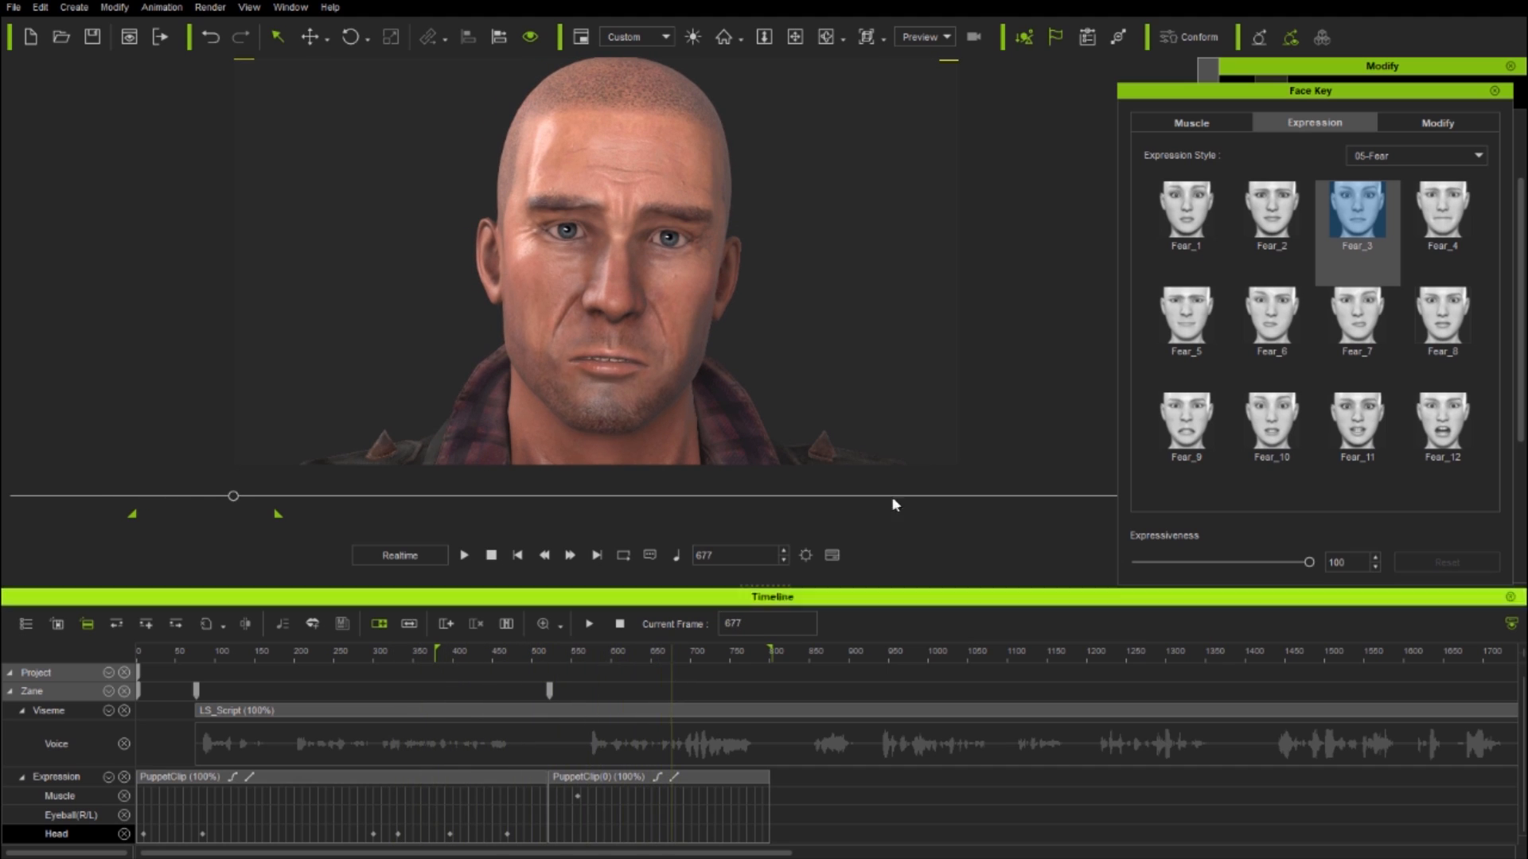
left_click(694, 651)
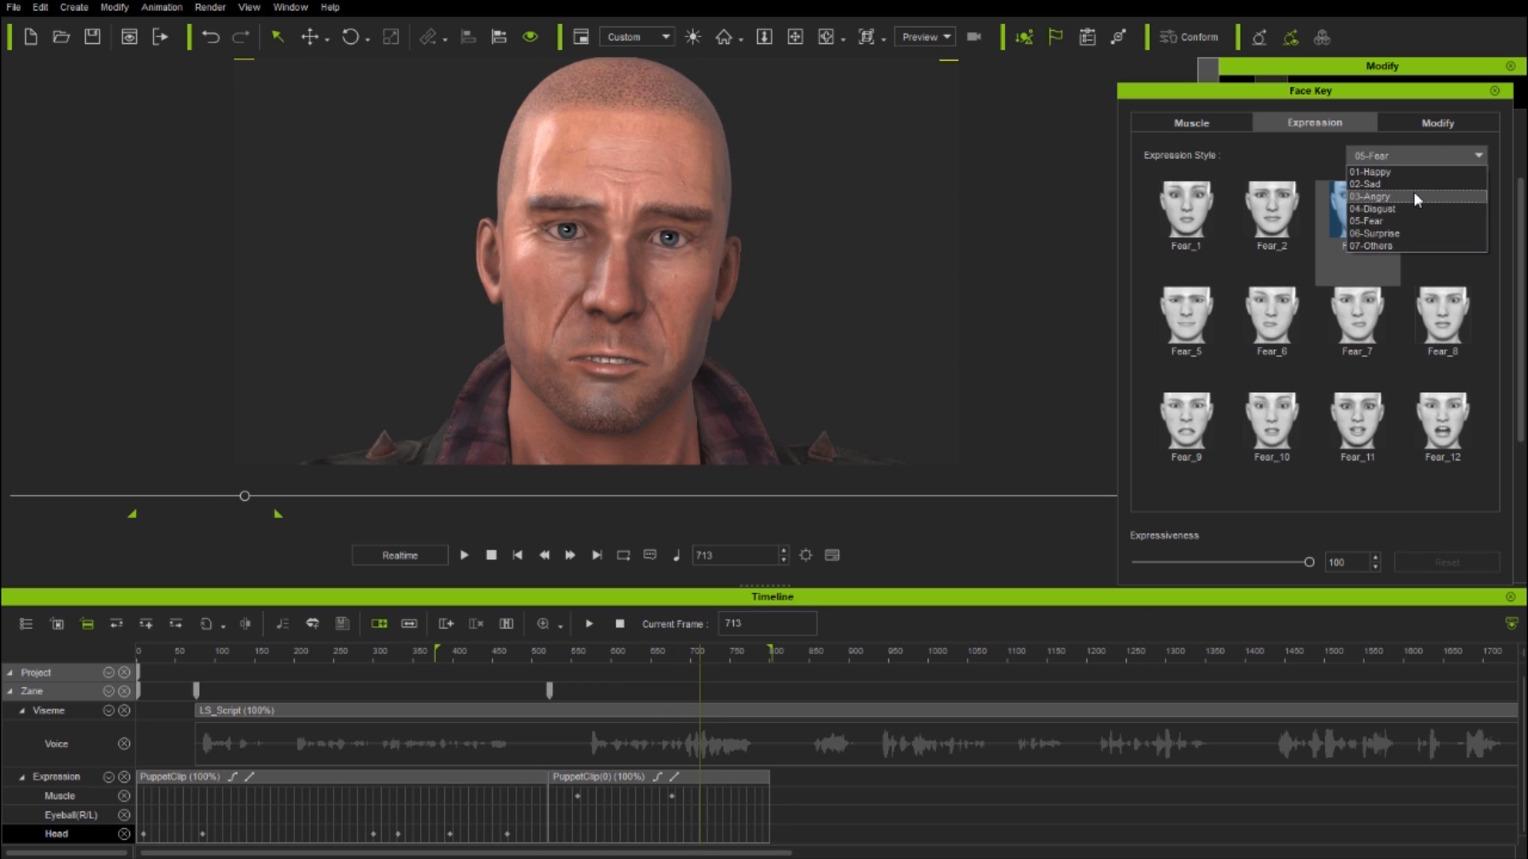
Switch to the 06-Surprise style and apply Surprise_6 around frame 722
left_click(1364, 196)
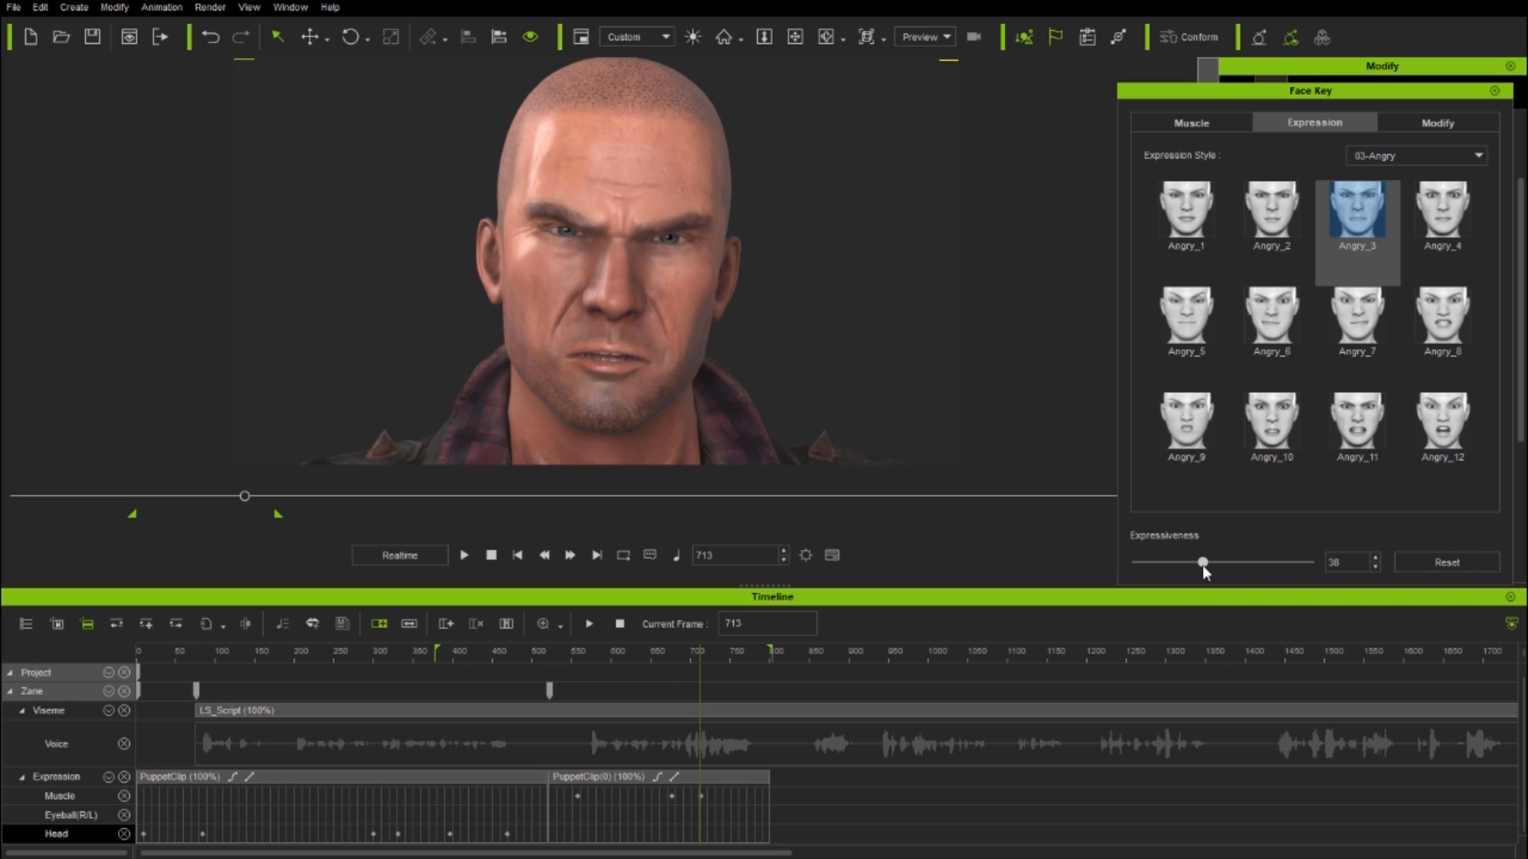
left_click(769, 672)
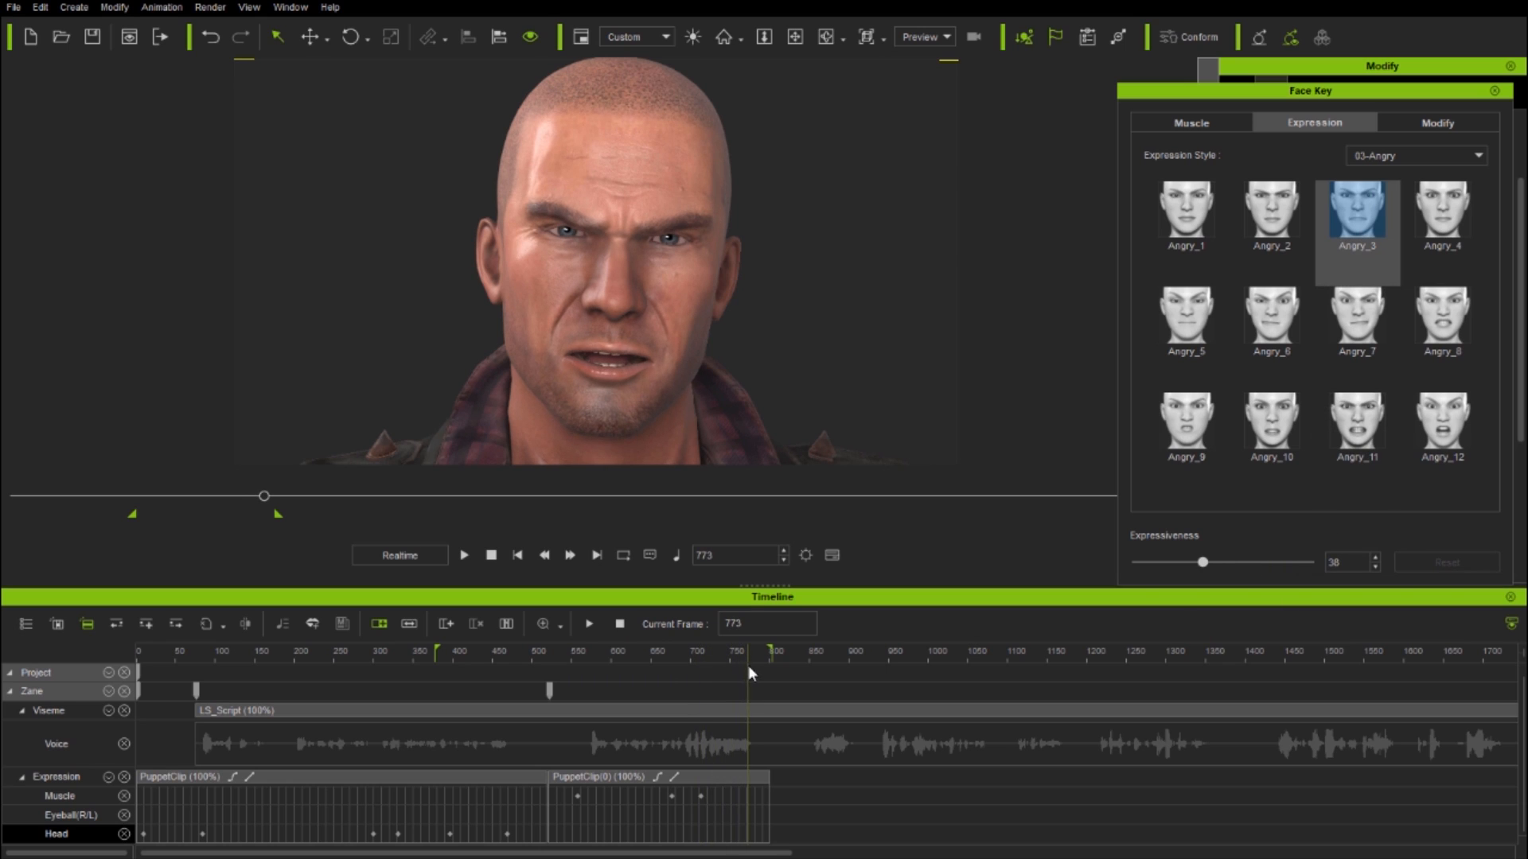
left_click(1413, 155)
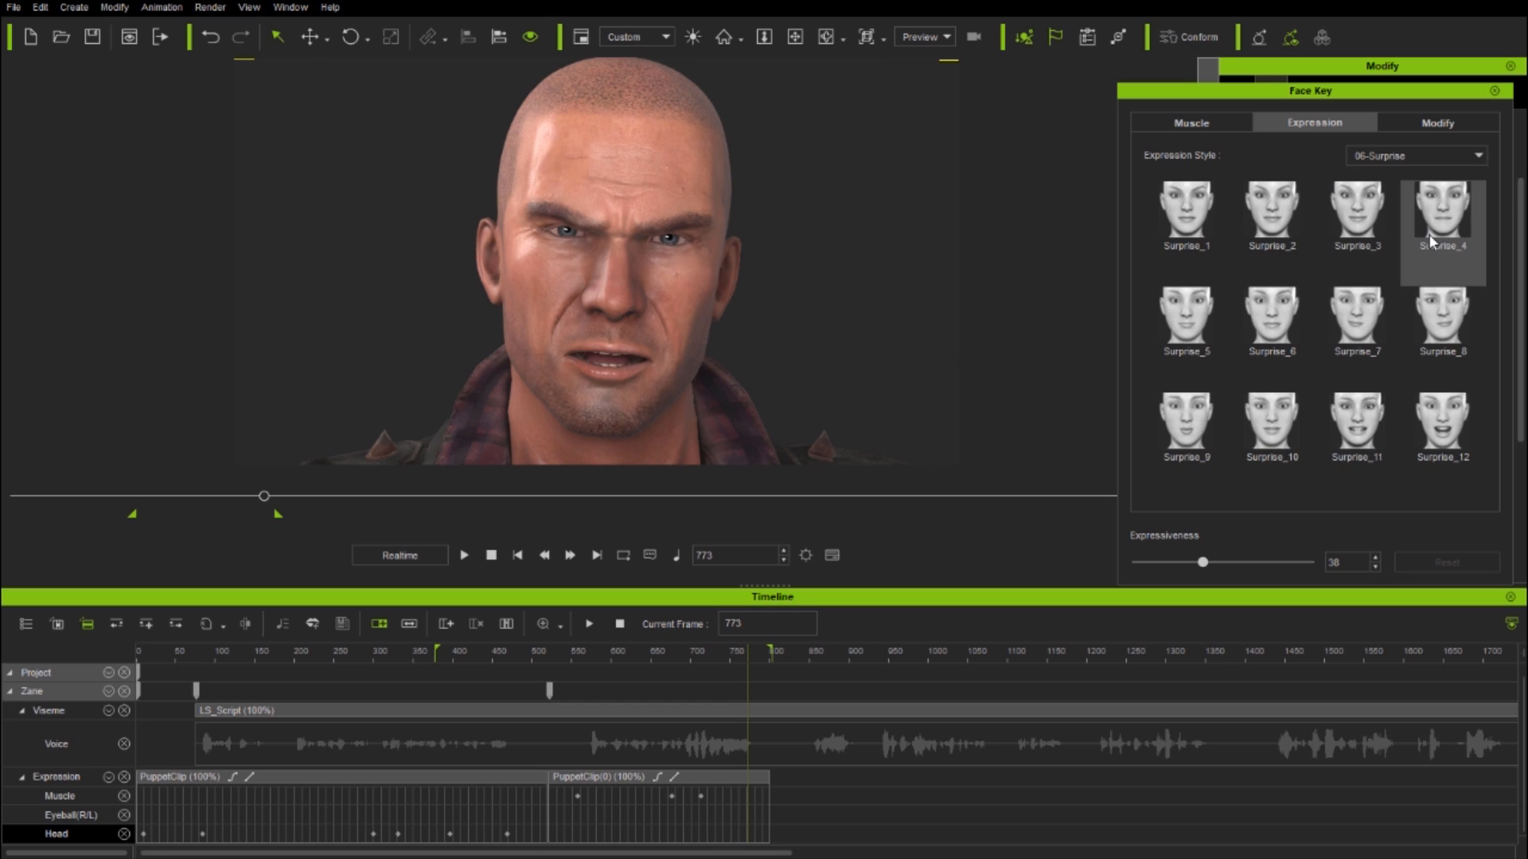
left_click(1271, 319)
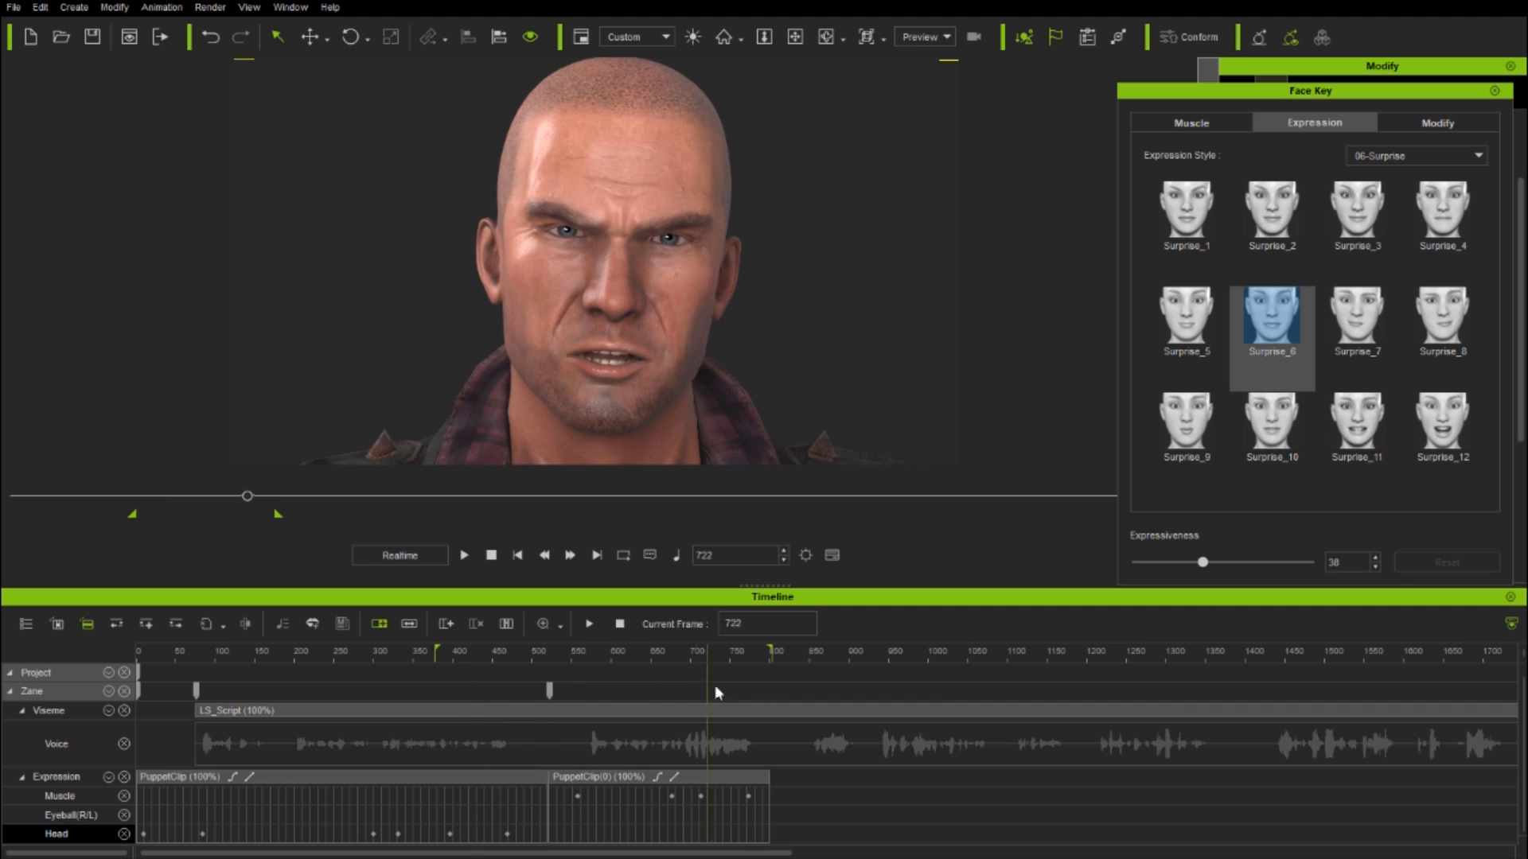
left_click(1189, 122)
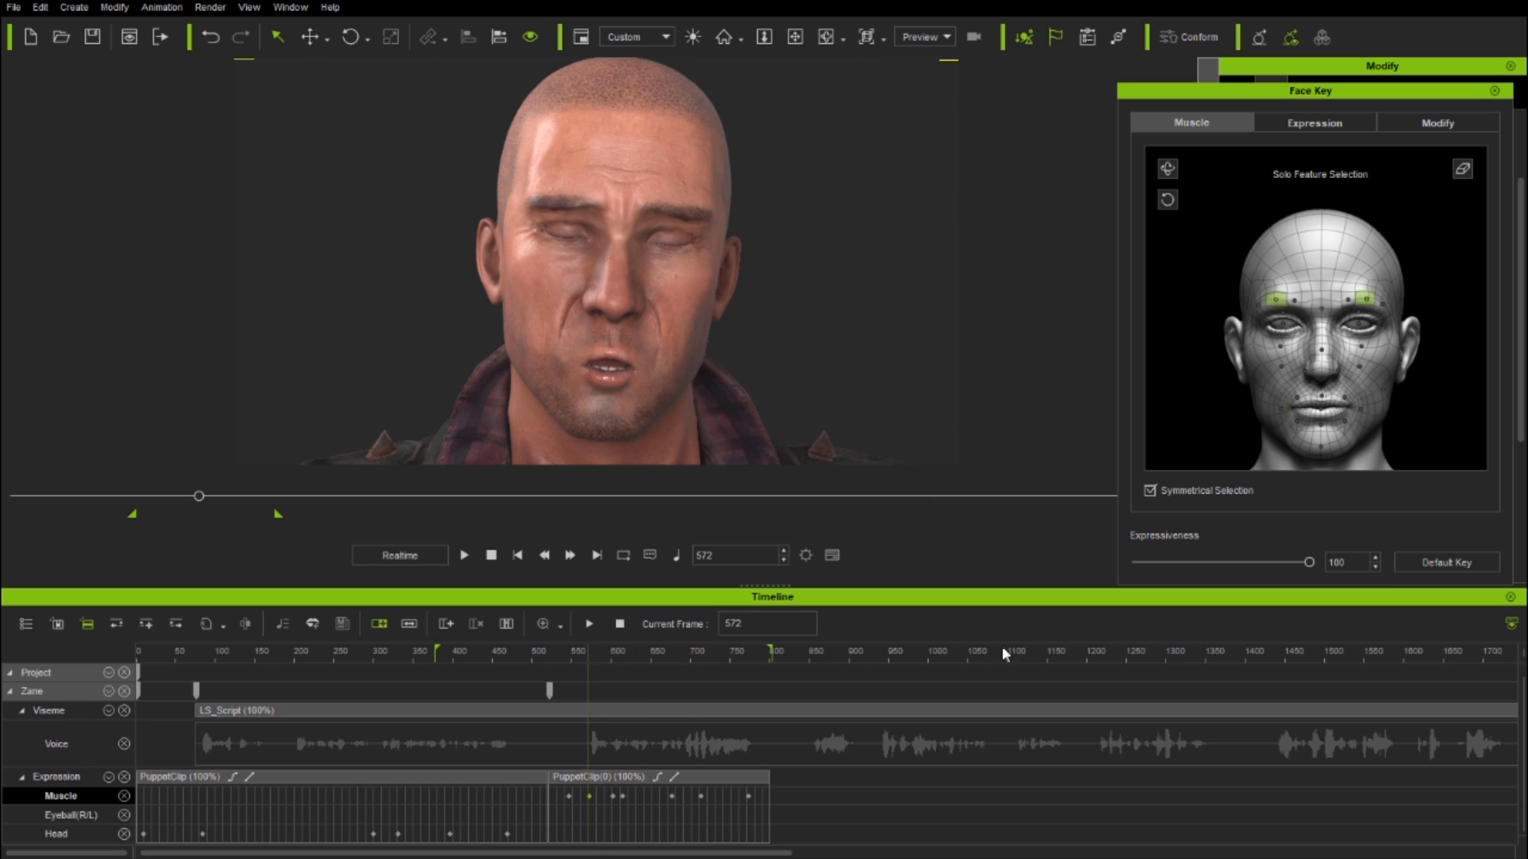
Try solo eye and cheek puppet selections, then move the second PuppetClip's start earlier
left_click(716, 650)
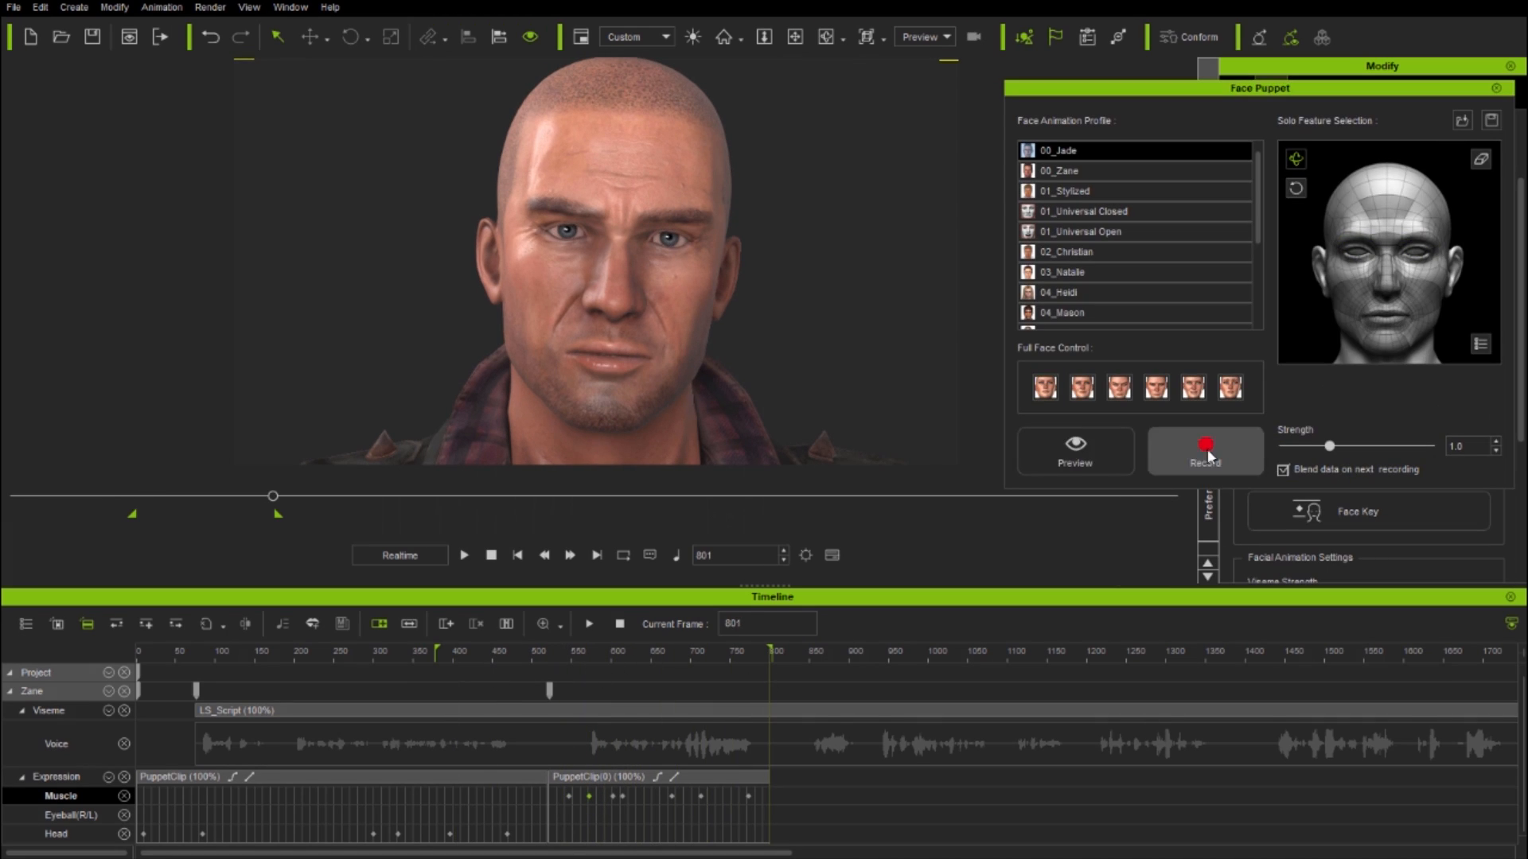
left_click(1206, 451)
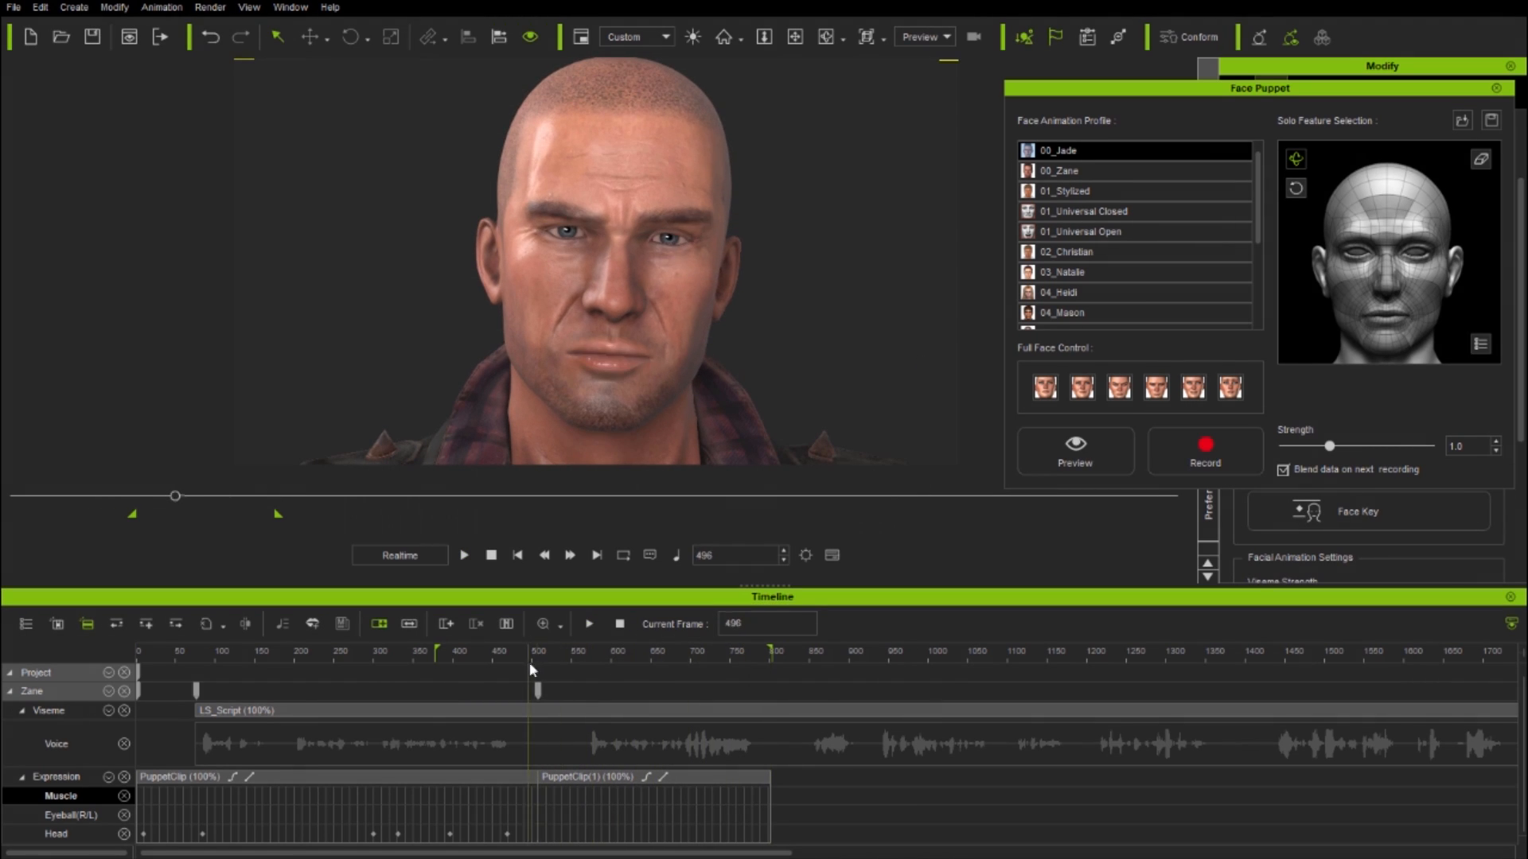
left_click(1374, 251)
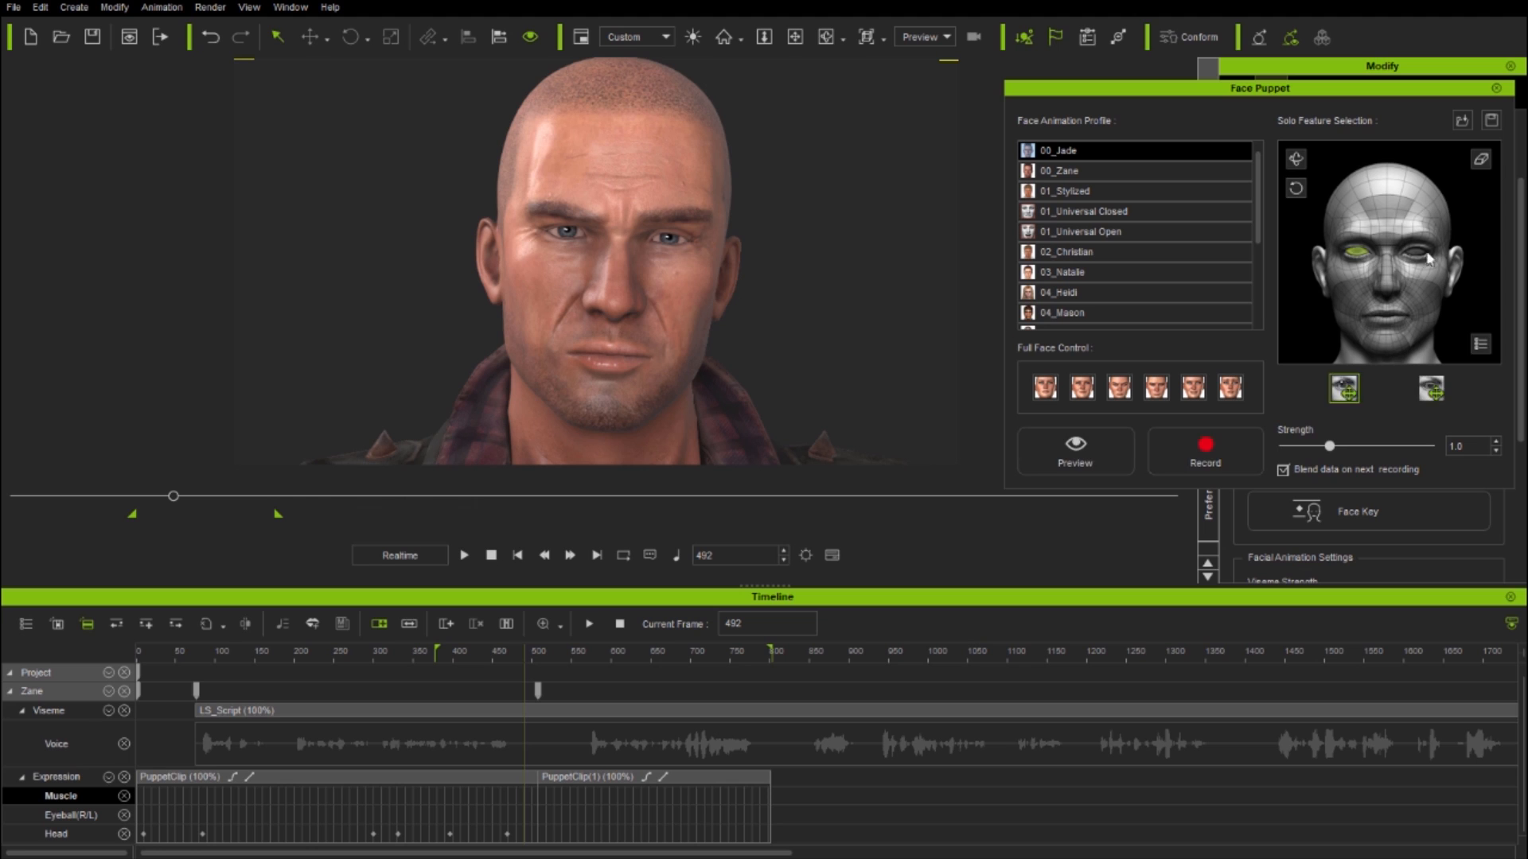
left_click(1204, 451)
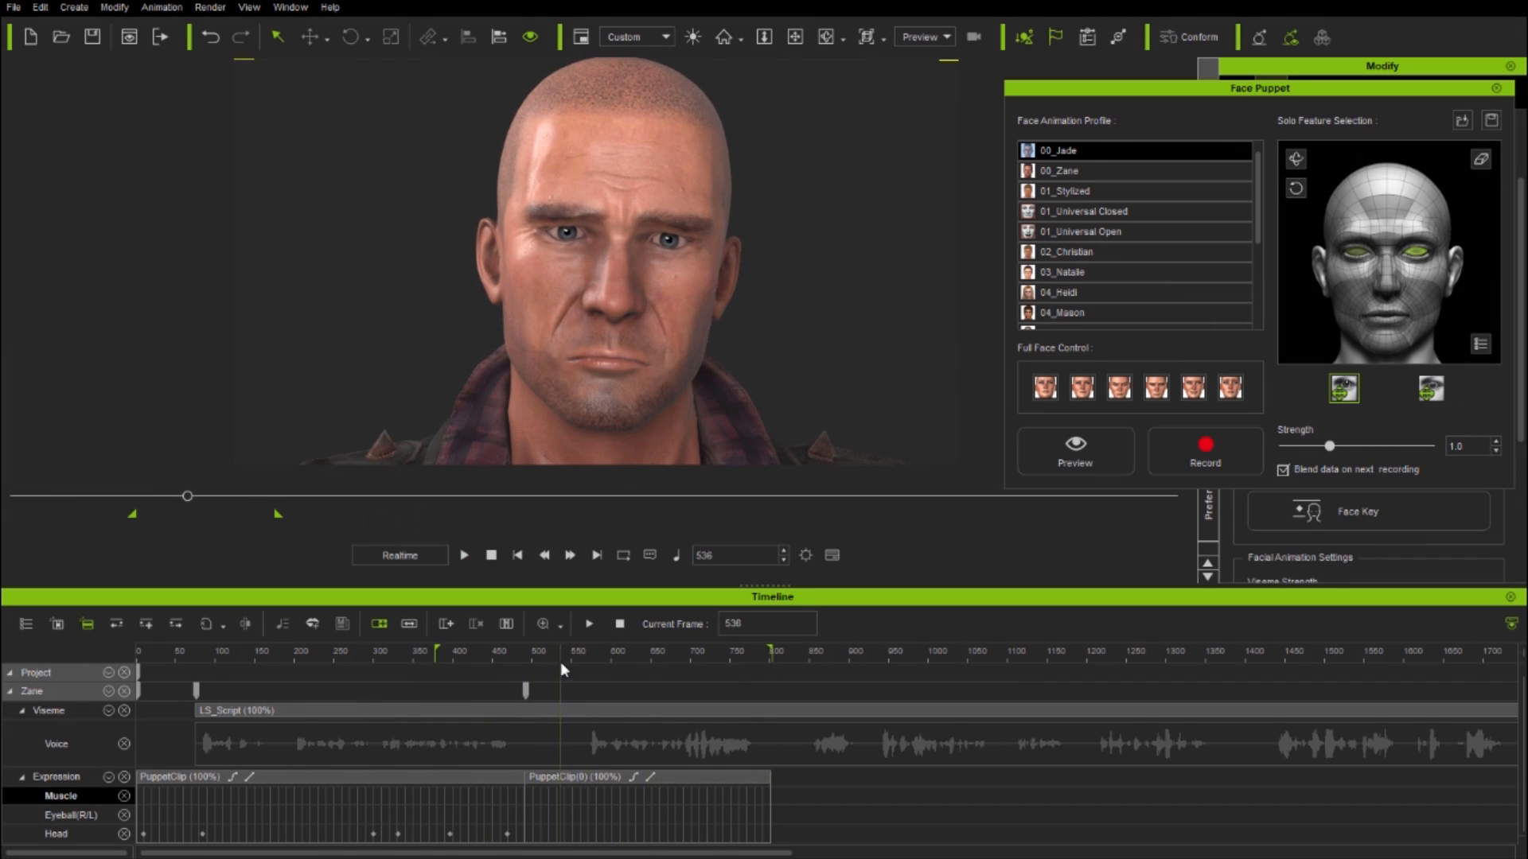
left_click(1342, 387)
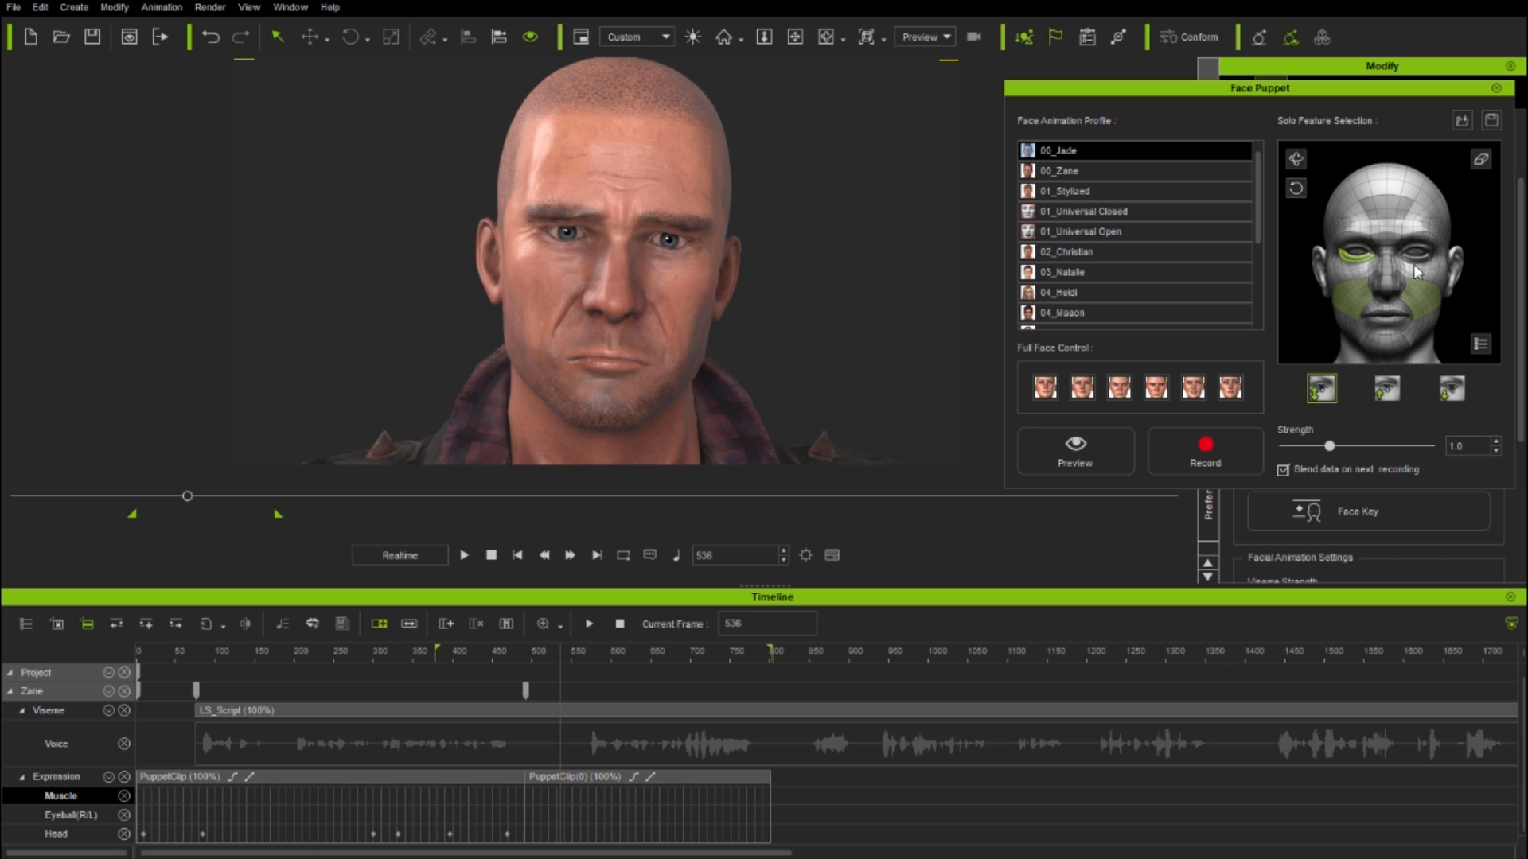
left_click(1204, 446)
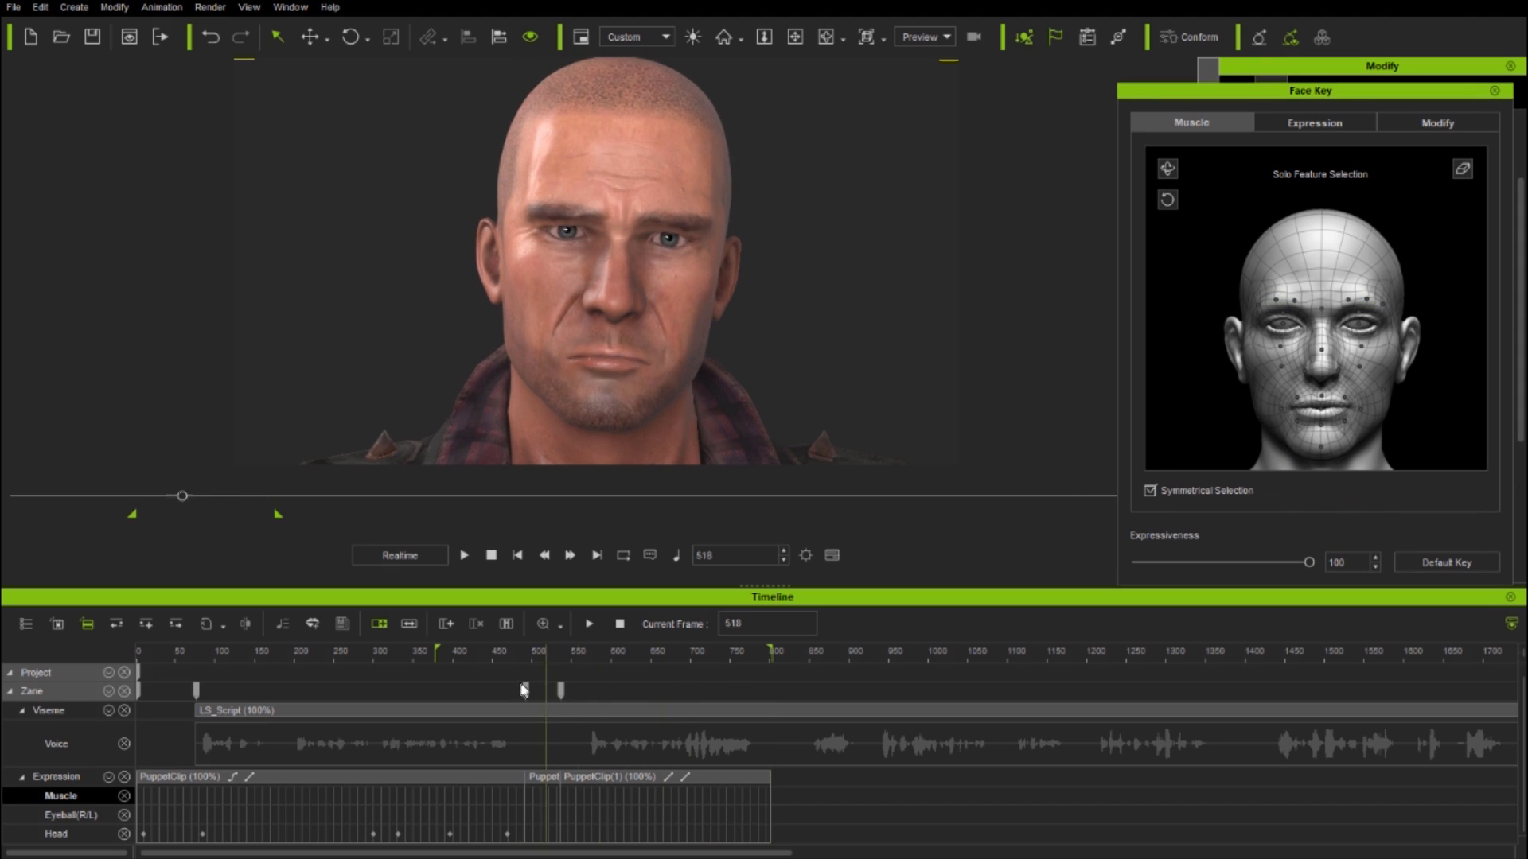
Scrub to frame 772 and turn off Symmetrical Selection for muscle edits
left_click(565, 651)
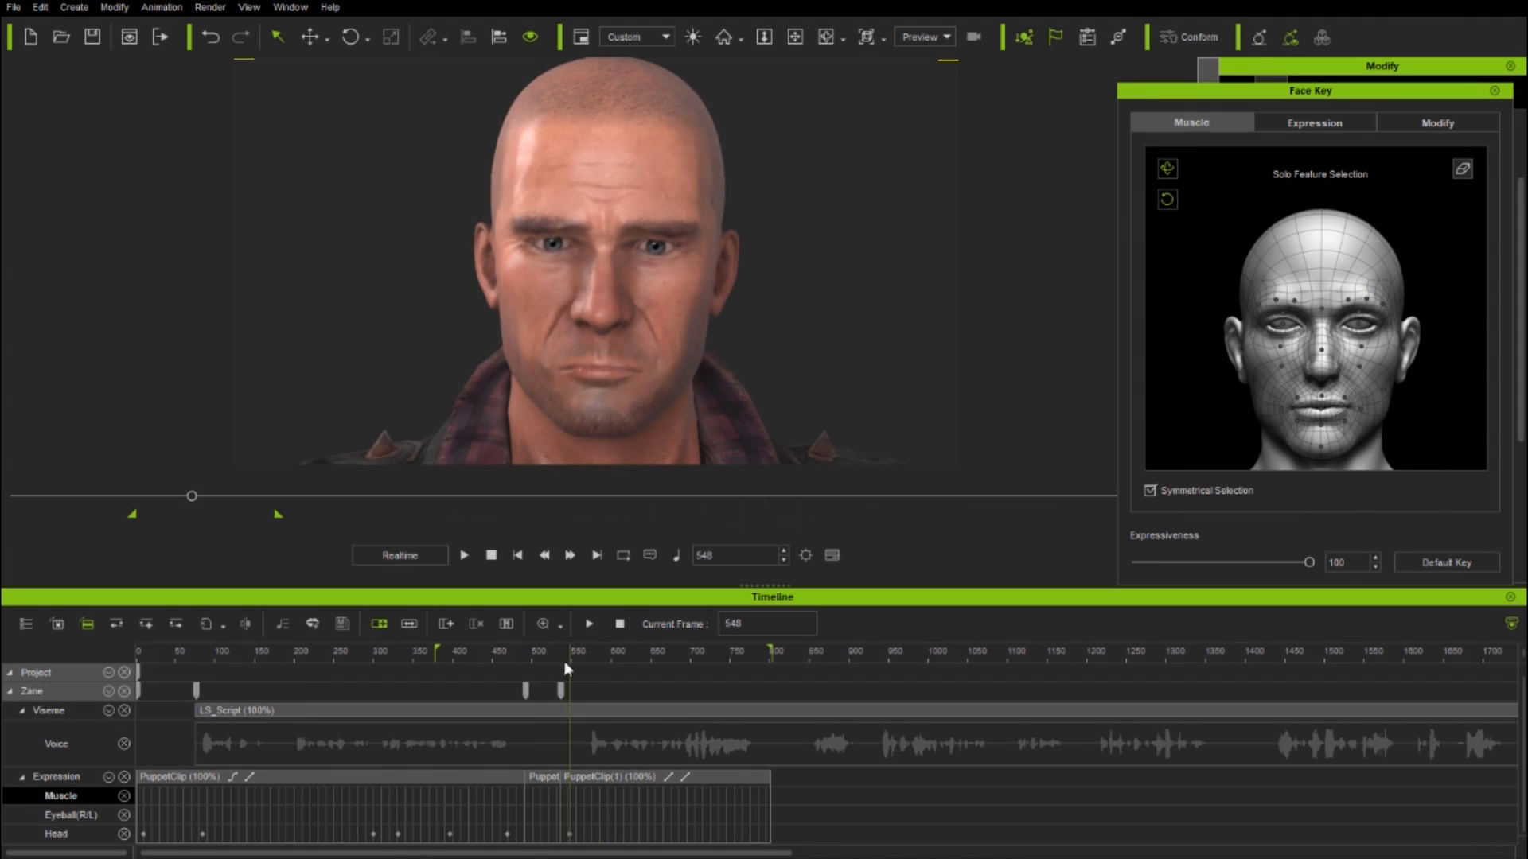
left_click(513, 651)
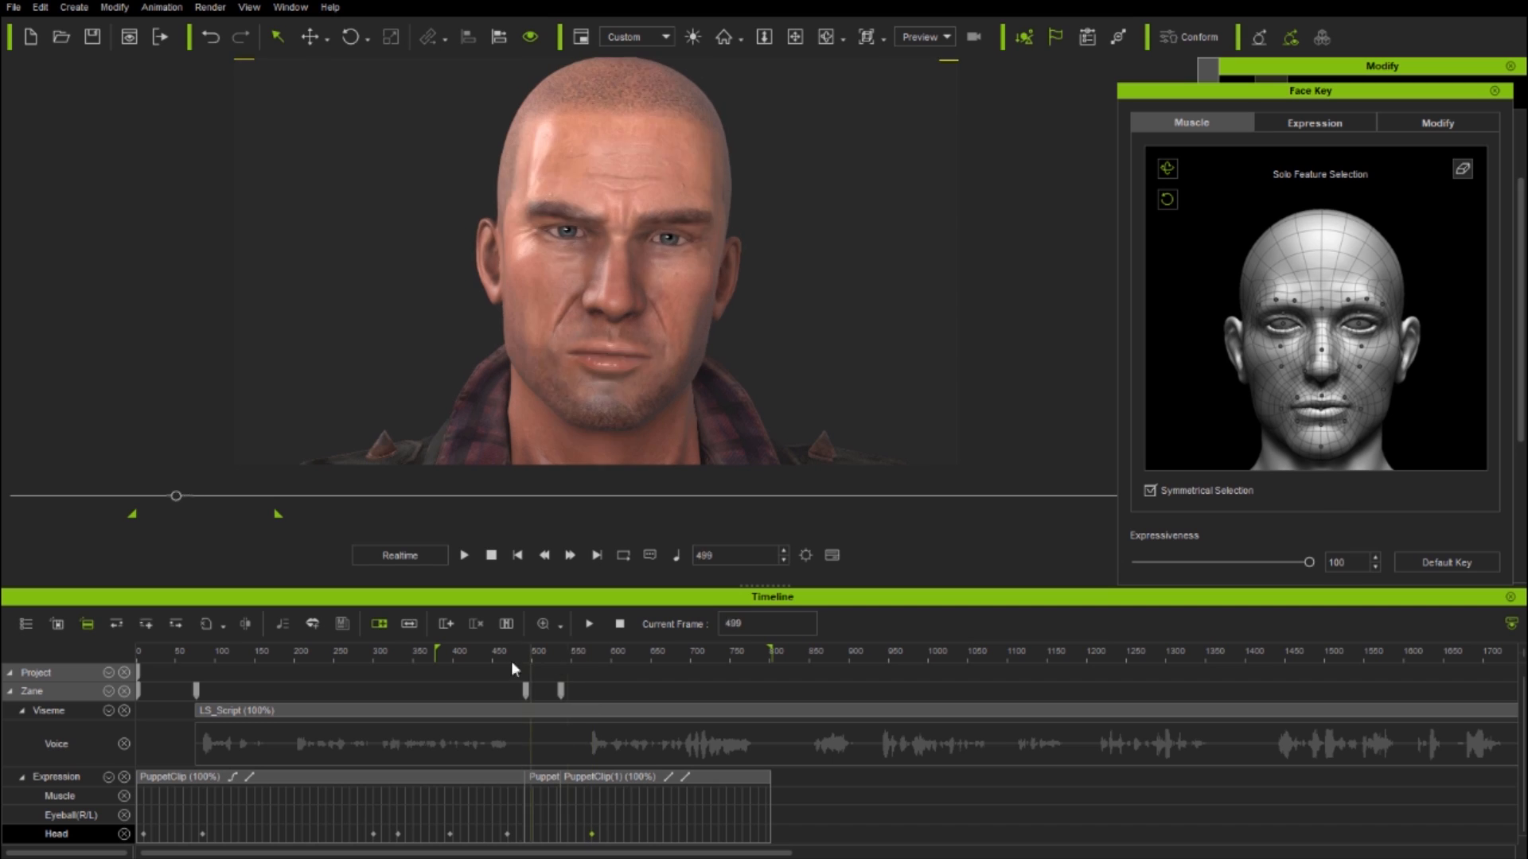
left_click(525, 670)
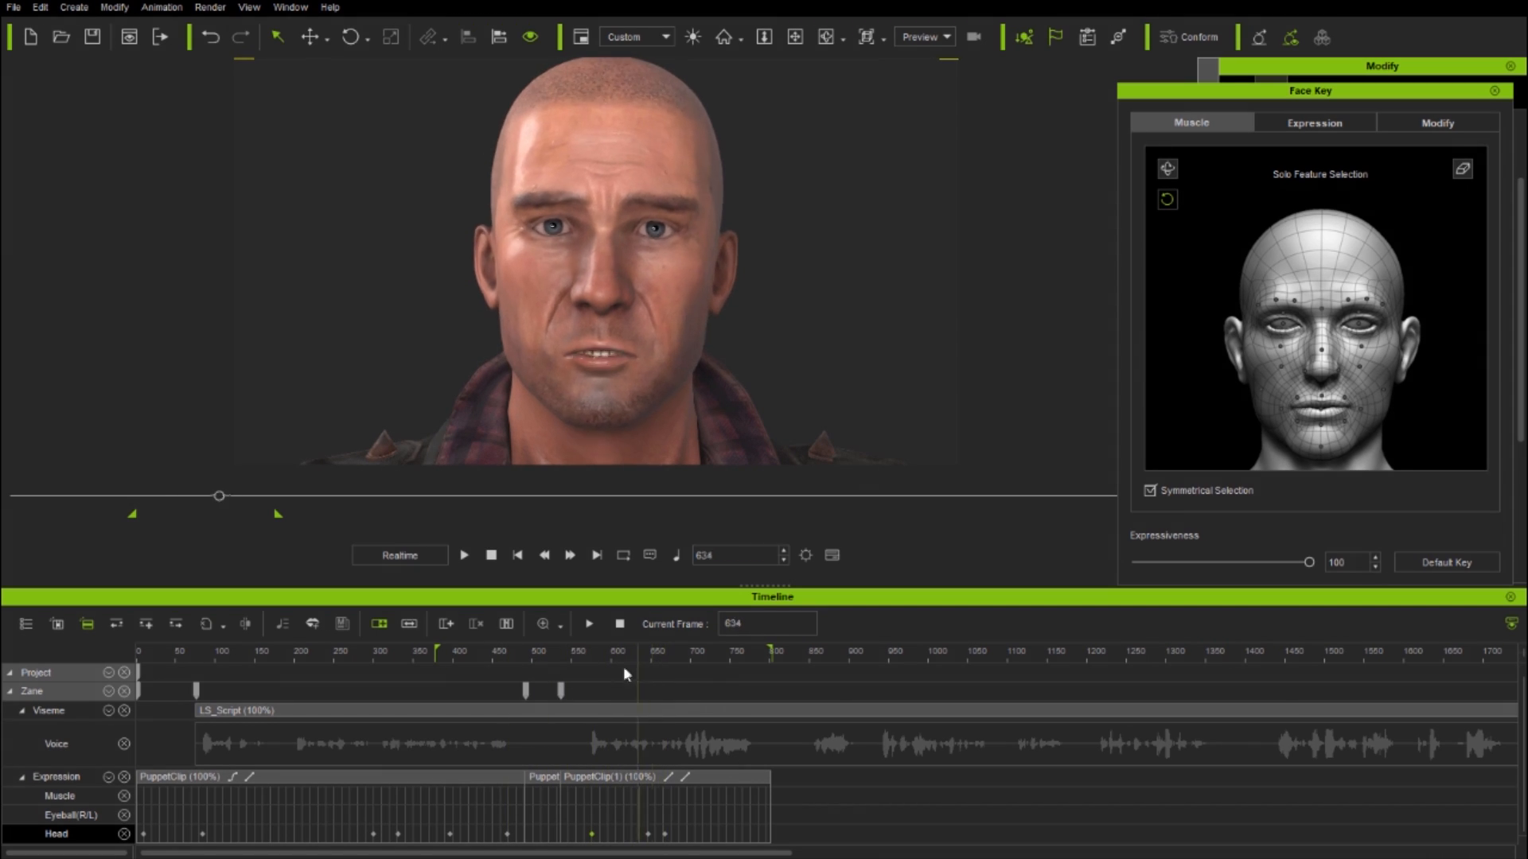
left_click(770, 651)
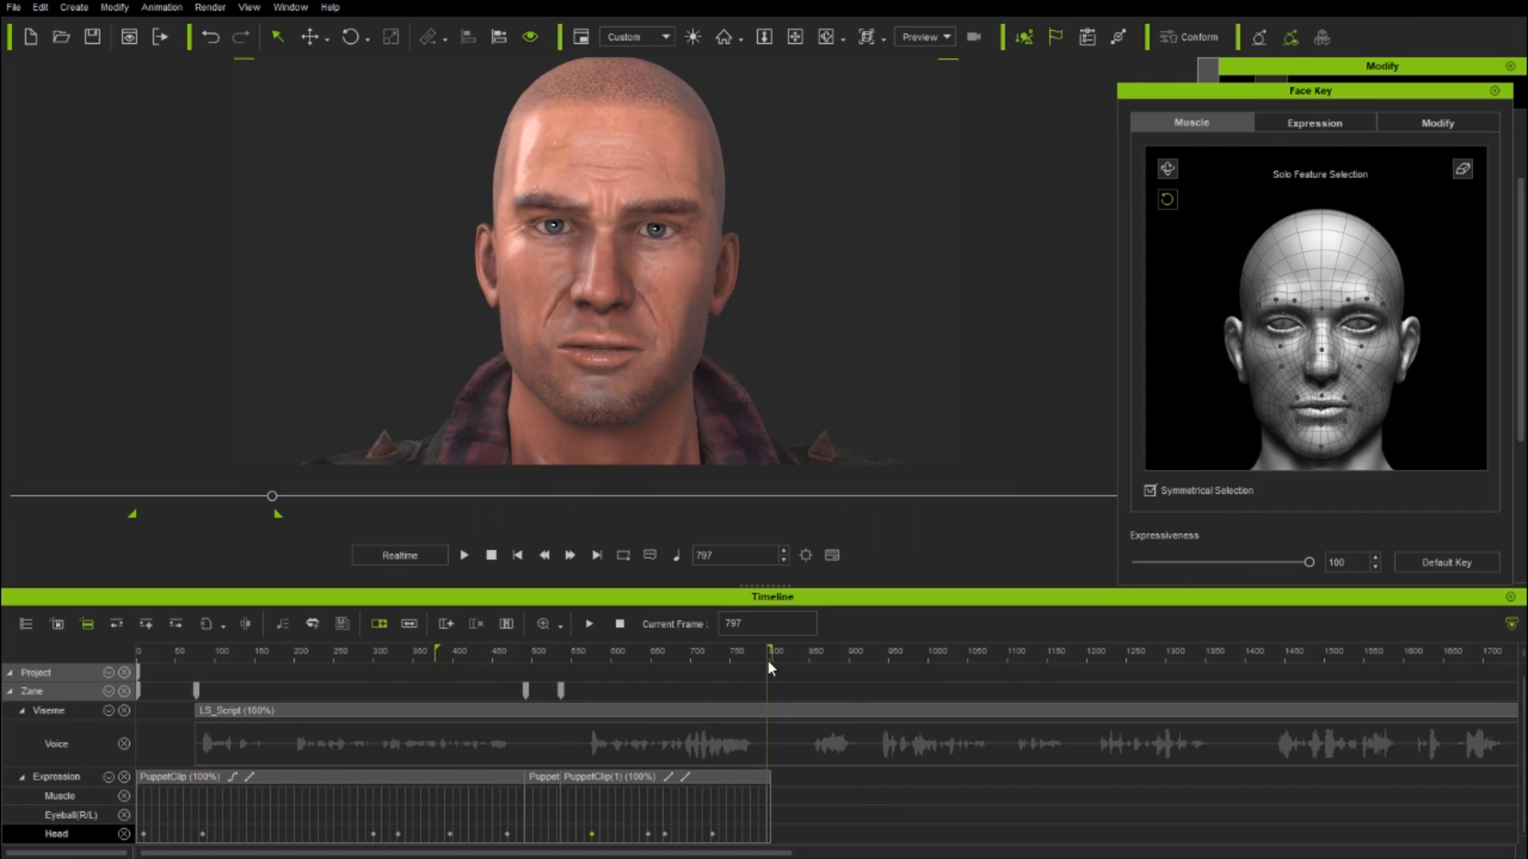
left_click(697, 651)
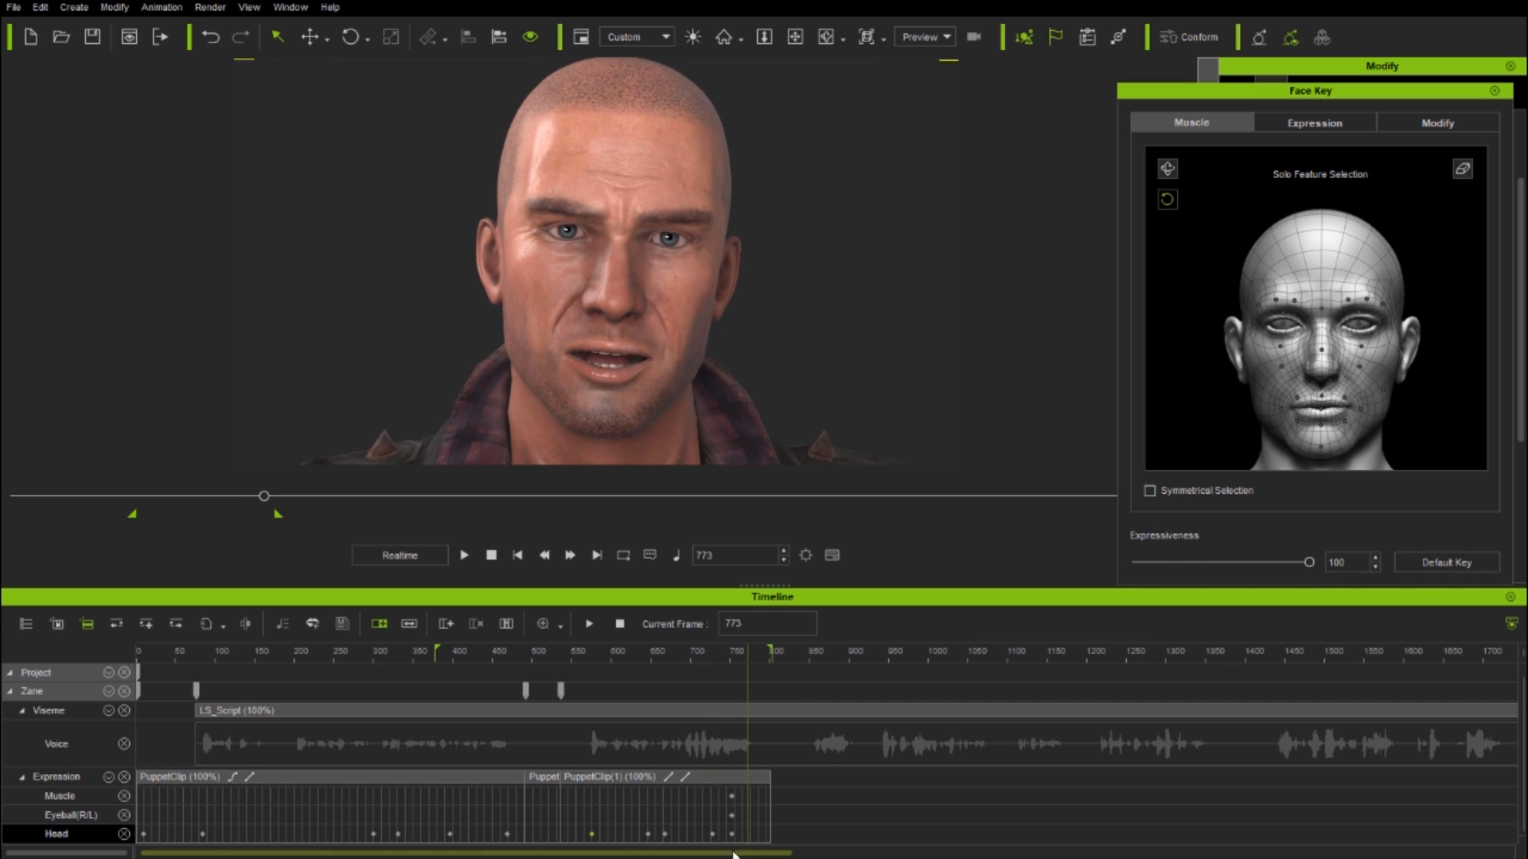
left_click(716, 651)
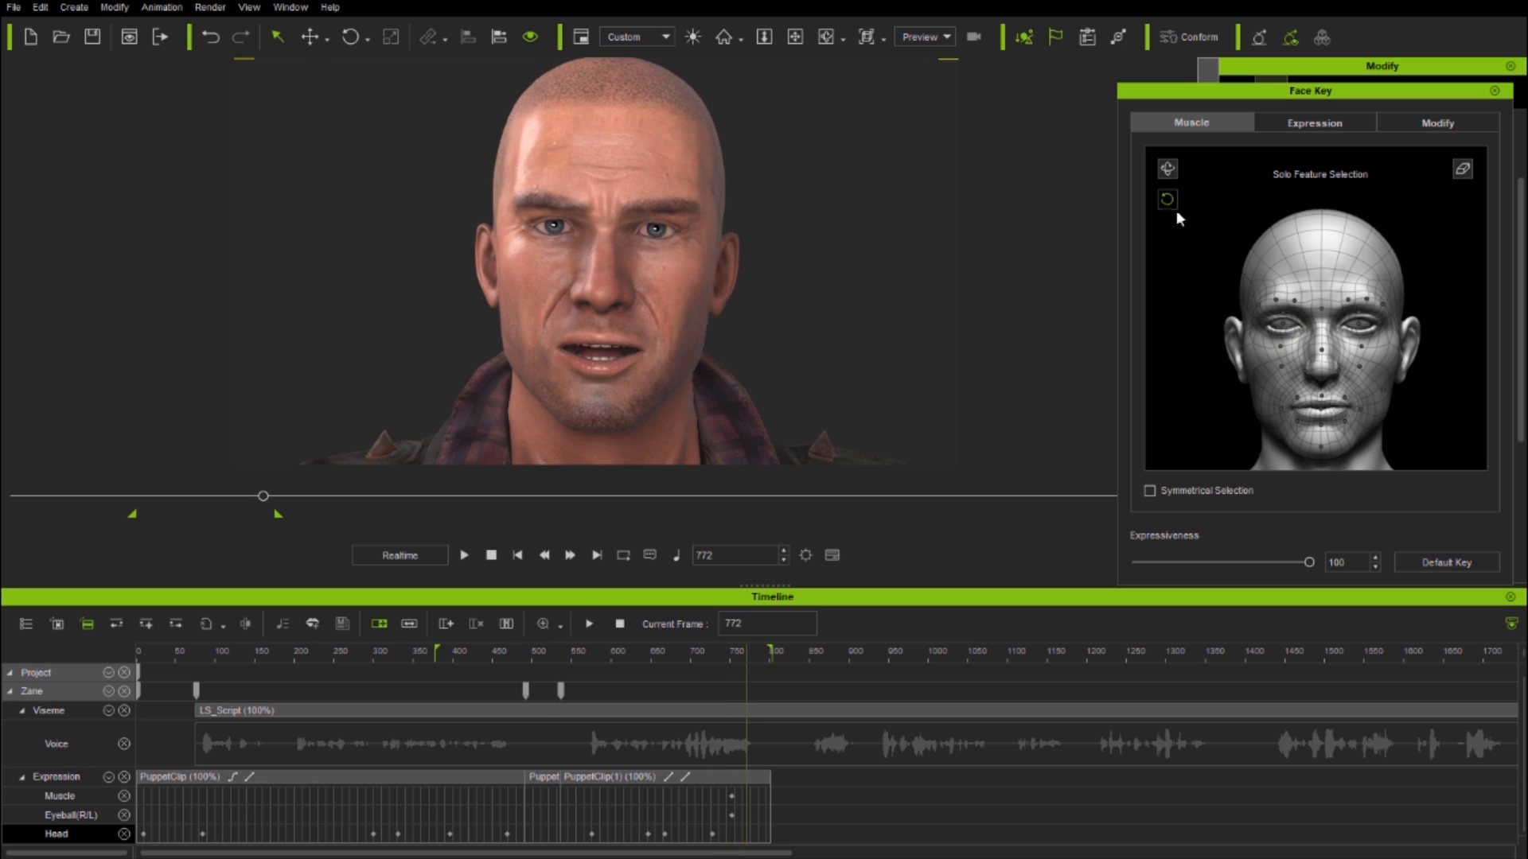
Drag the lip corner, lower lip, under-eye and cheek regions to key a one-sided sneer
left_click(1344, 400)
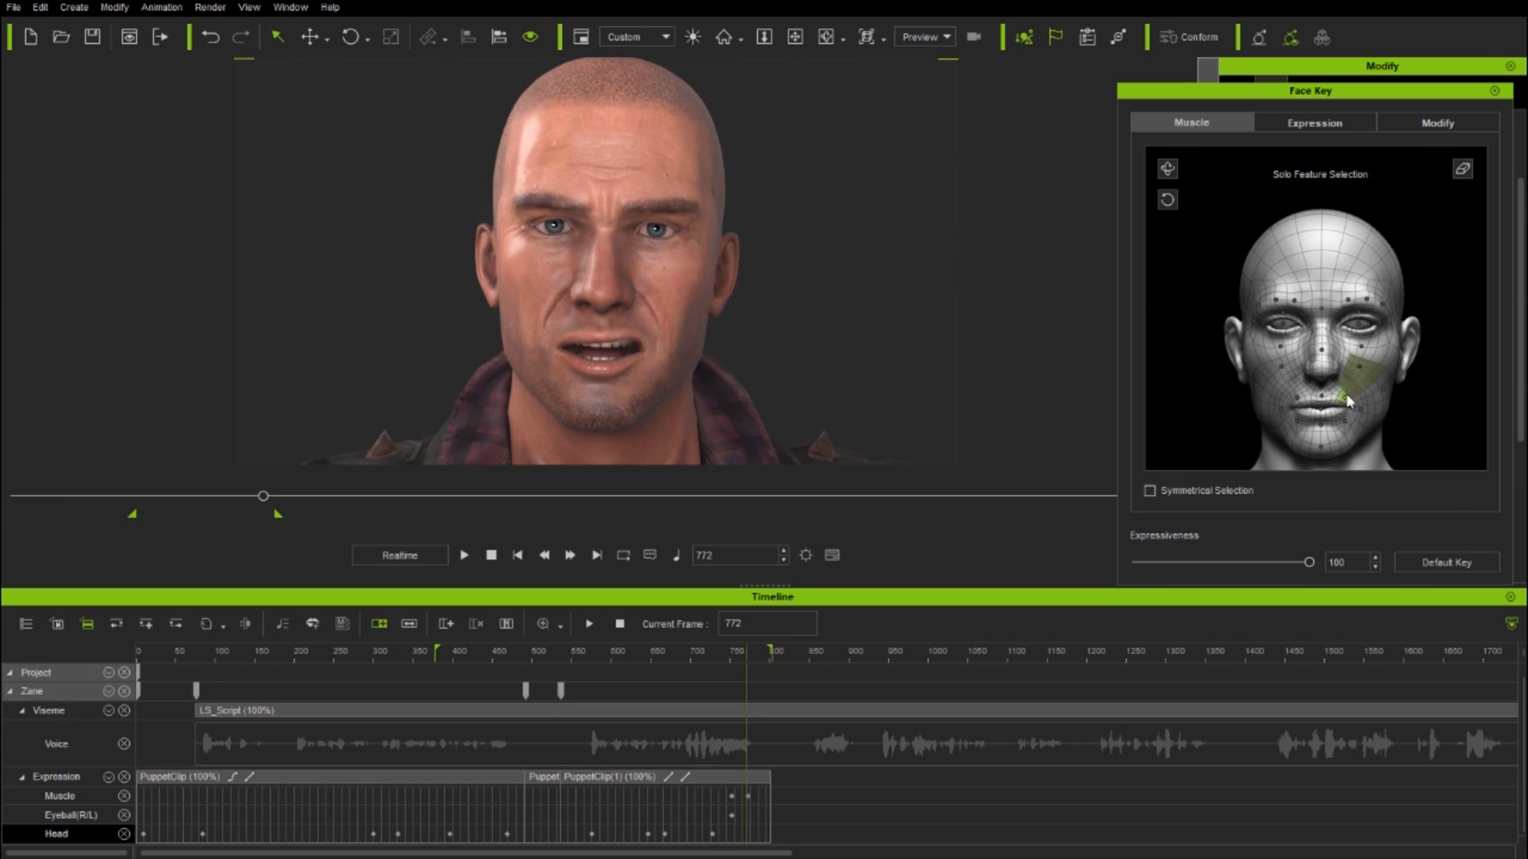
left_click(1320, 398)
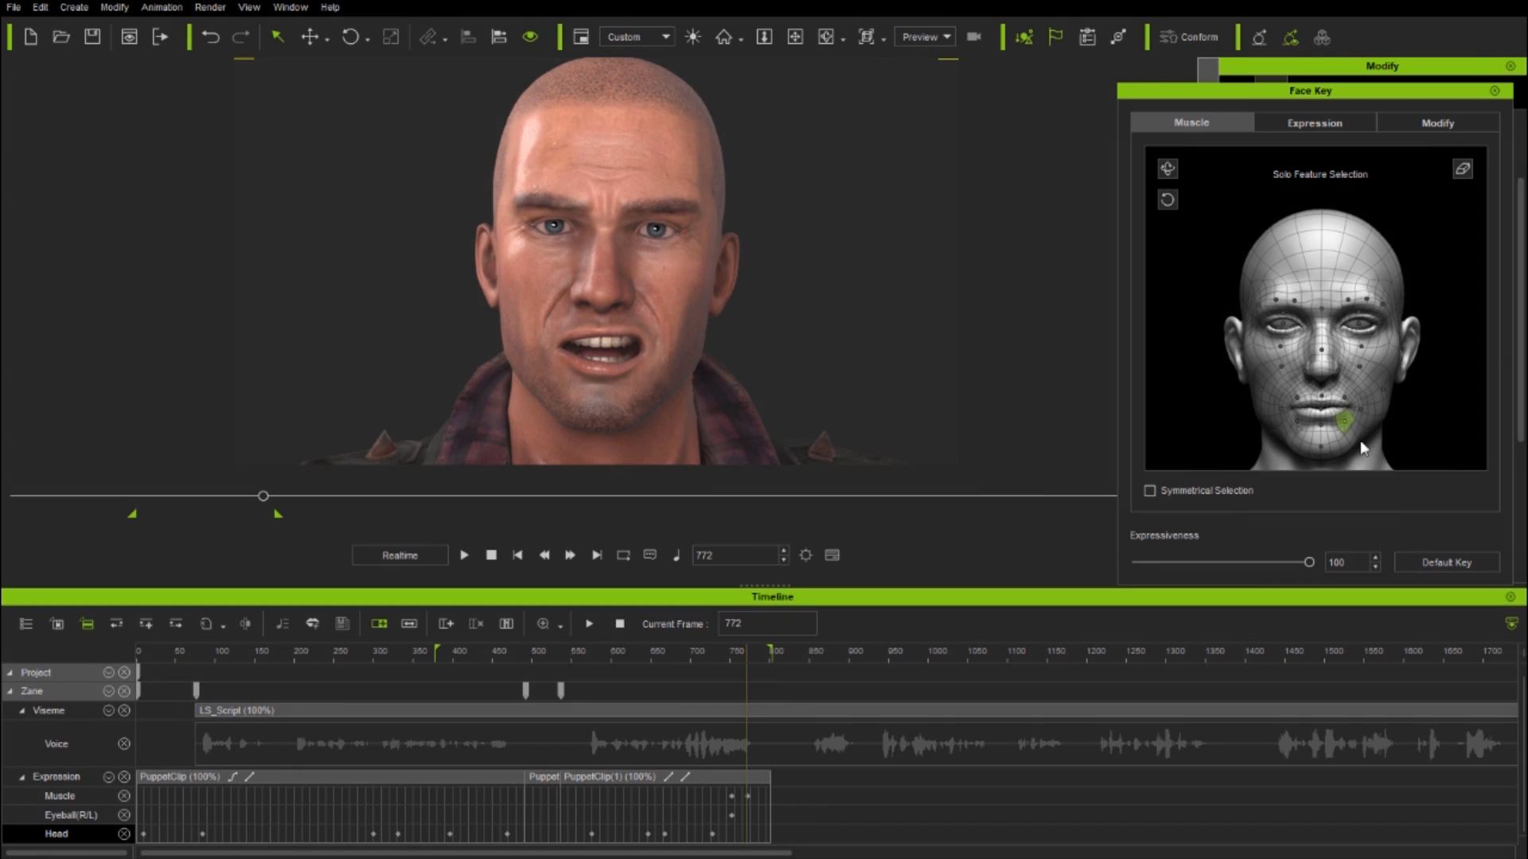
left_click(1363, 341)
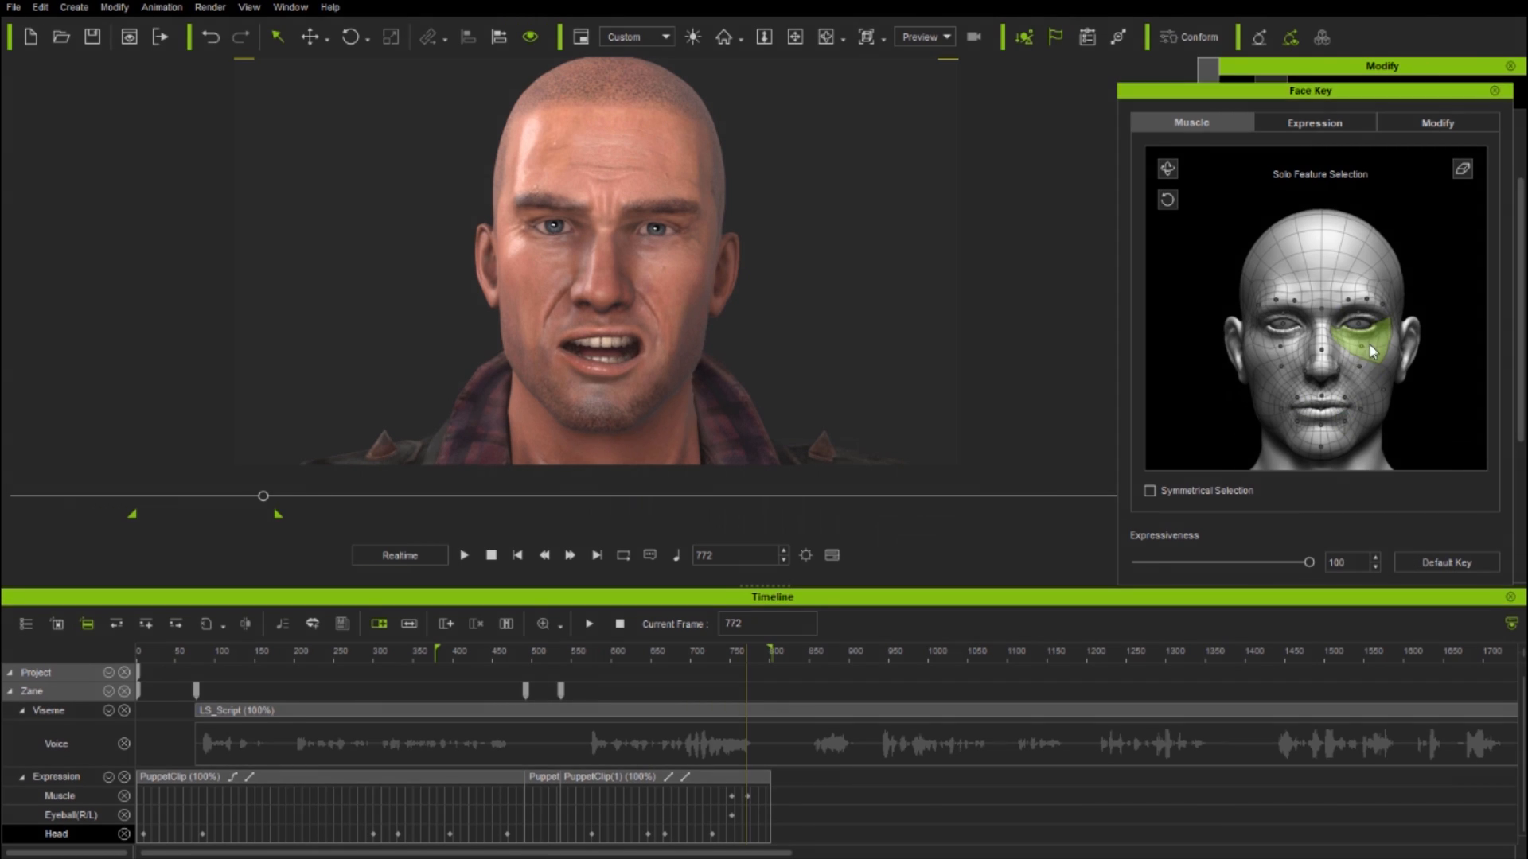
left_click(761, 651)
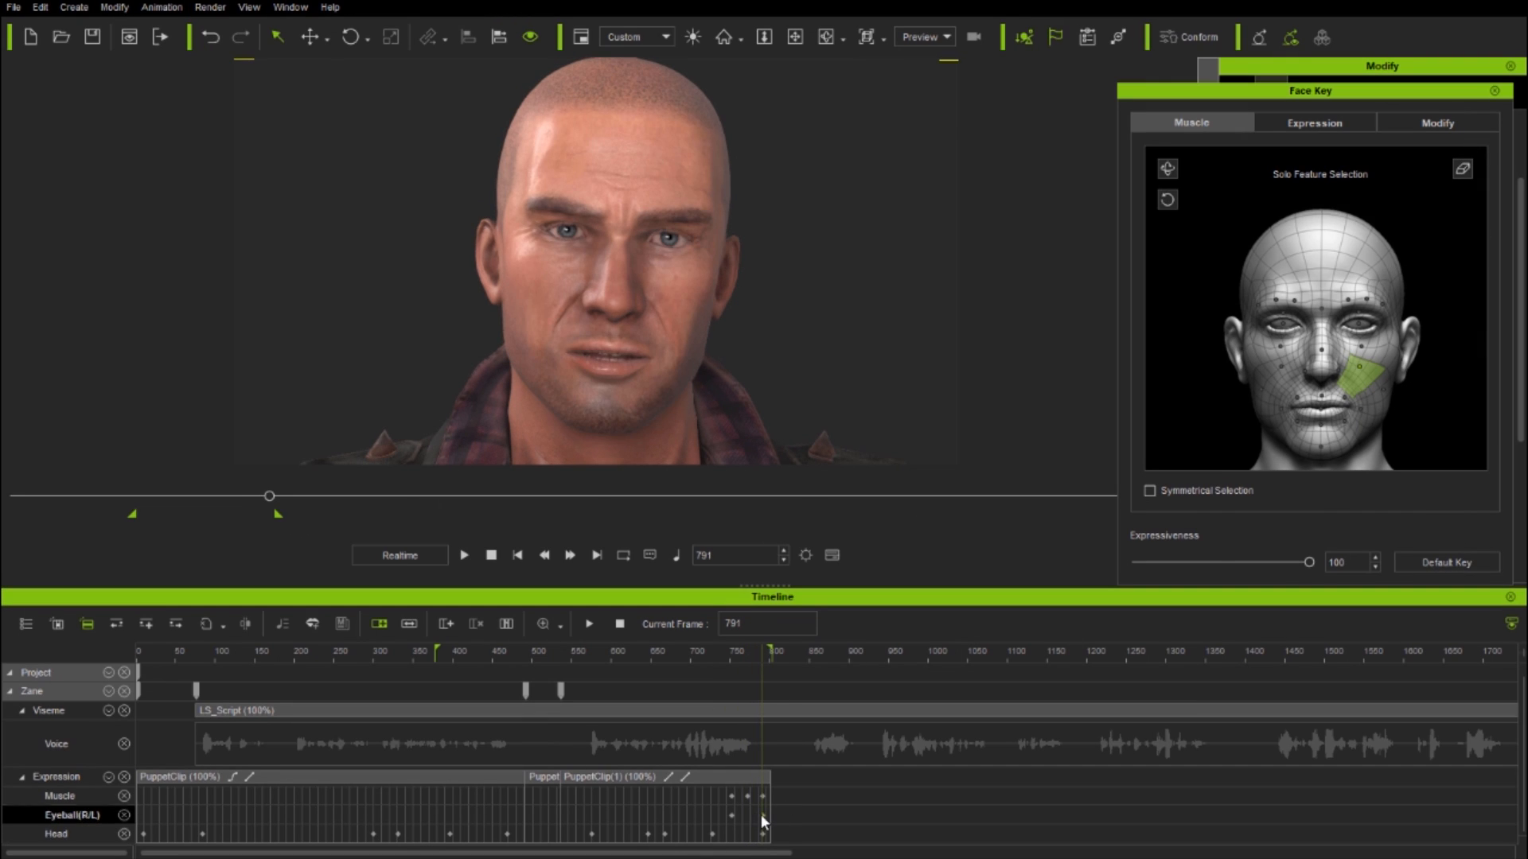
right_click(763, 820)
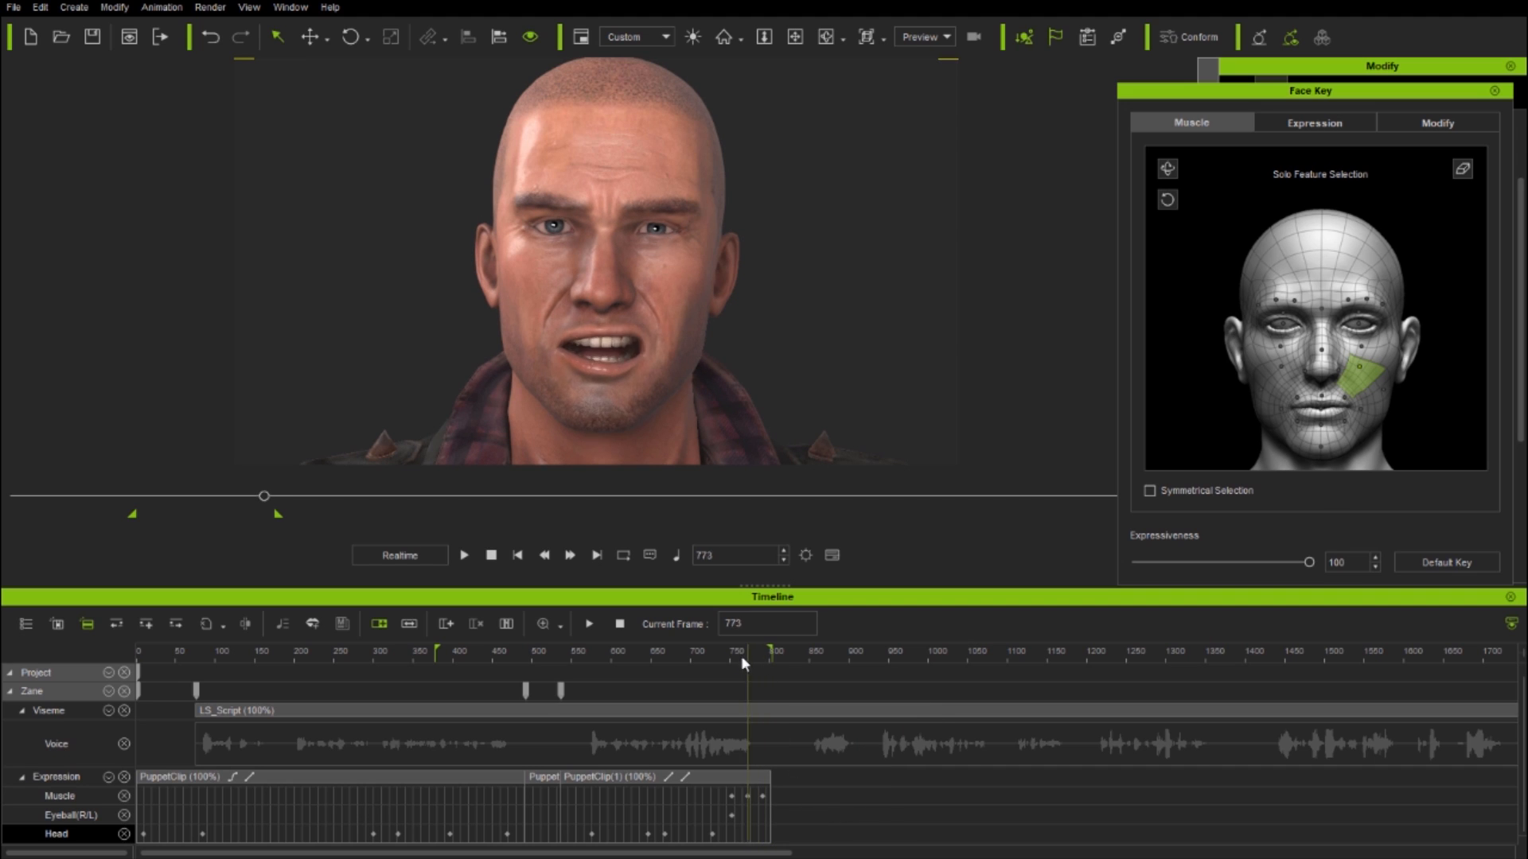
left_click(670, 651)
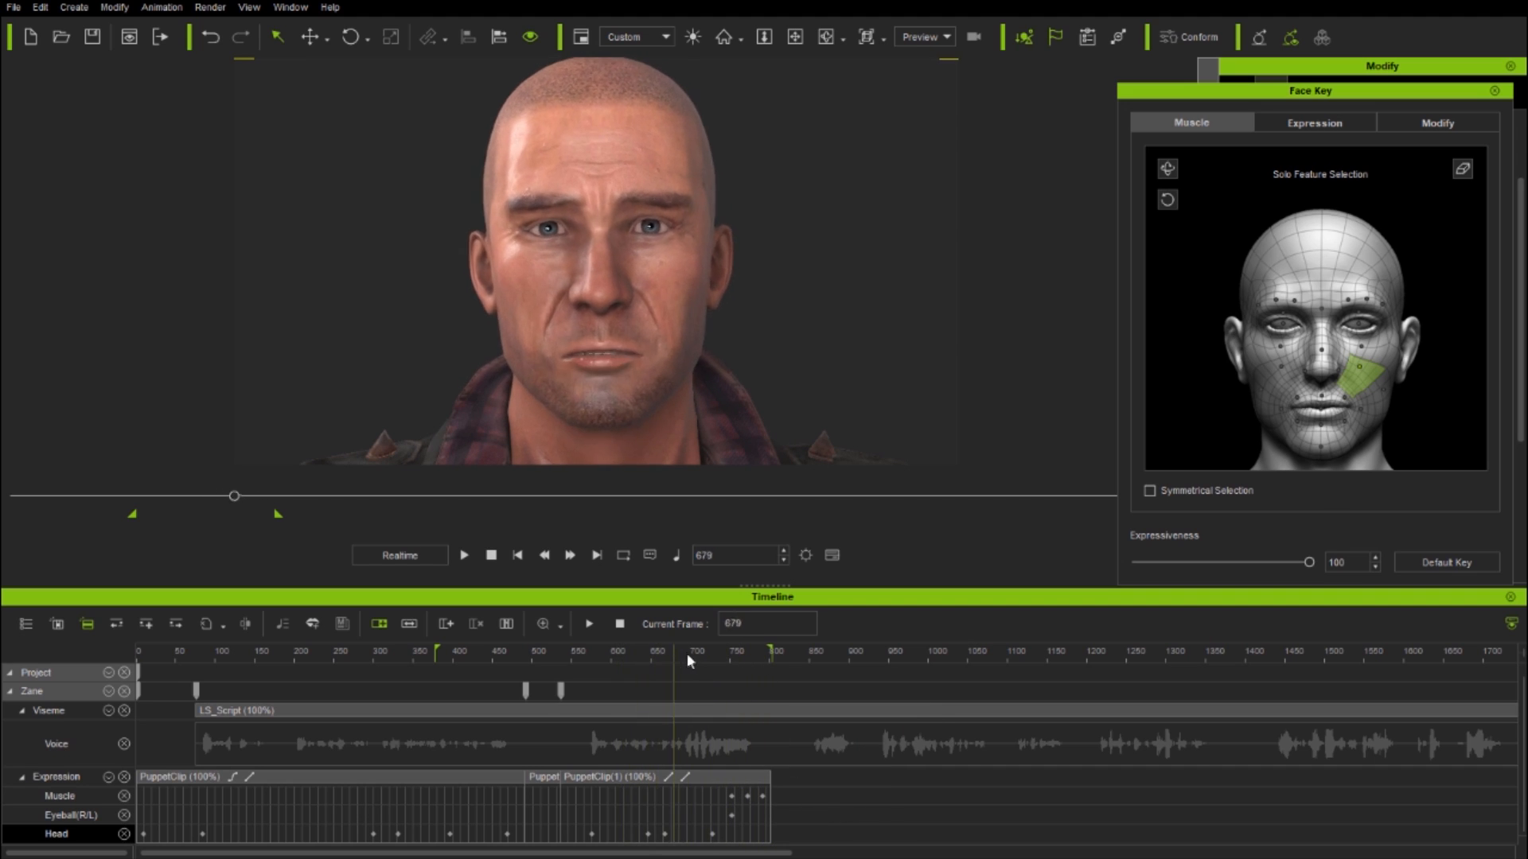
left_click(773, 651)
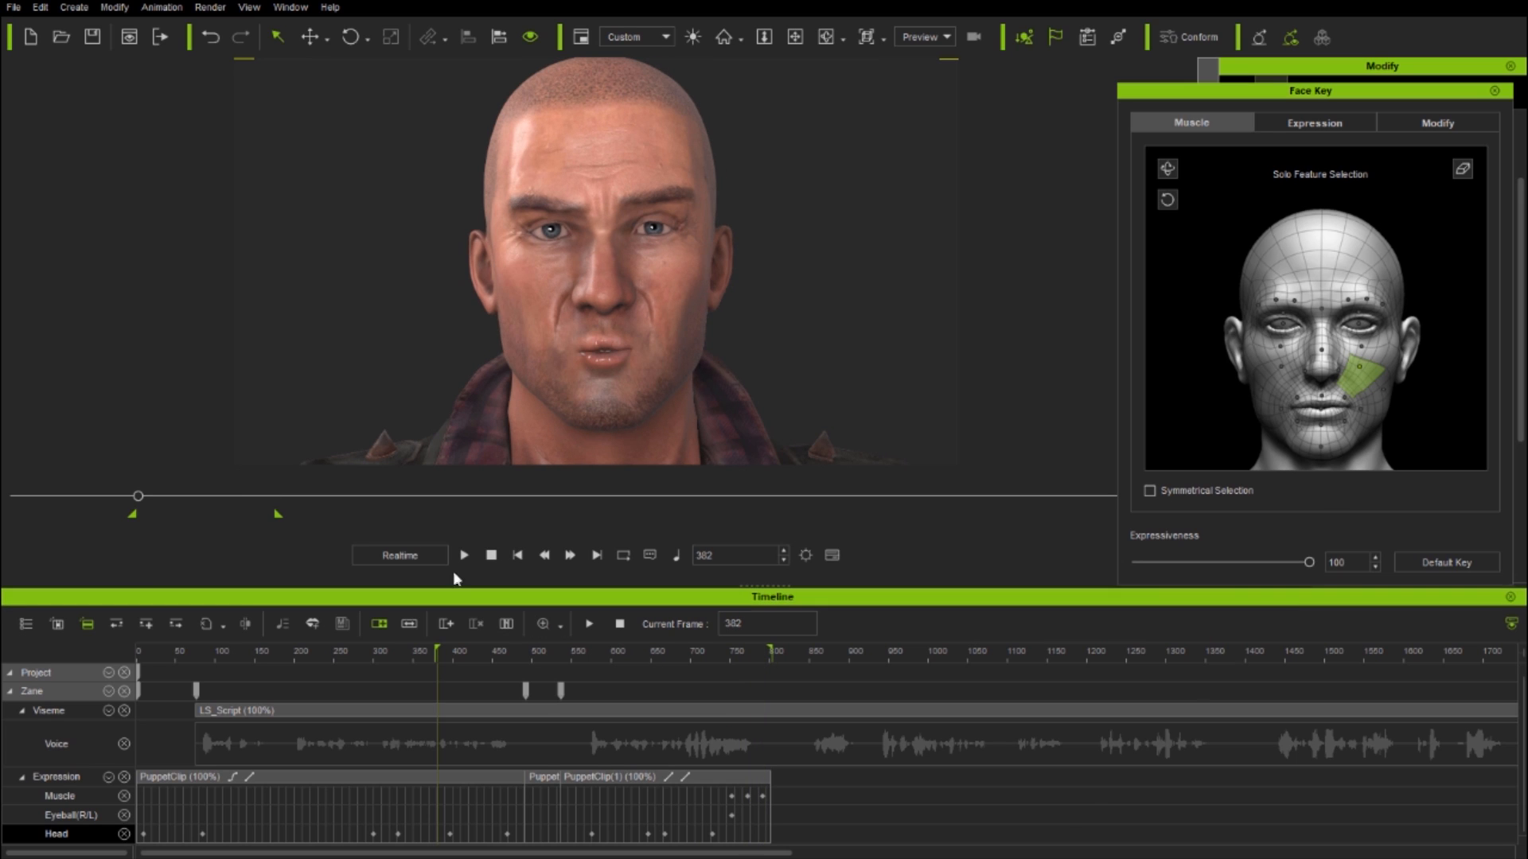
Play the animation, set the range start to frame 0, replay, and extend the range end
left_click(464, 555)
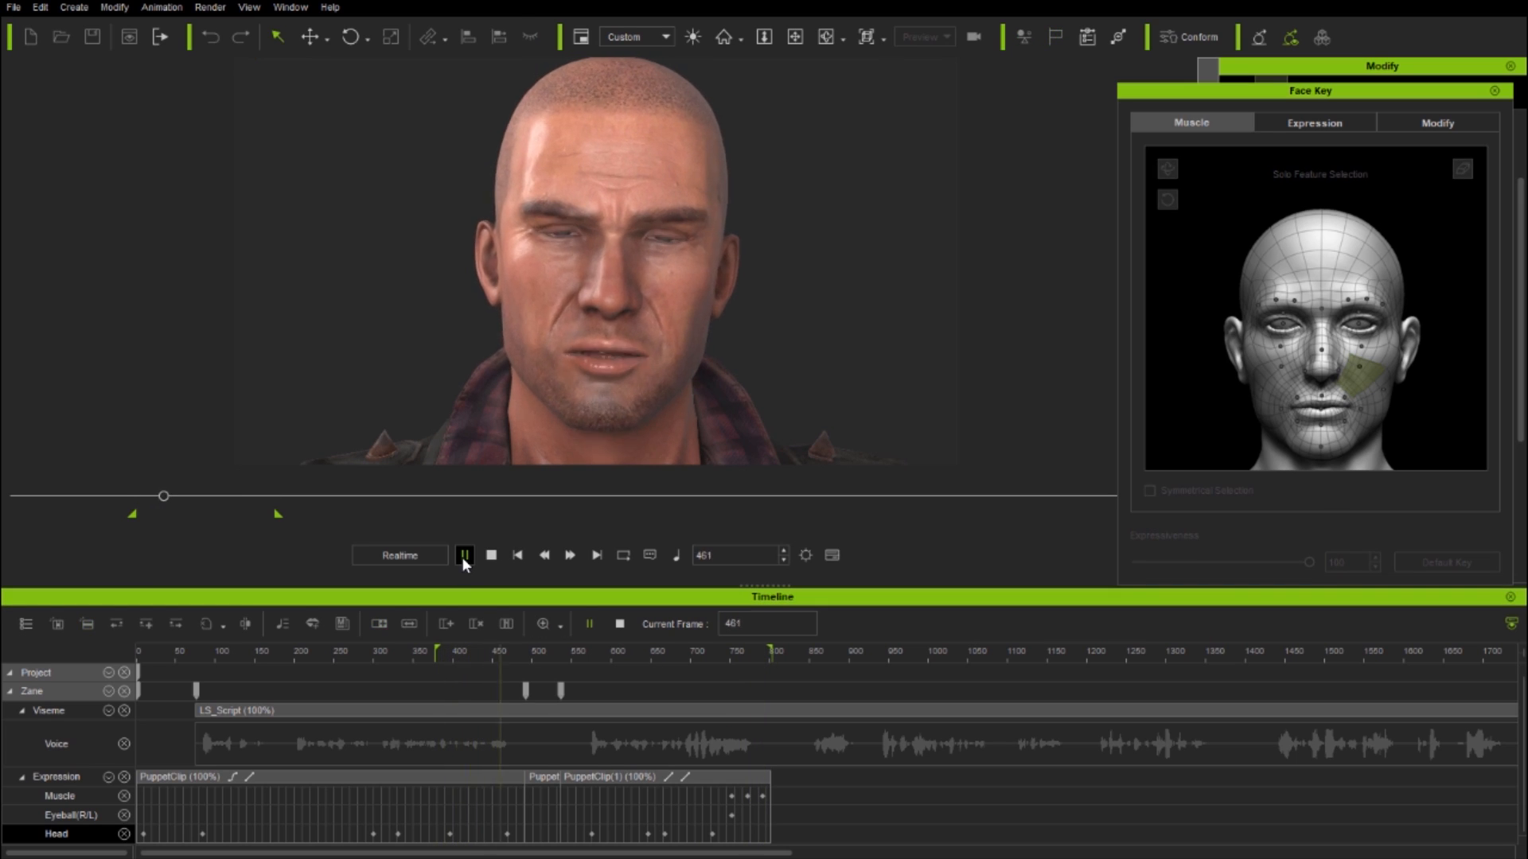
left_click(464, 555)
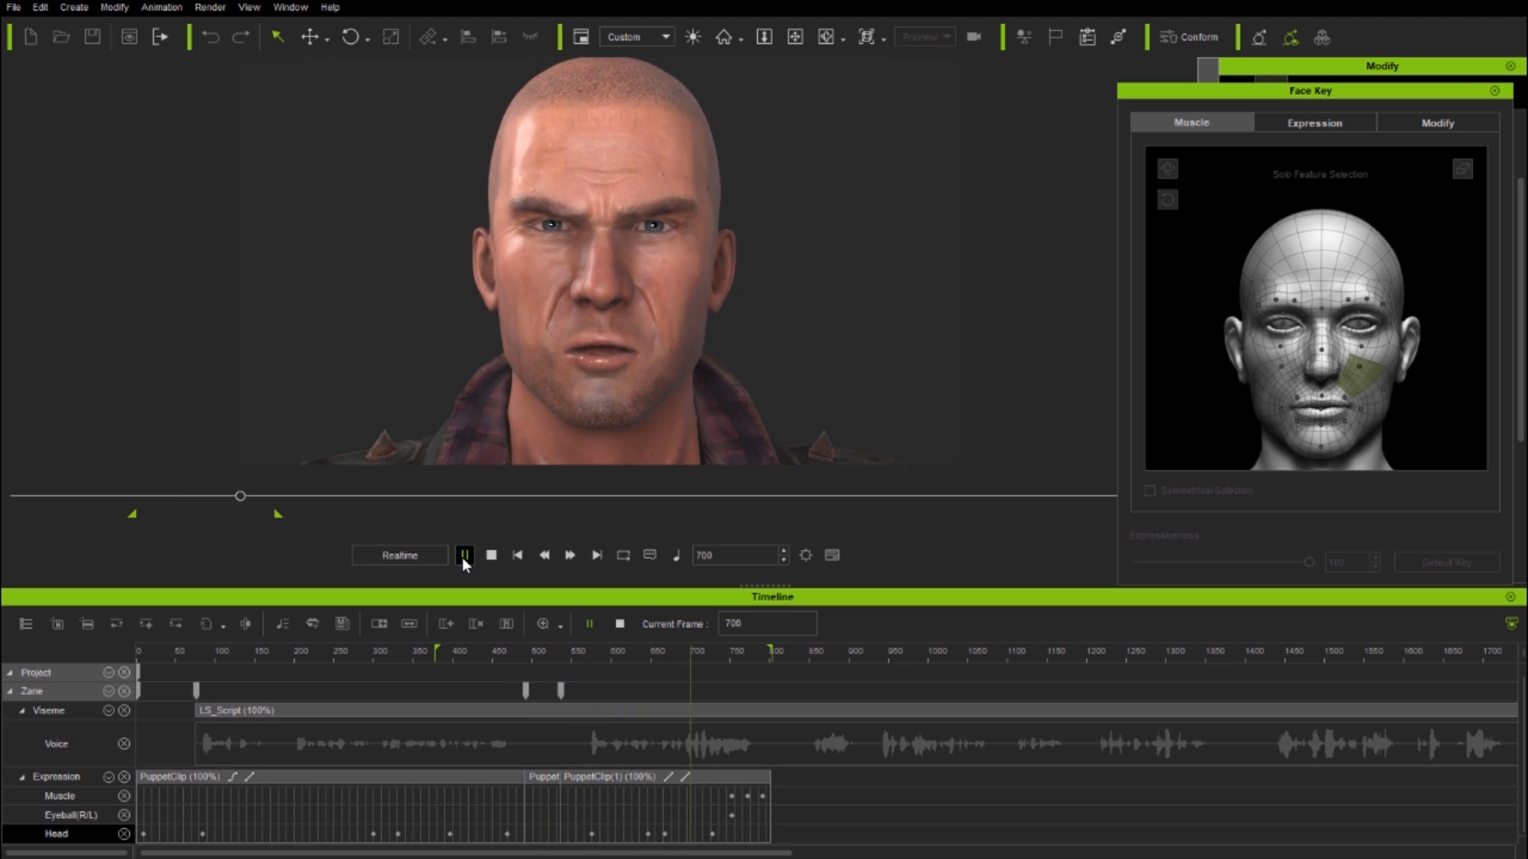
left_click(465, 555)
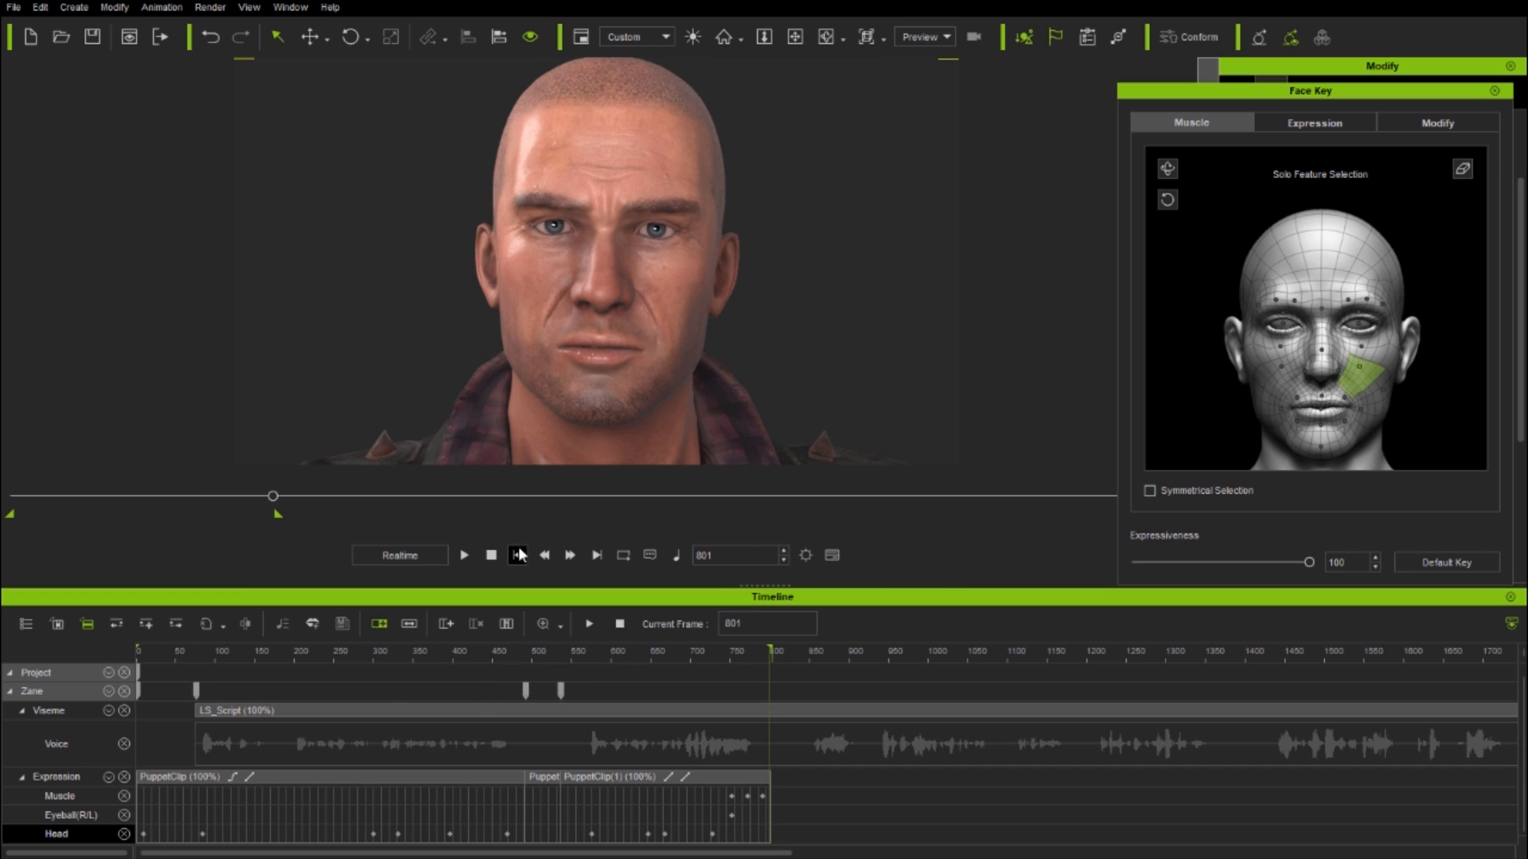
left_click(465, 555)
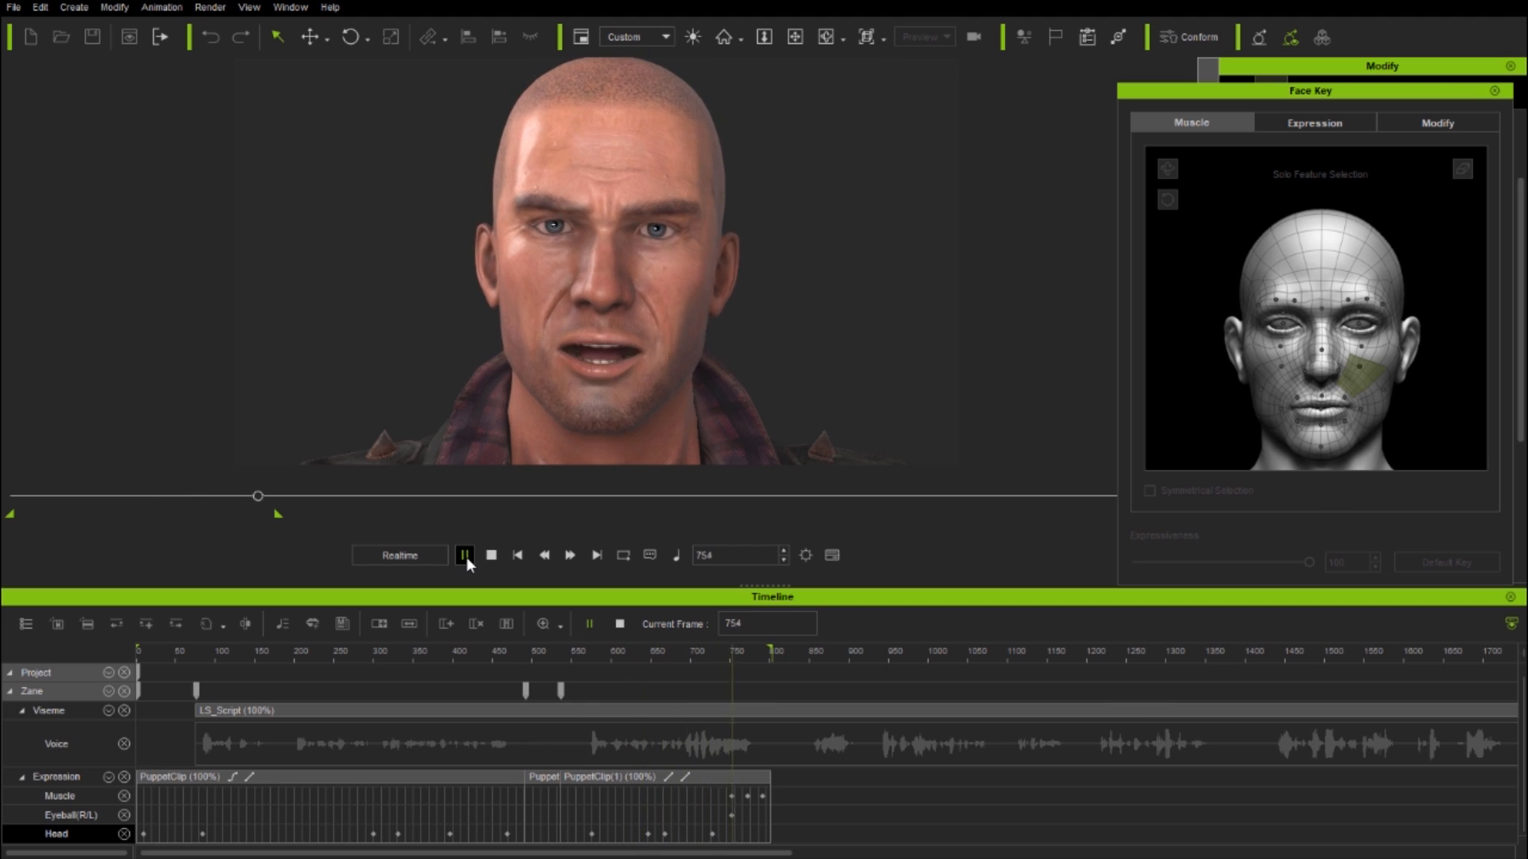
left_click(464, 556)
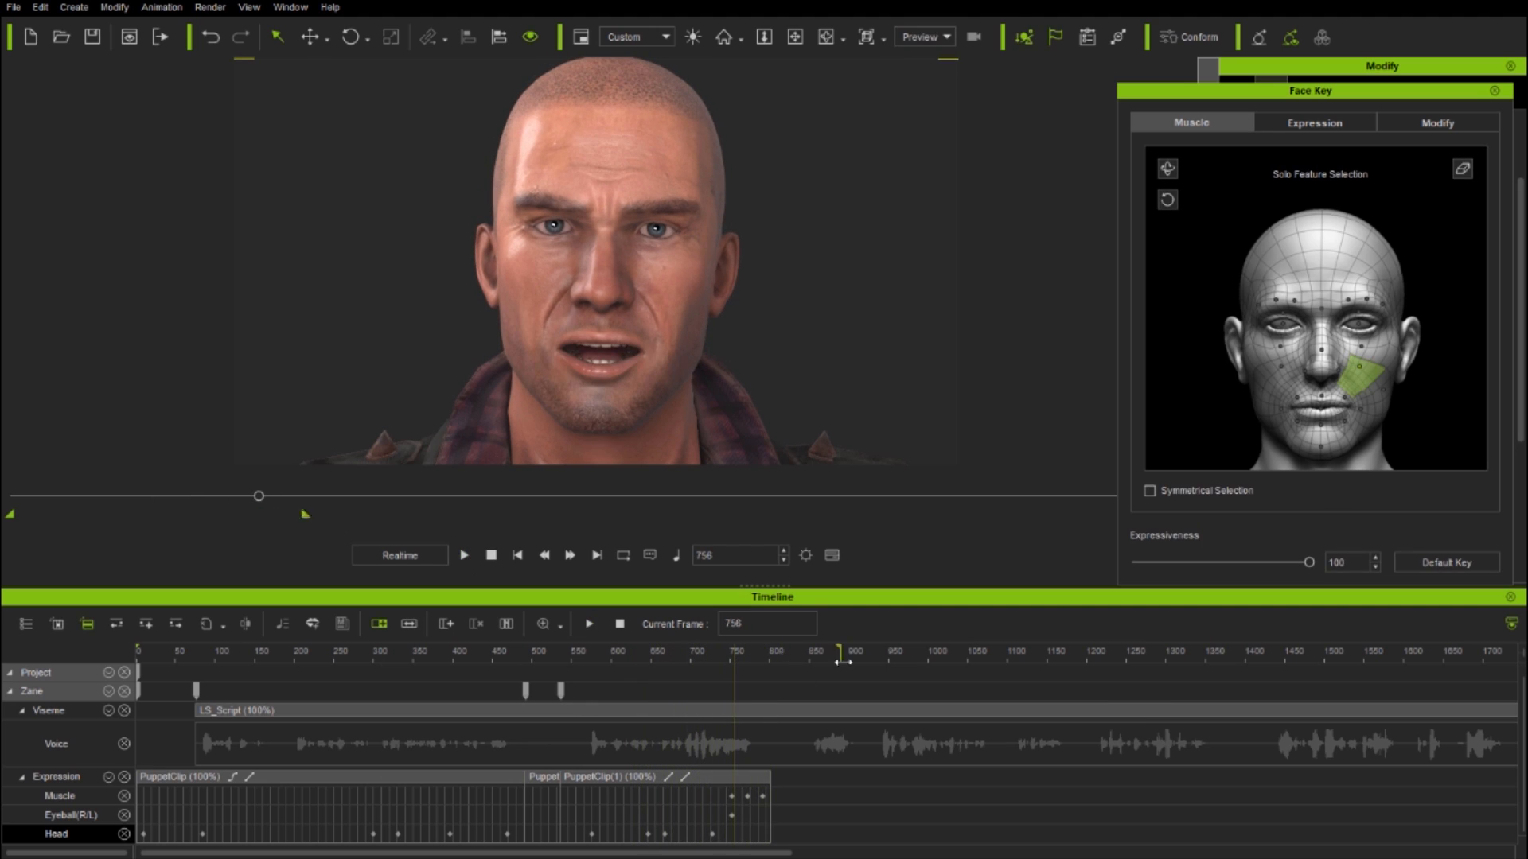
left_click(691, 651)
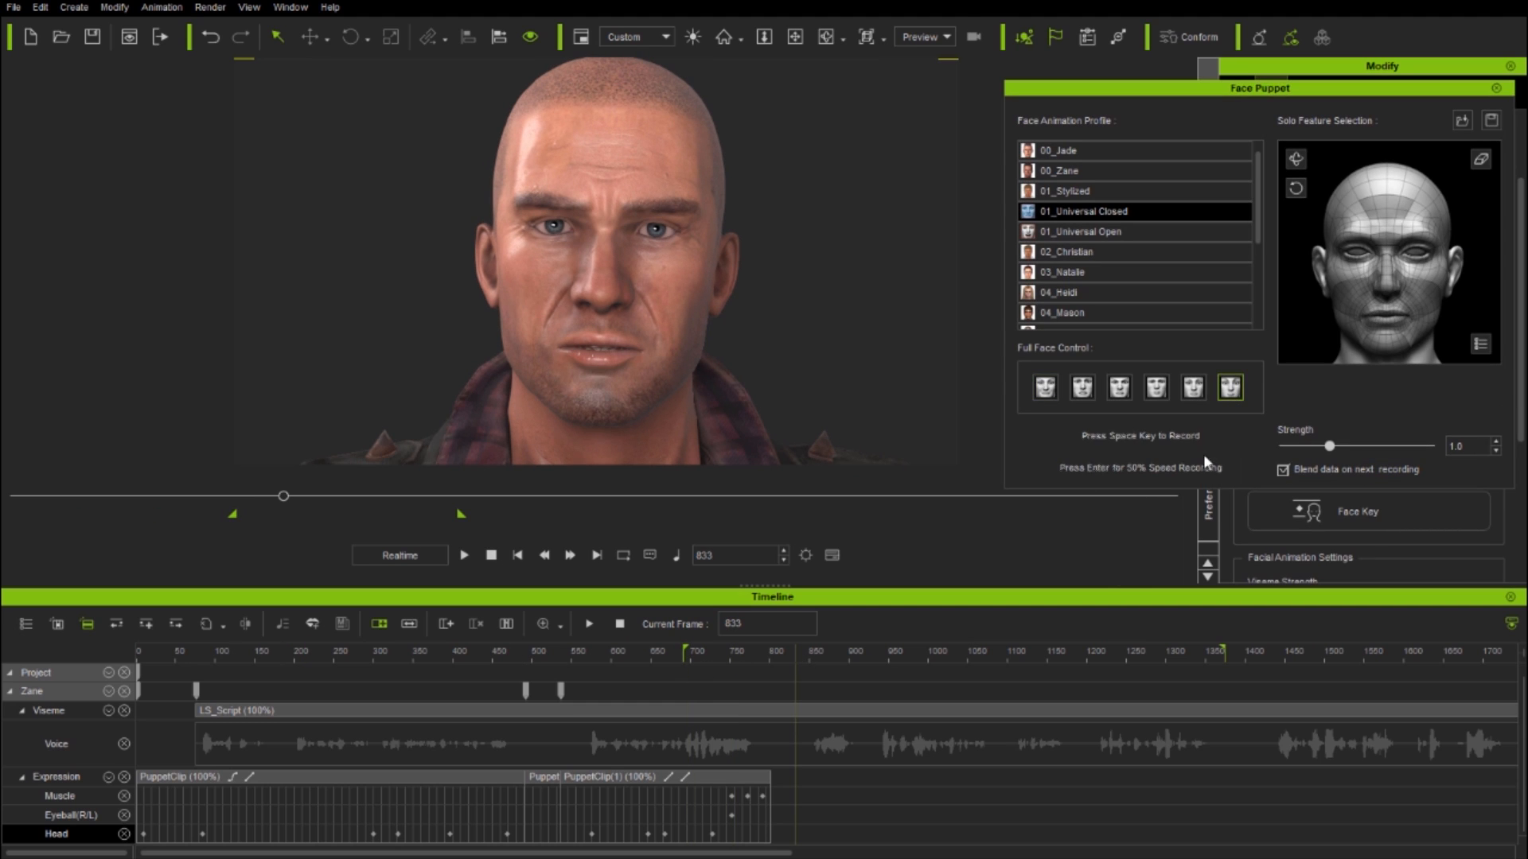
Record a Face Puppet pass and scrub toward the later frames
key("space")
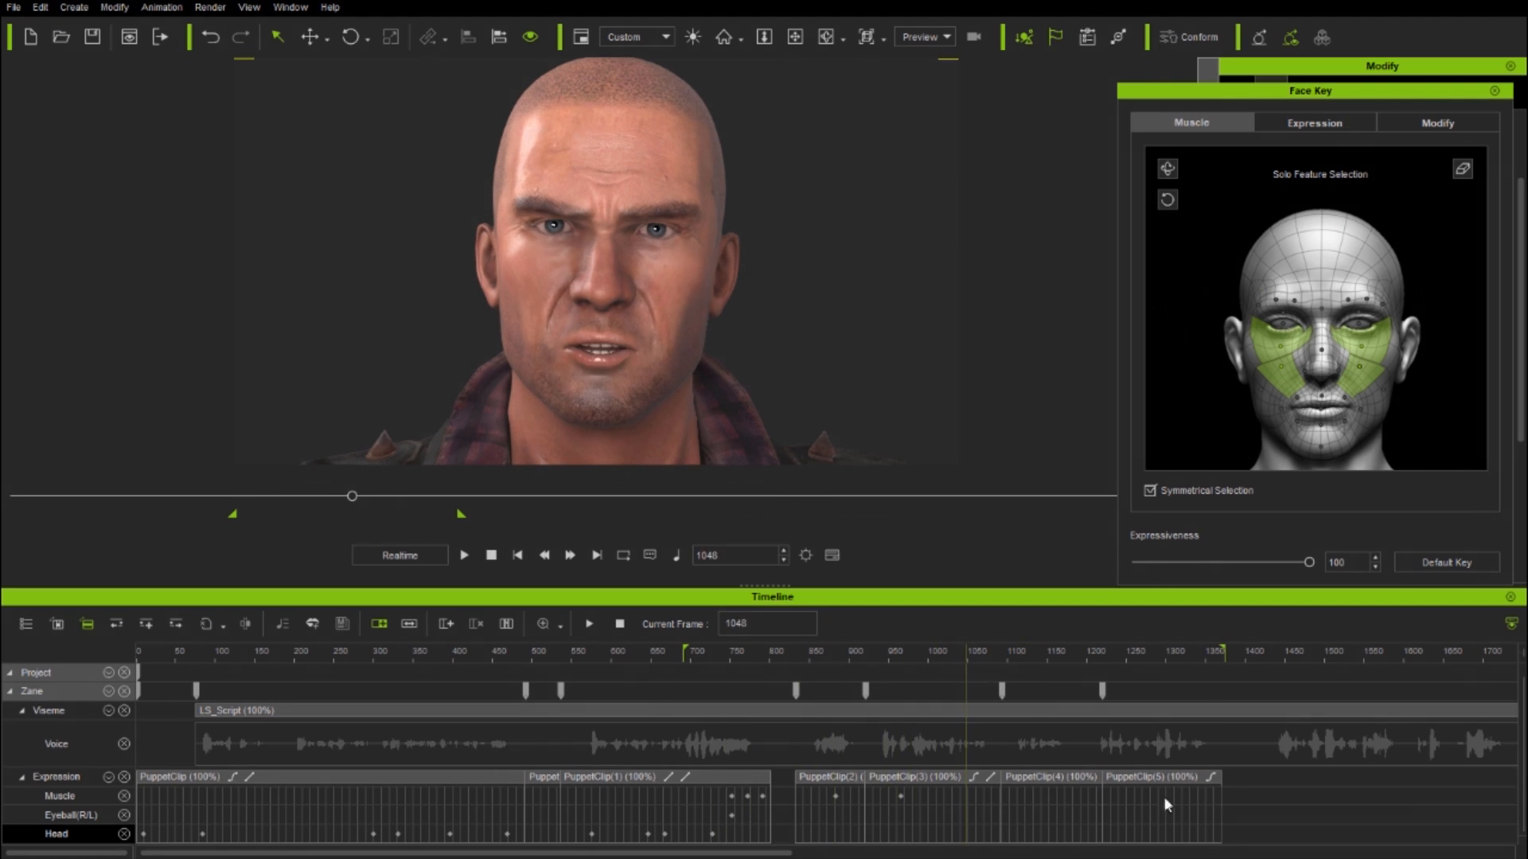
left_click(1179, 651)
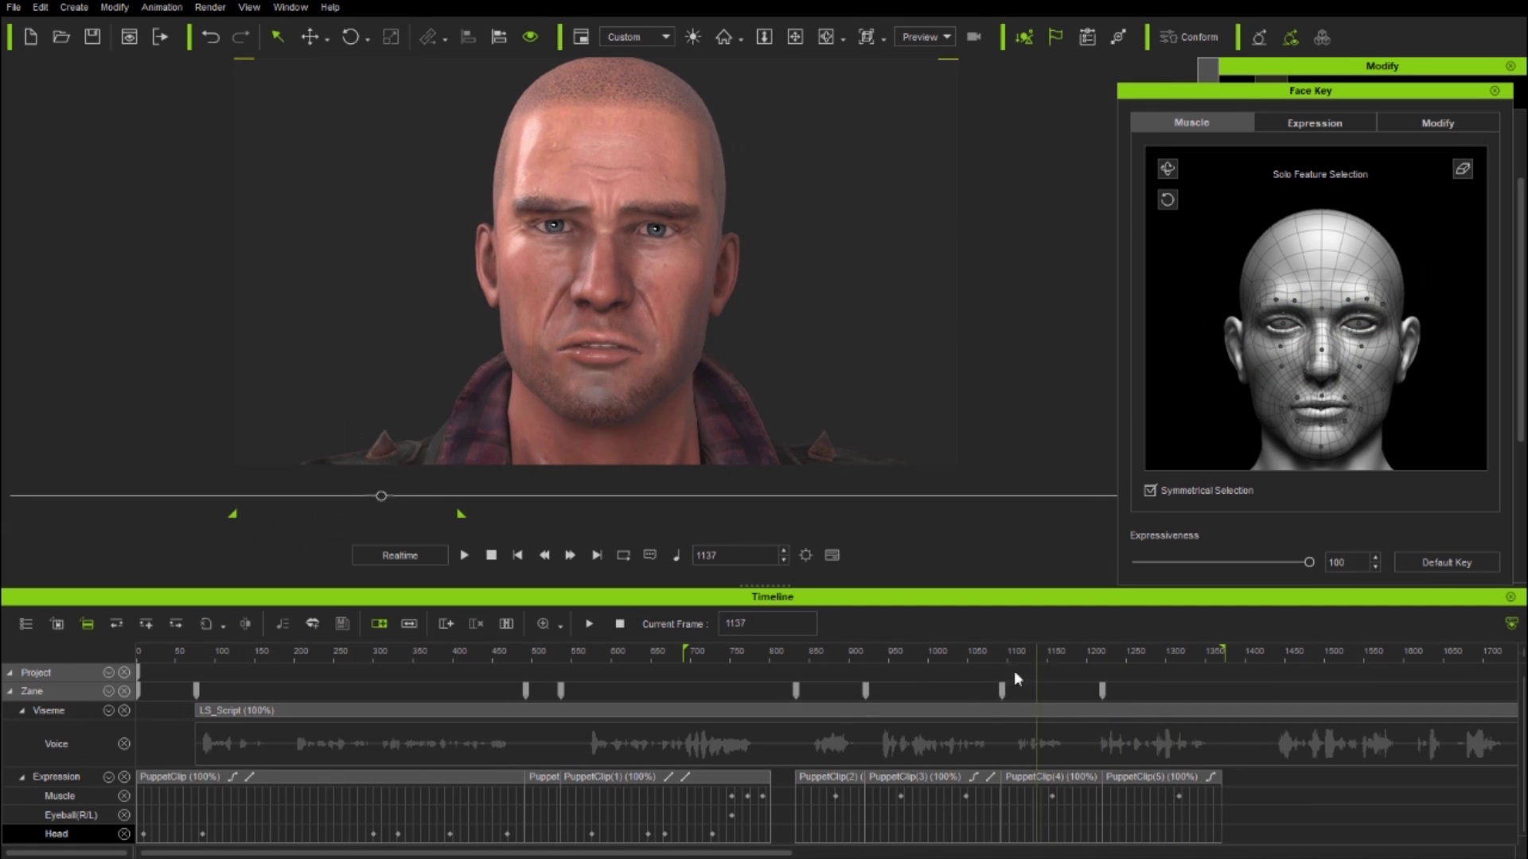
left_click(1284, 317)
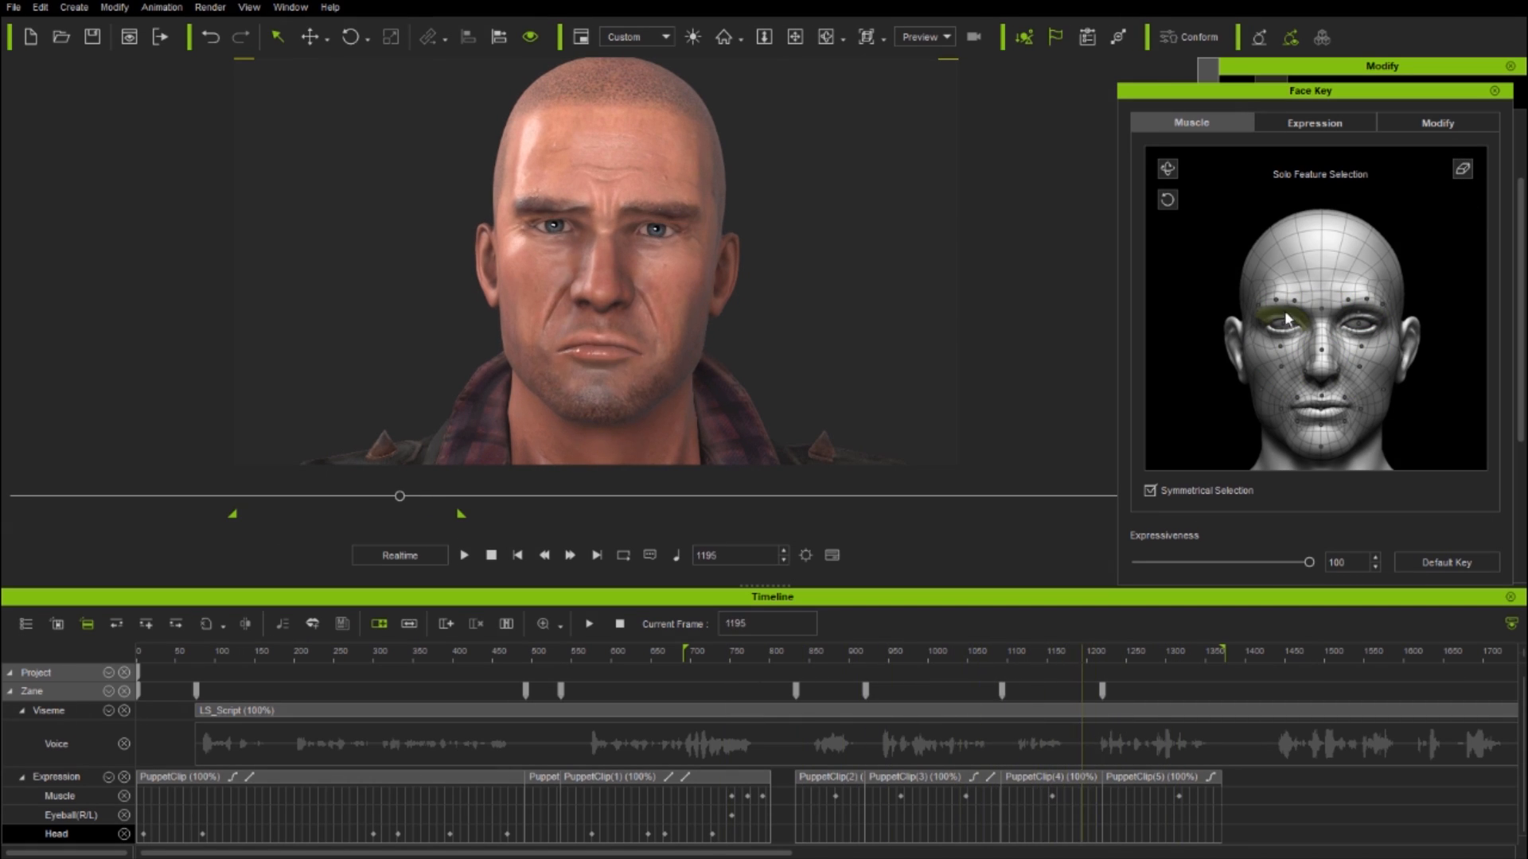
left_click(1220, 651)
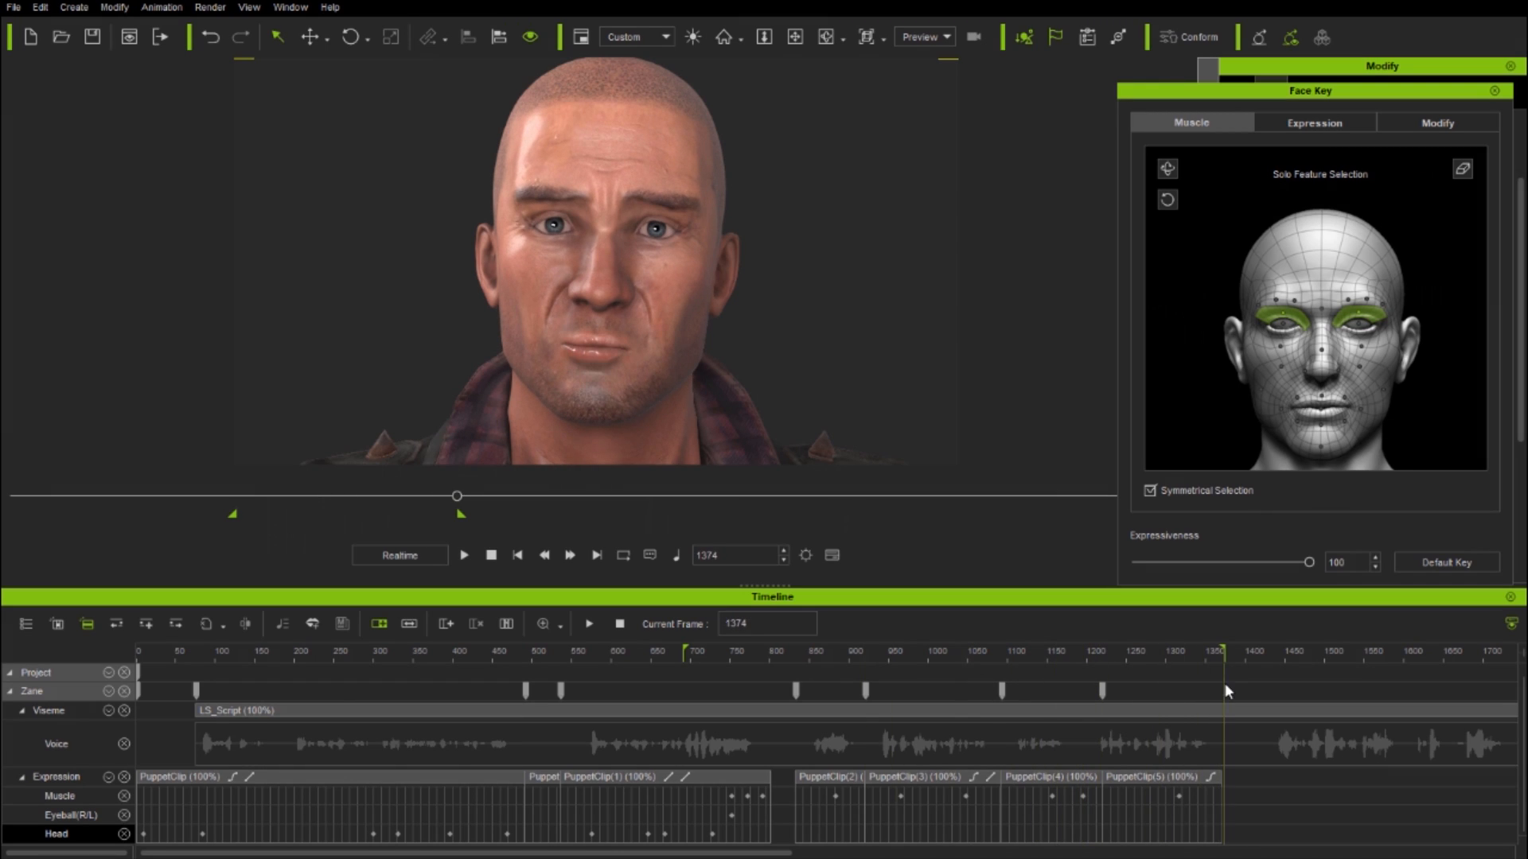
Record an eye-only Face Puppet pass over the later frames
left_click(1367, 463)
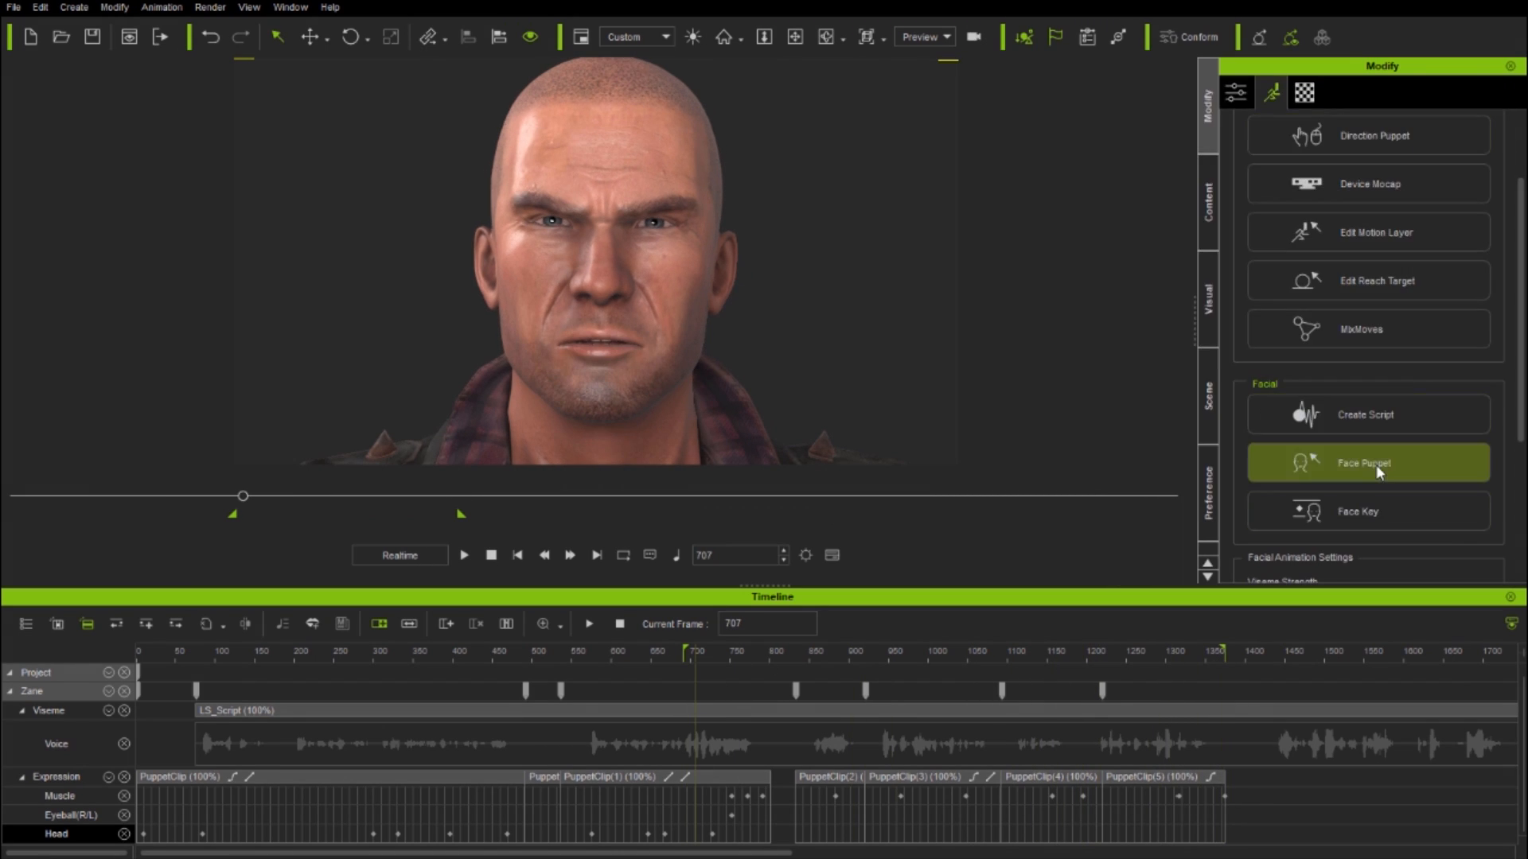
left_click(1366, 462)
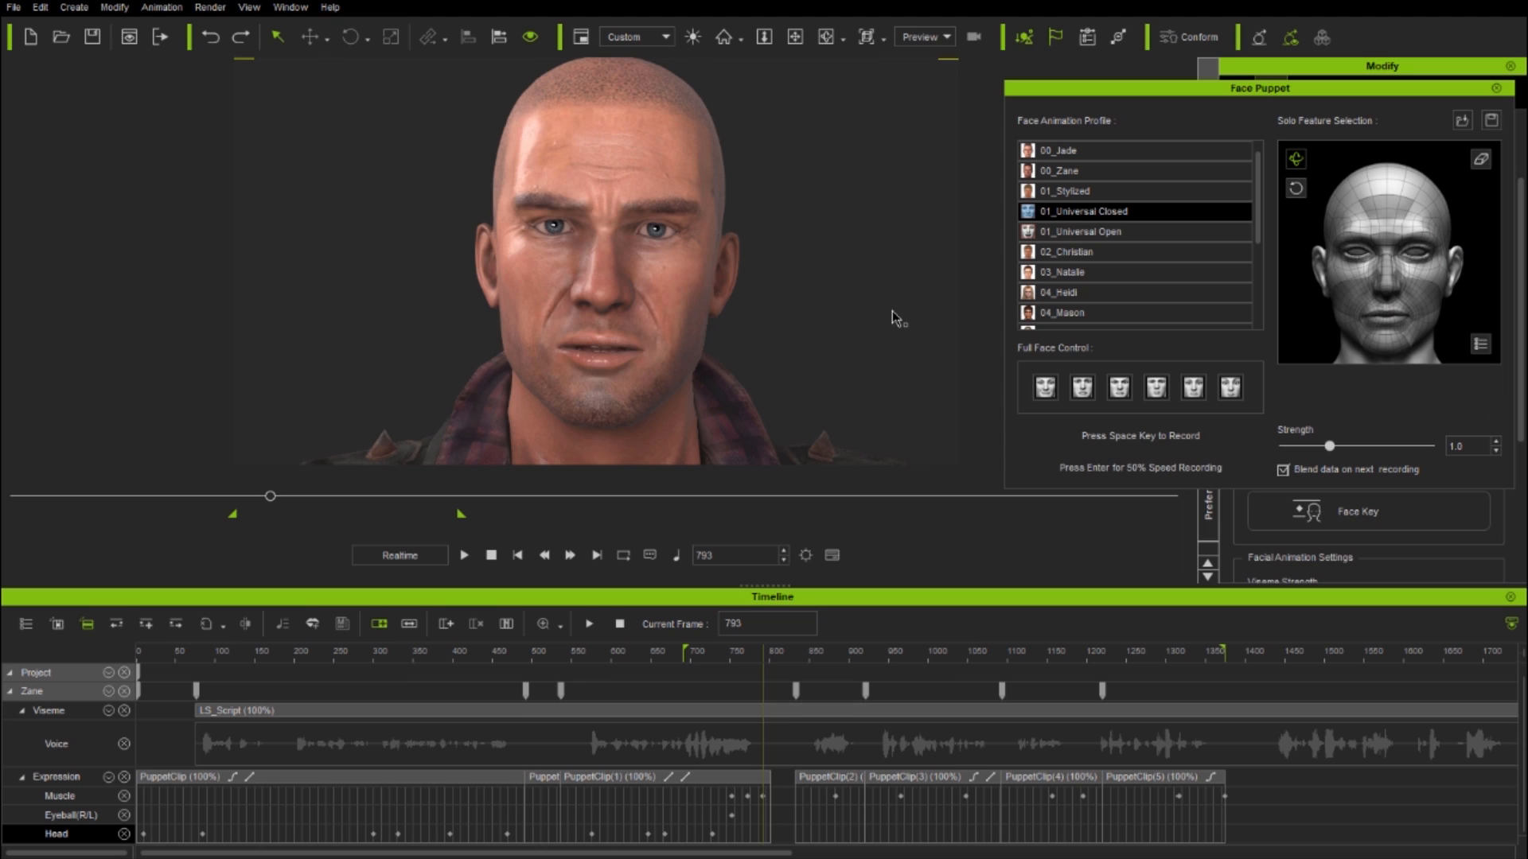
key("space")
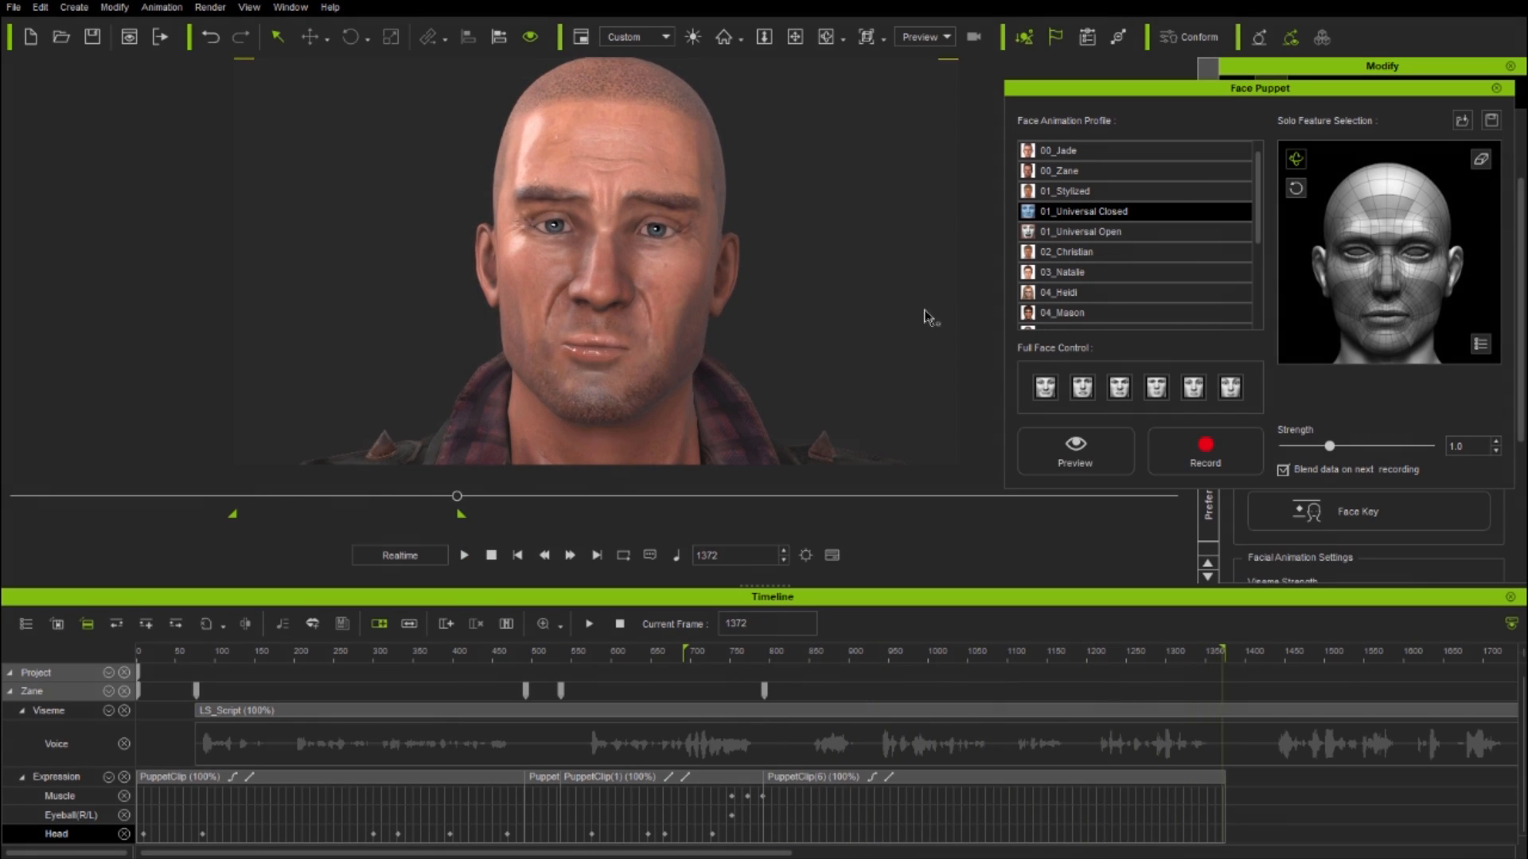
left_click(1203, 451)
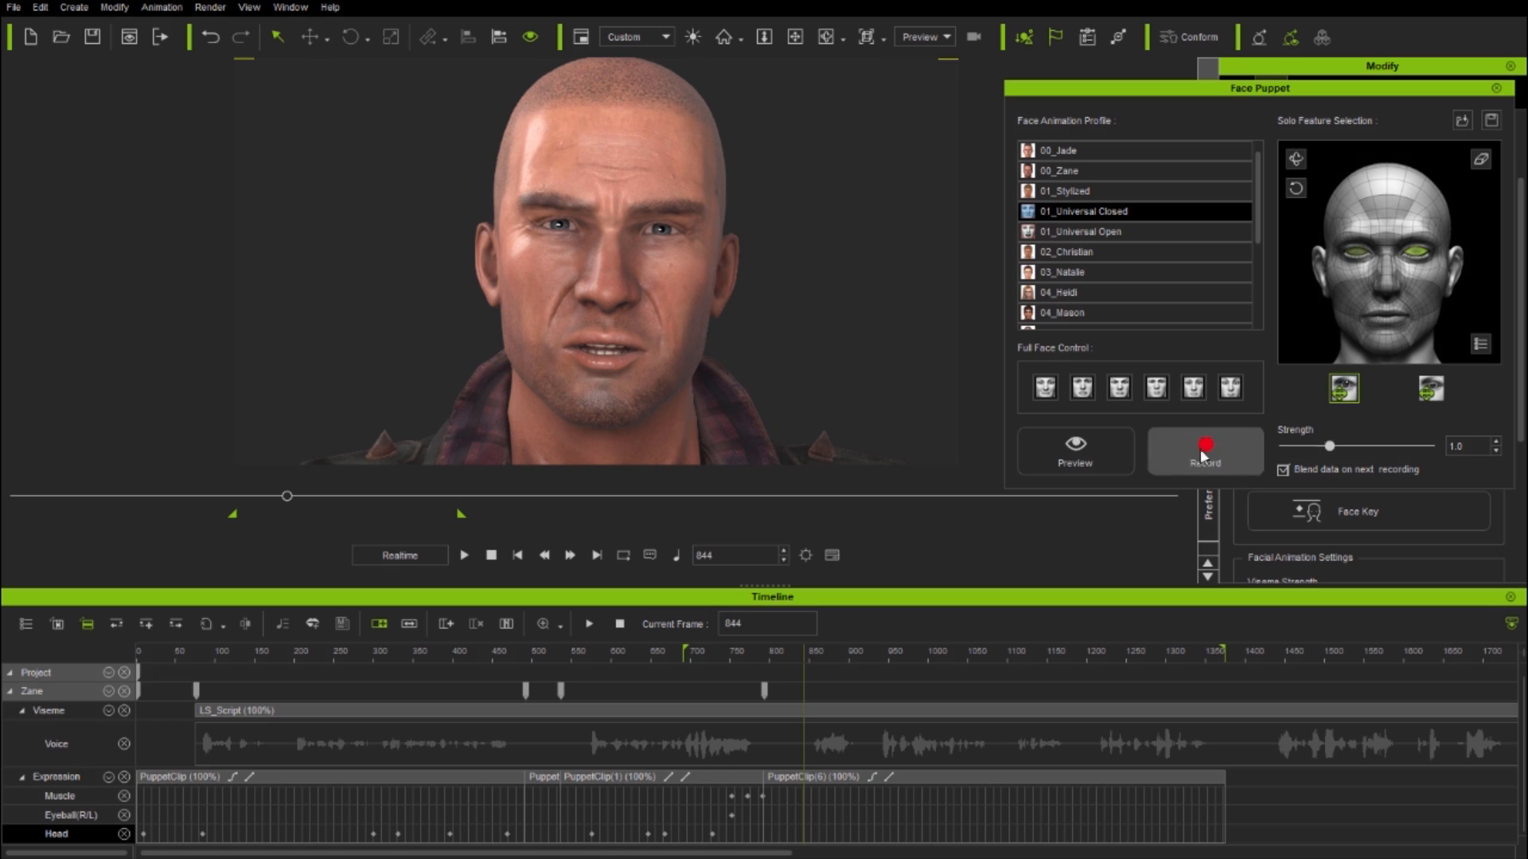
left_click(1204, 450)
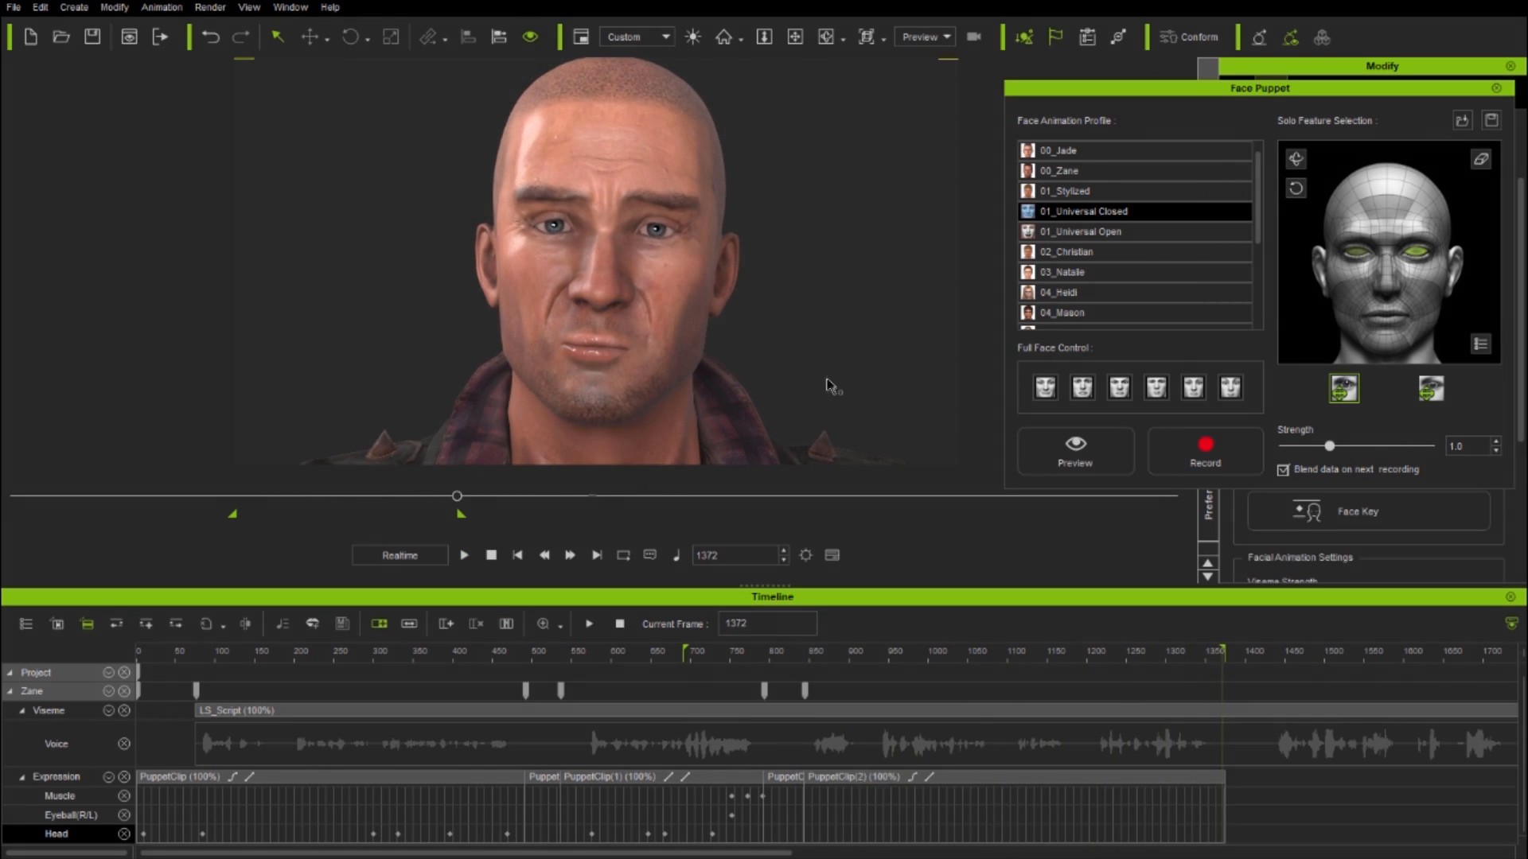
left_click(1204, 451)
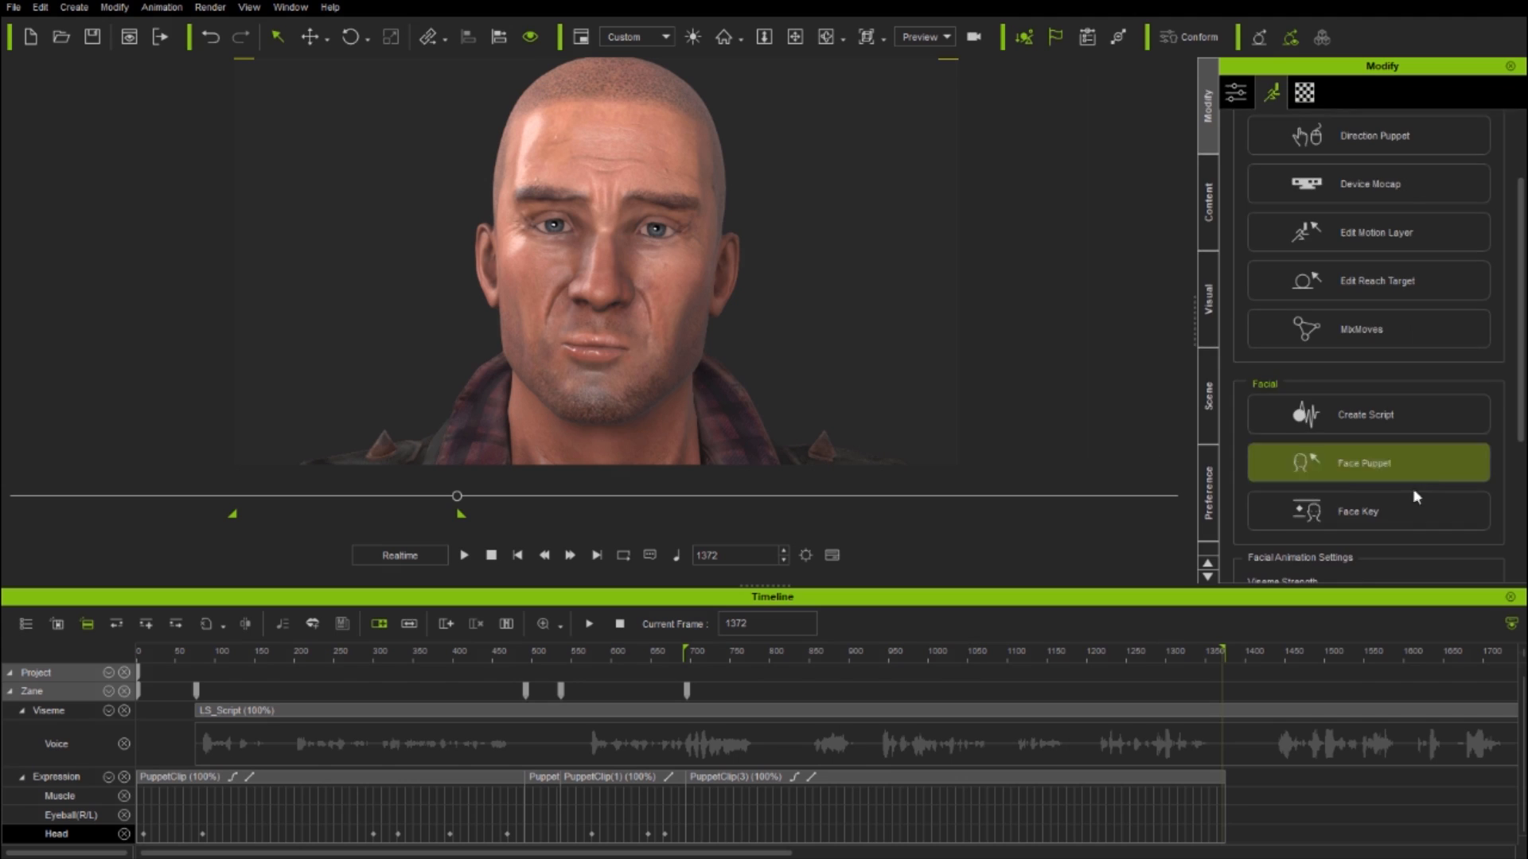
Key Zane's eye muscles around frame 1300 in Face Key
left_click(1366, 511)
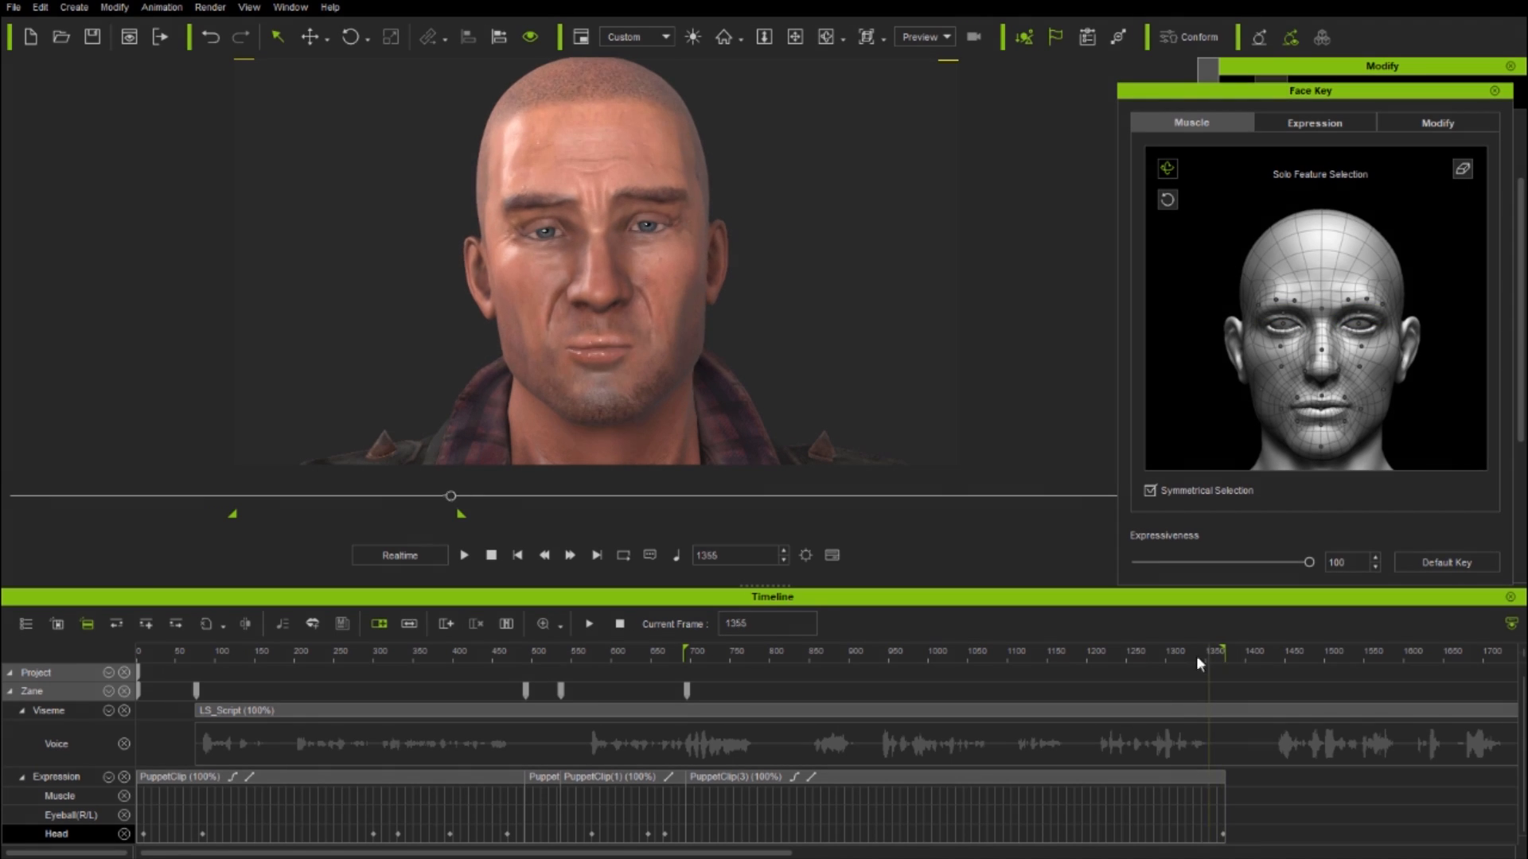
left_click(1129, 651)
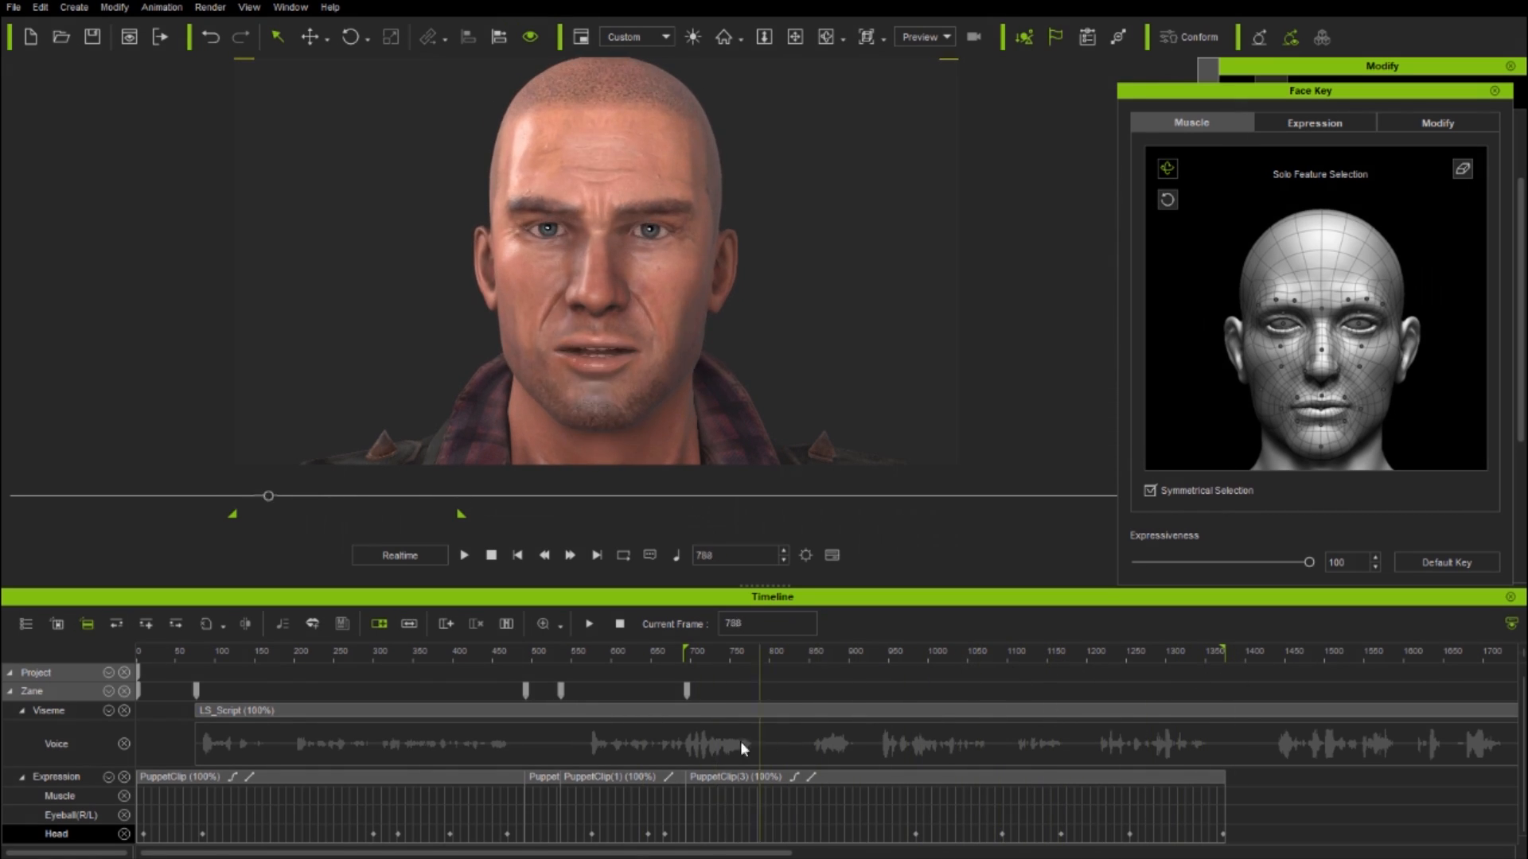
left_click(813, 650)
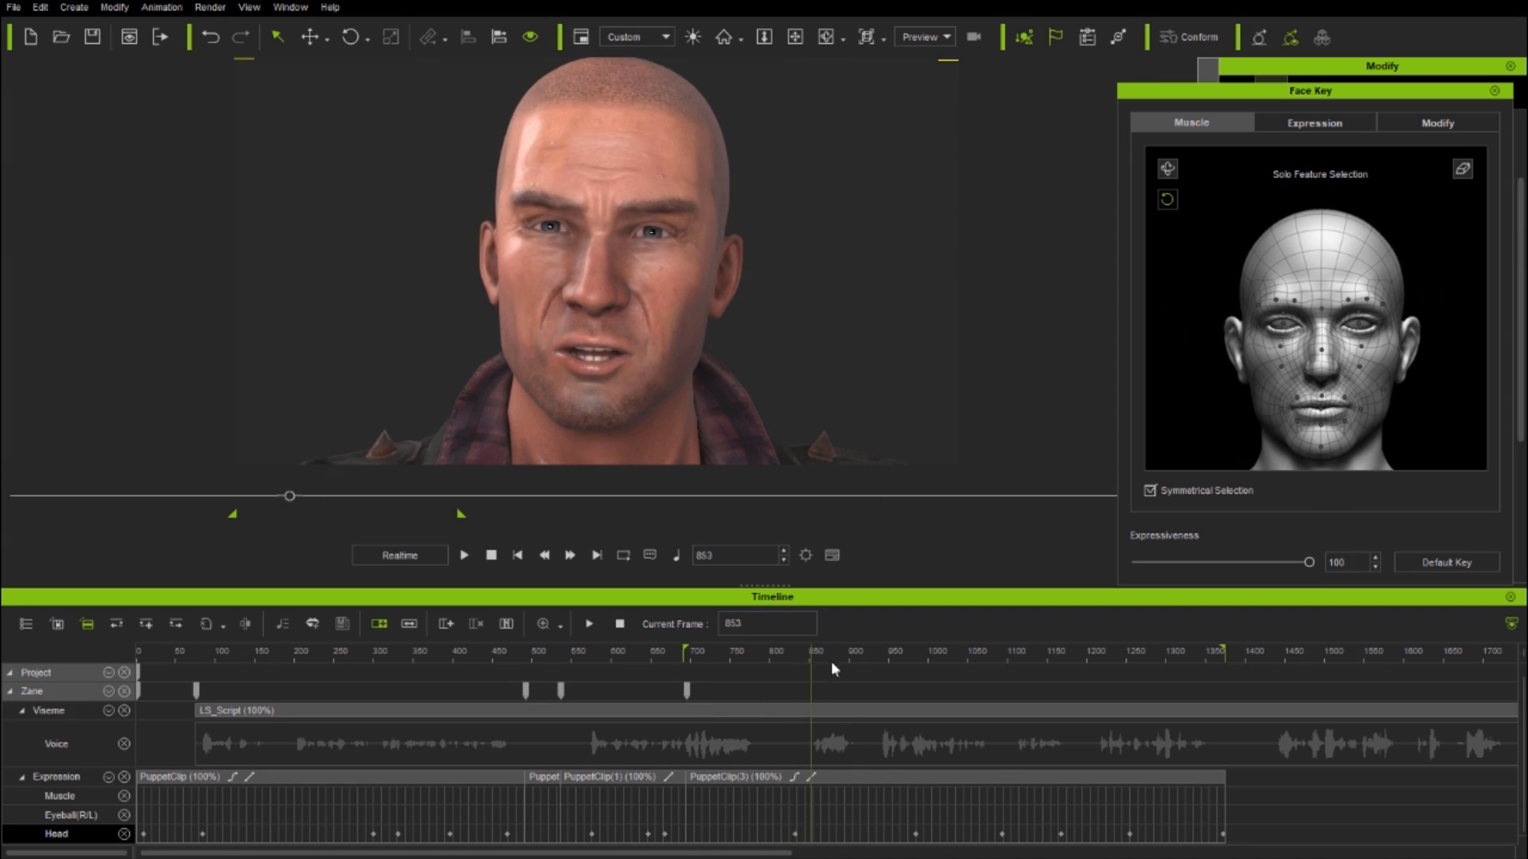
left_click(1145, 651)
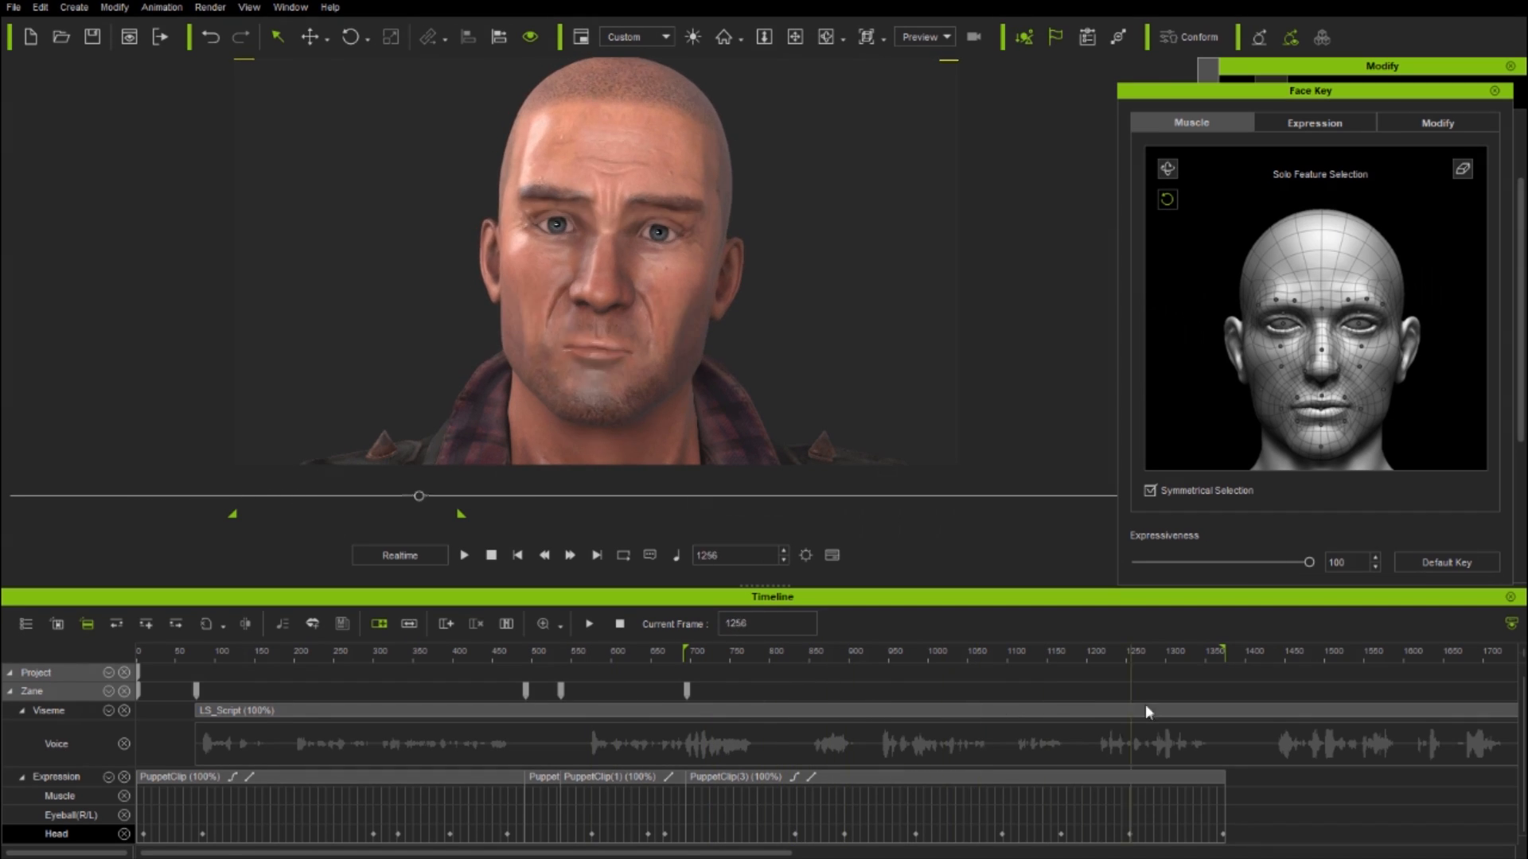
left_click(992, 651)
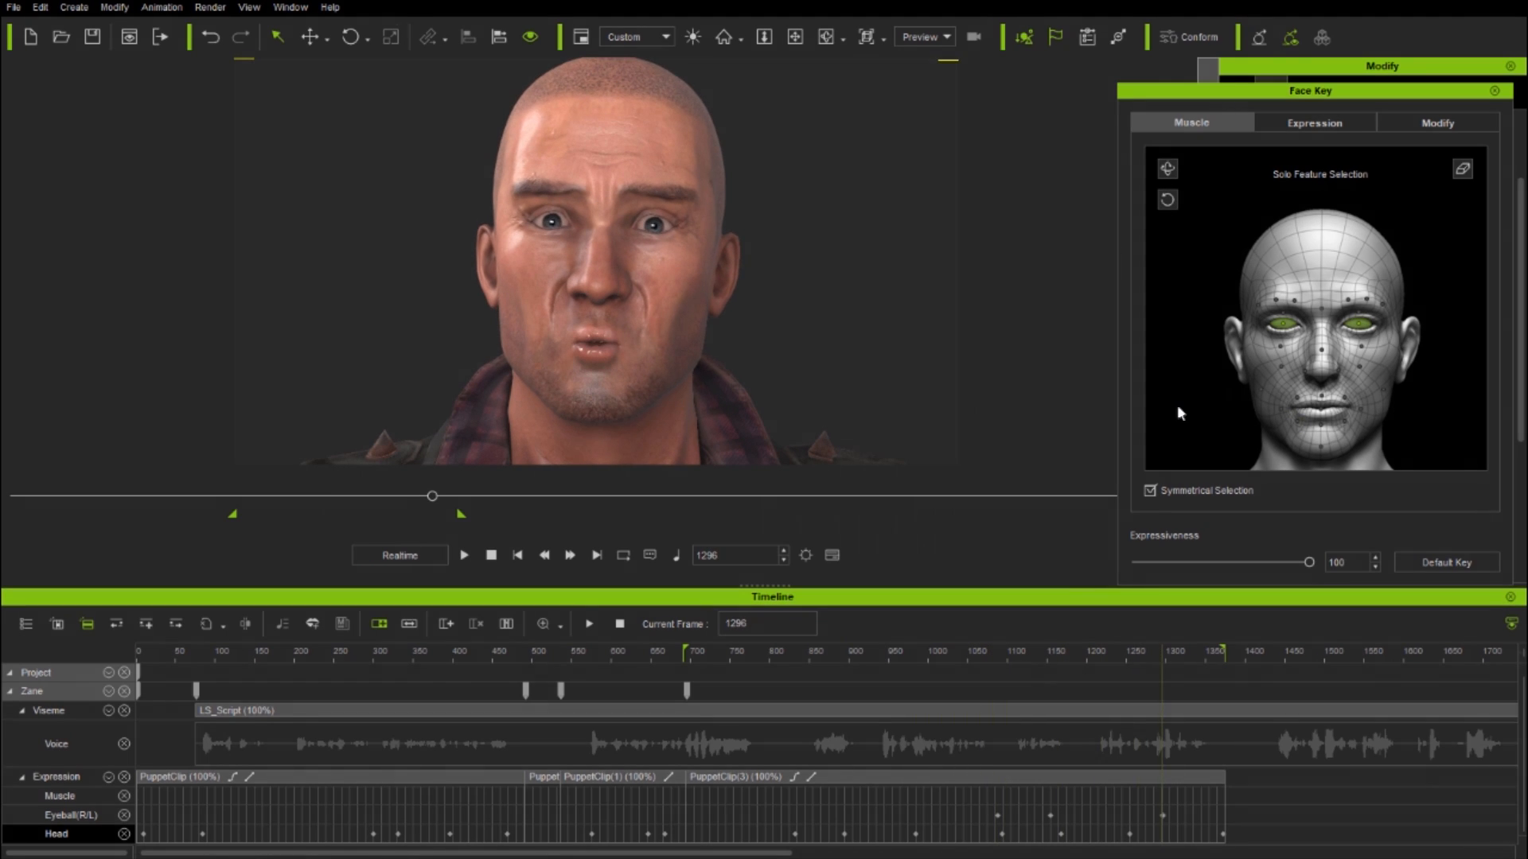
left_click(697, 651)
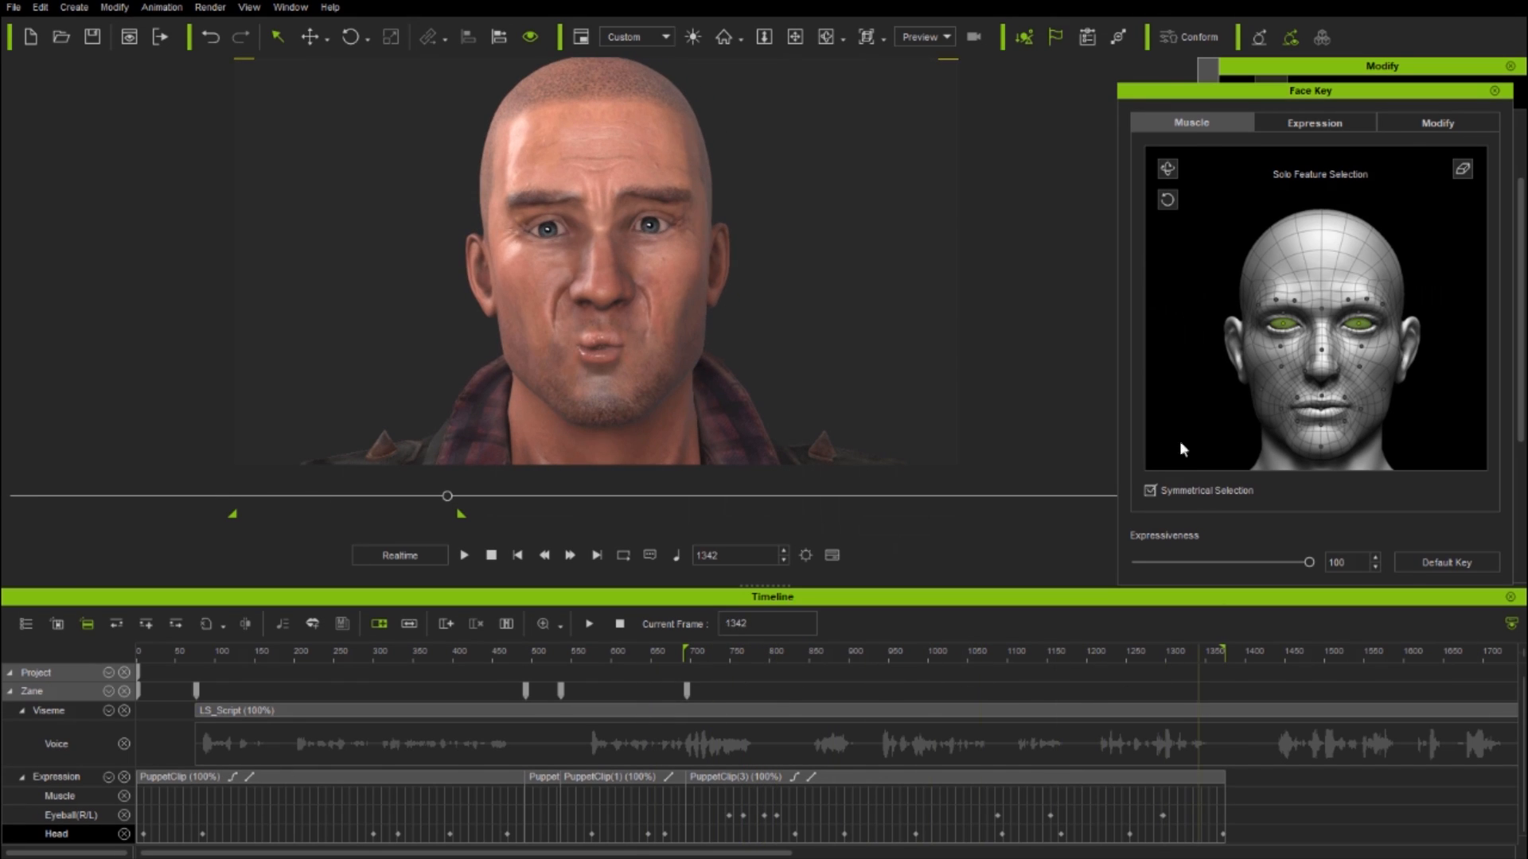
Play back Zane's layered facial animation from frame 0 to around frame 1320
left_click(463, 556)
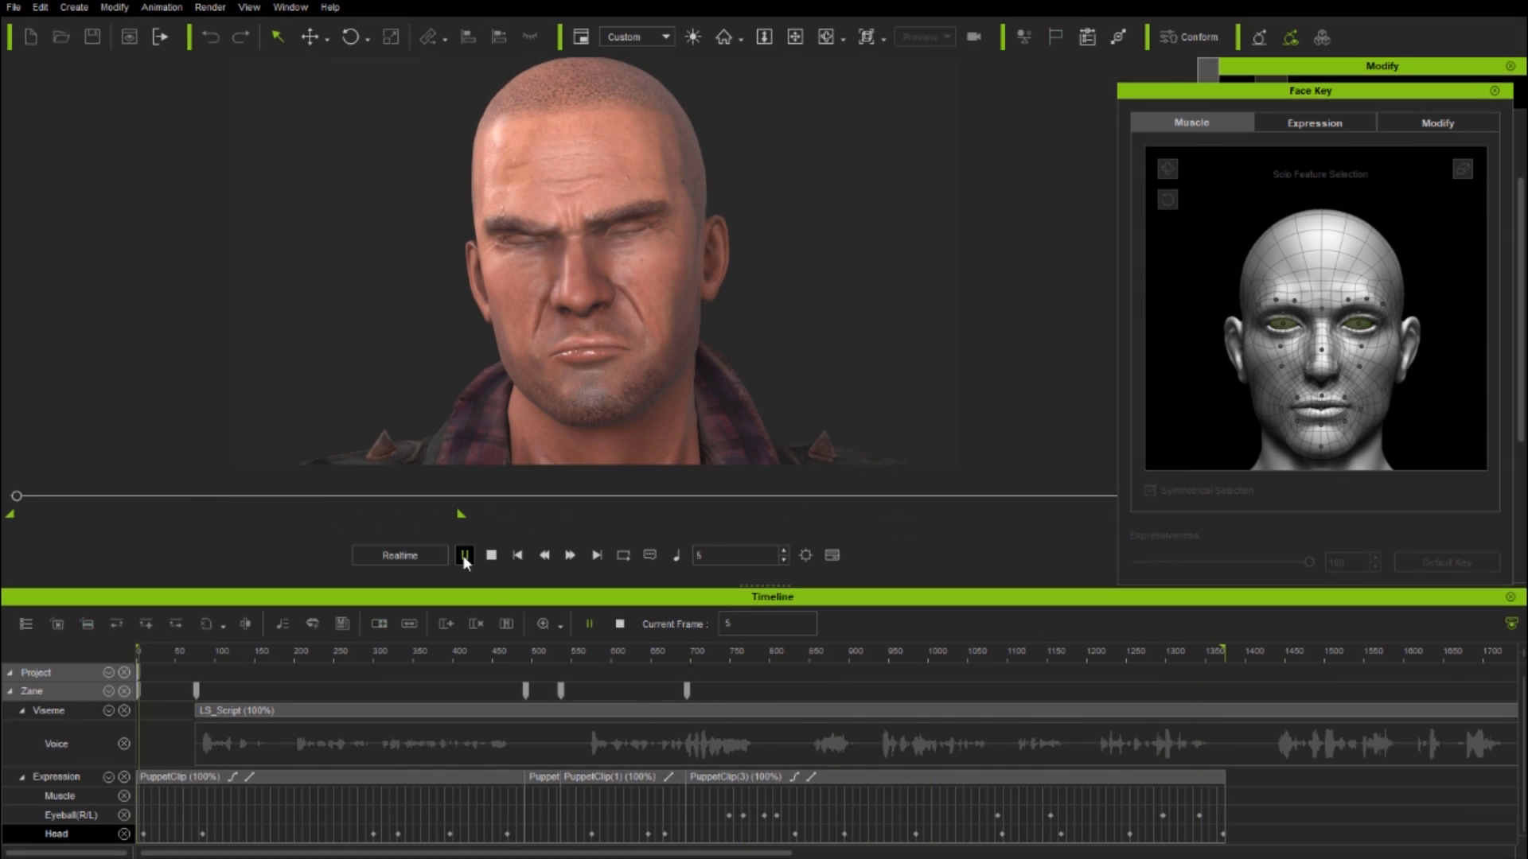
left_click(464, 556)
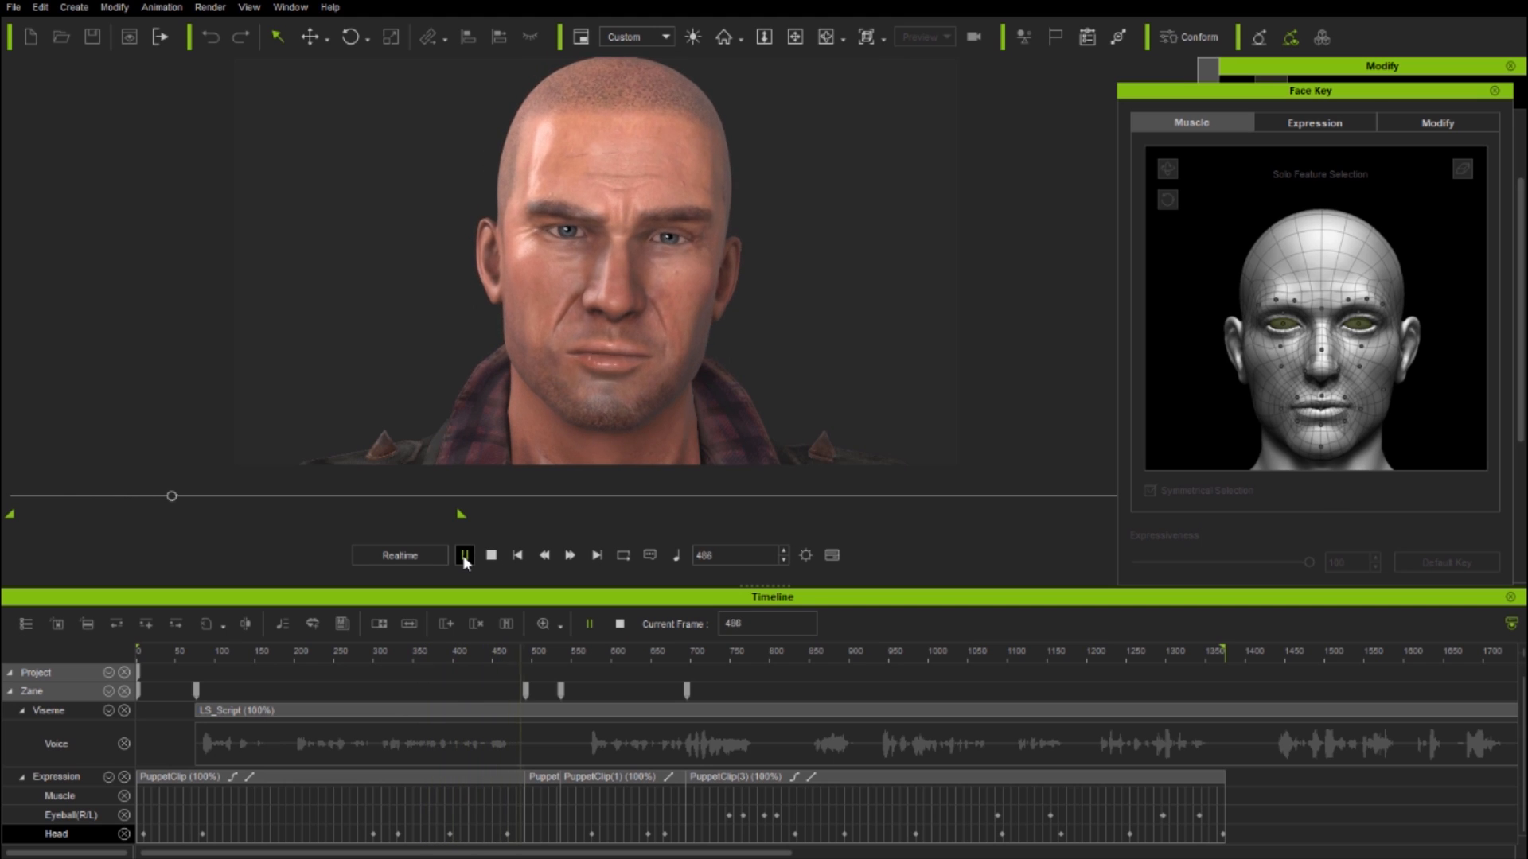
left_click(464, 555)
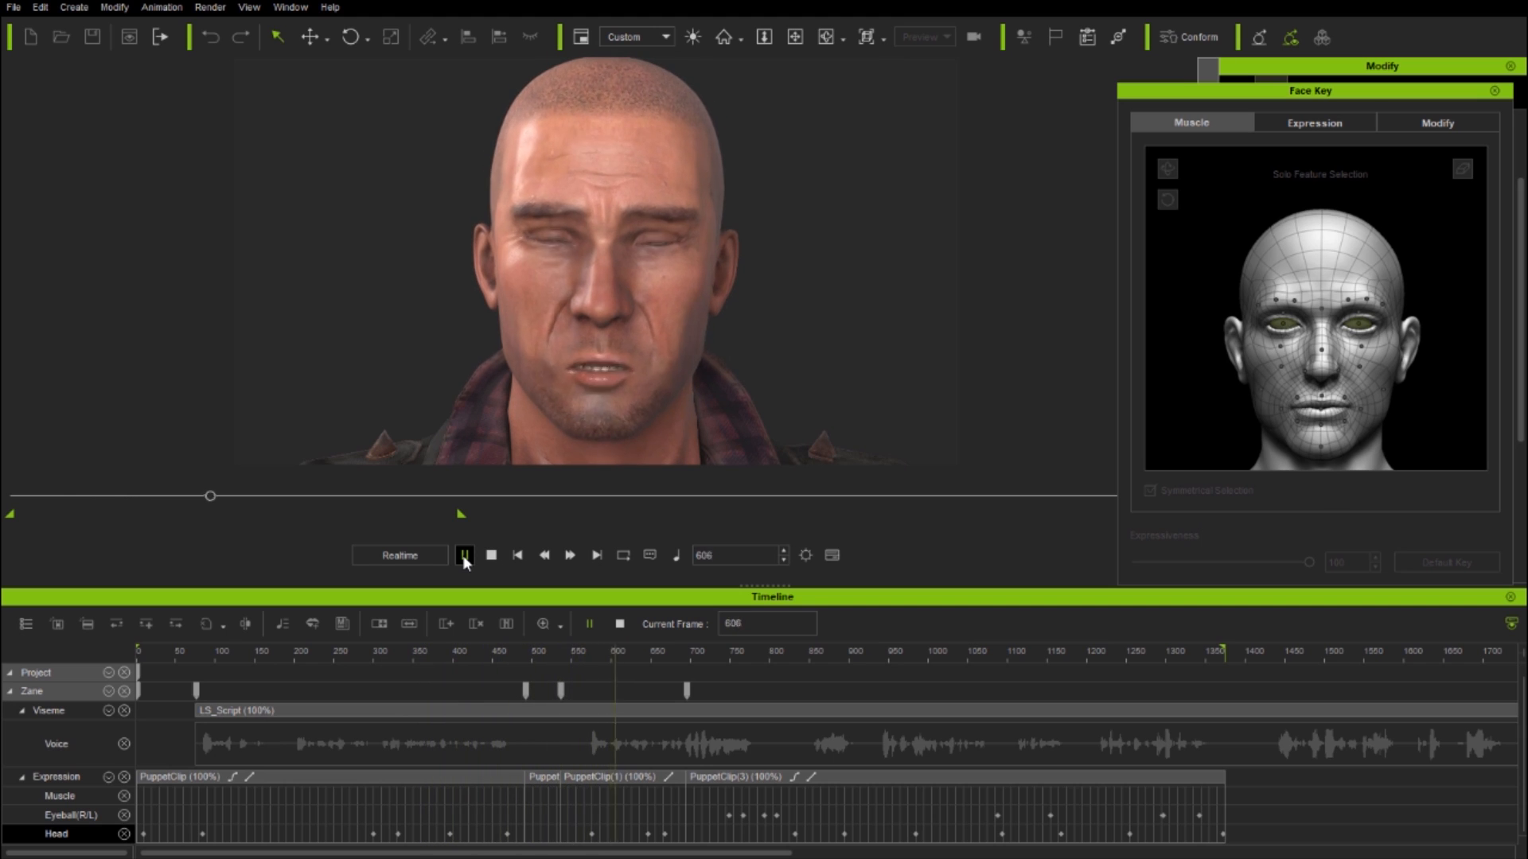
left_click(464, 556)
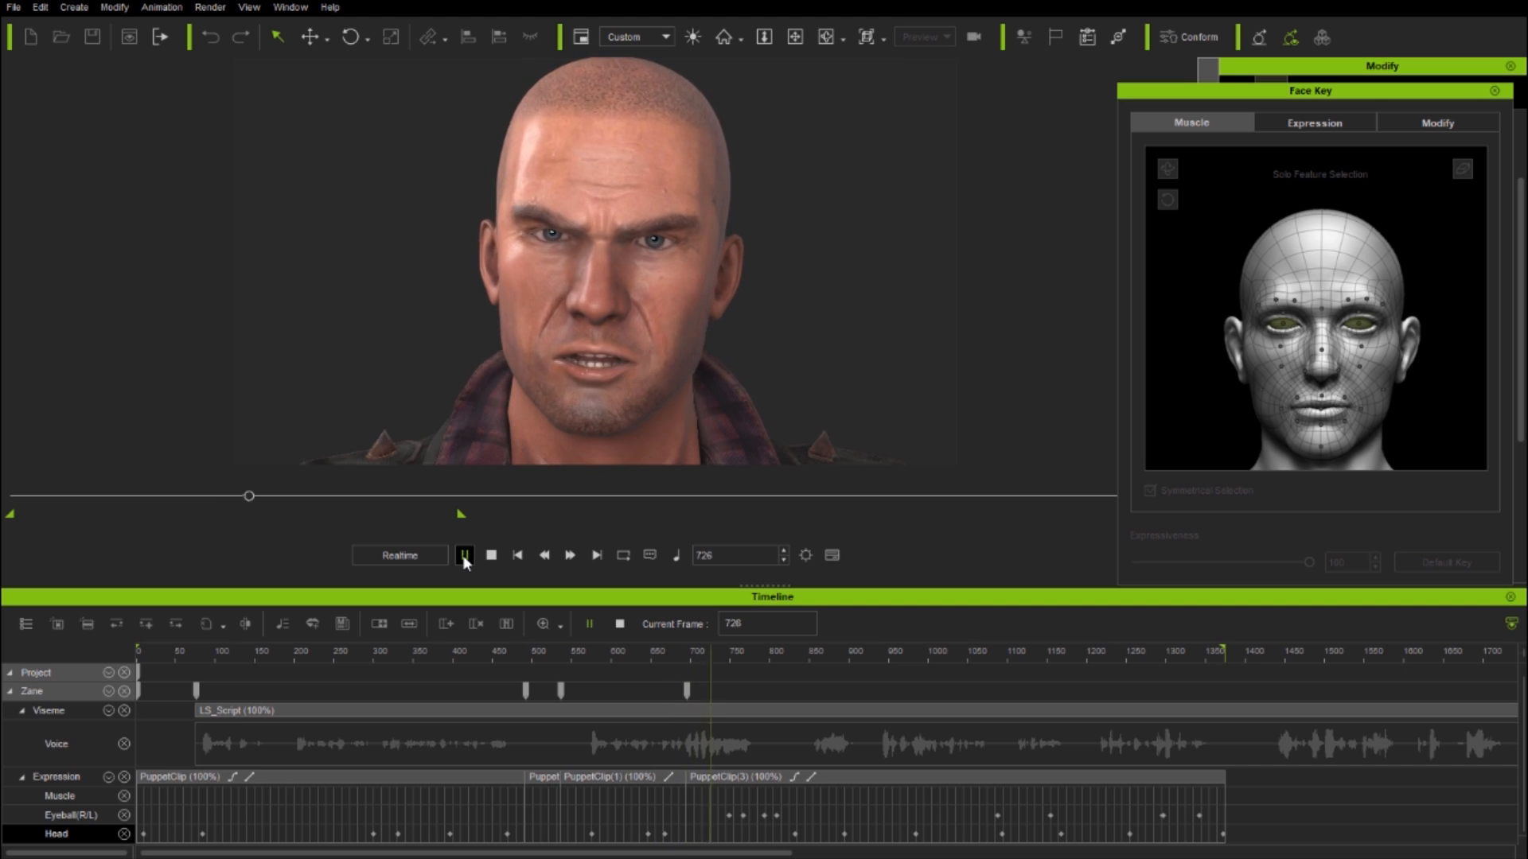
left_click(464, 555)
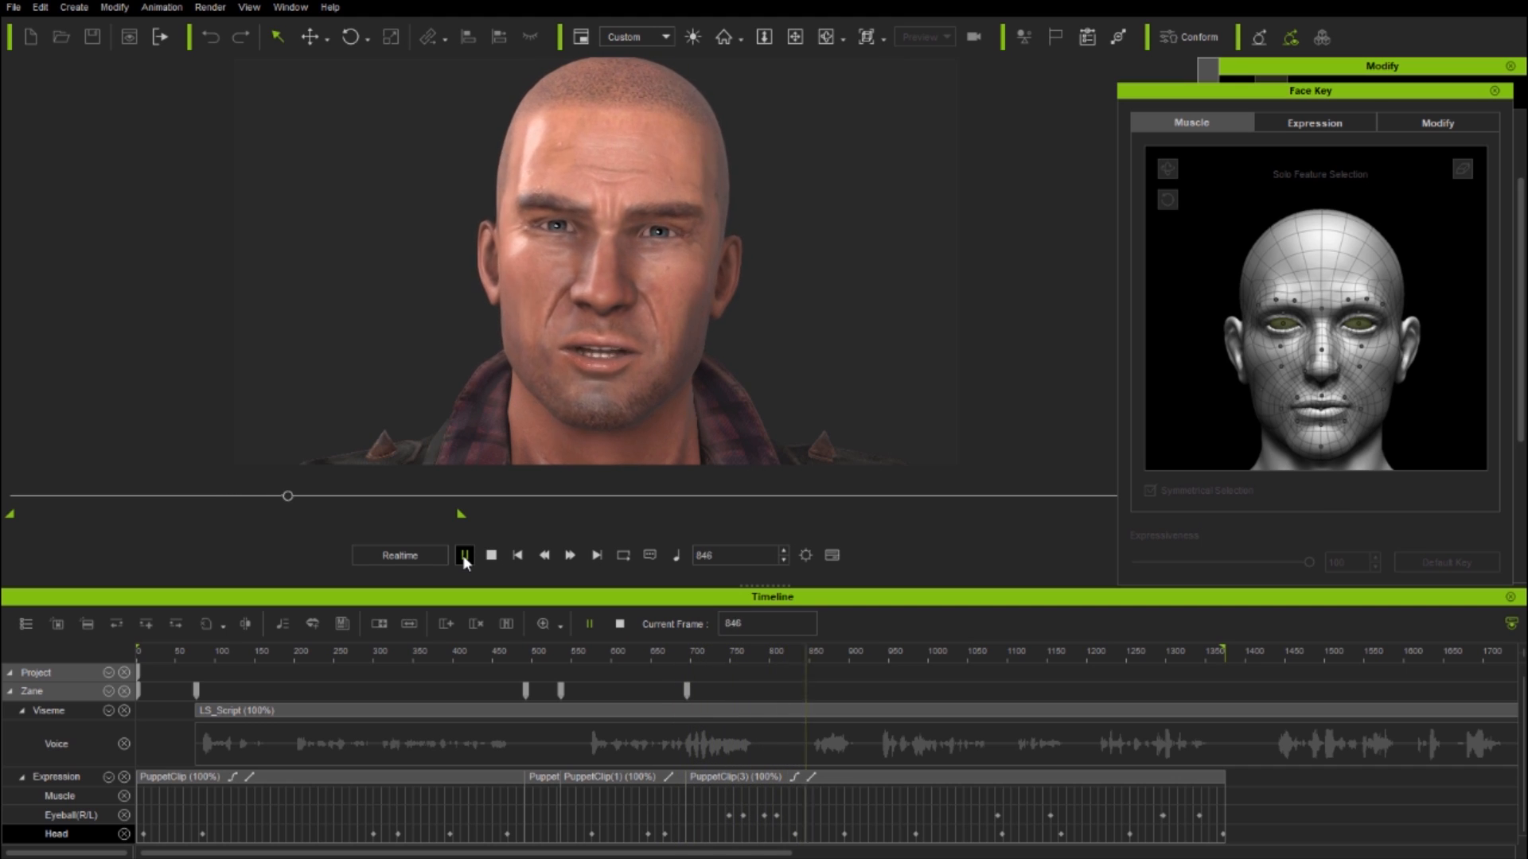
left_click(464, 555)
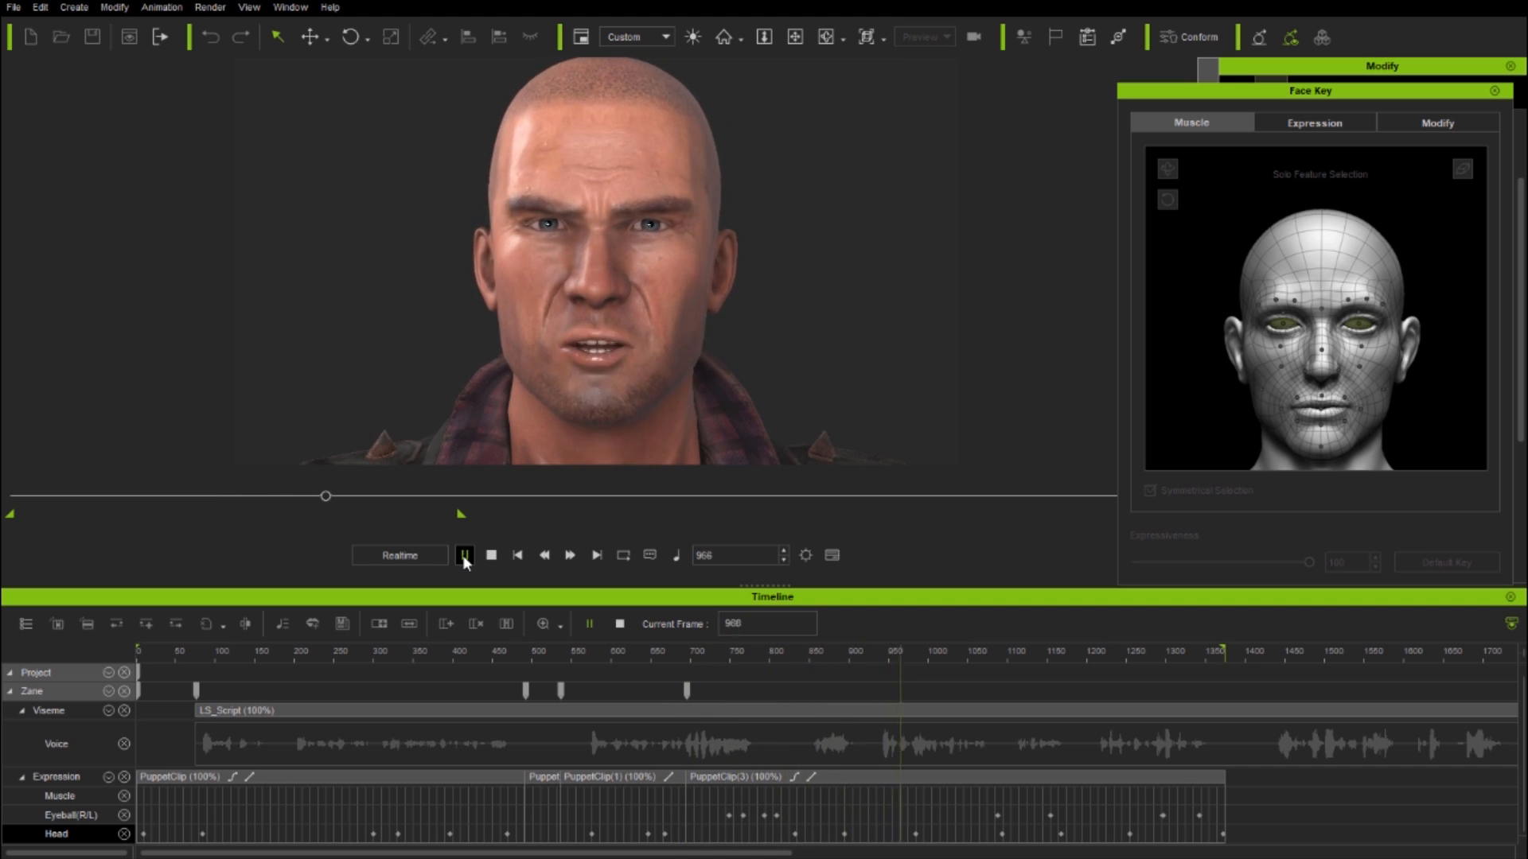
left_click(464, 555)
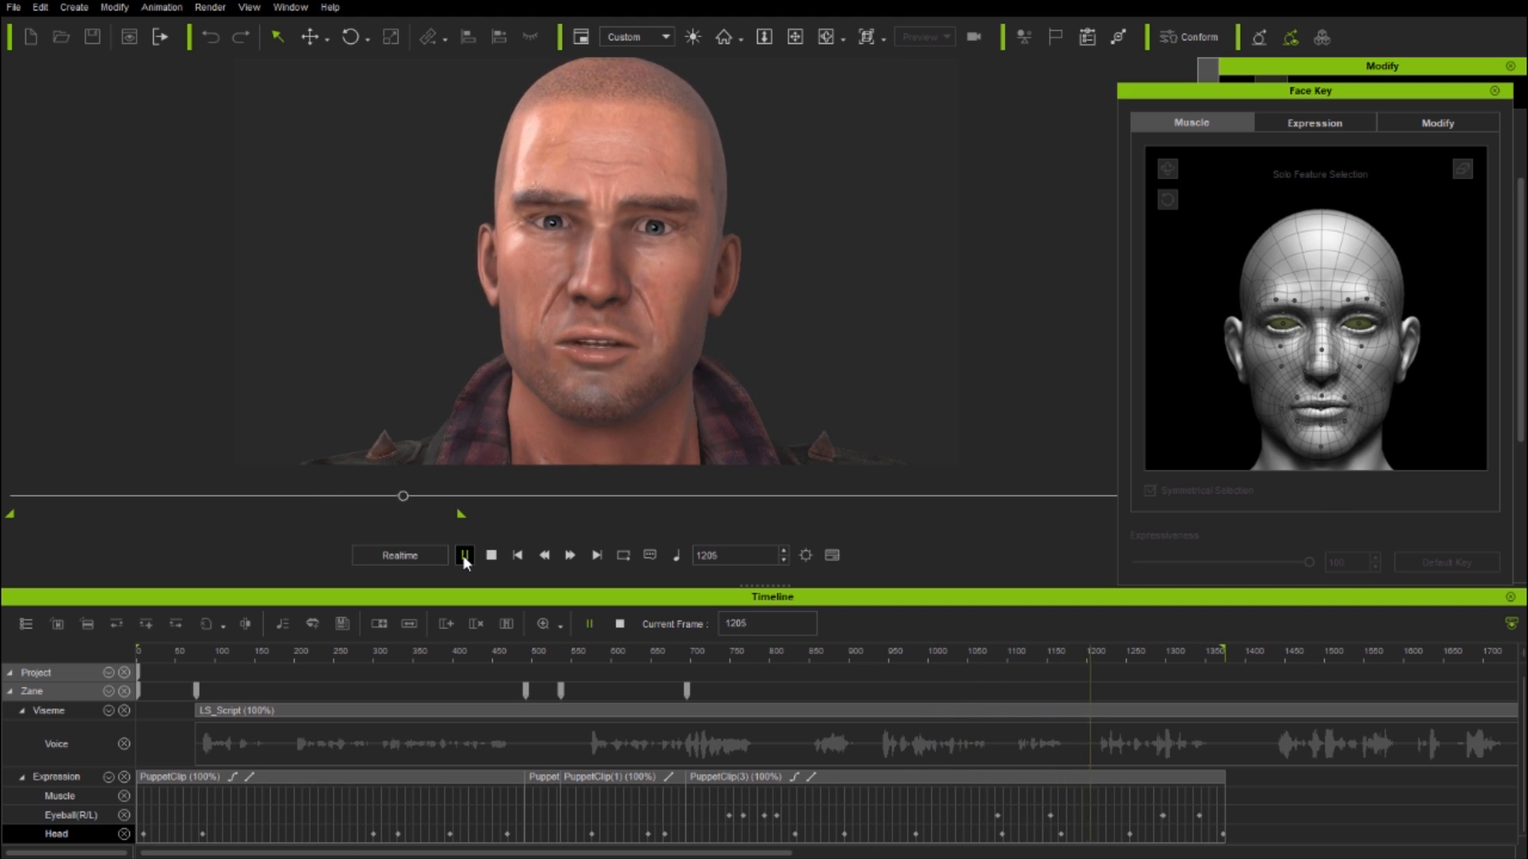
left_click(464, 555)
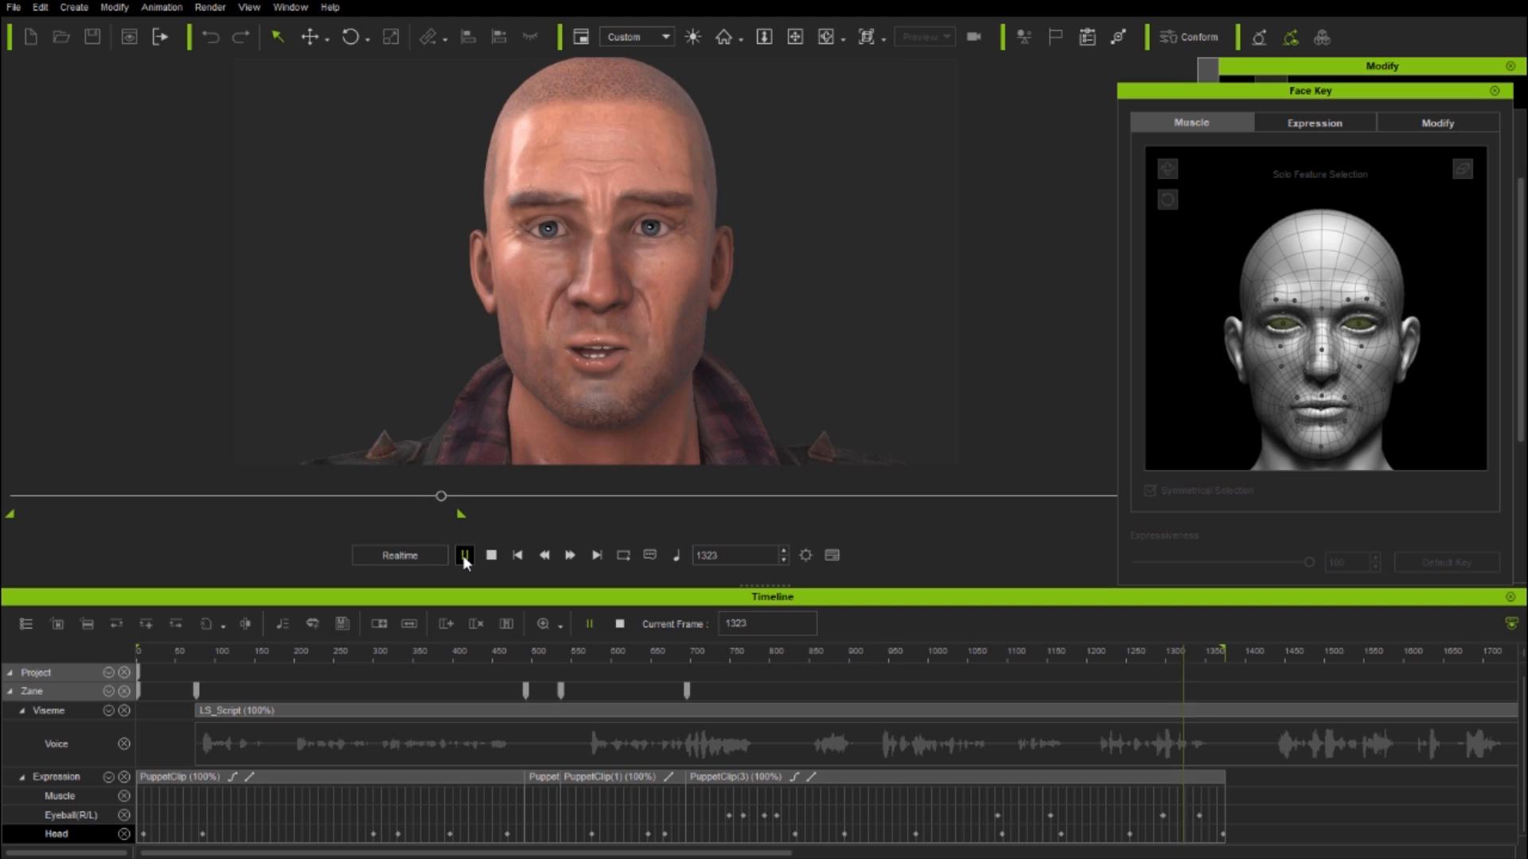
left_click(465, 555)
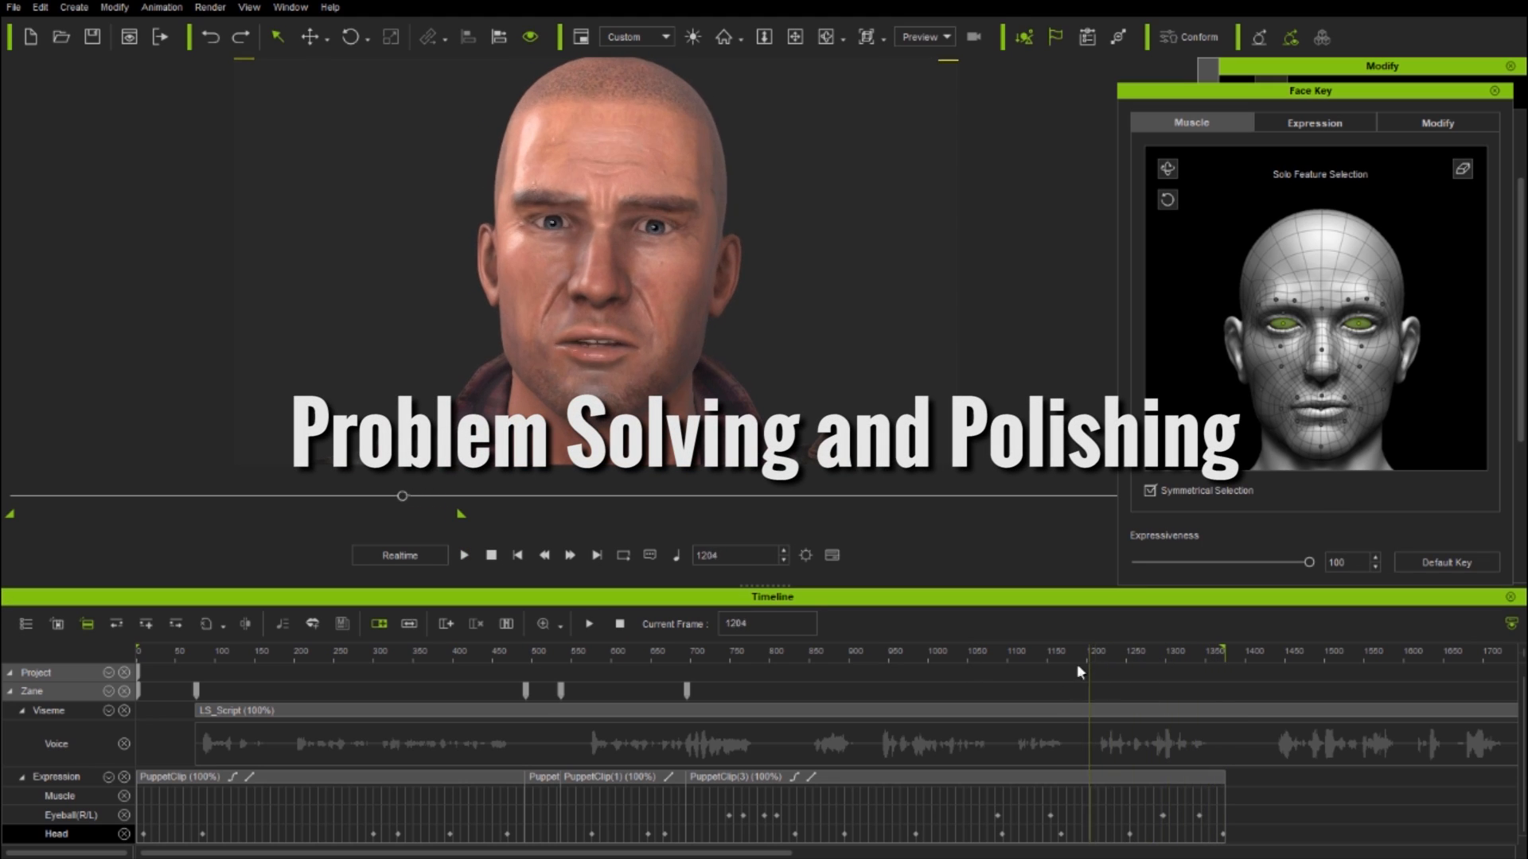
Scrub back through the timeline and select PuppetClip(1) on the Expression track
left_click(894, 651)
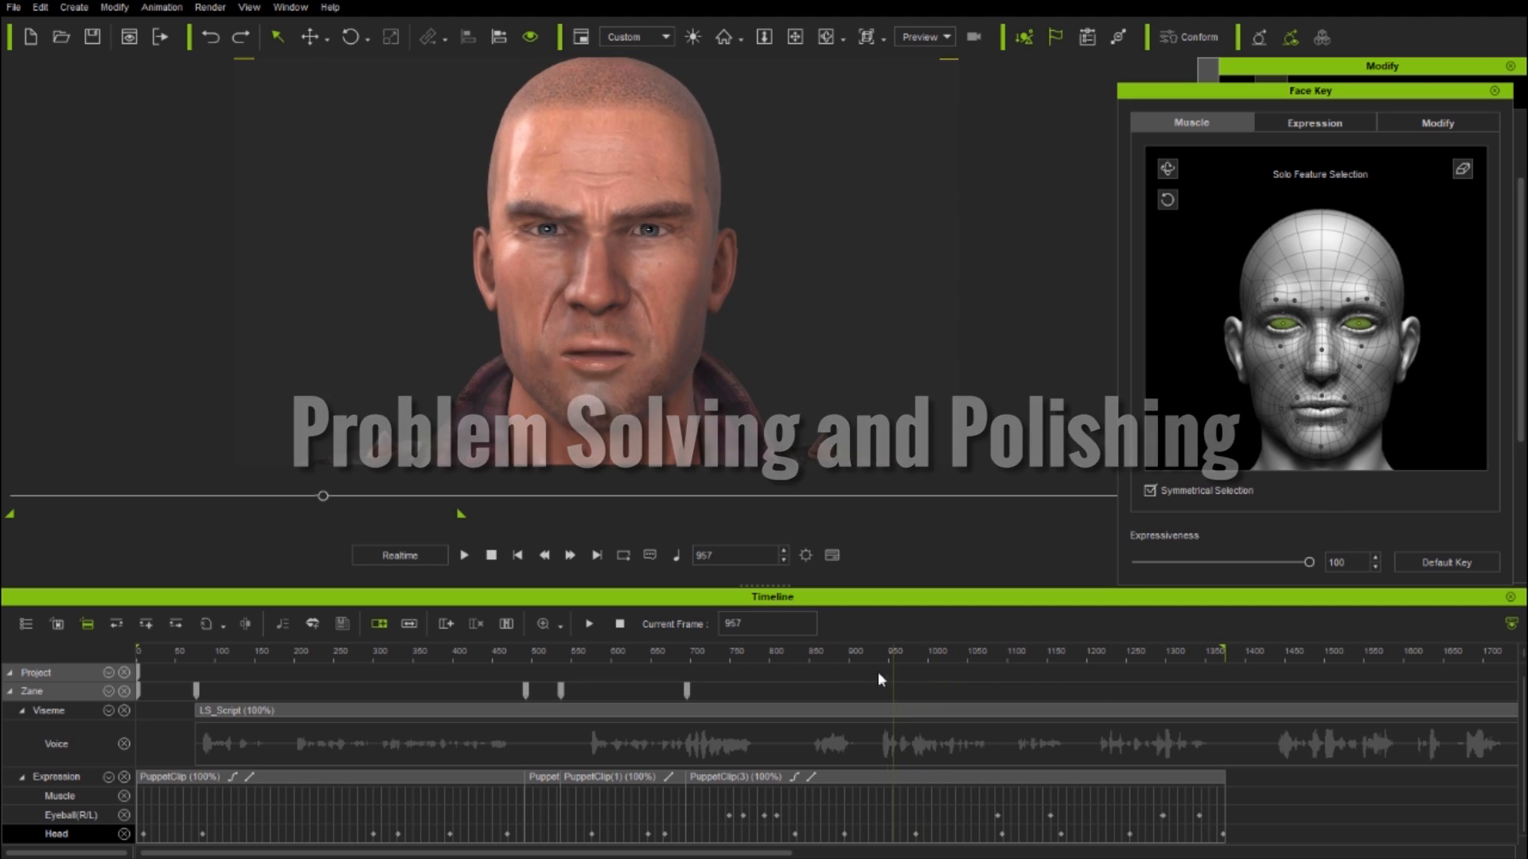
left_click(691, 680)
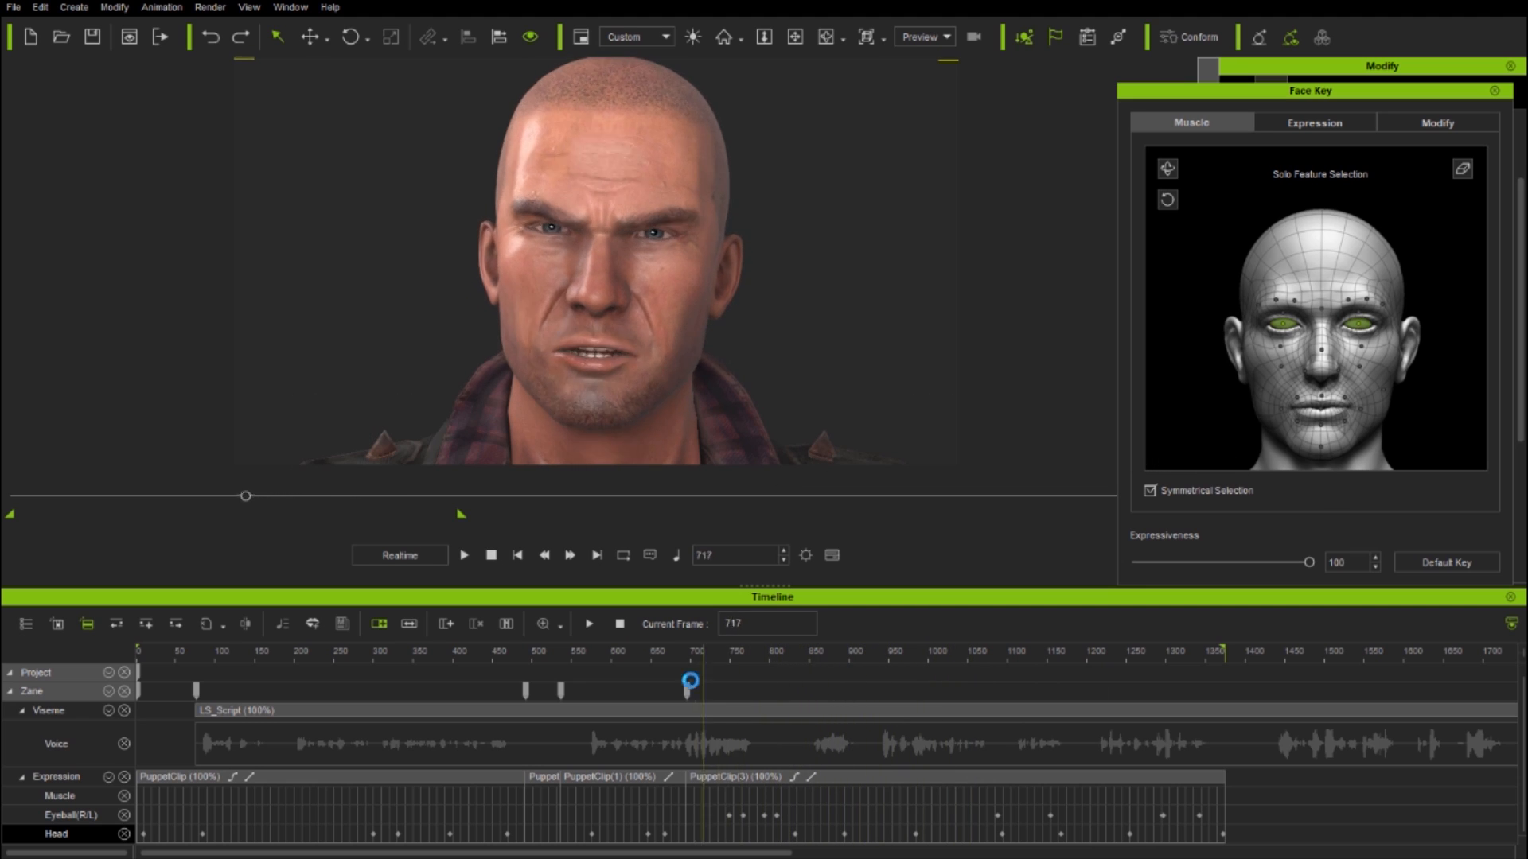
left_click(526, 681)
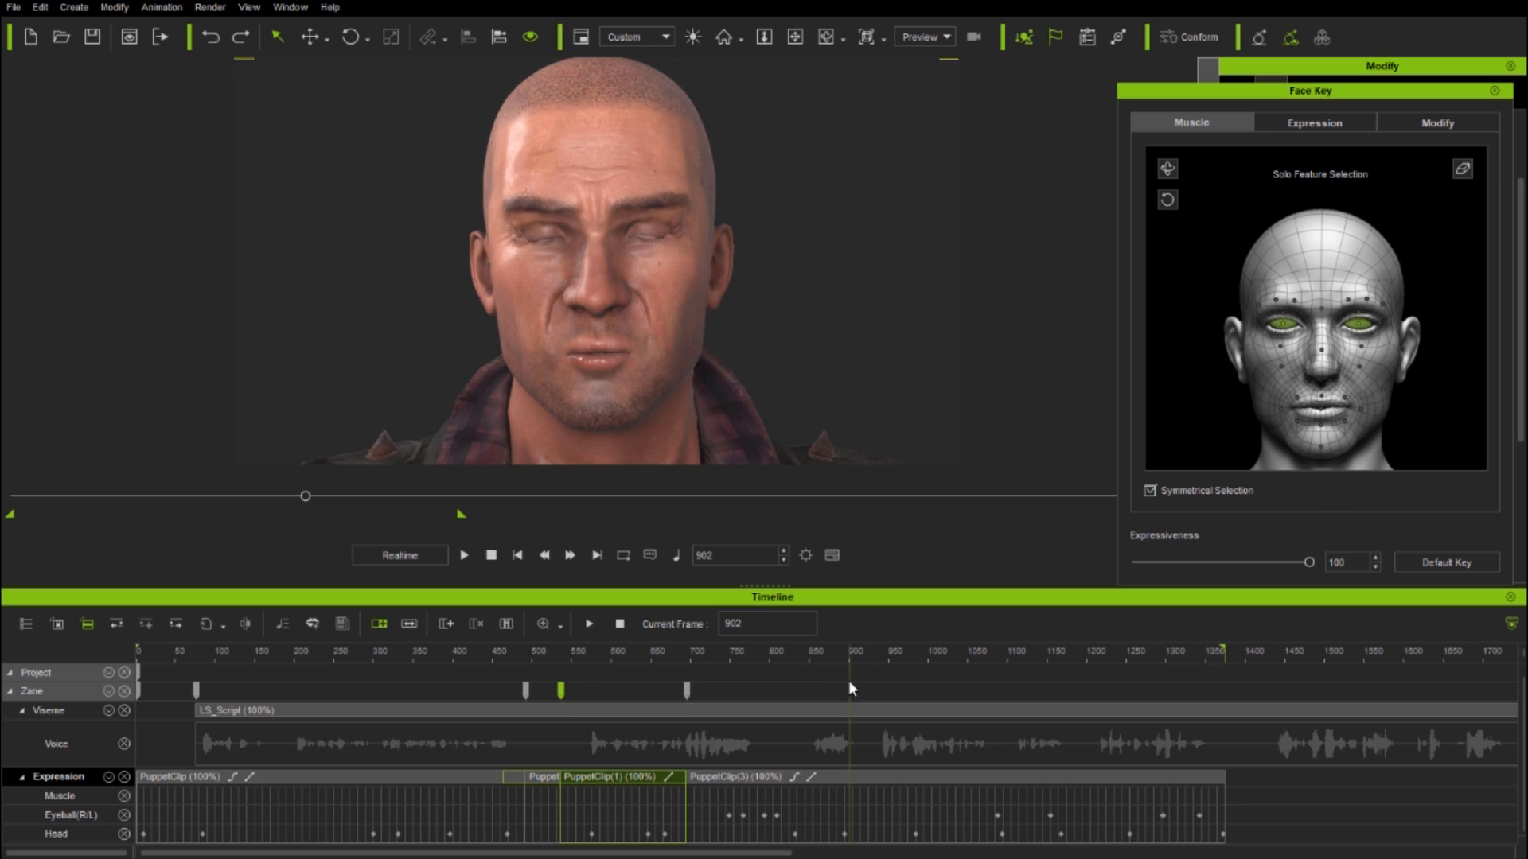
Add a Muscle track key near frame 903, where Zane's eyes are shut
left_click(1357, 348)
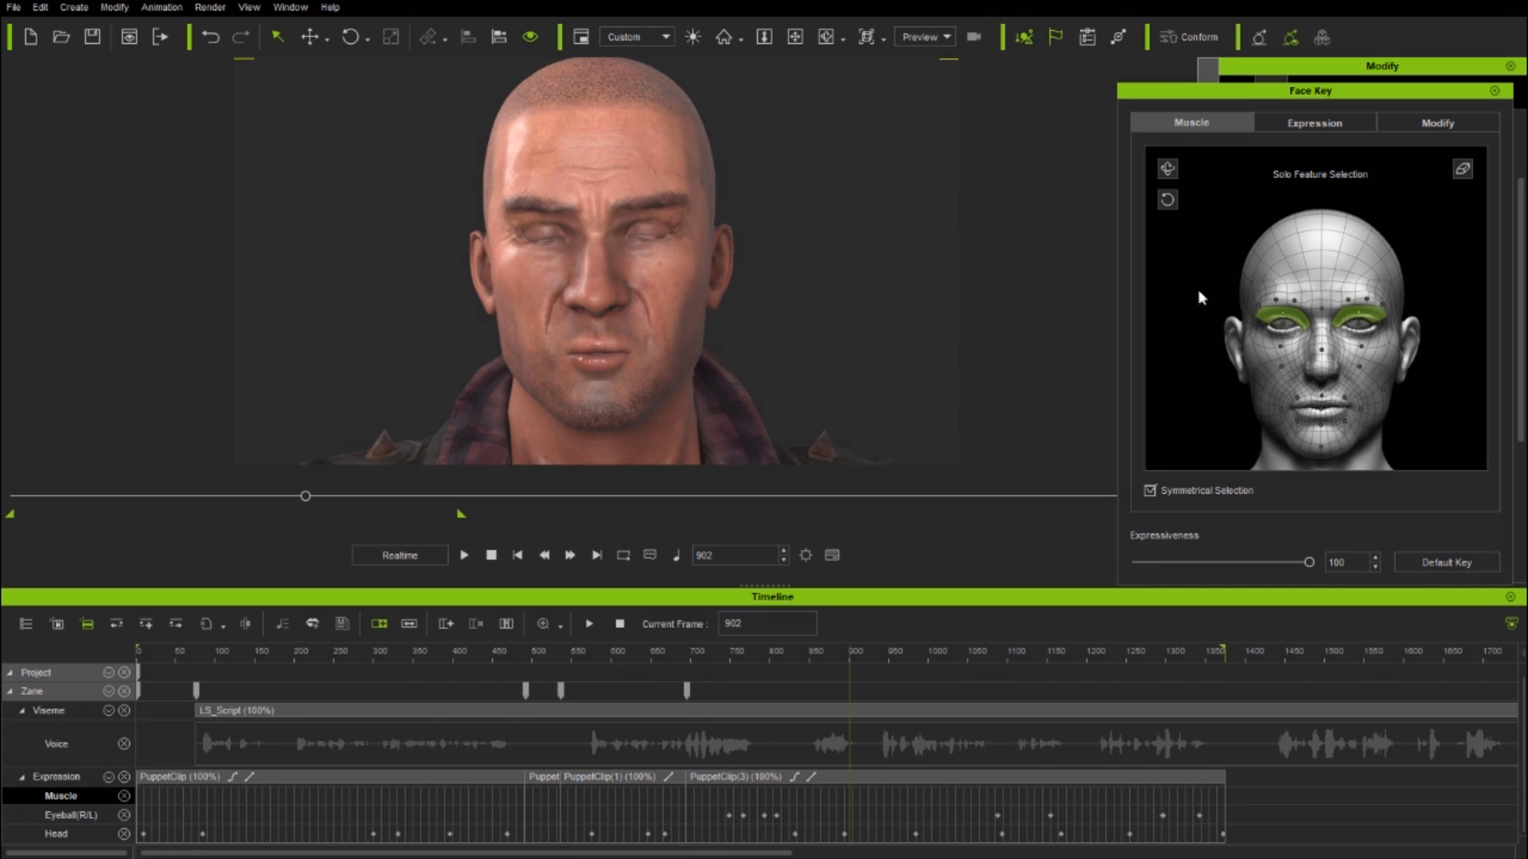
mouse_move(1211, 452)
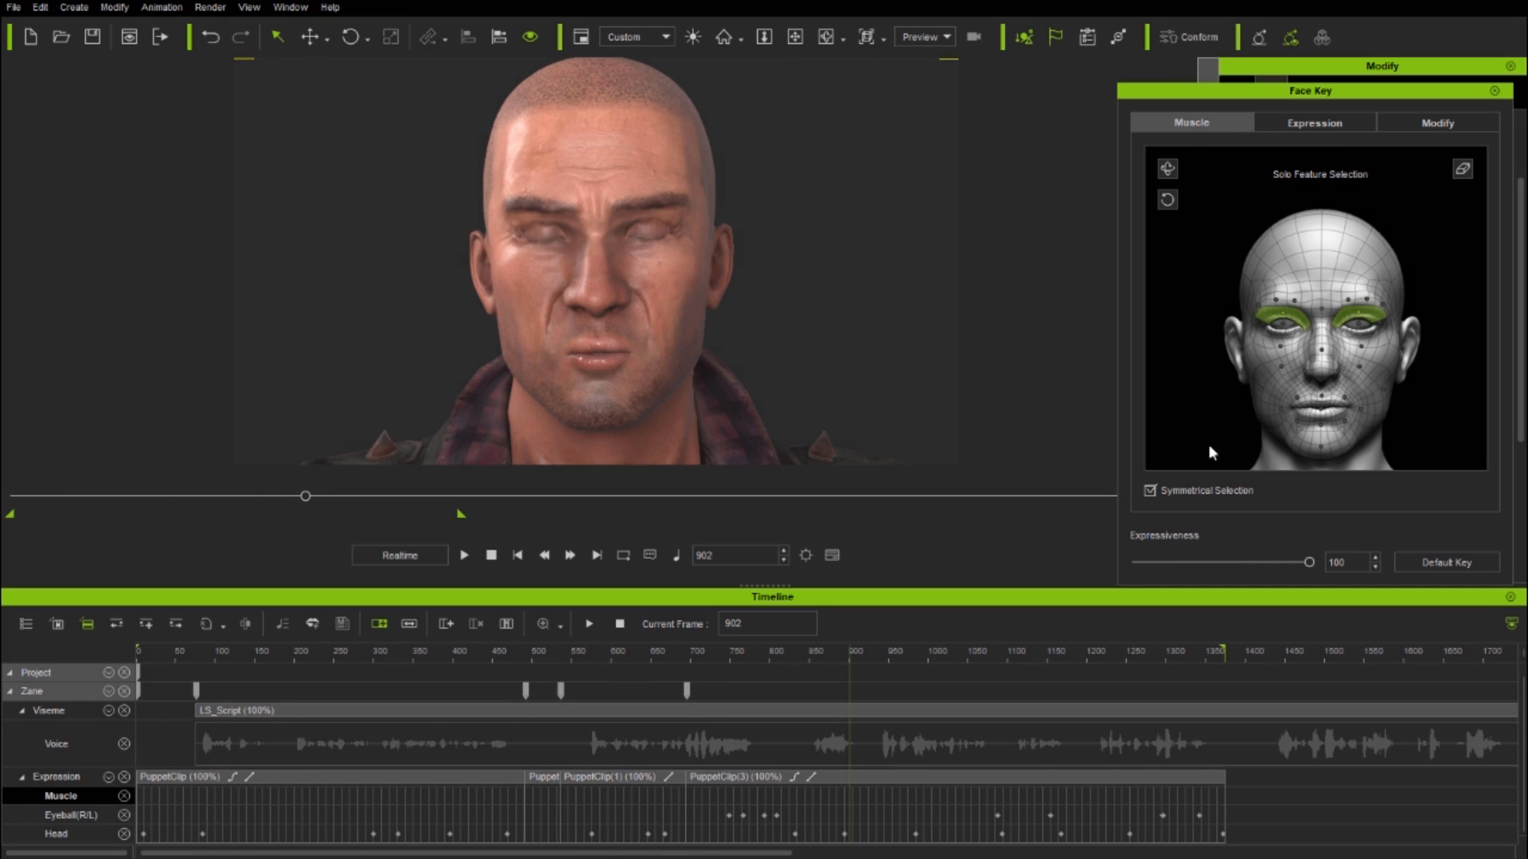
mouse_move(1211, 426)
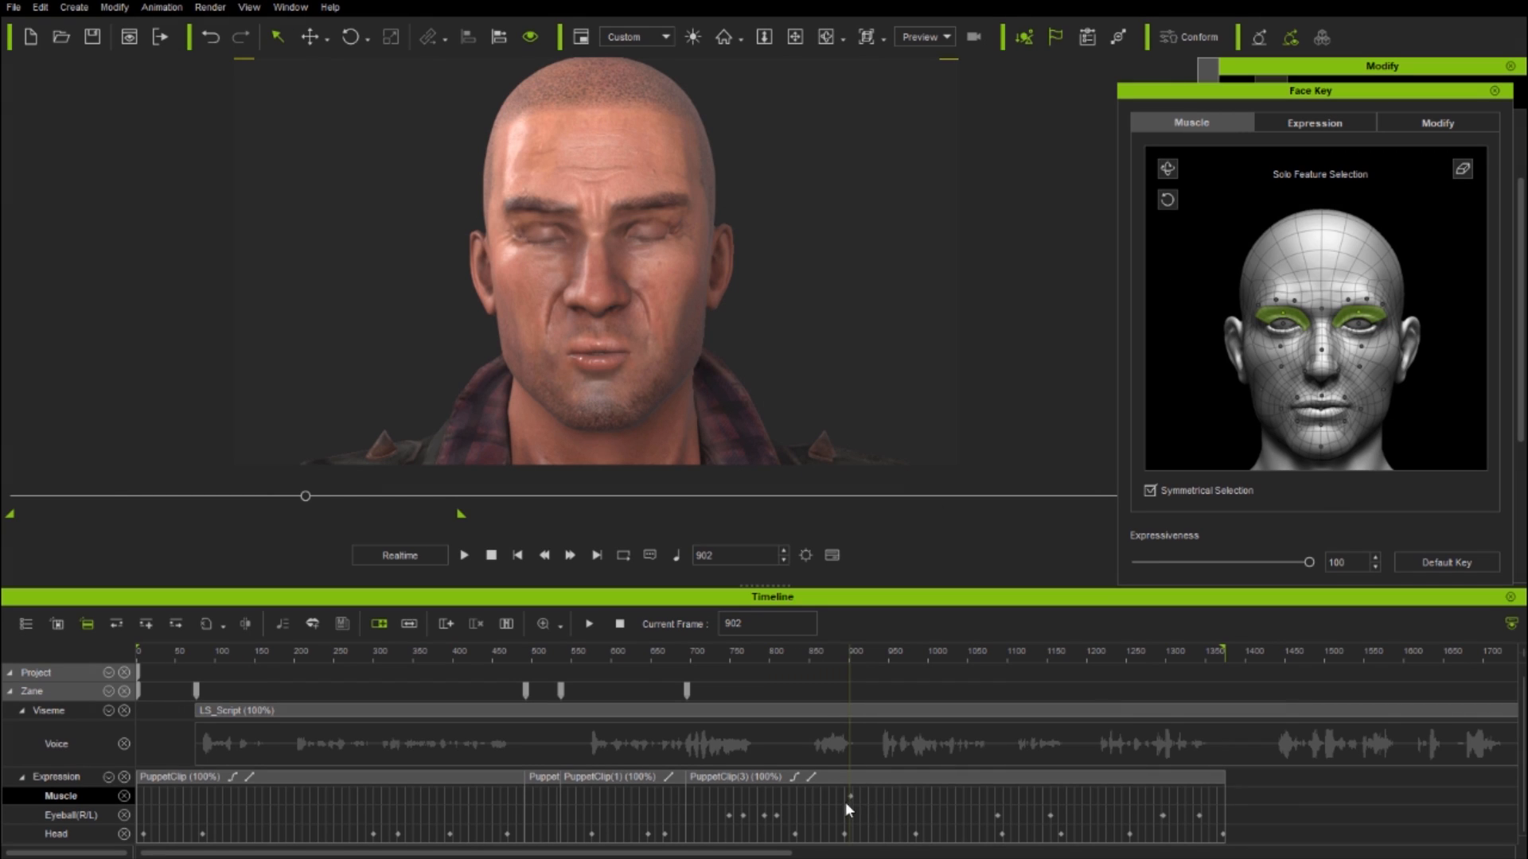
right_click(847, 807)
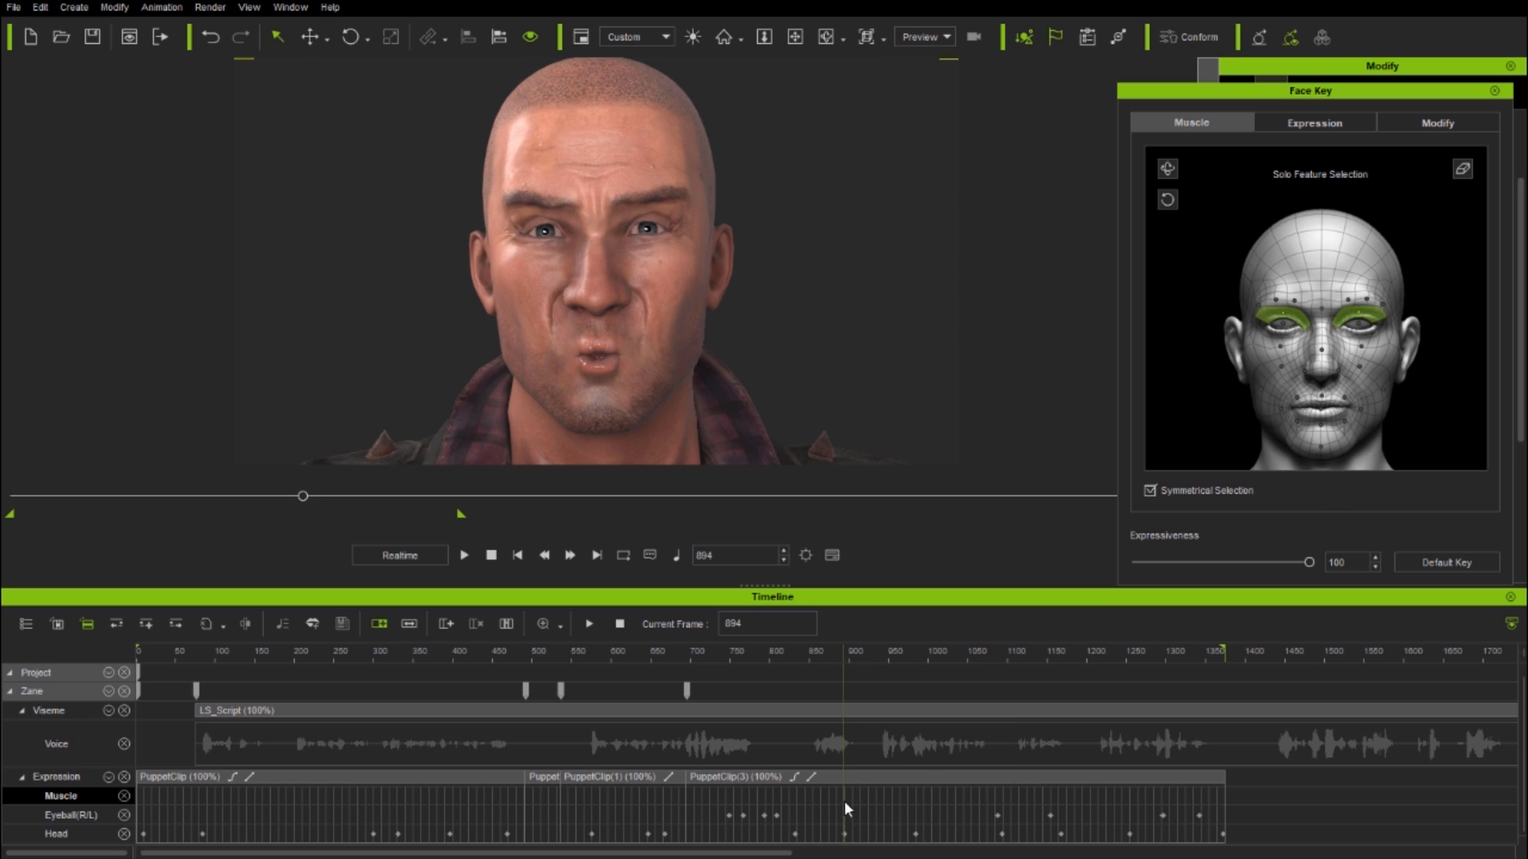
mouse_move(845, 659)
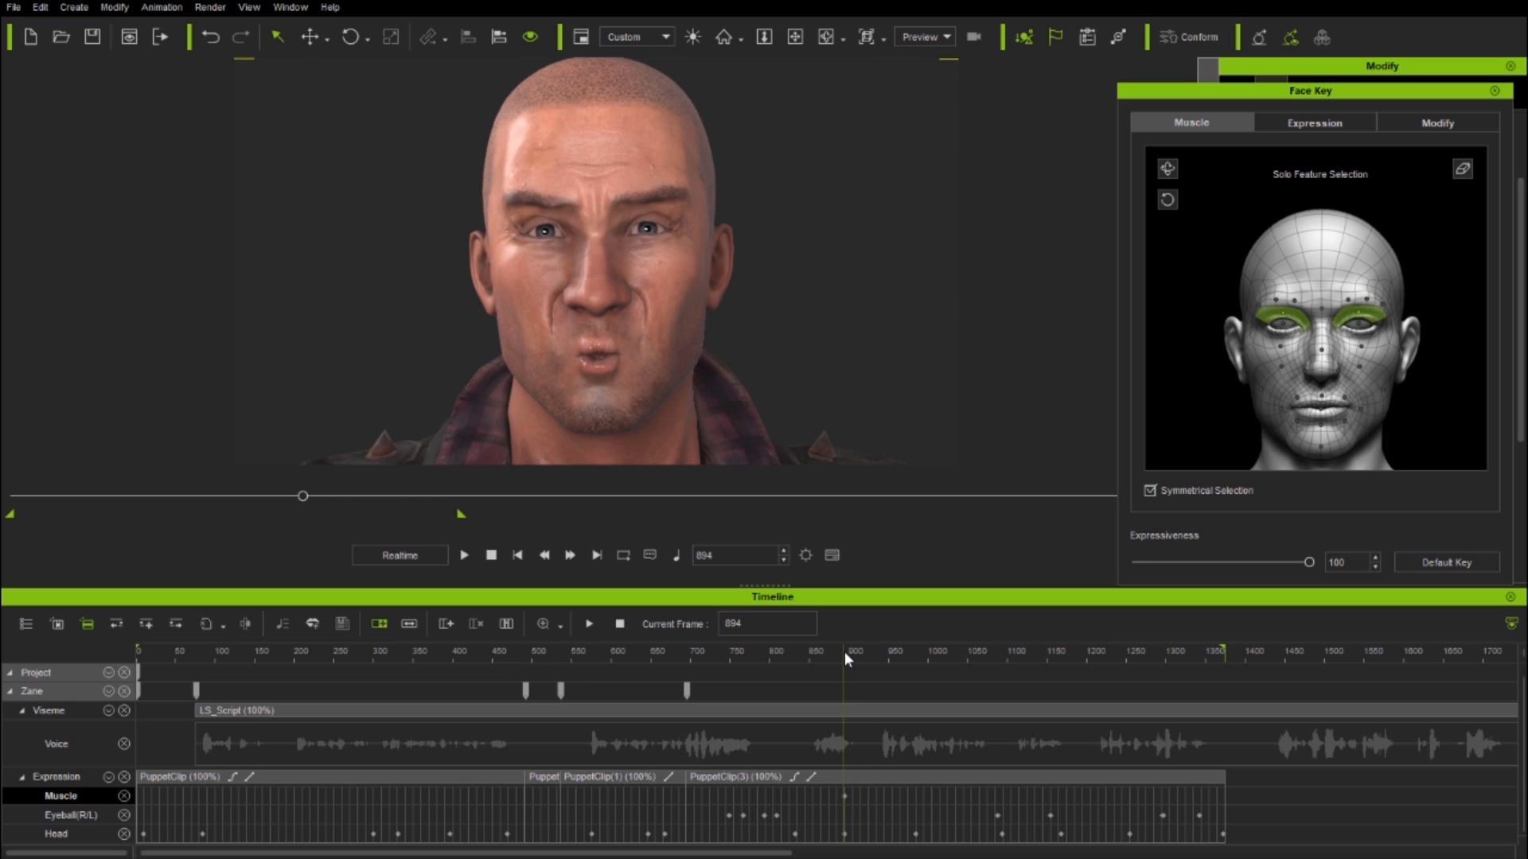
left_click(847, 650)
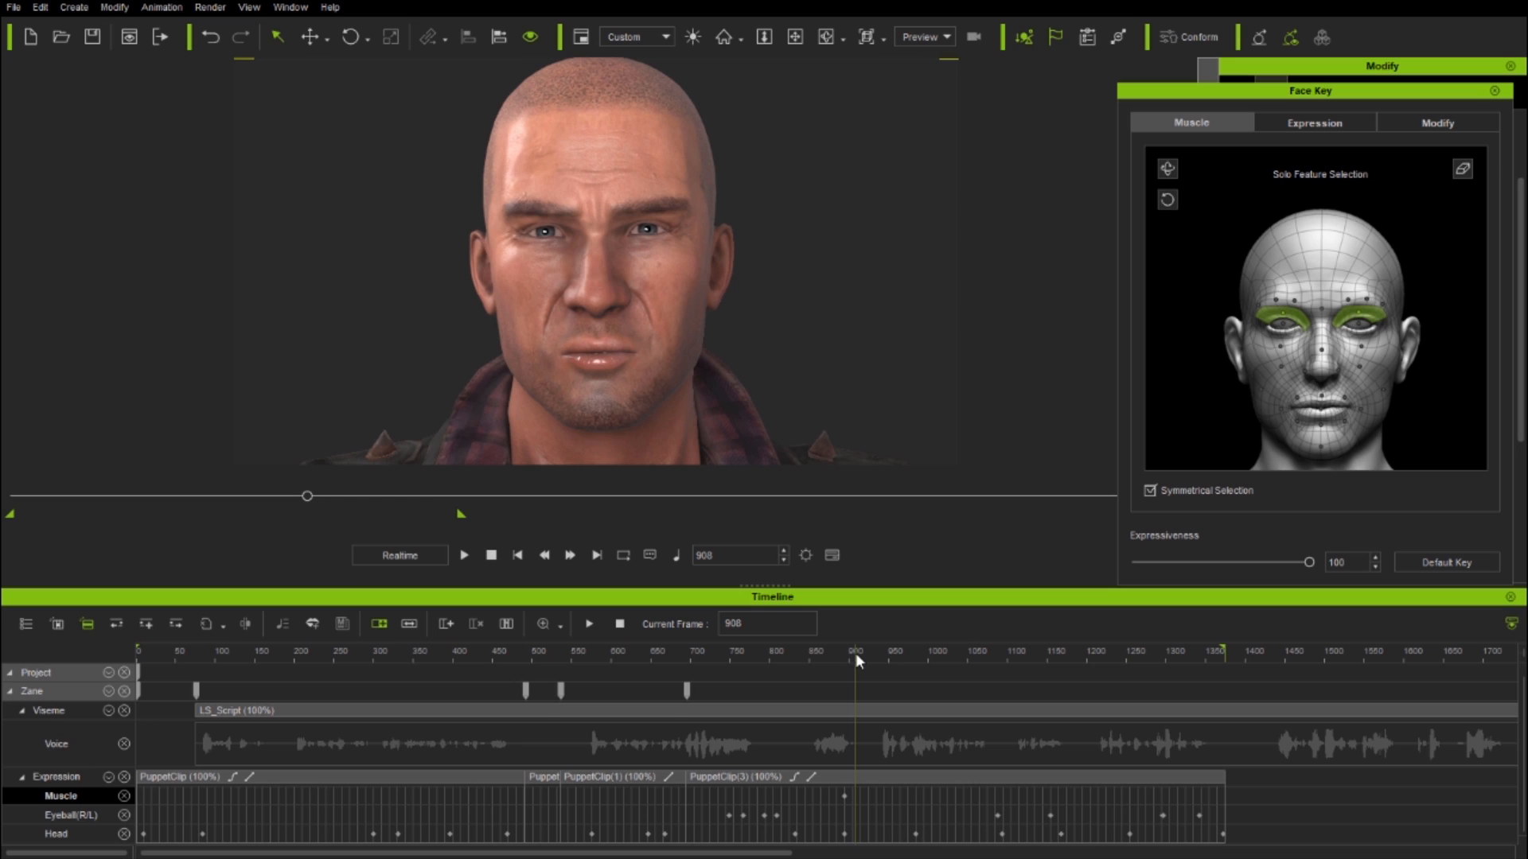
mouse_move(857, 802)
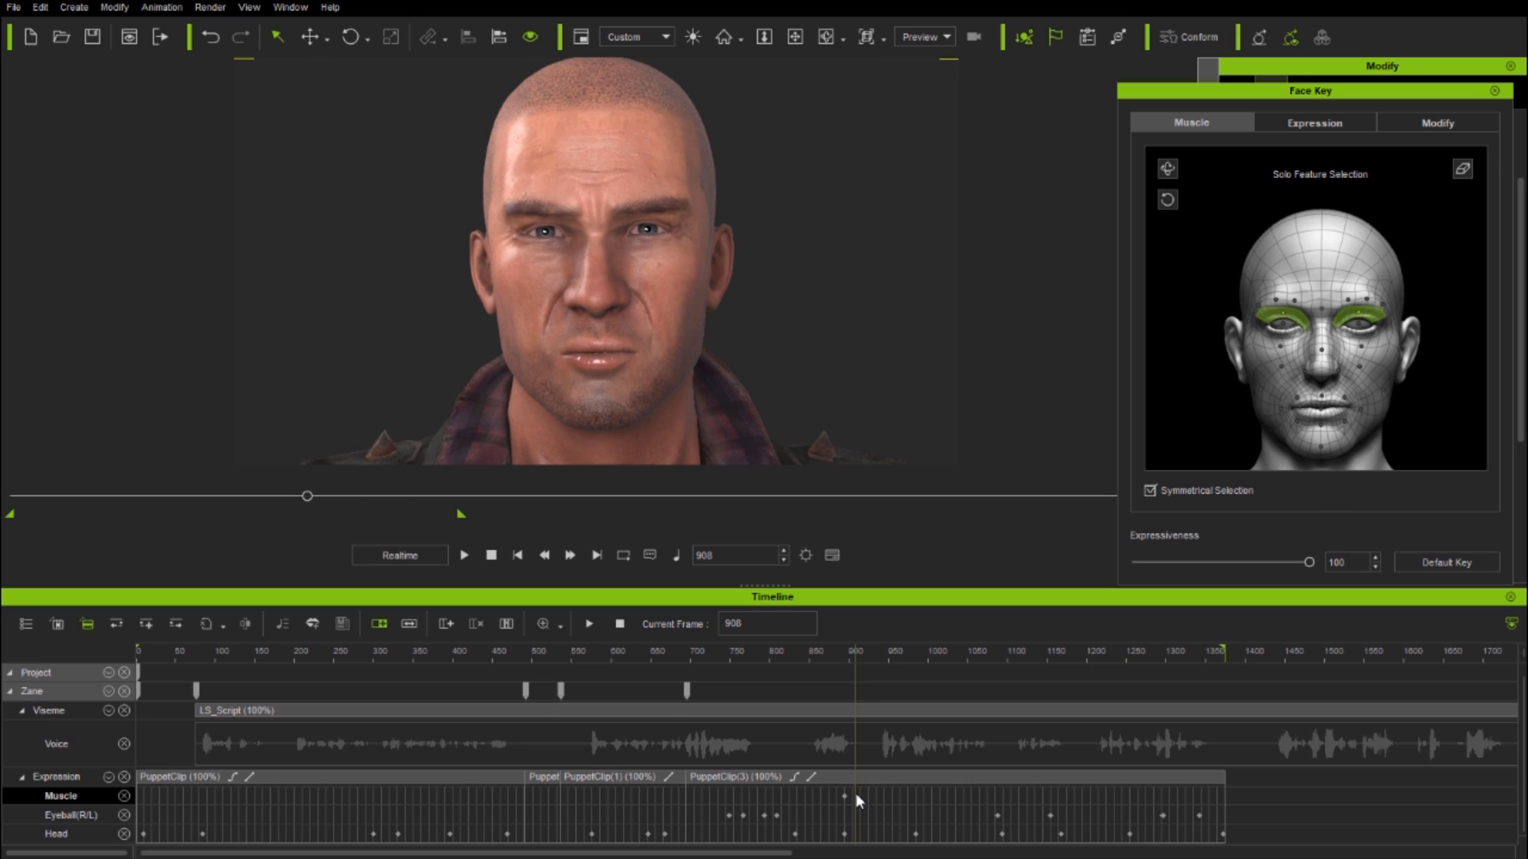
mouse_move(850, 673)
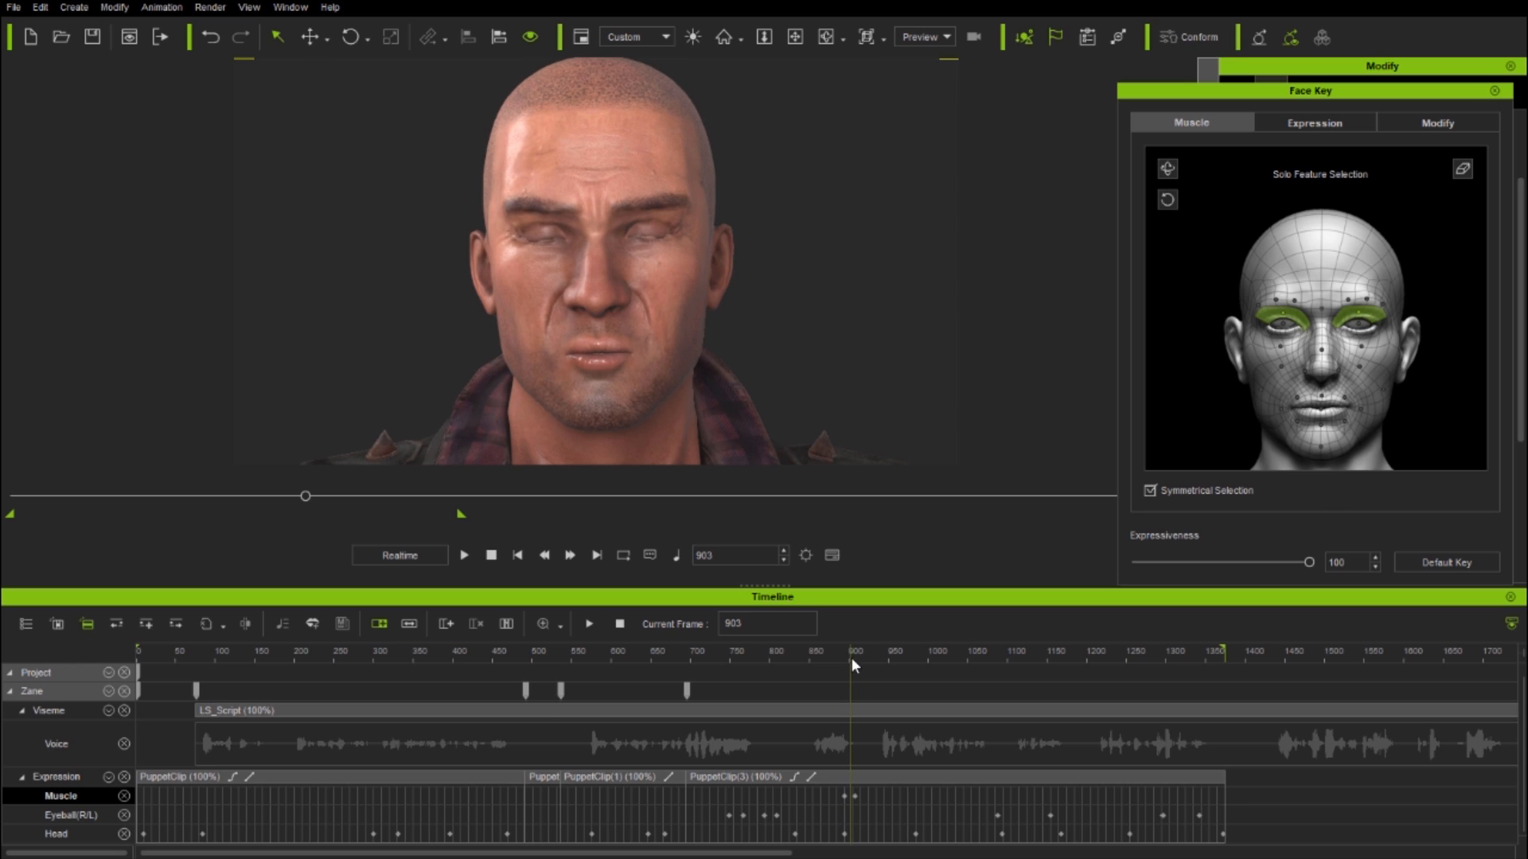
mouse_move(1436, 122)
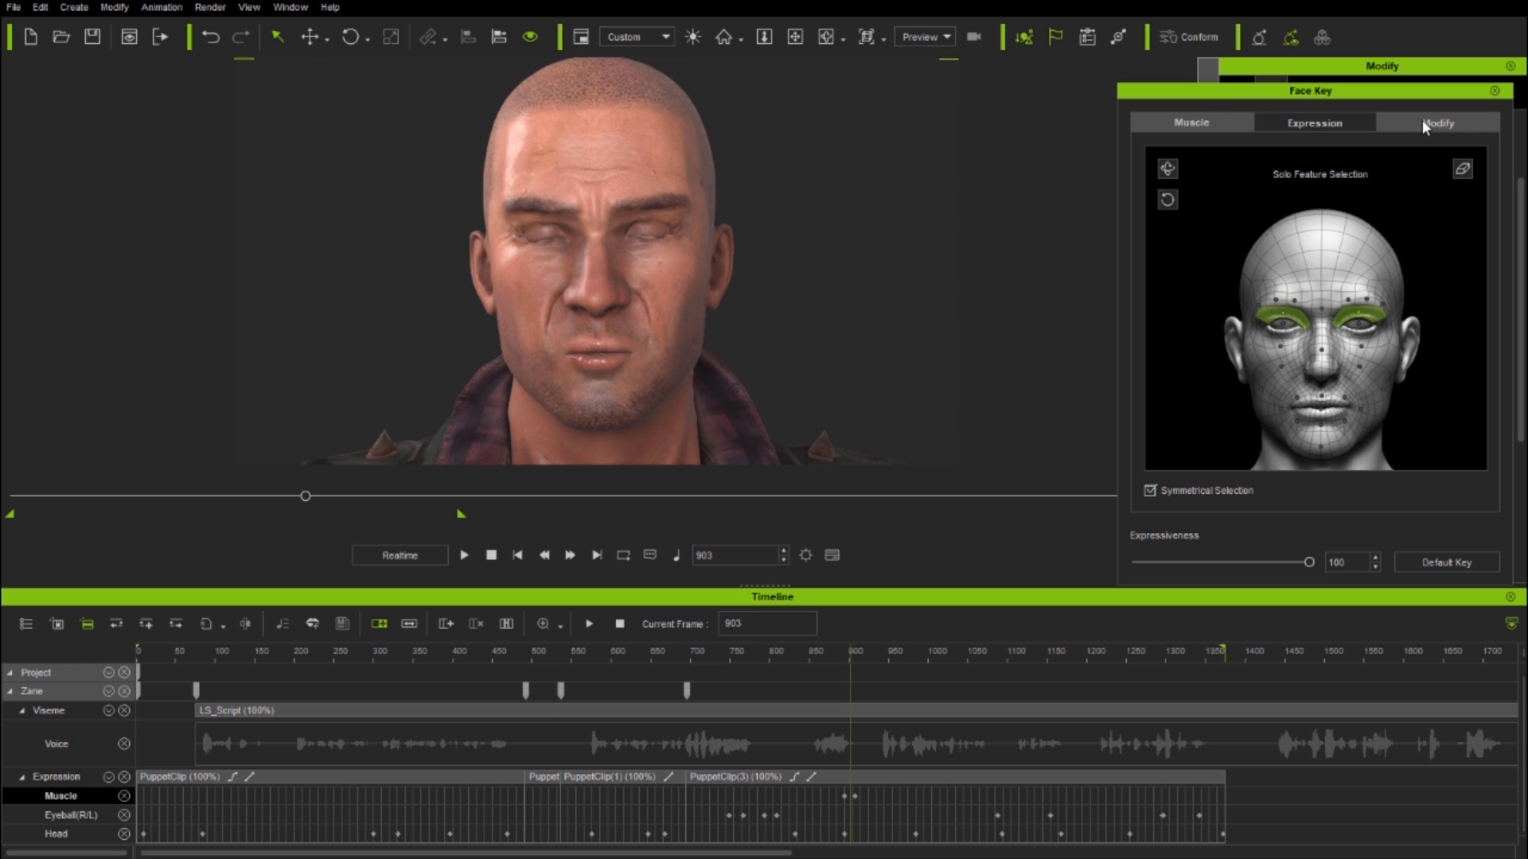
Set Eyes Blink to -30 and check Zane's eyes back at frame 877
left_click(1438, 121)
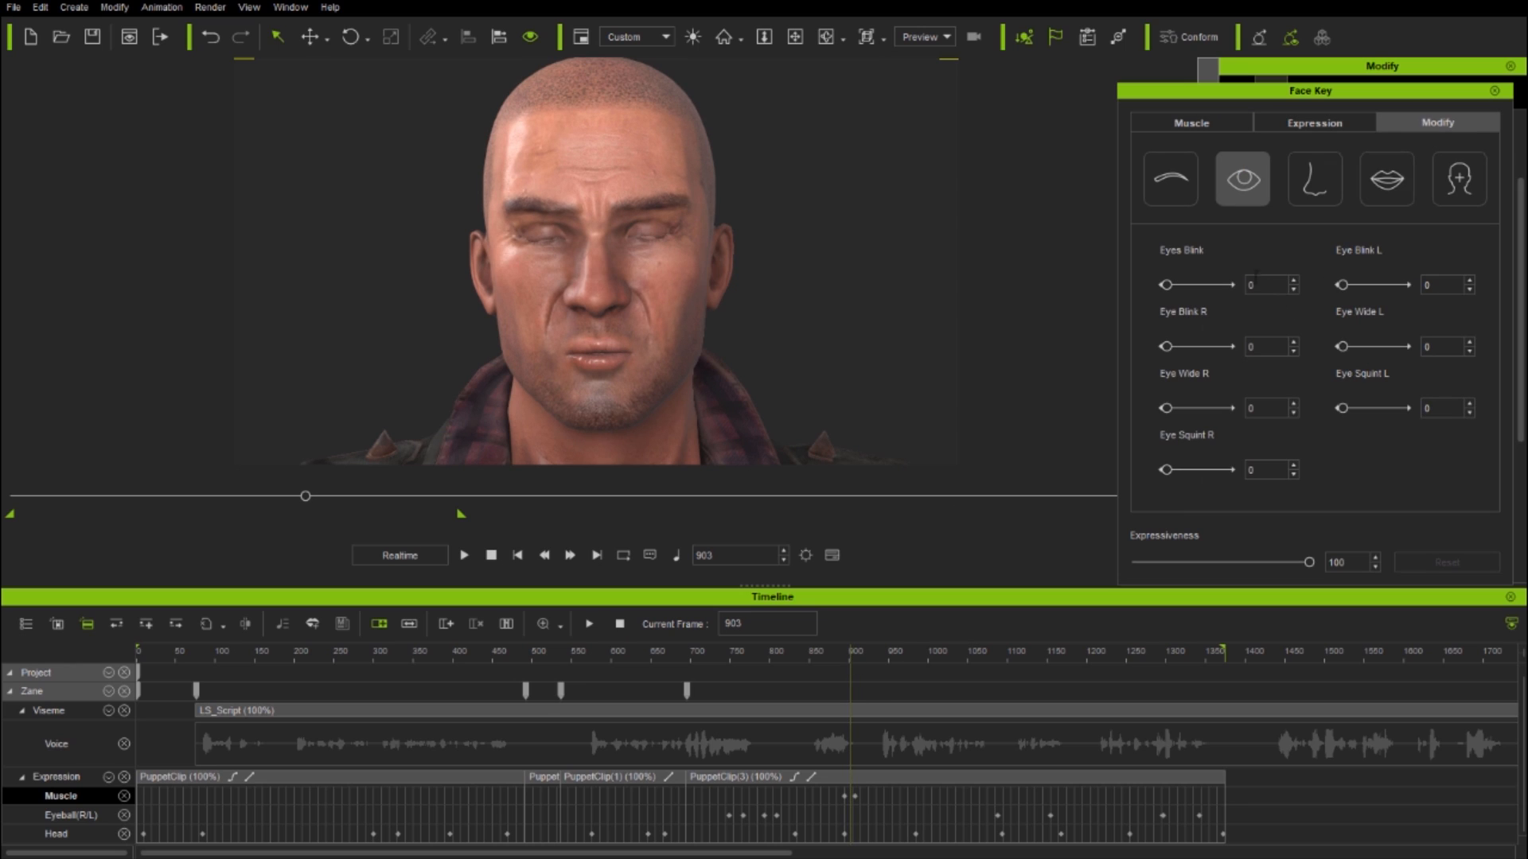
triple_click(1264, 283)
type("-30")
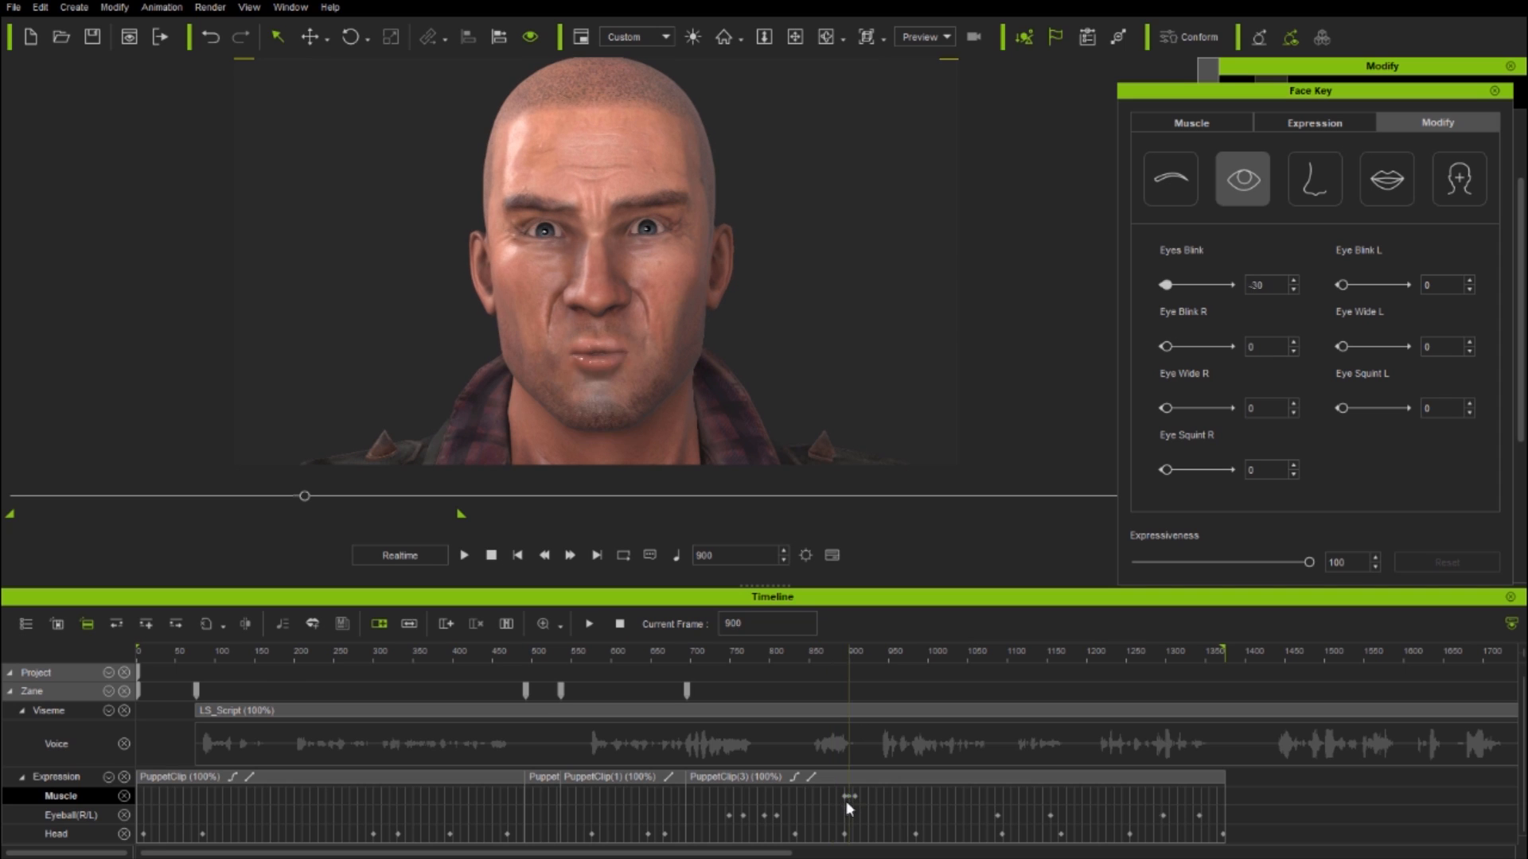
left_click(859, 670)
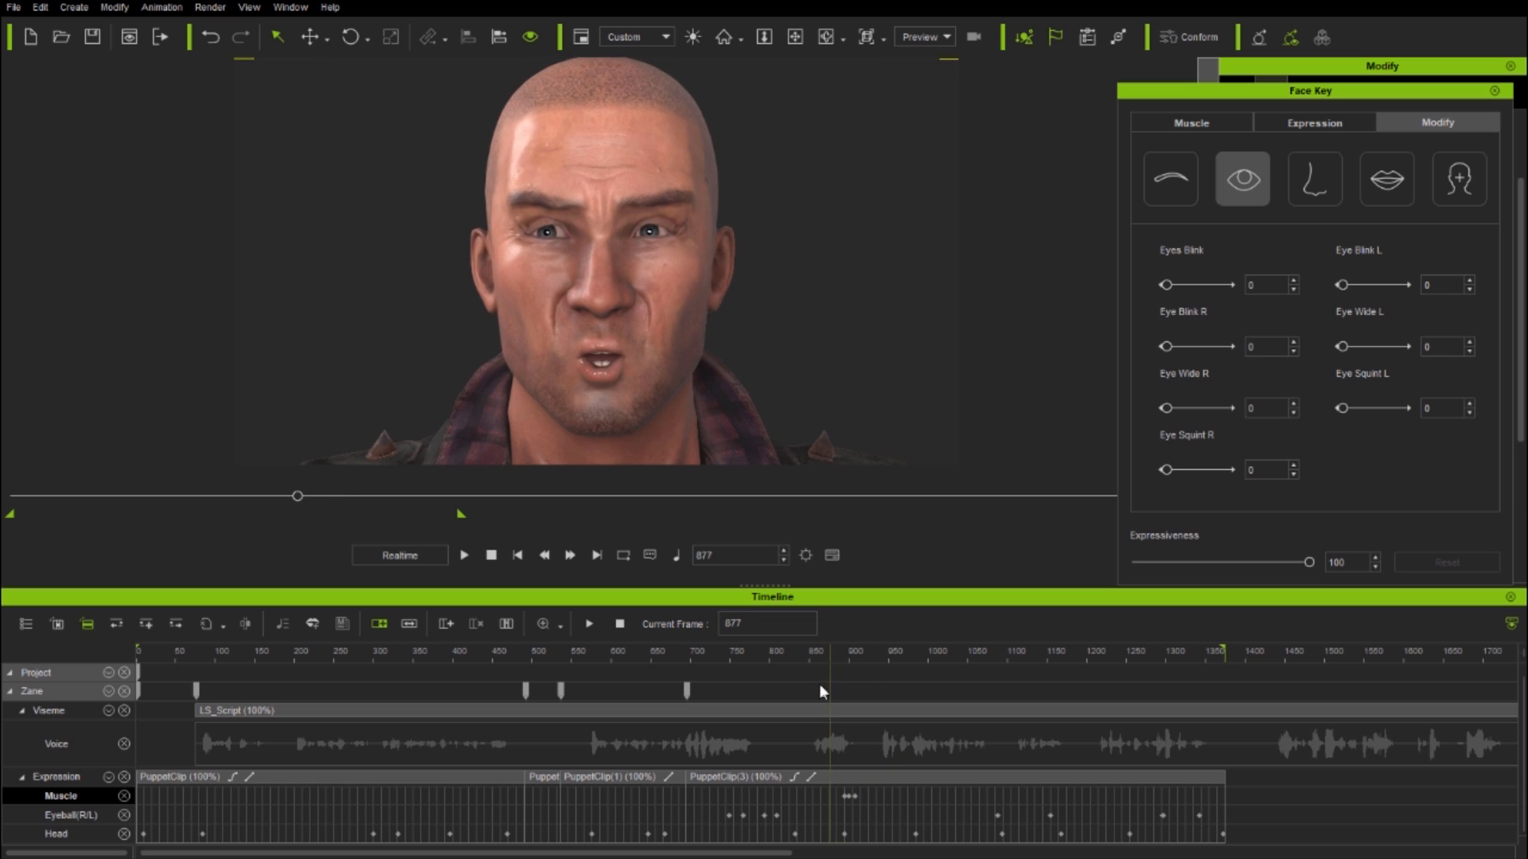
left_click(808, 650)
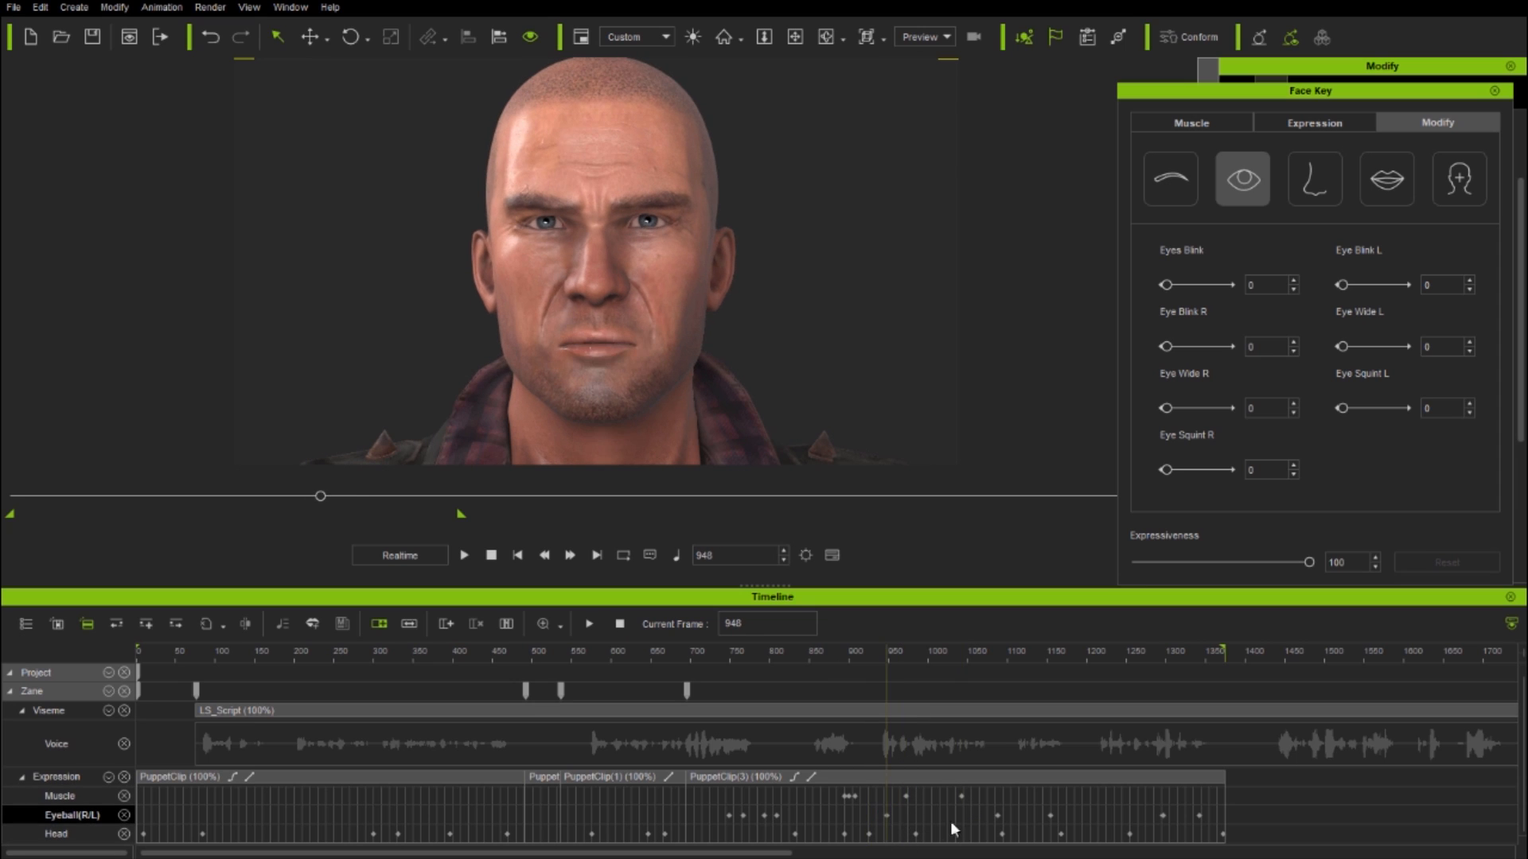
Add further Eyeball and Muscle track correction keys out to frame 1371
left_click(1024, 651)
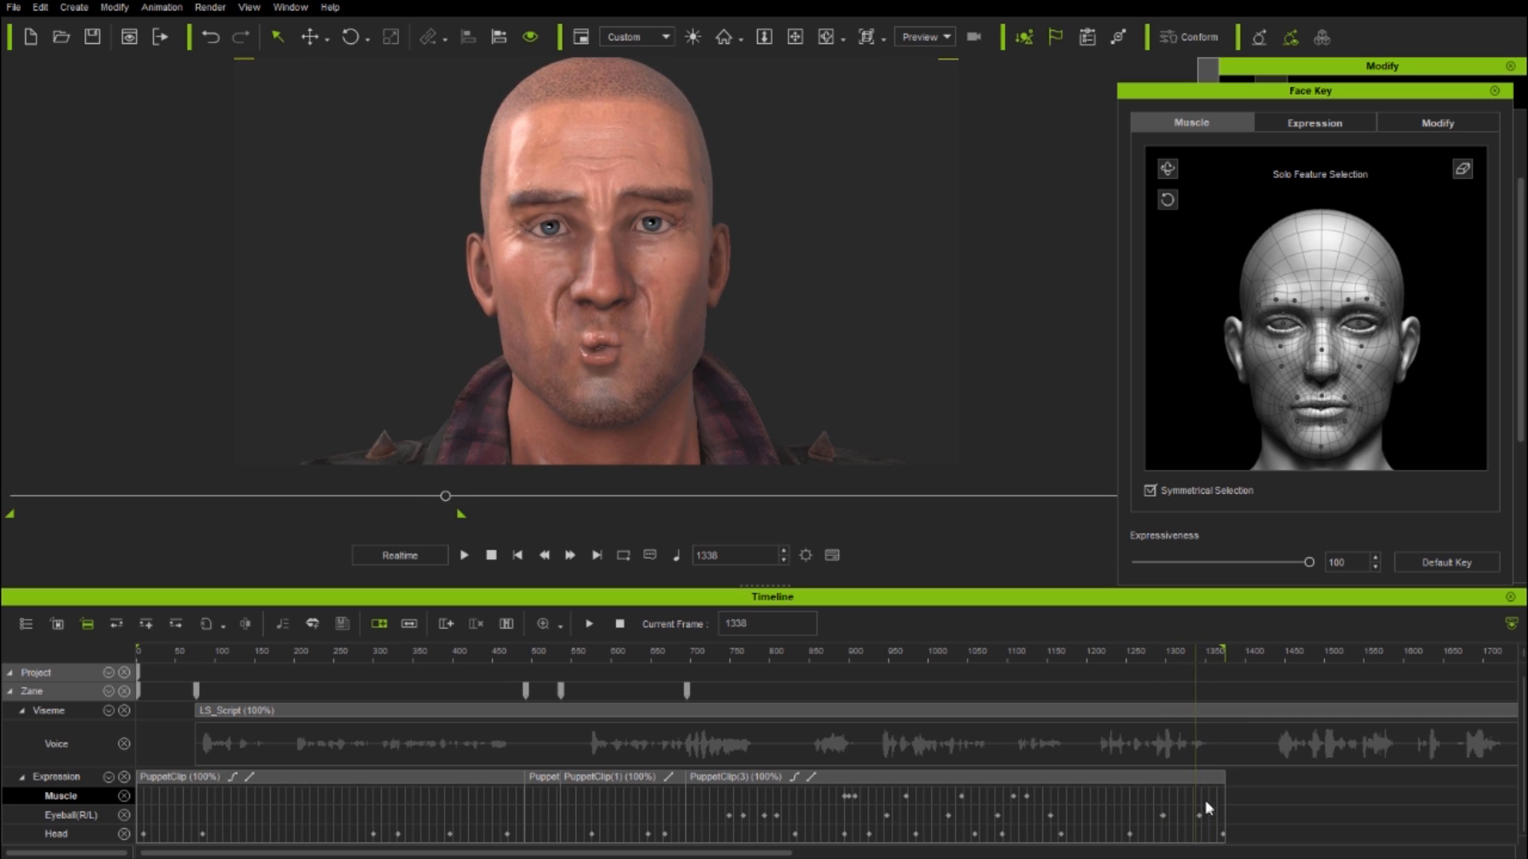
mouse_move(1197, 665)
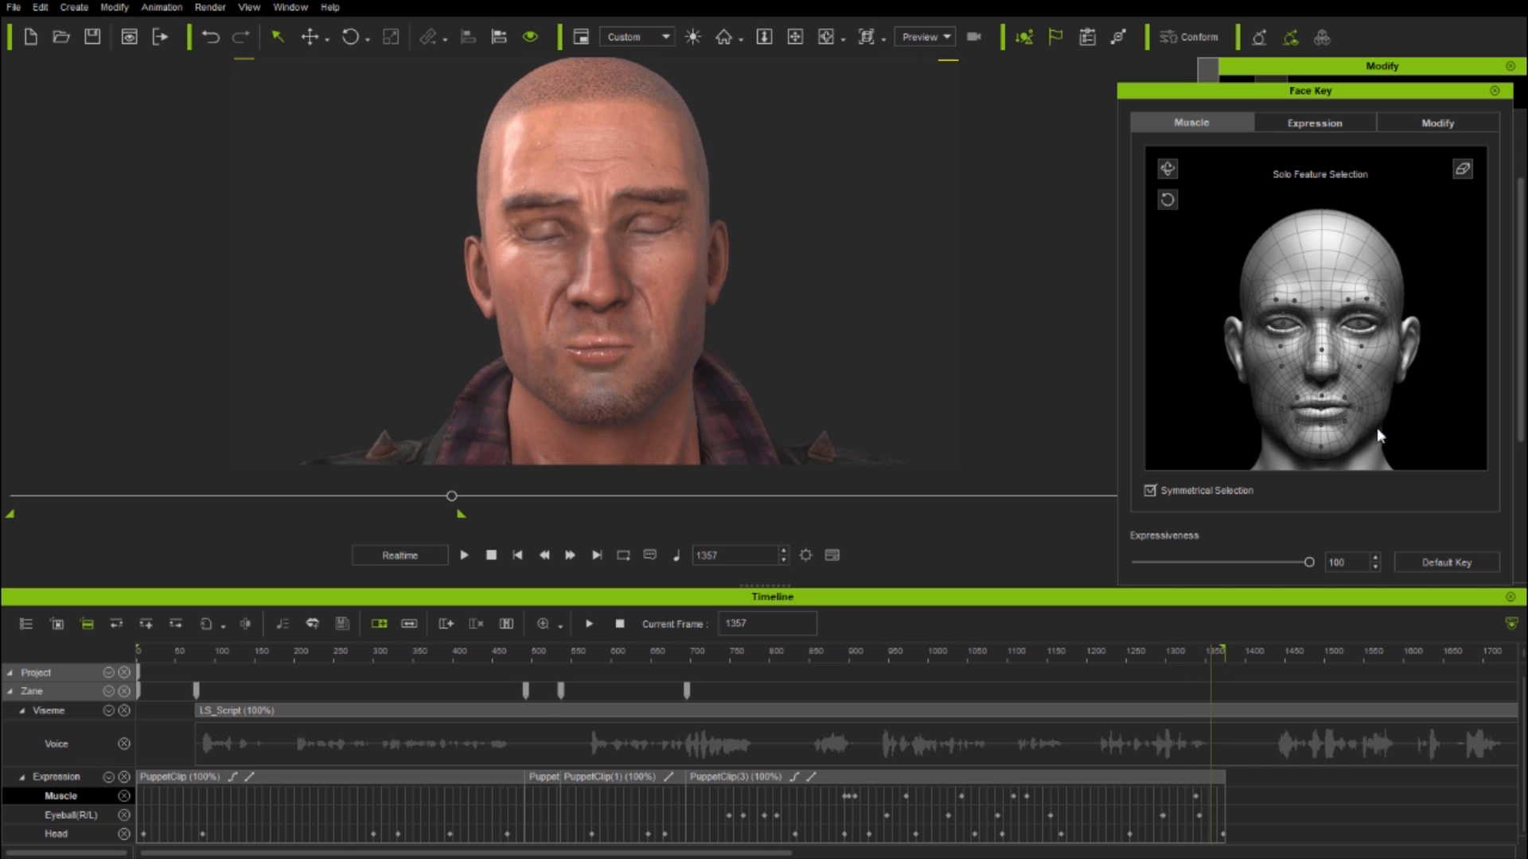
left_click(1319, 444)
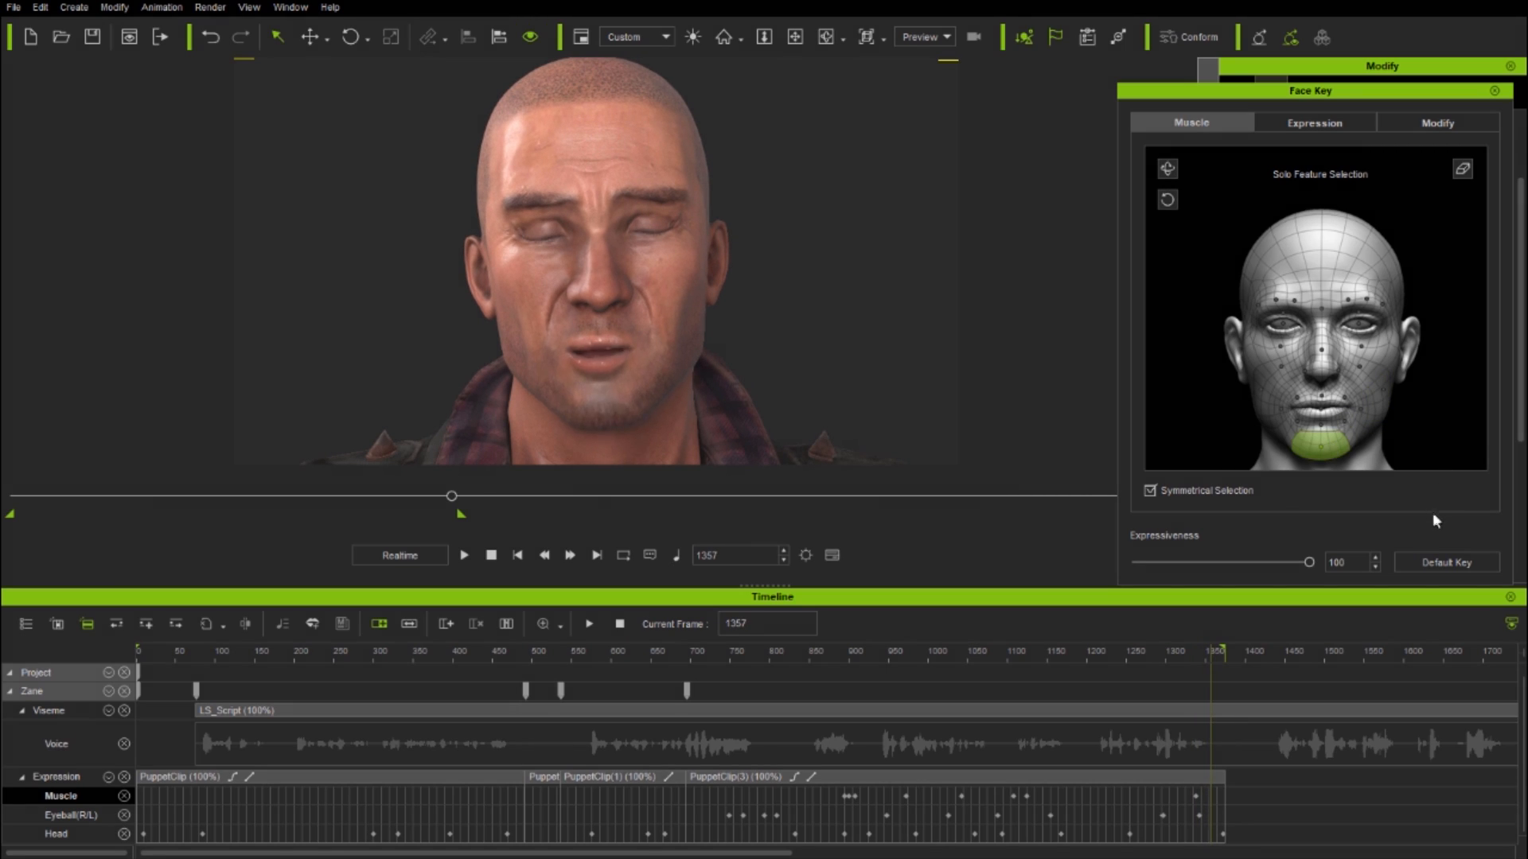
left_click(1218, 650)
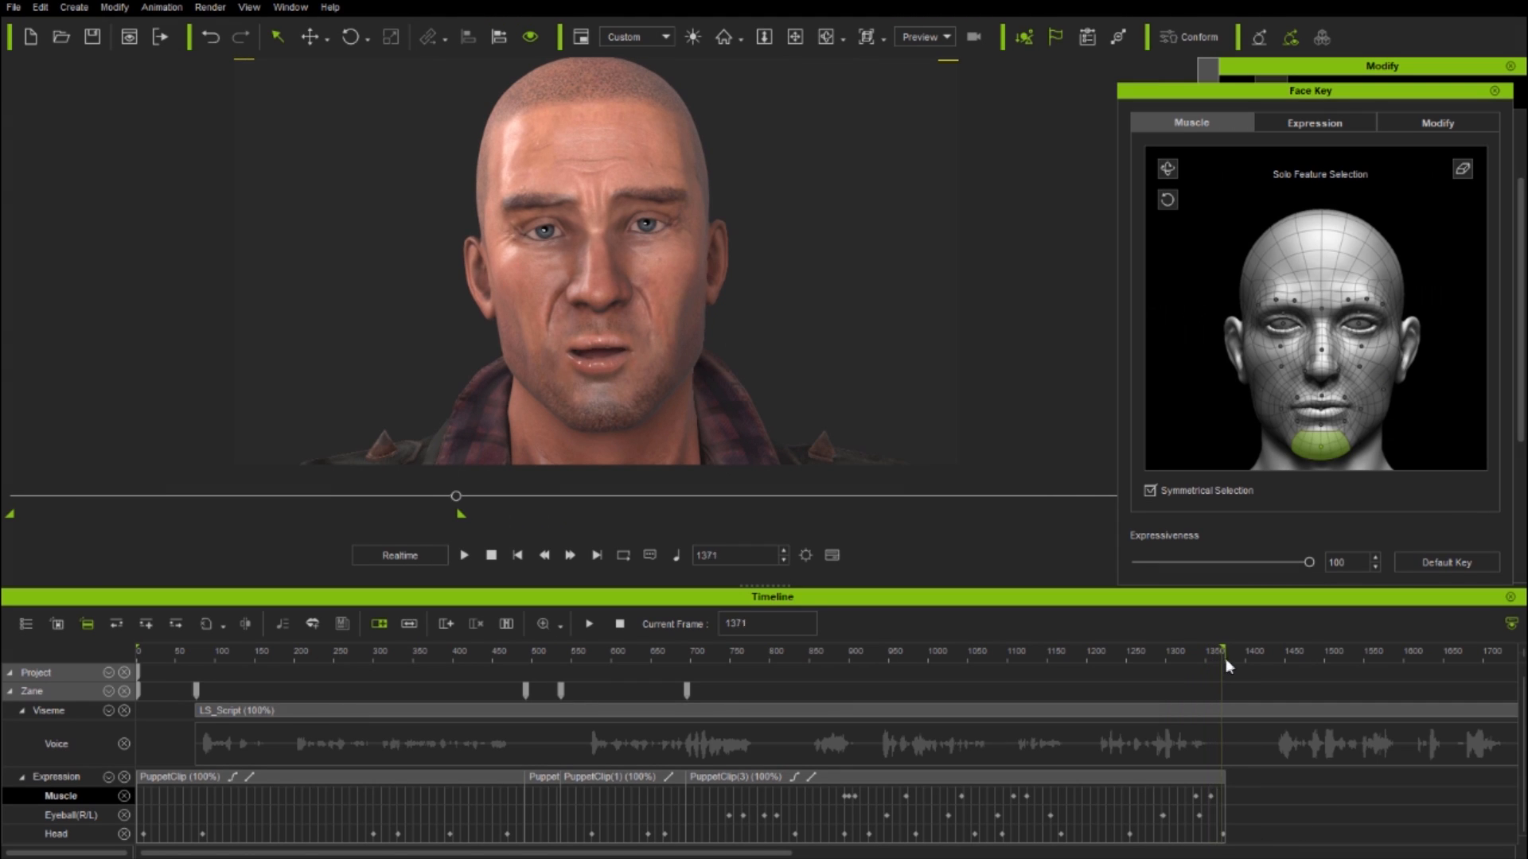
left_click(767, 650)
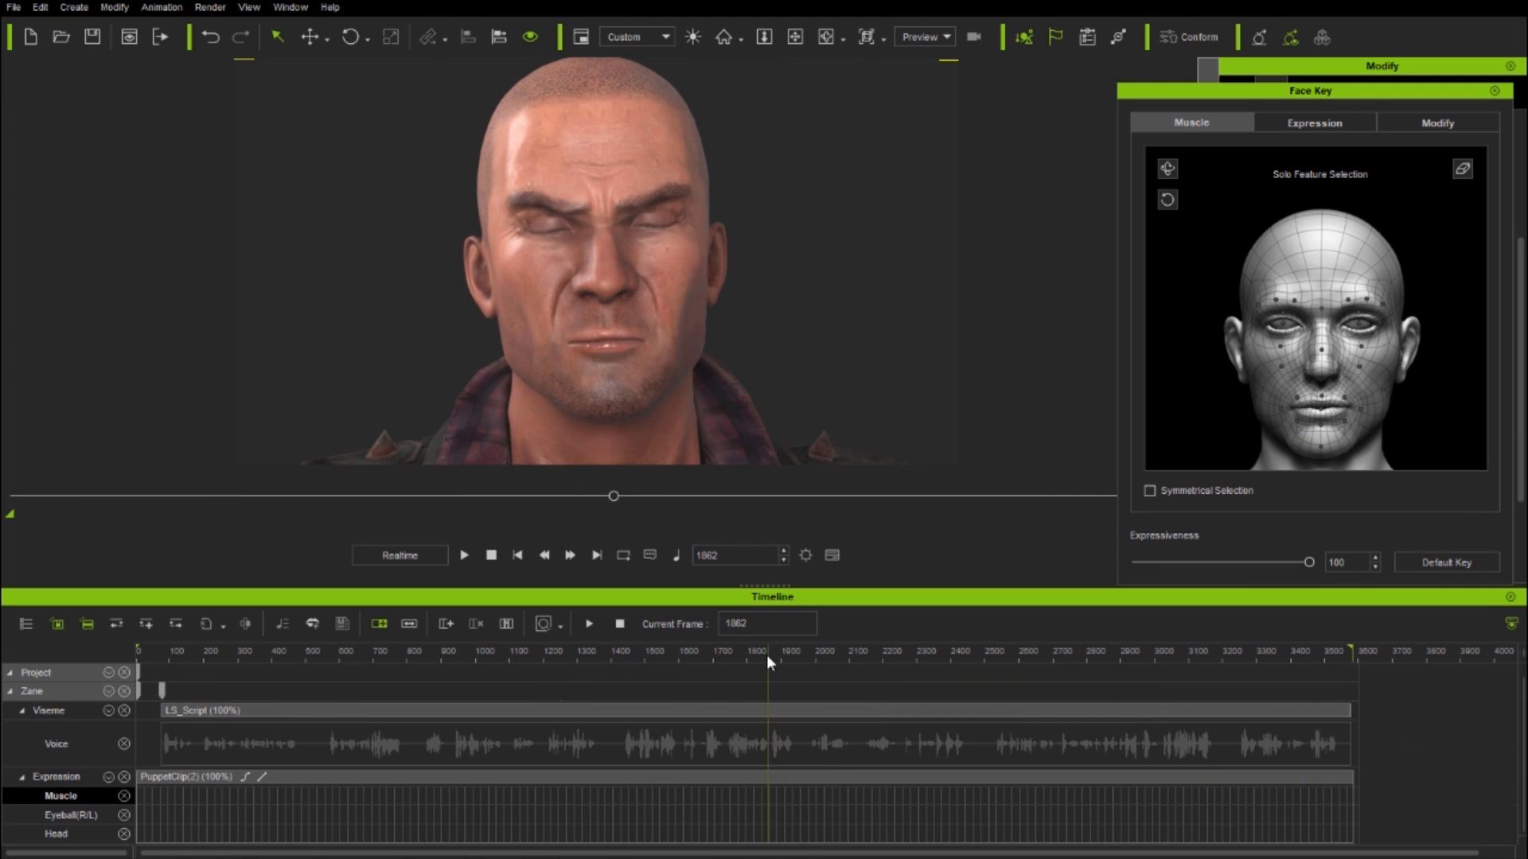
Review Zane's expression at frames 1535, 1792 and 2100, then return near frame 1875
left_click(658, 650)
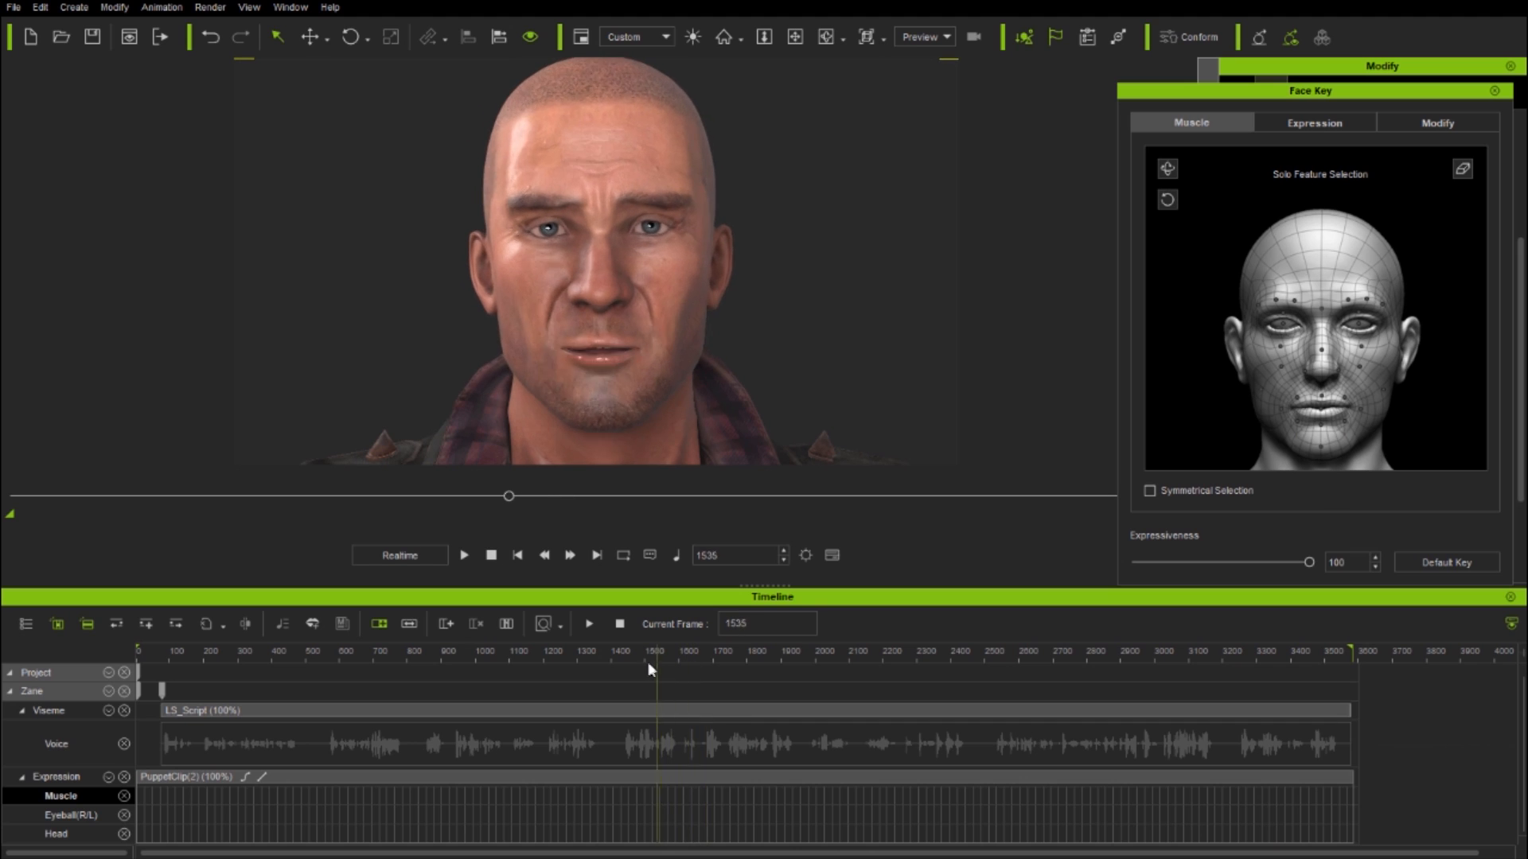
left_click(755, 651)
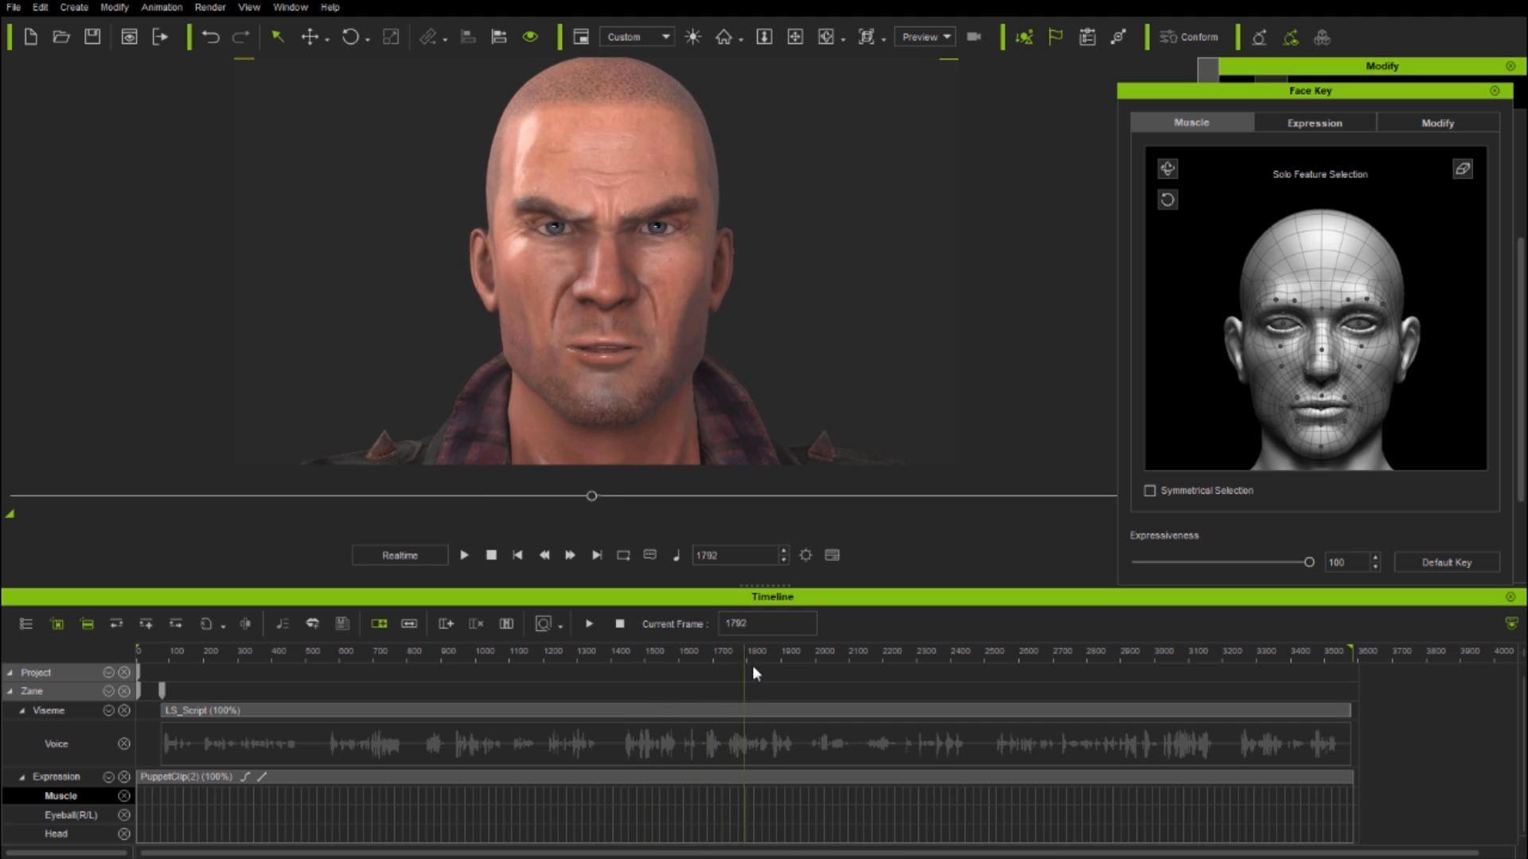
left_click(852, 651)
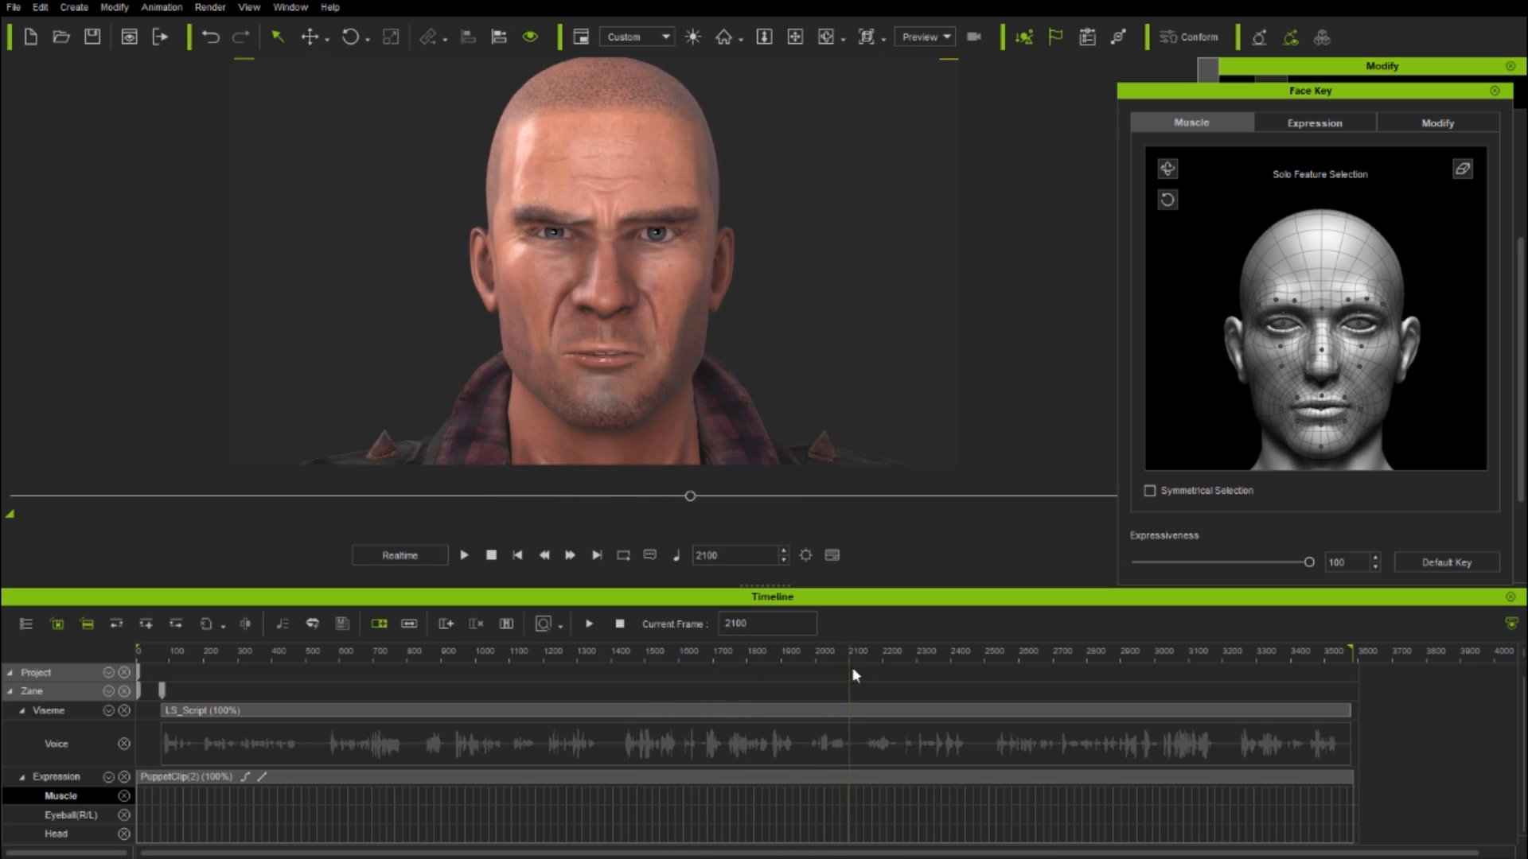
left_click(742, 673)
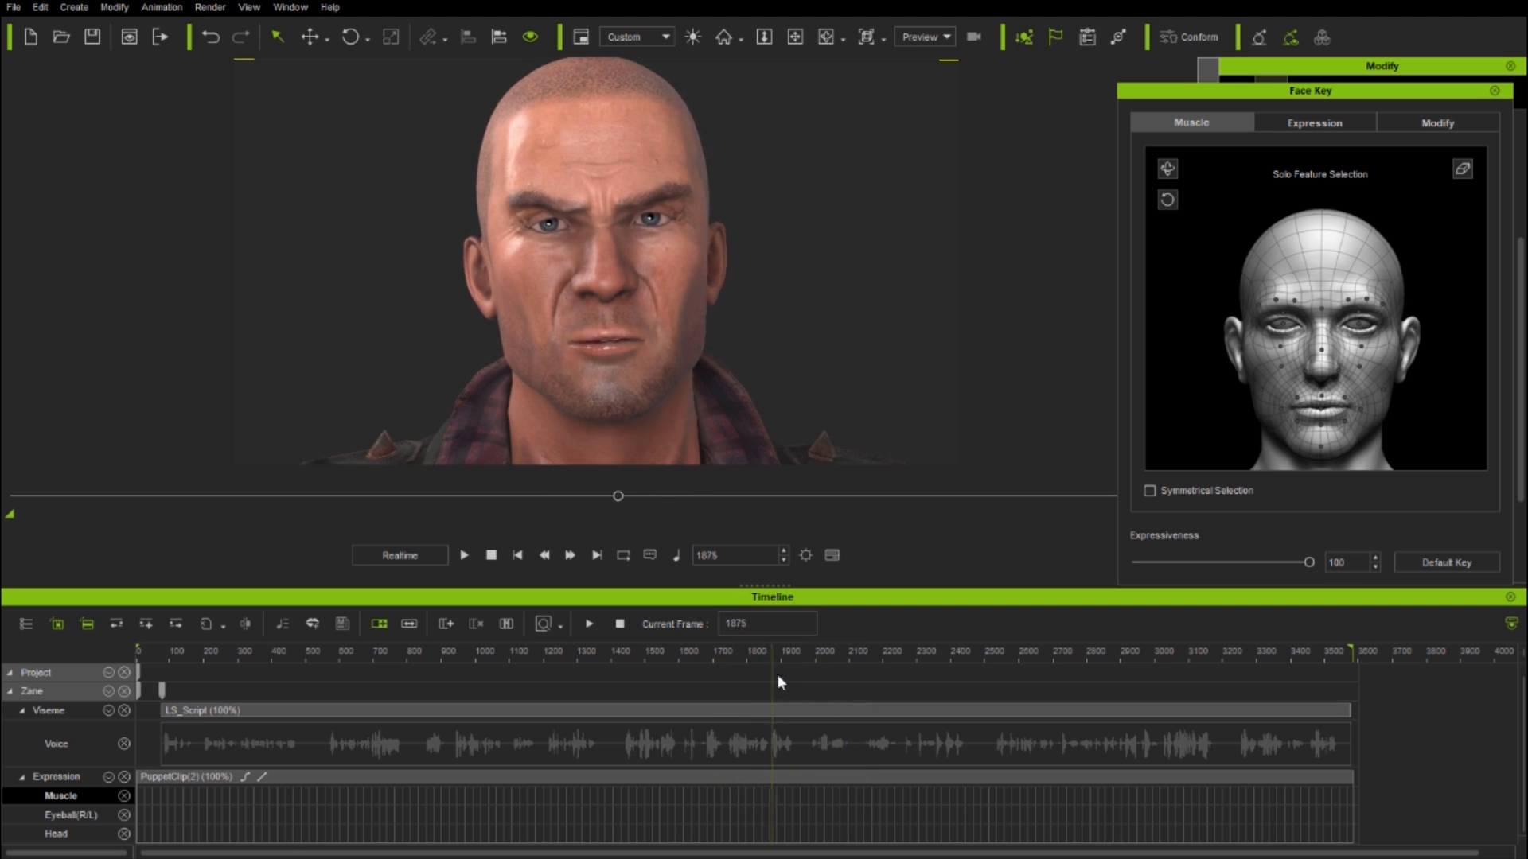
Add mouth correction keys near frames 1937 and 2046, then check later dialogue
left_click(794, 650)
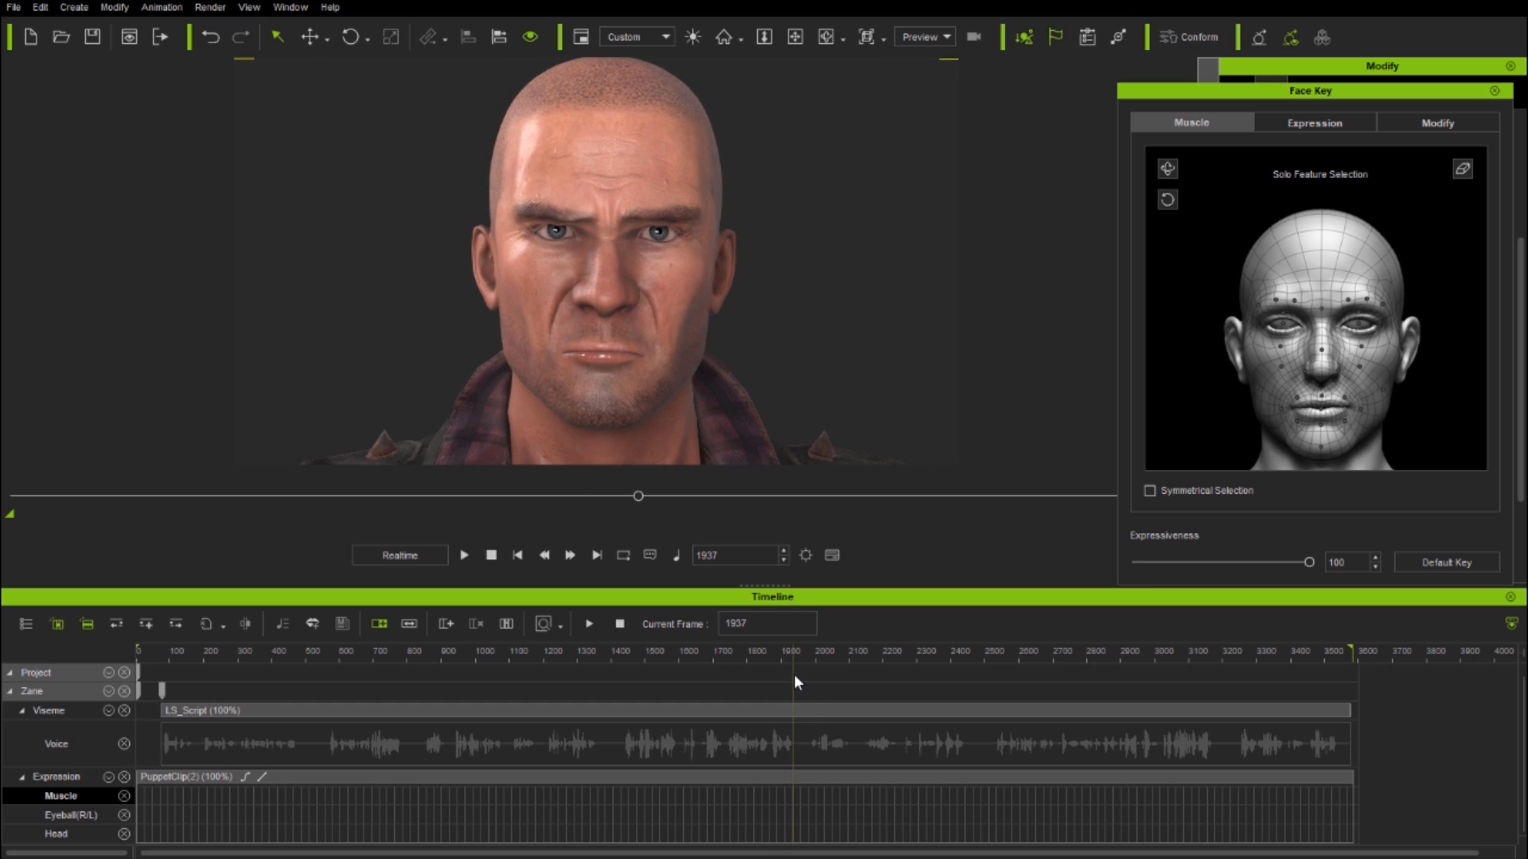
mouse_move(795, 676)
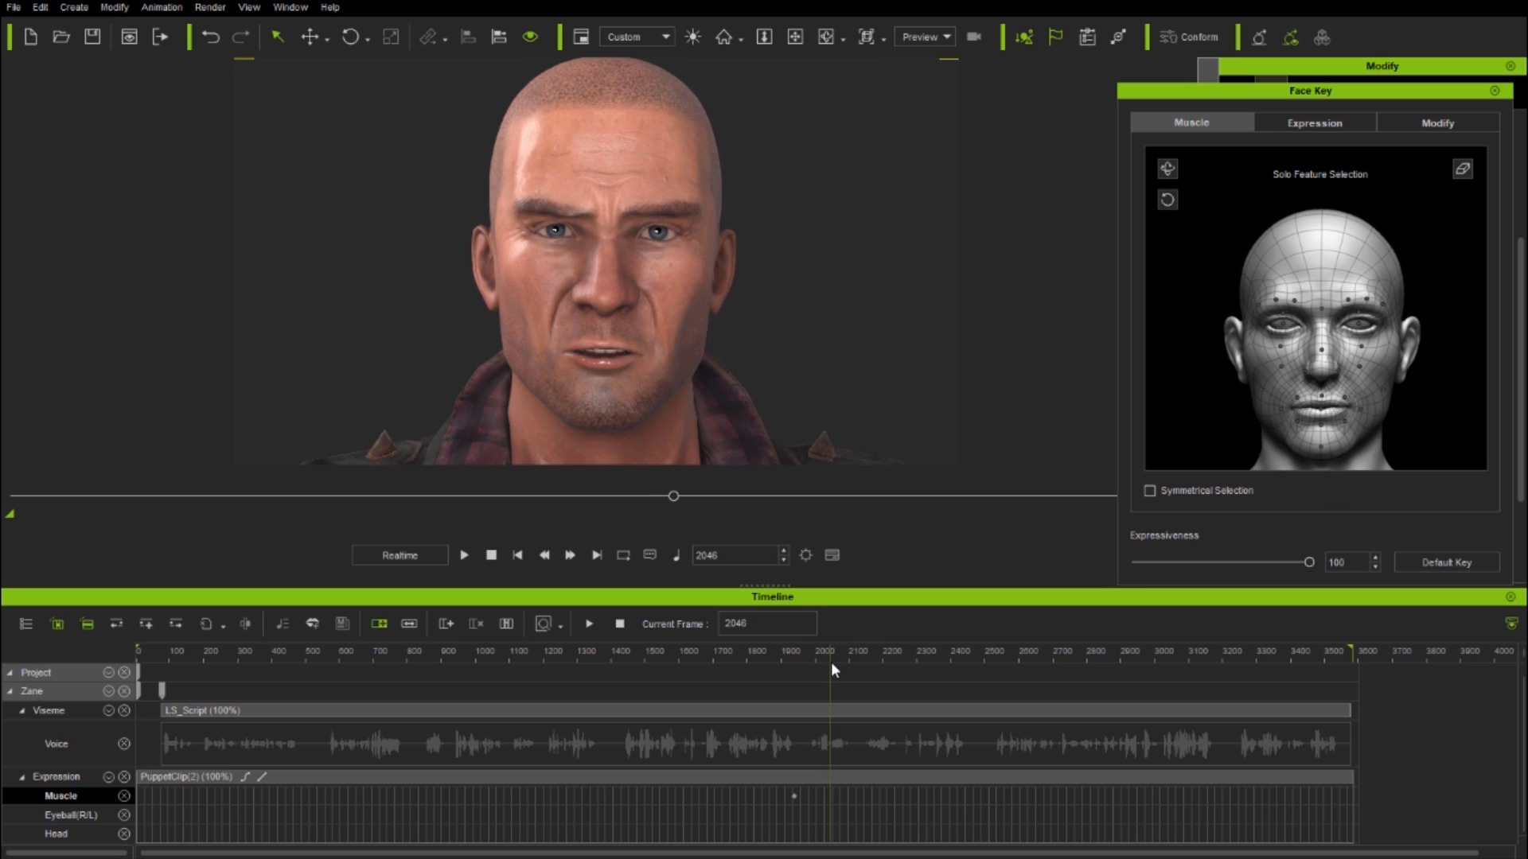
left_click(1436, 122)
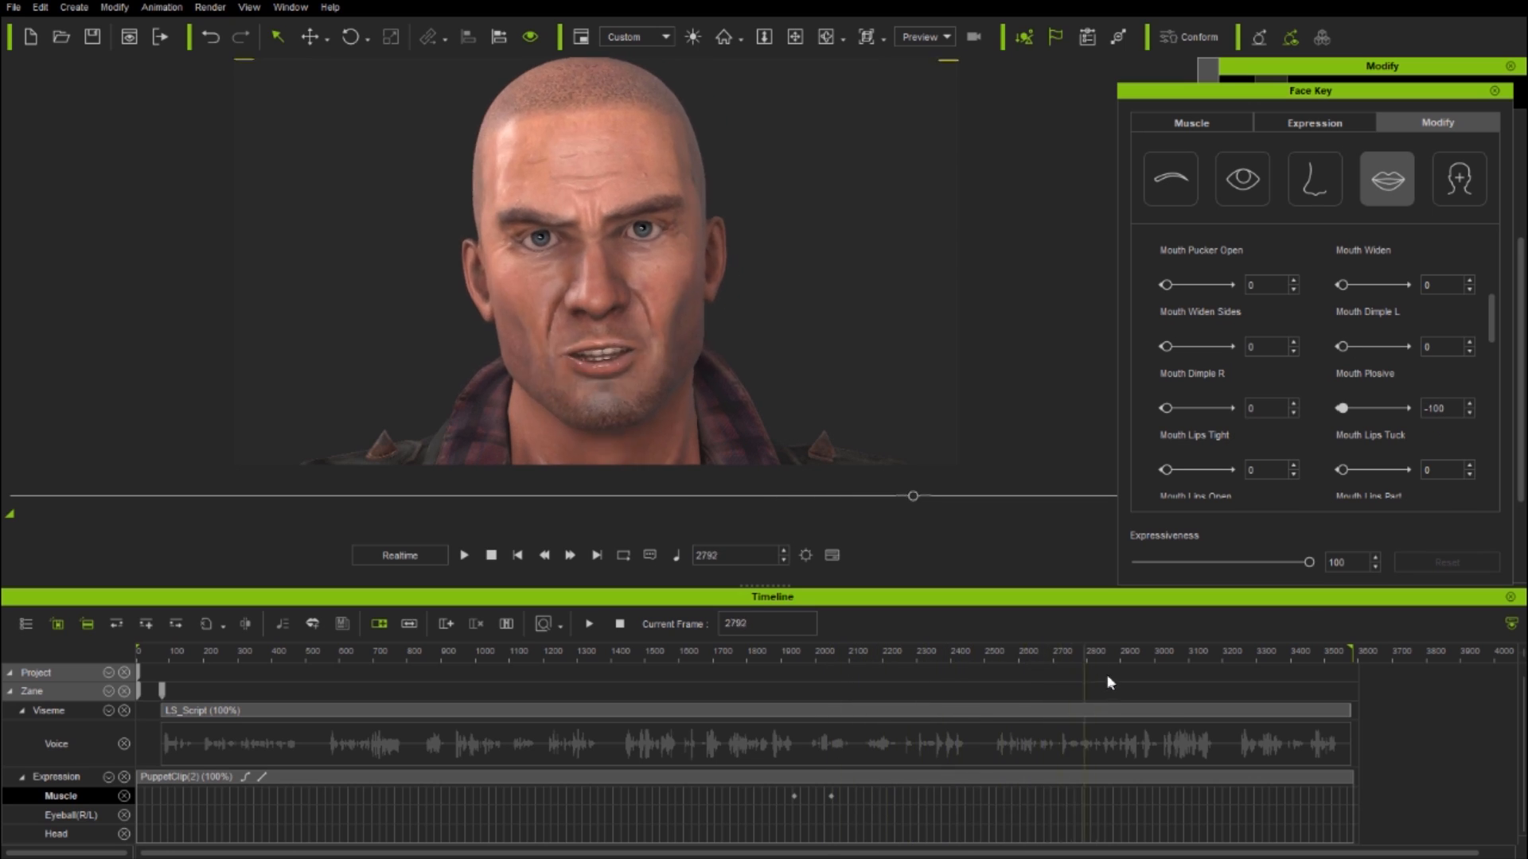
left_click(1353, 651)
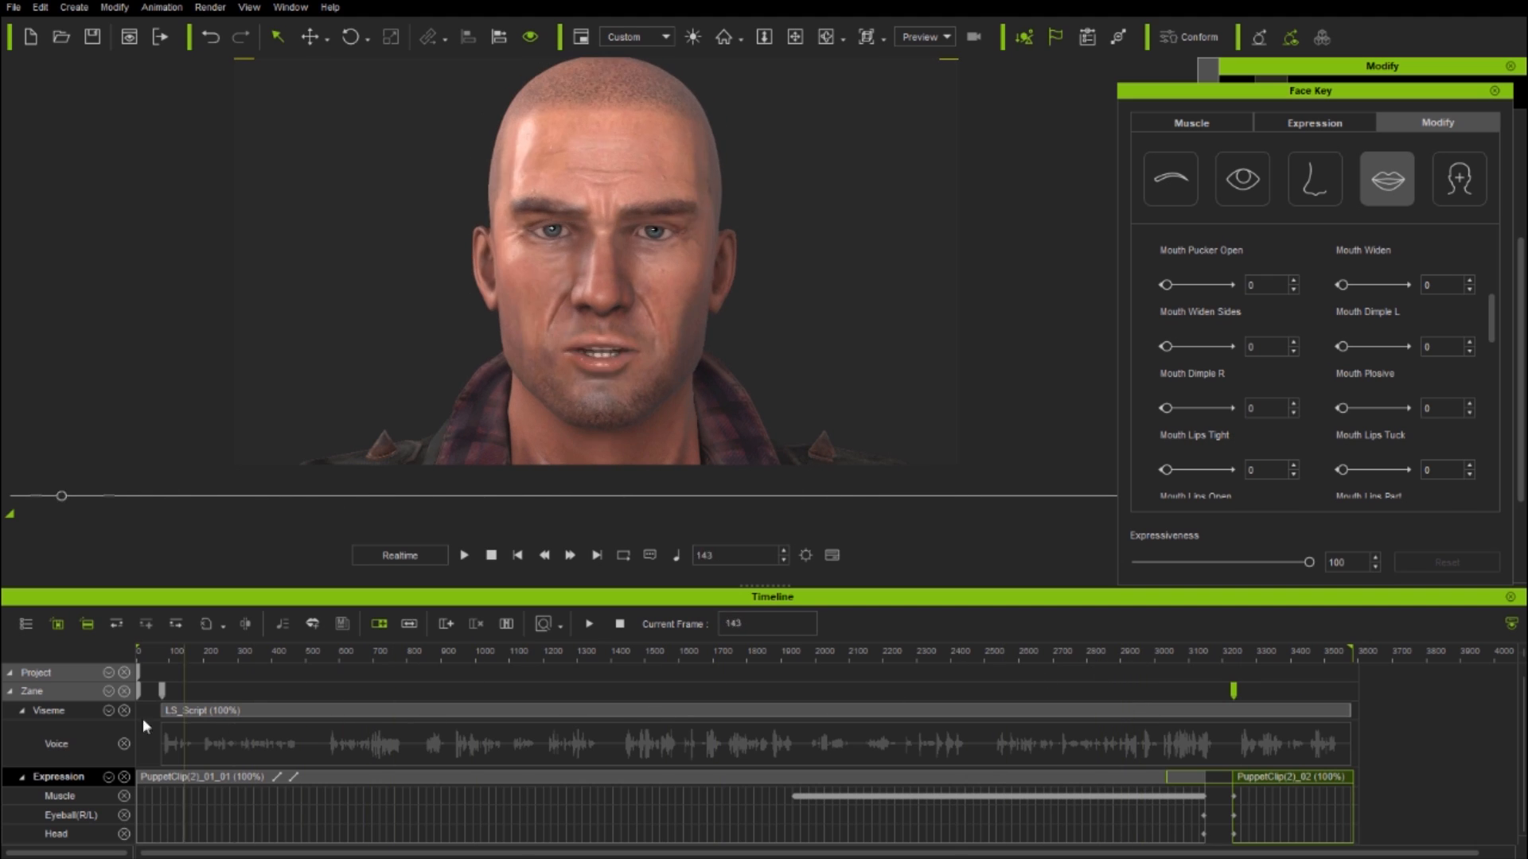
Open the Face Puppet recording tools and select the facial area to puppet
left_click(1365, 357)
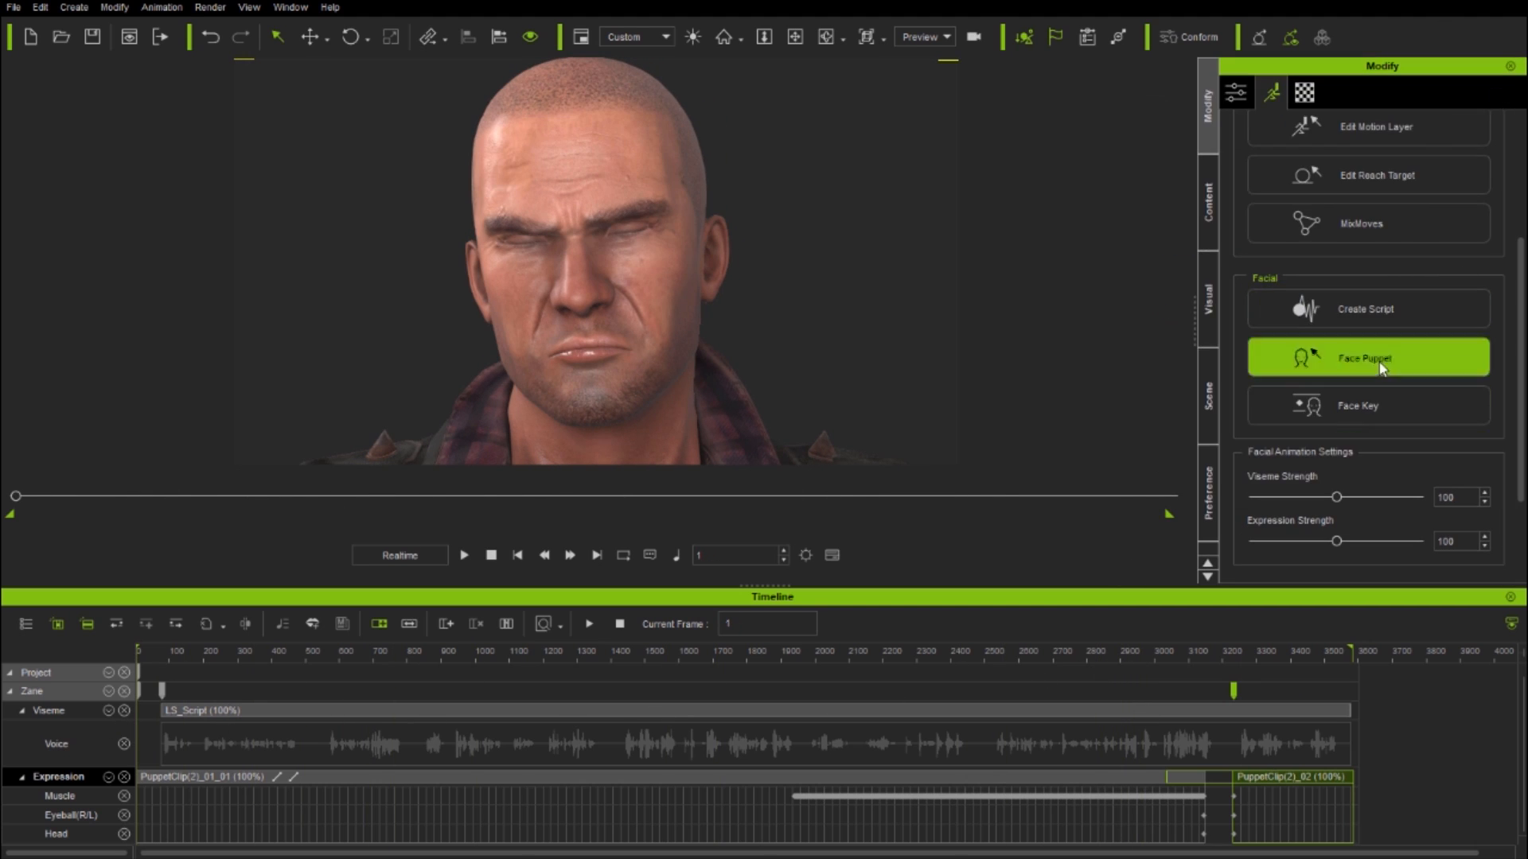
left_click(1367, 357)
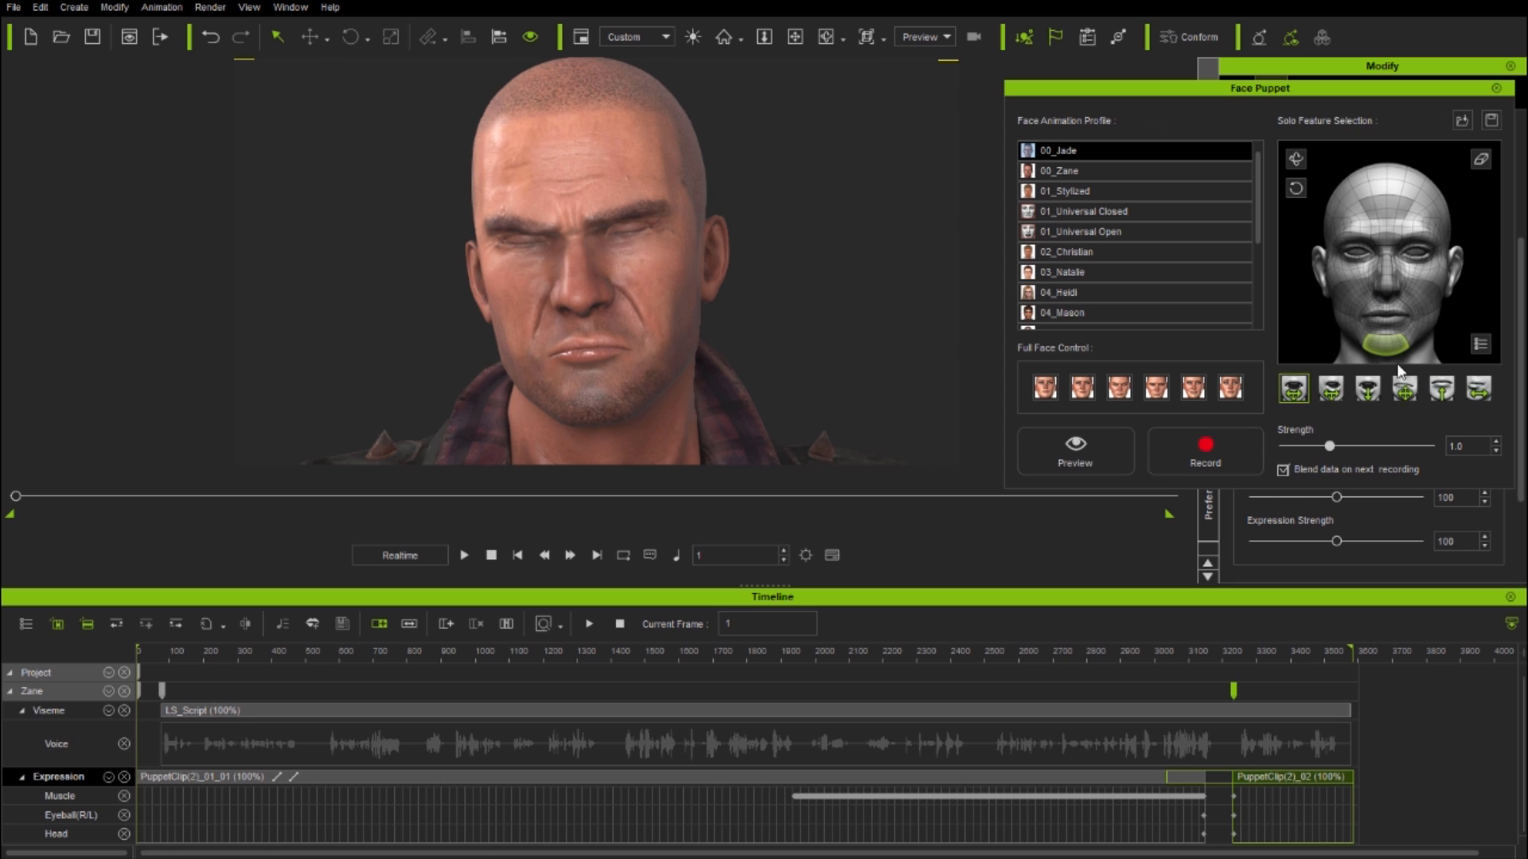
left_click(1204, 445)
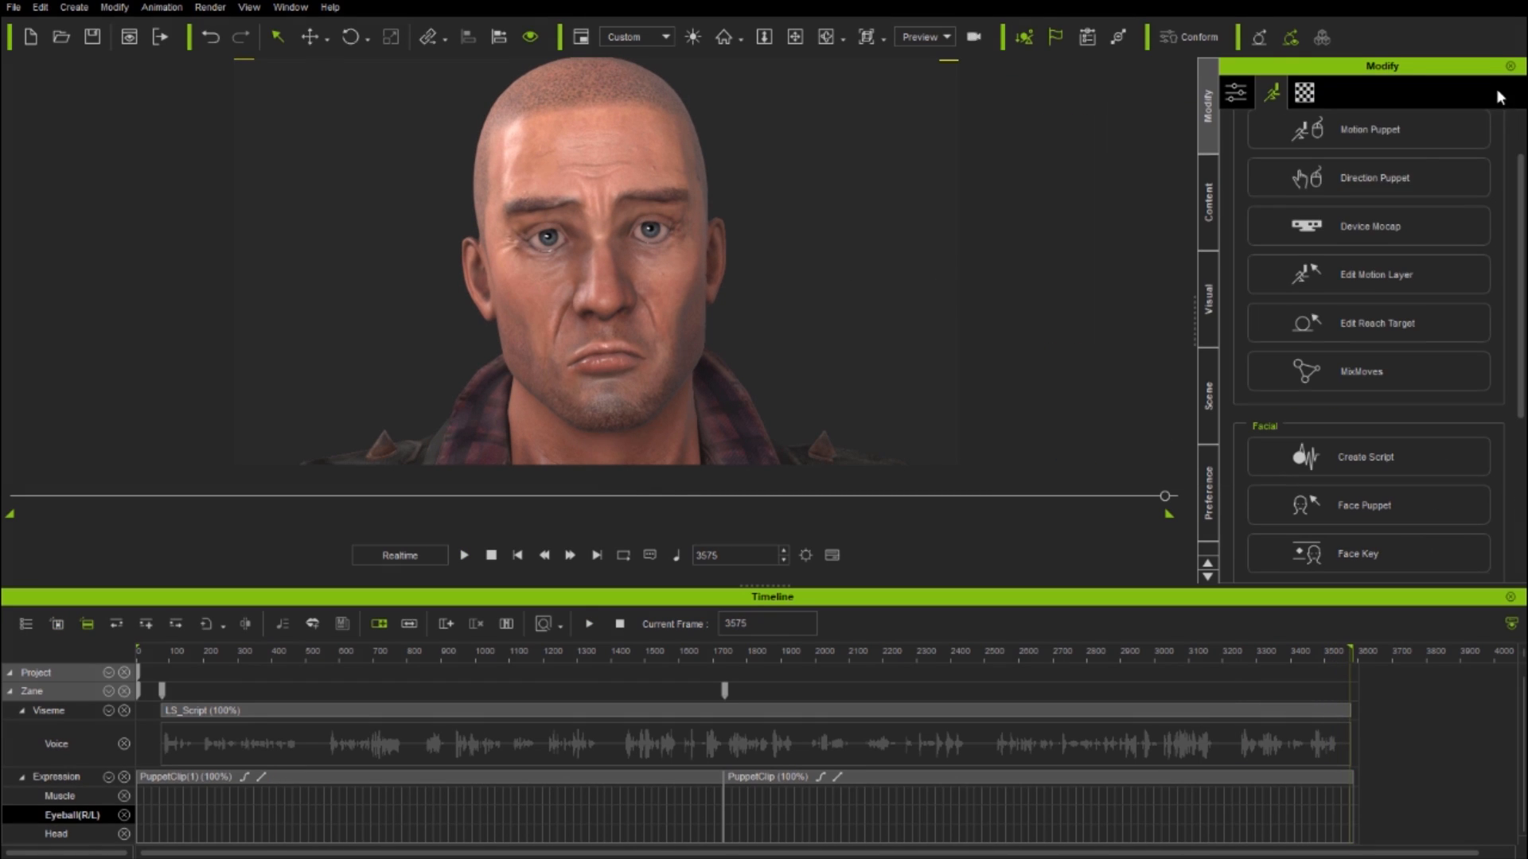
Return to frame 1 and play Zane's full animation with both puppet clips
left_click(517, 555)
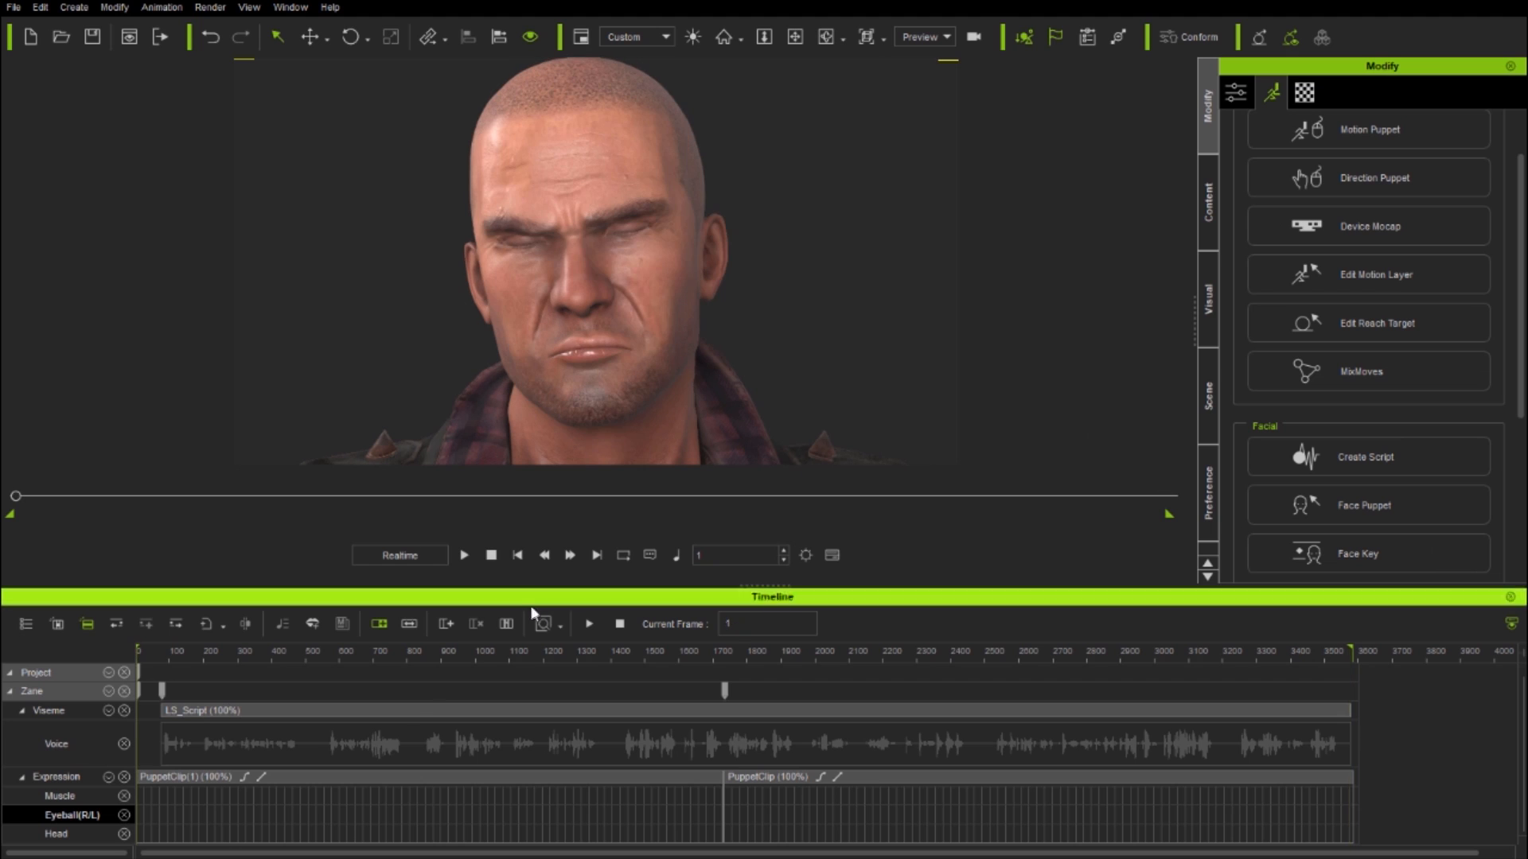
left_click(464, 555)
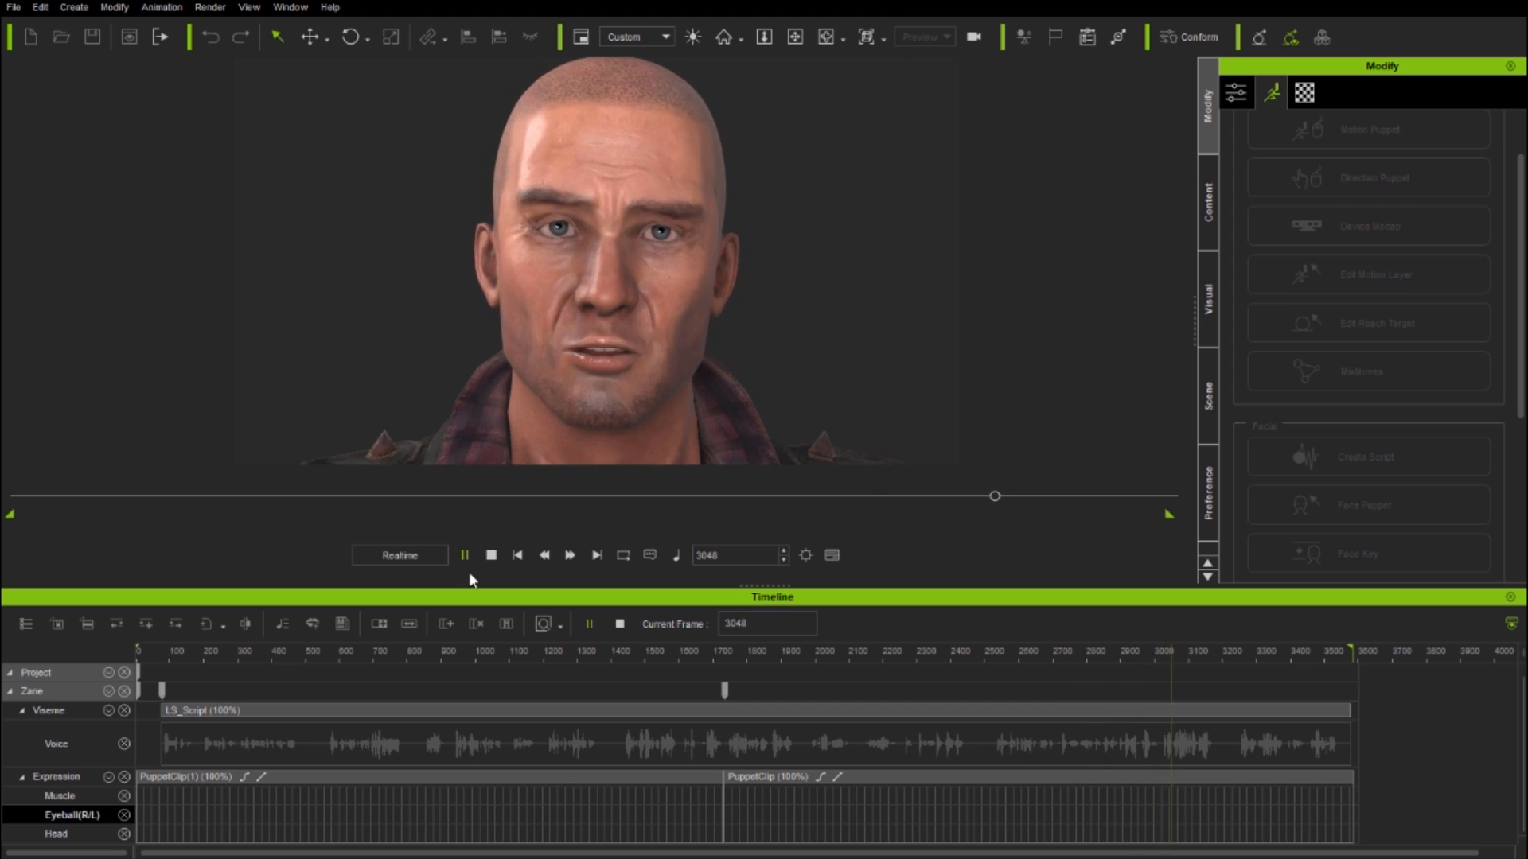
left_click(464, 555)
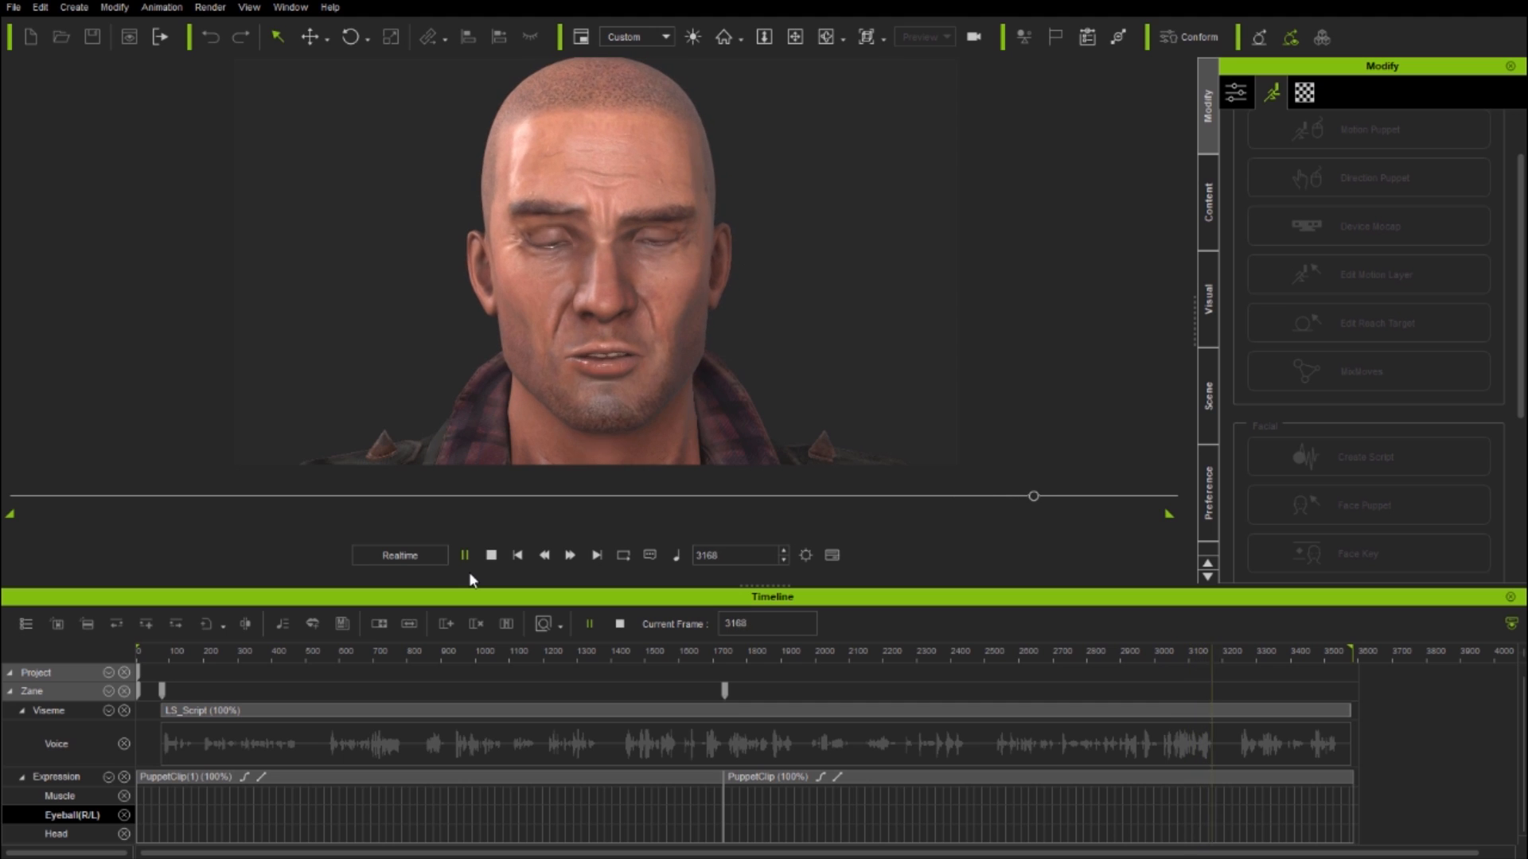